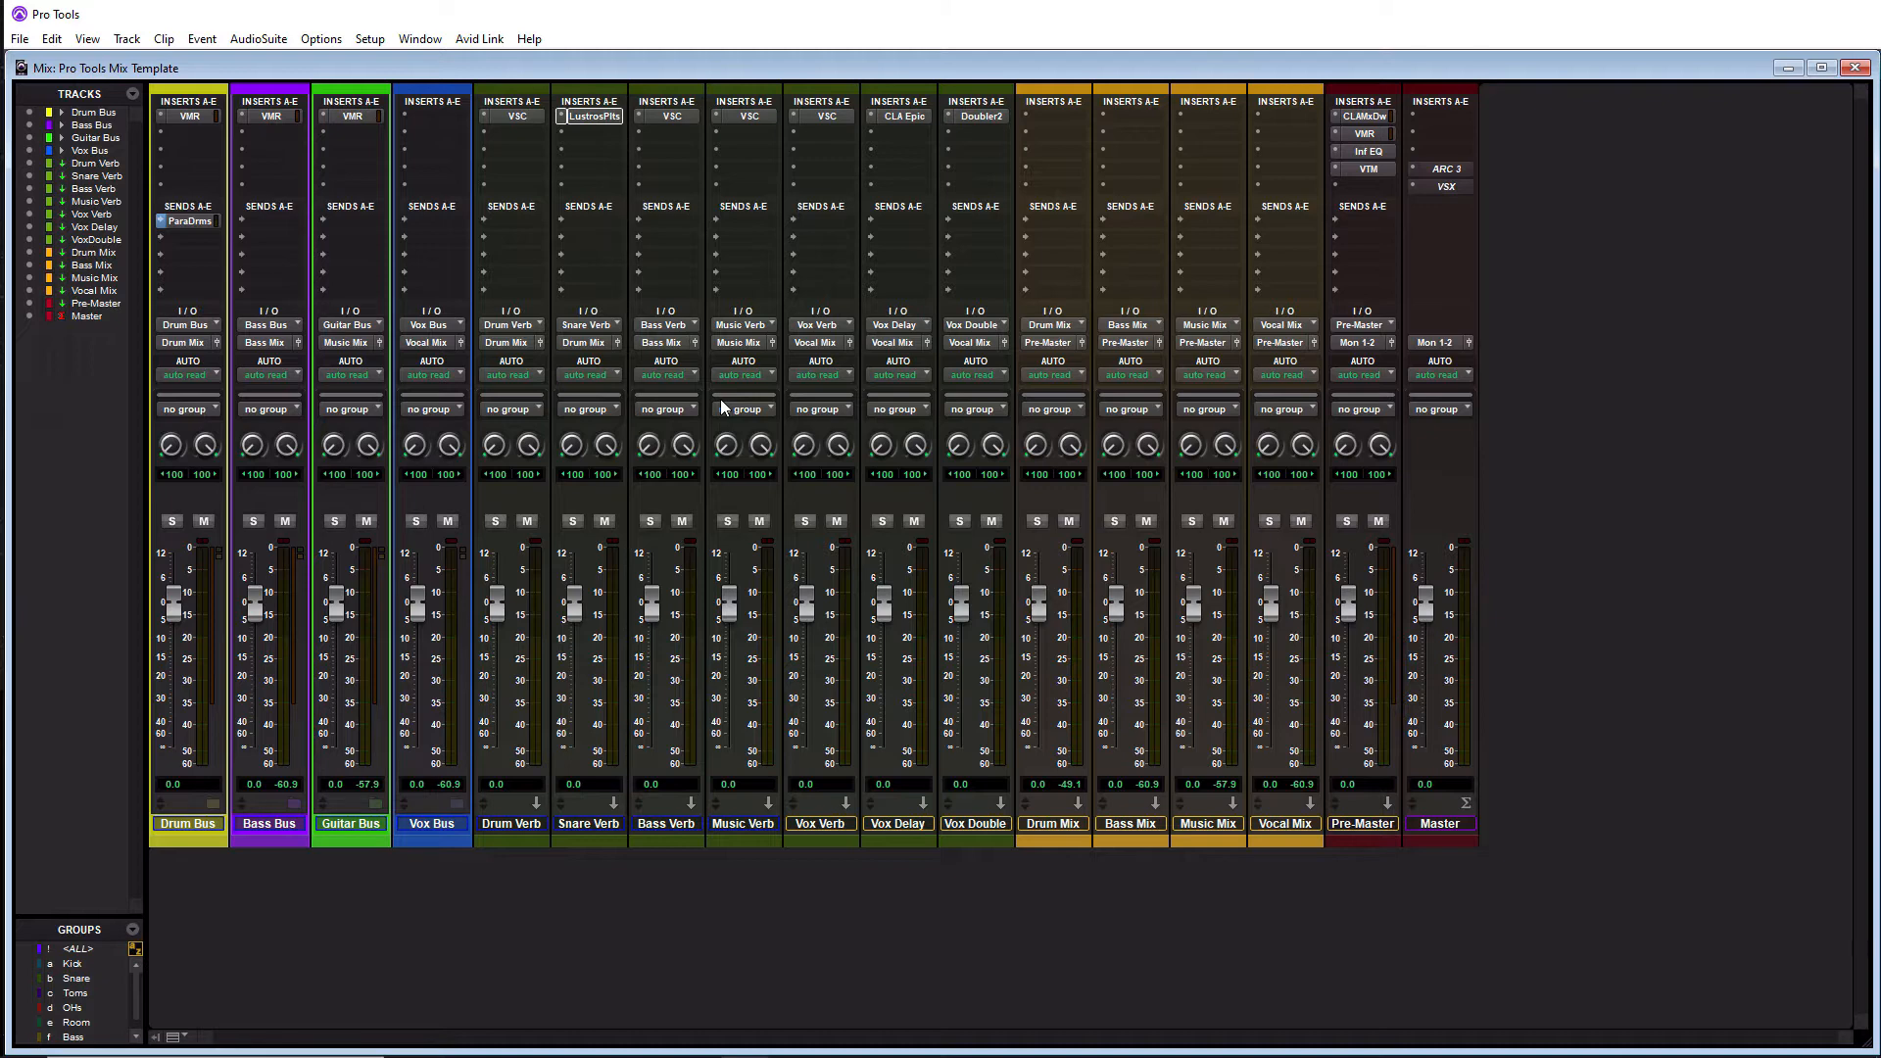
pyautogui.moveTo(1623, 503)
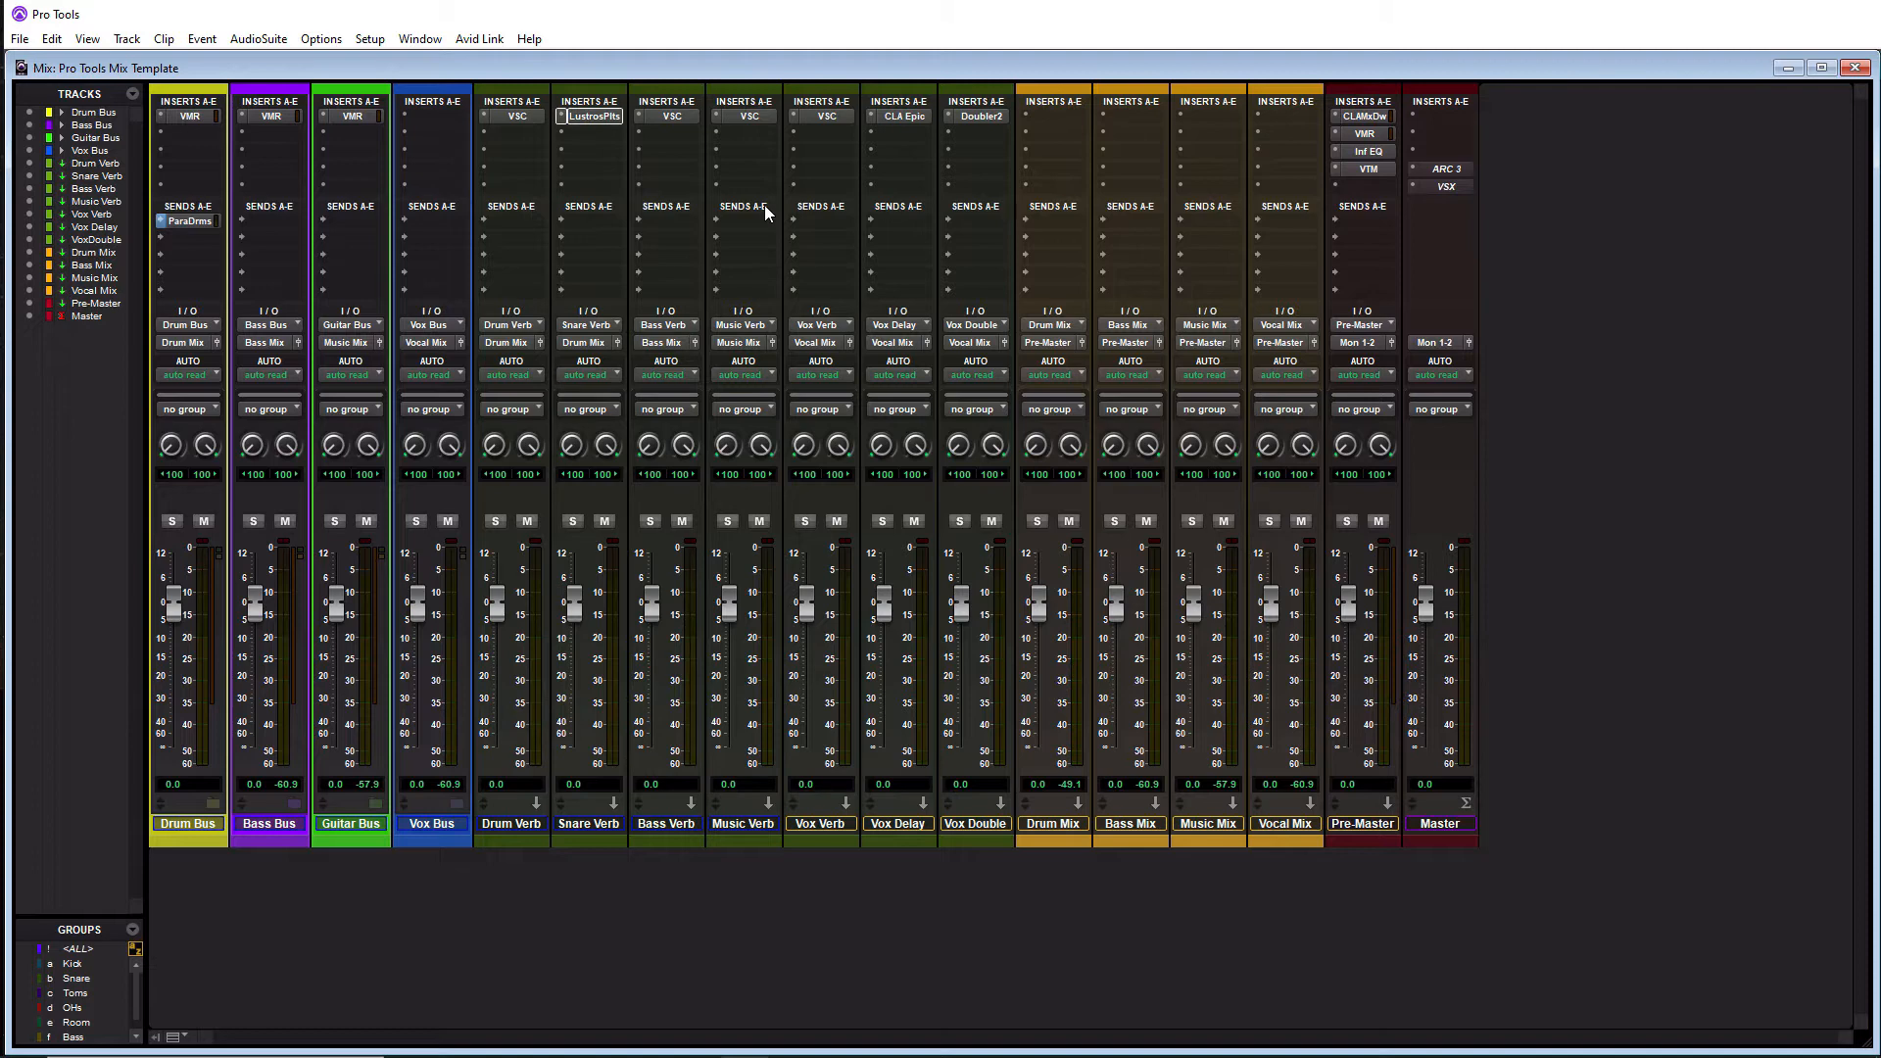
pyautogui.moveTo(1236, 545)
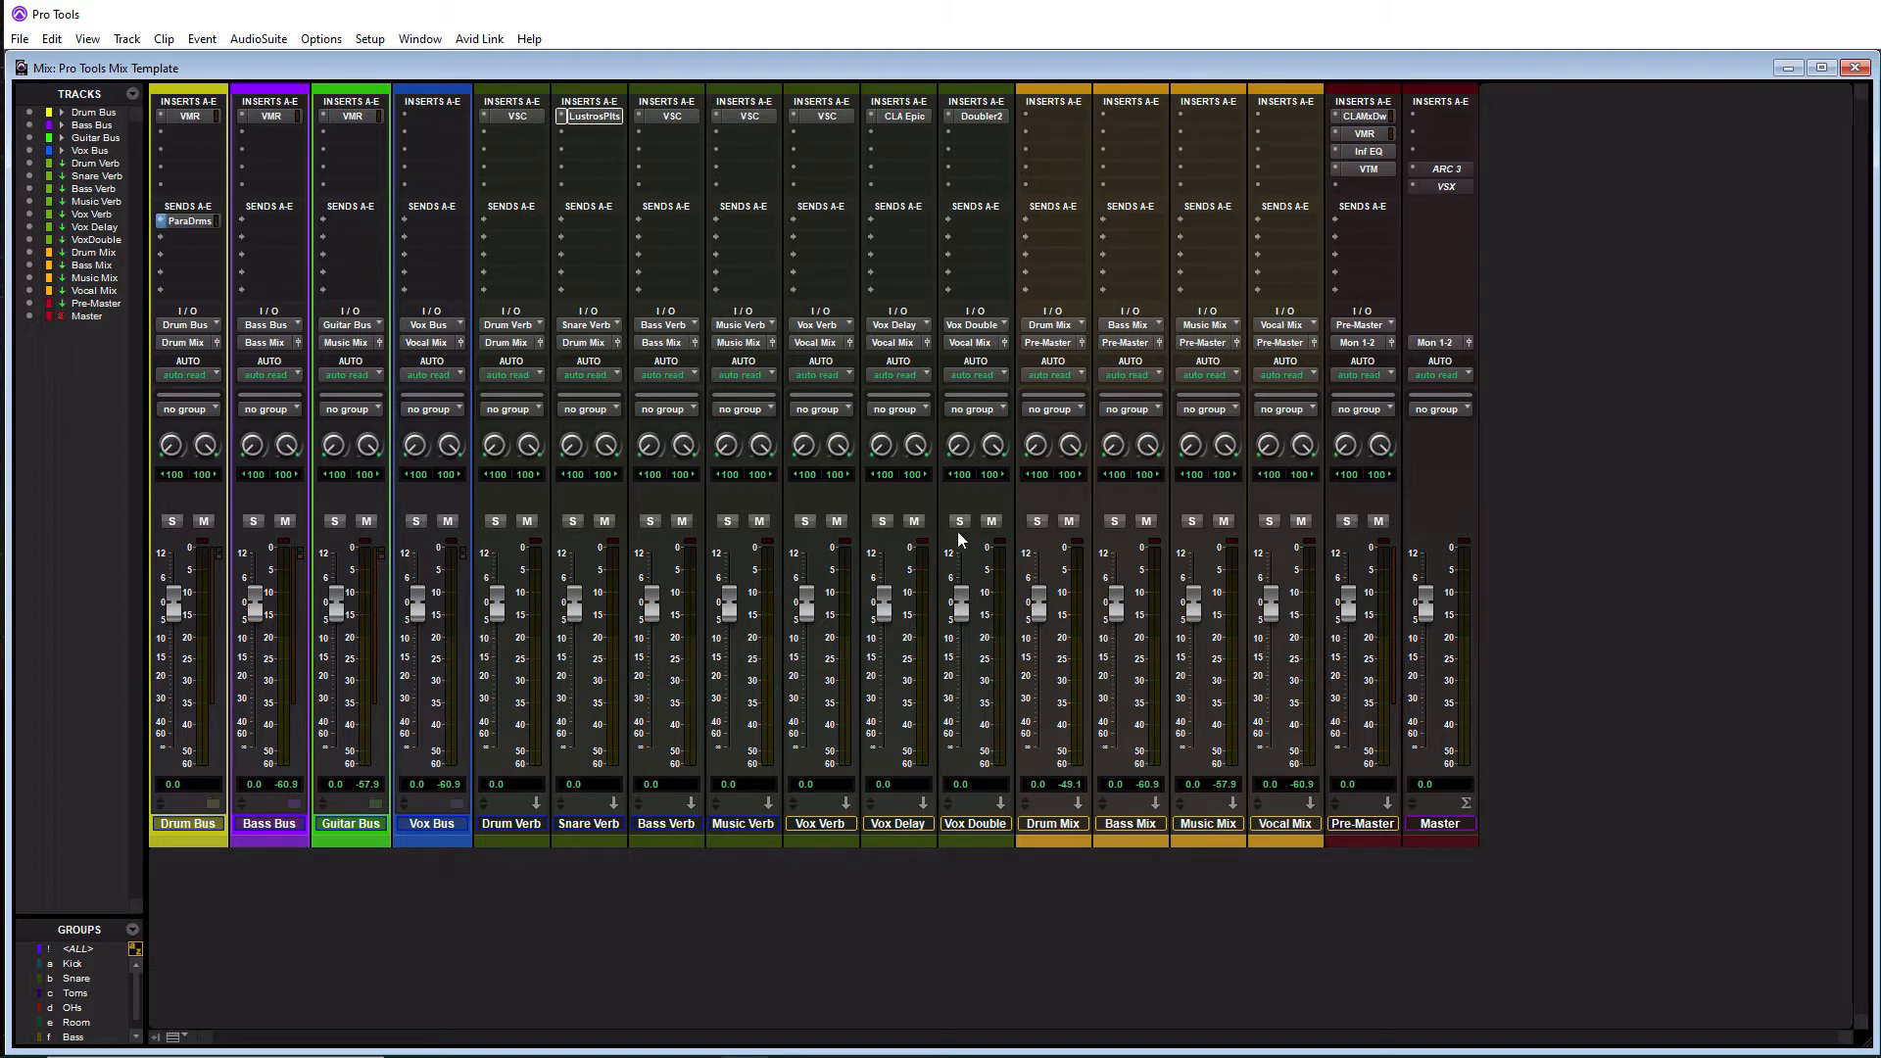
pyautogui.moveTo(995, 486)
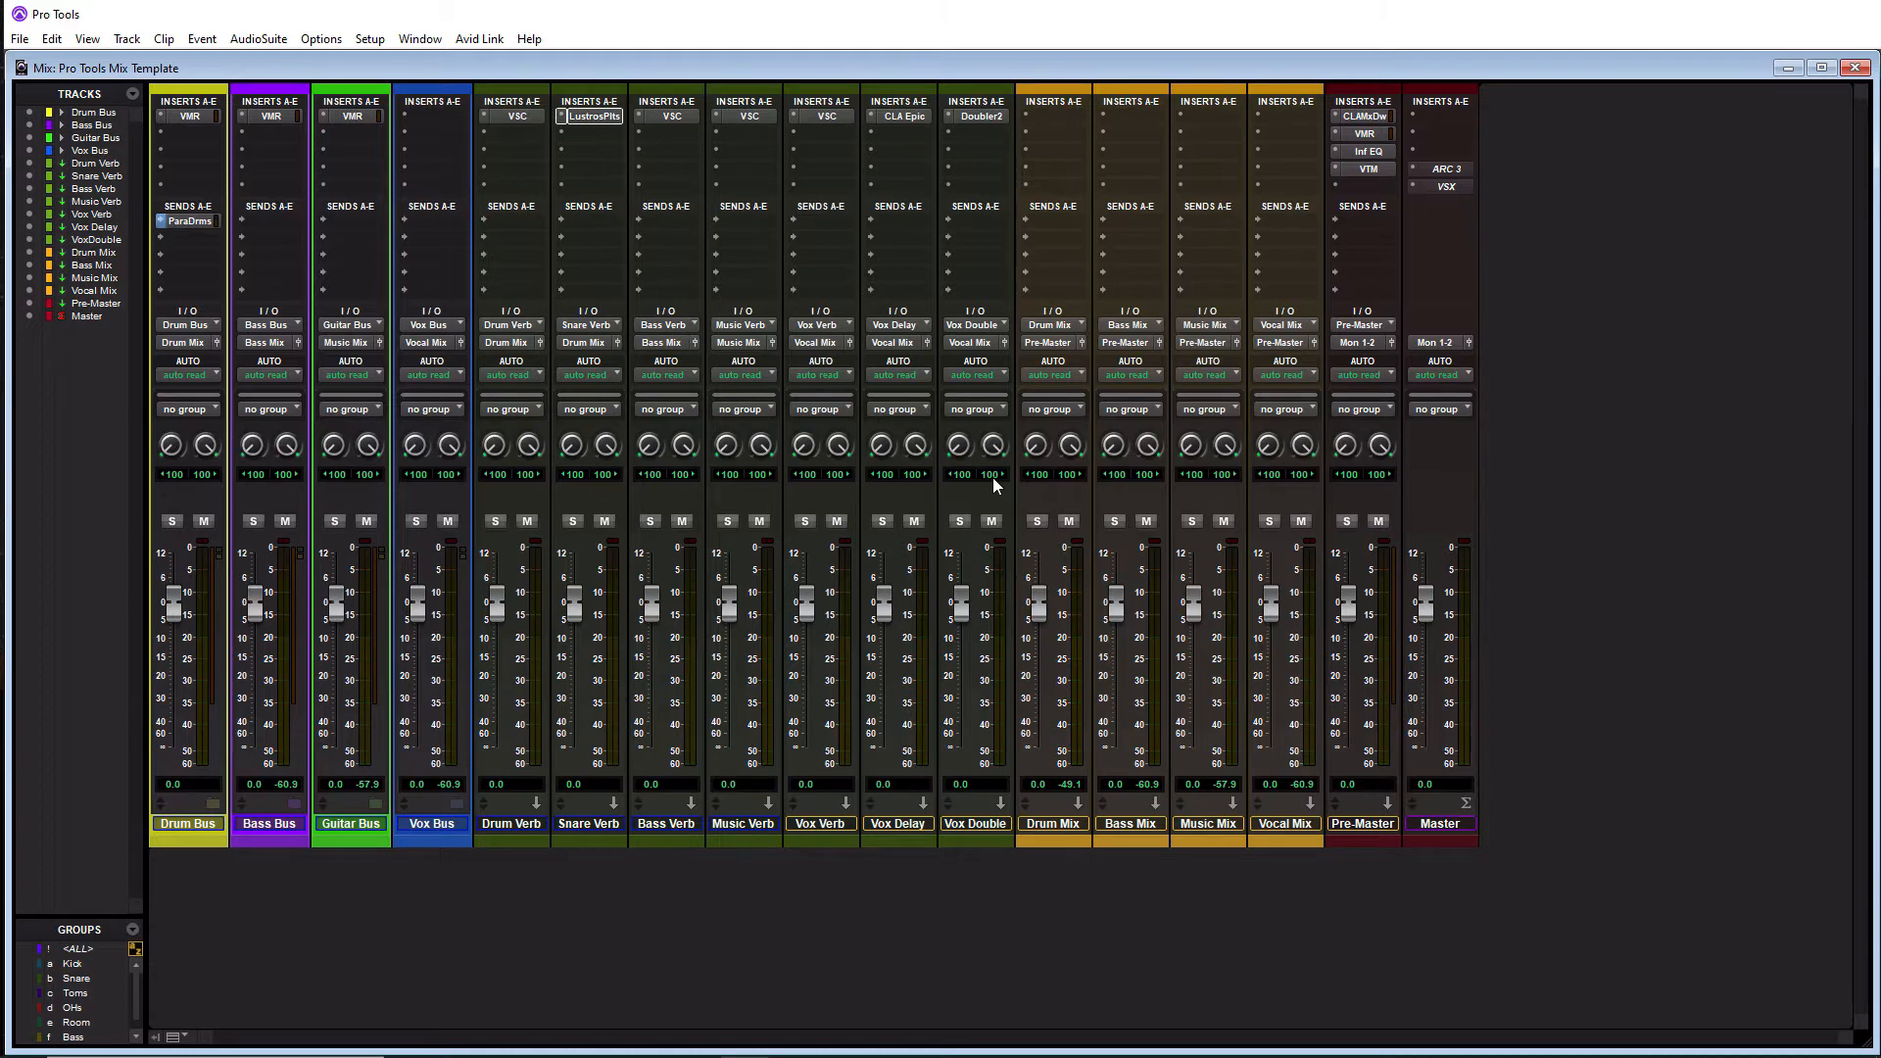
pyautogui.moveTo(994, 488)
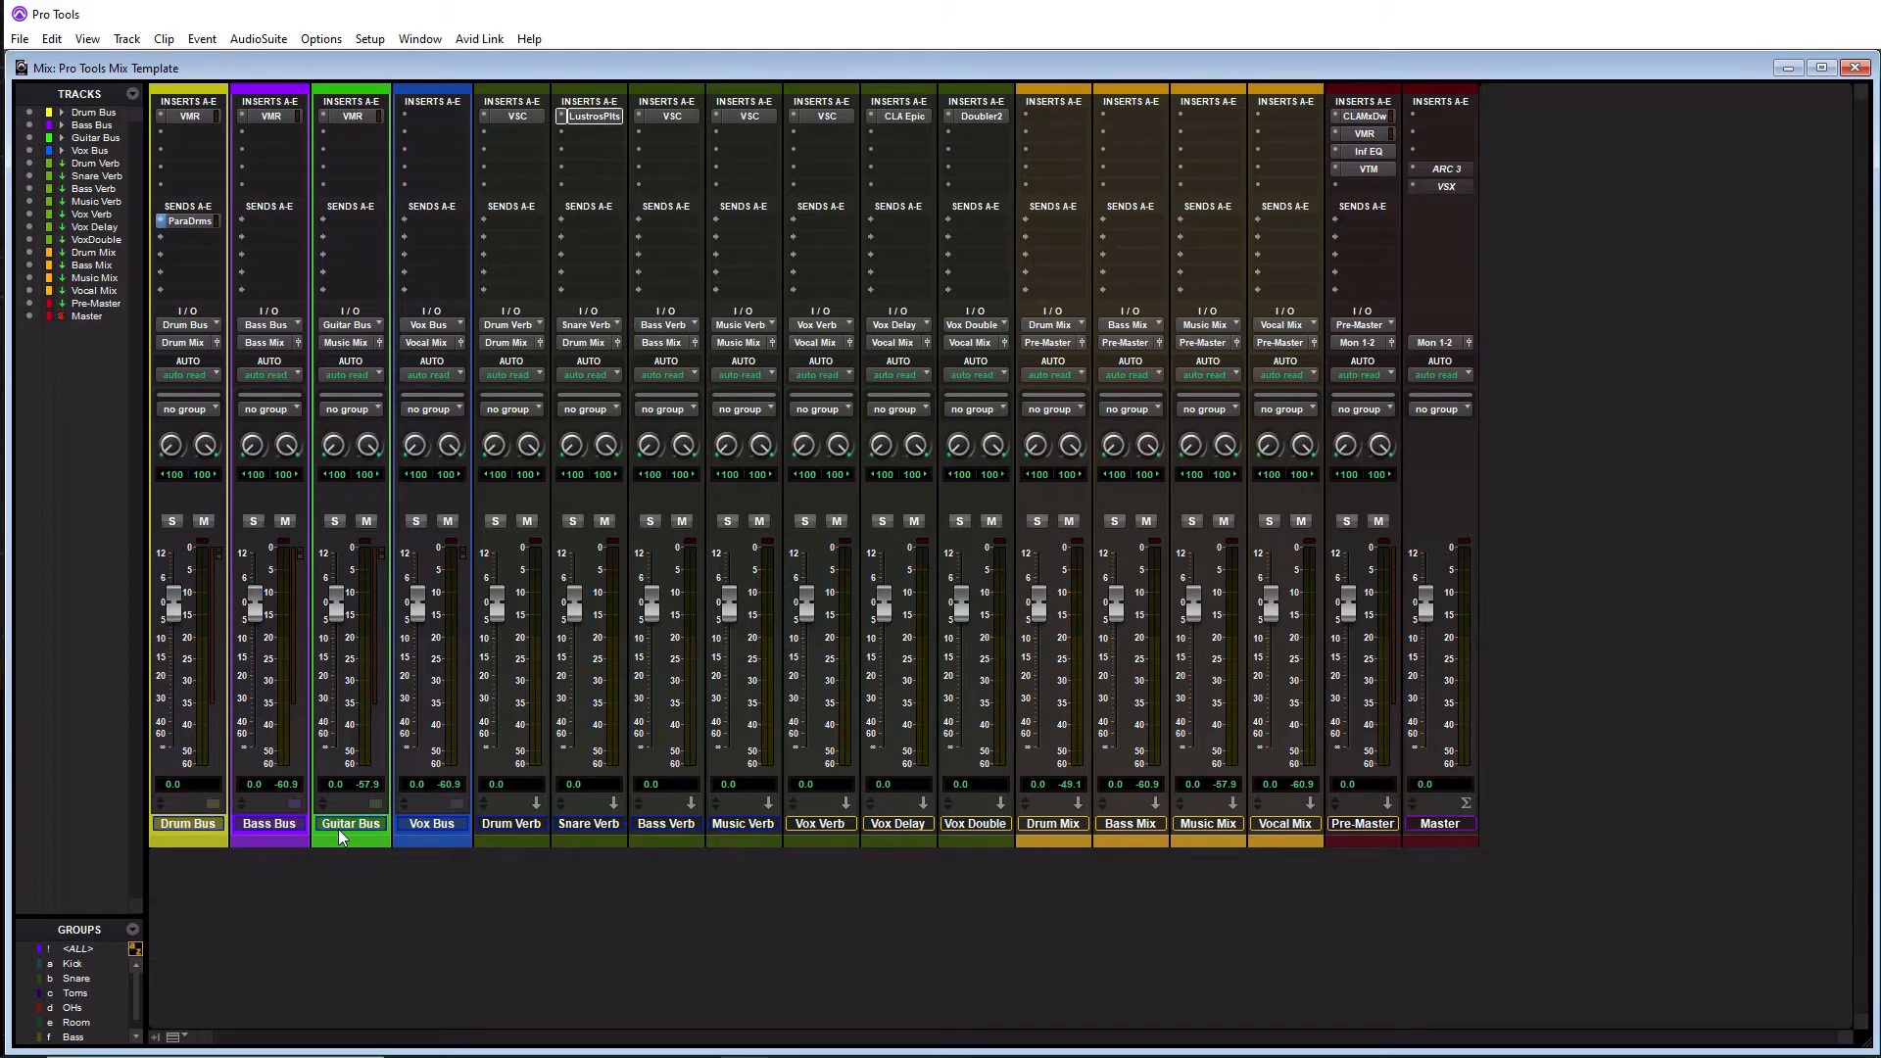
pyautogui.moveTo(453, 836)
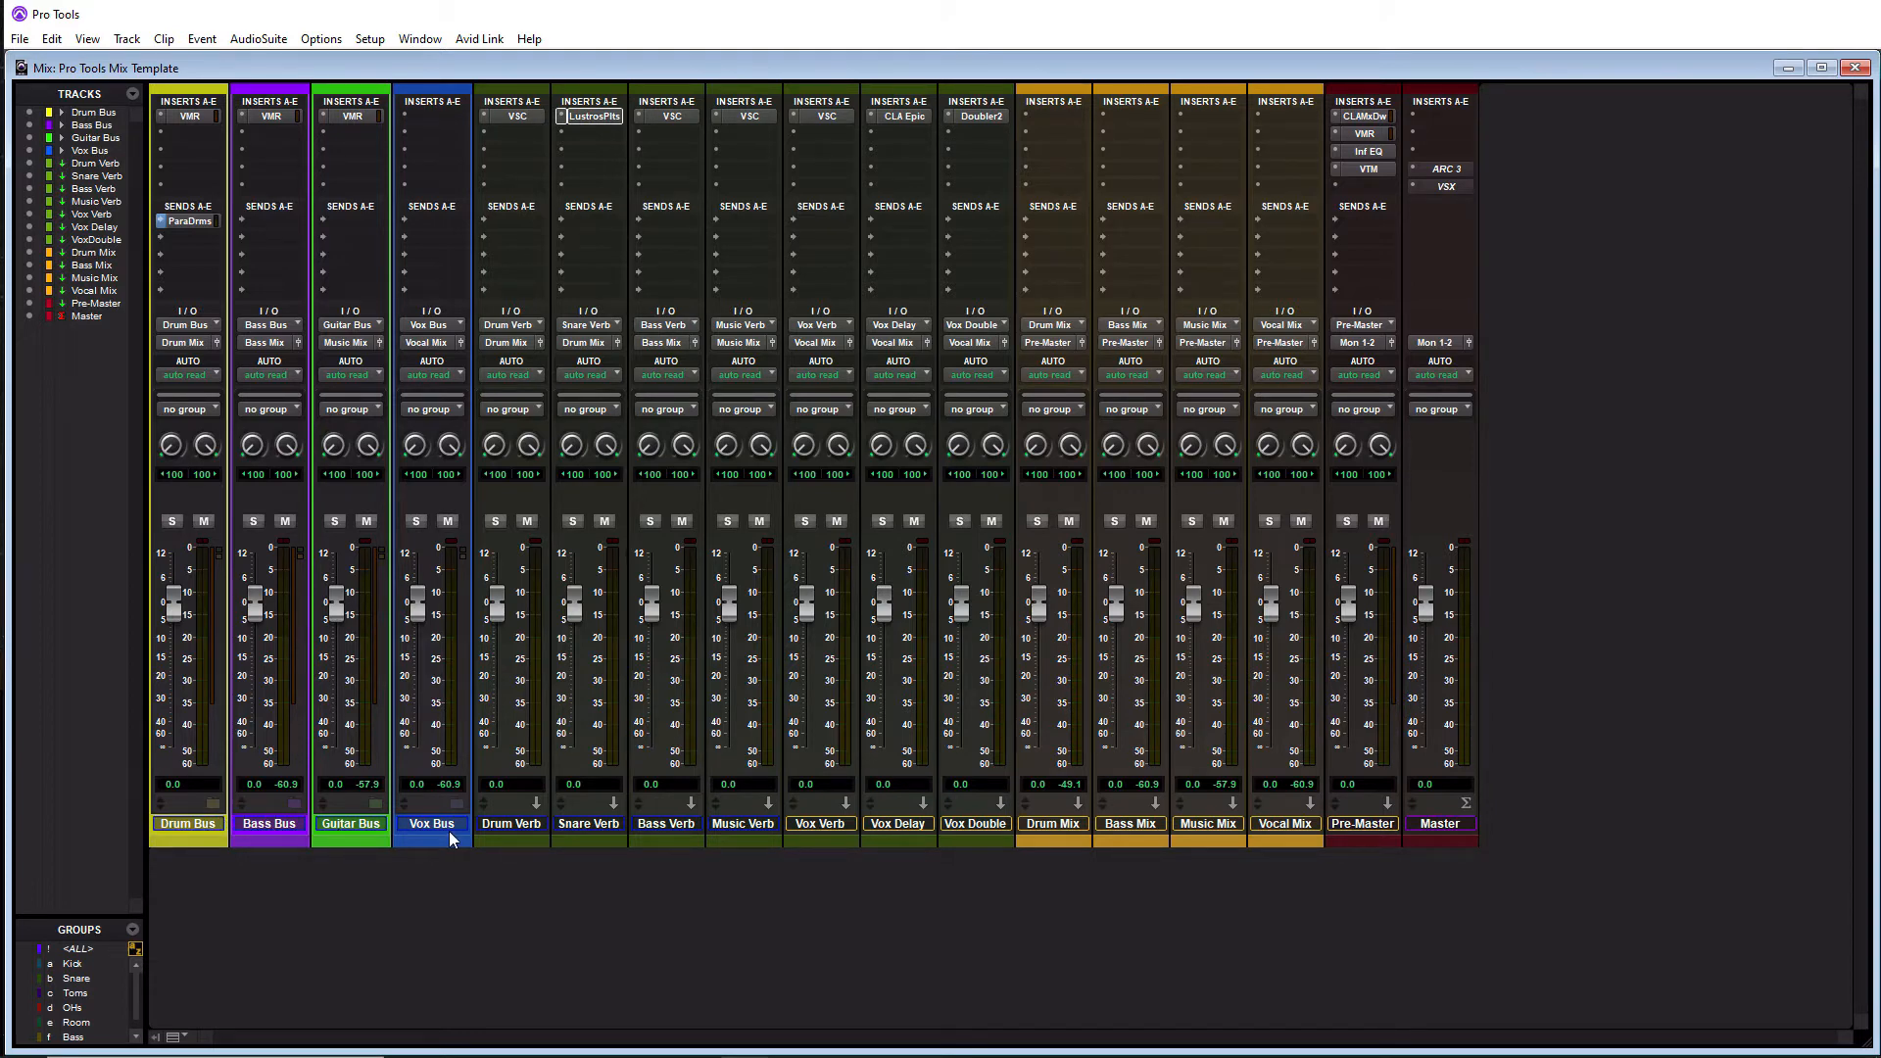
pyautogui.moveTo(815, 766)
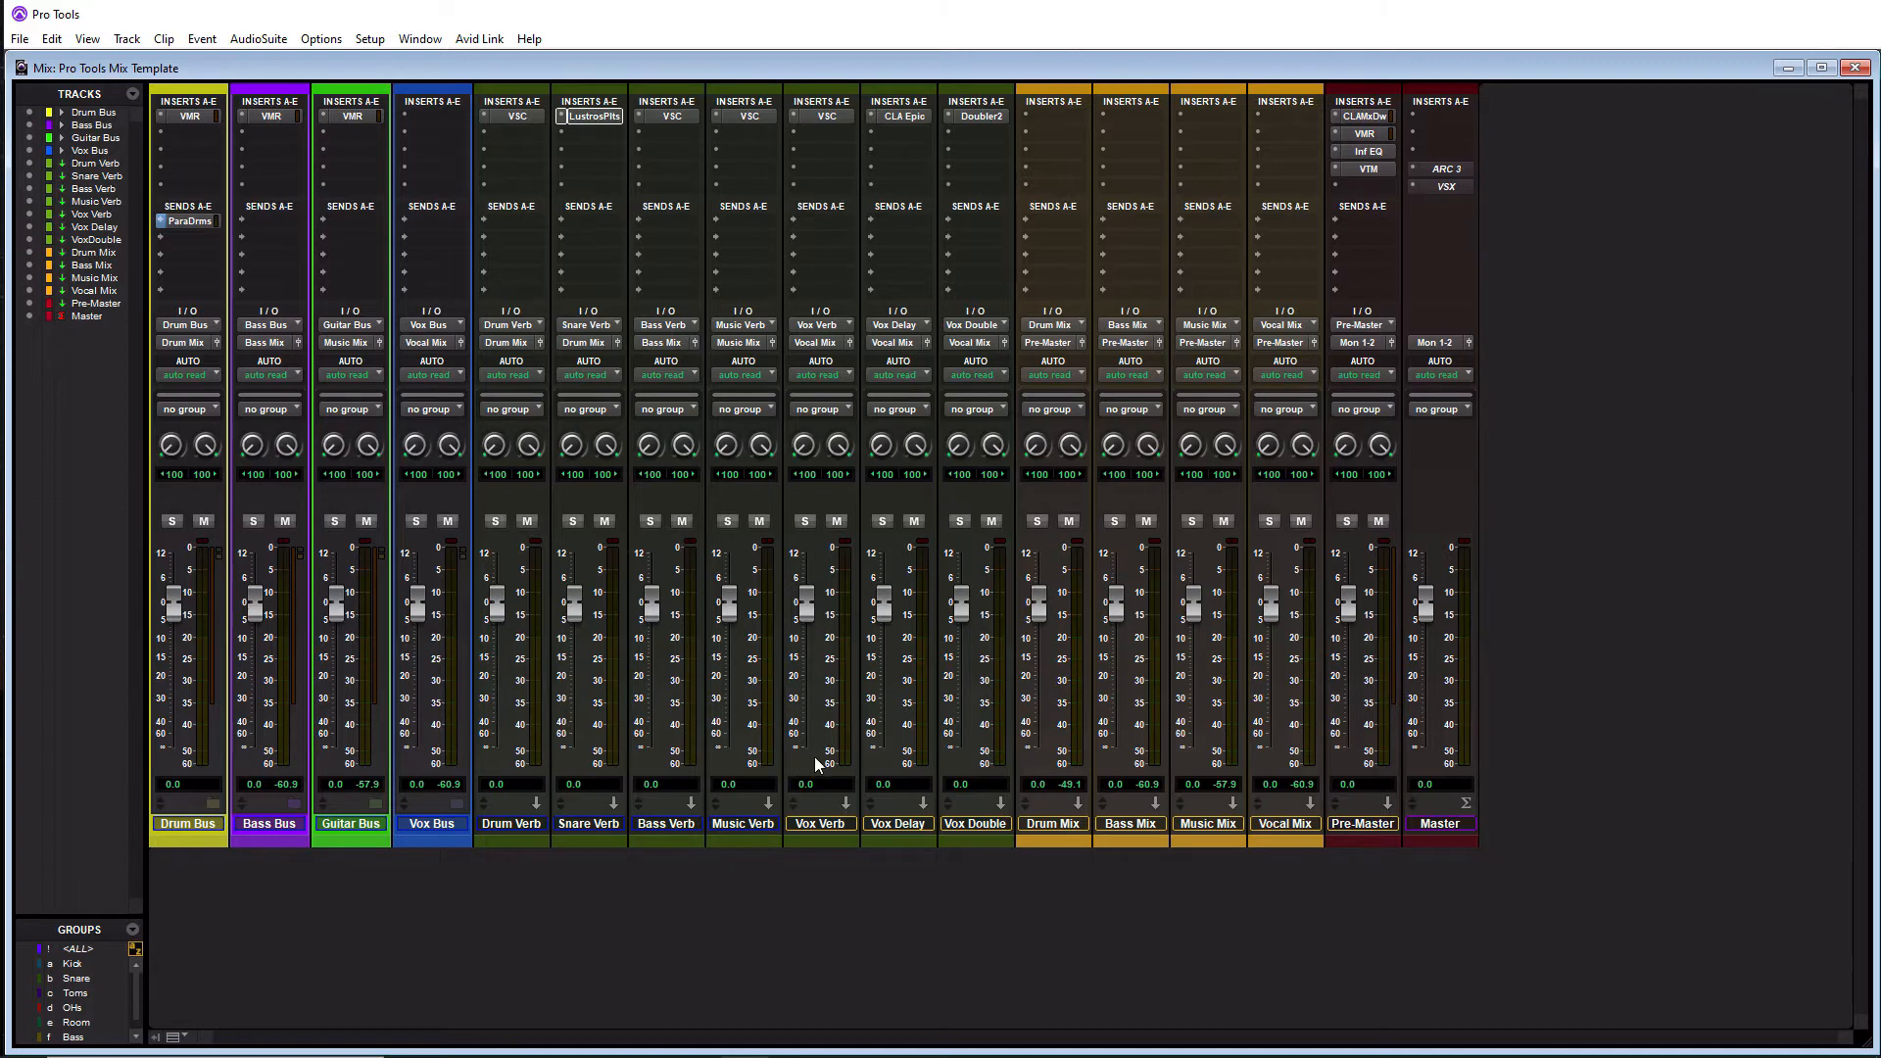
pyautogui.moveTo(1051, 717)
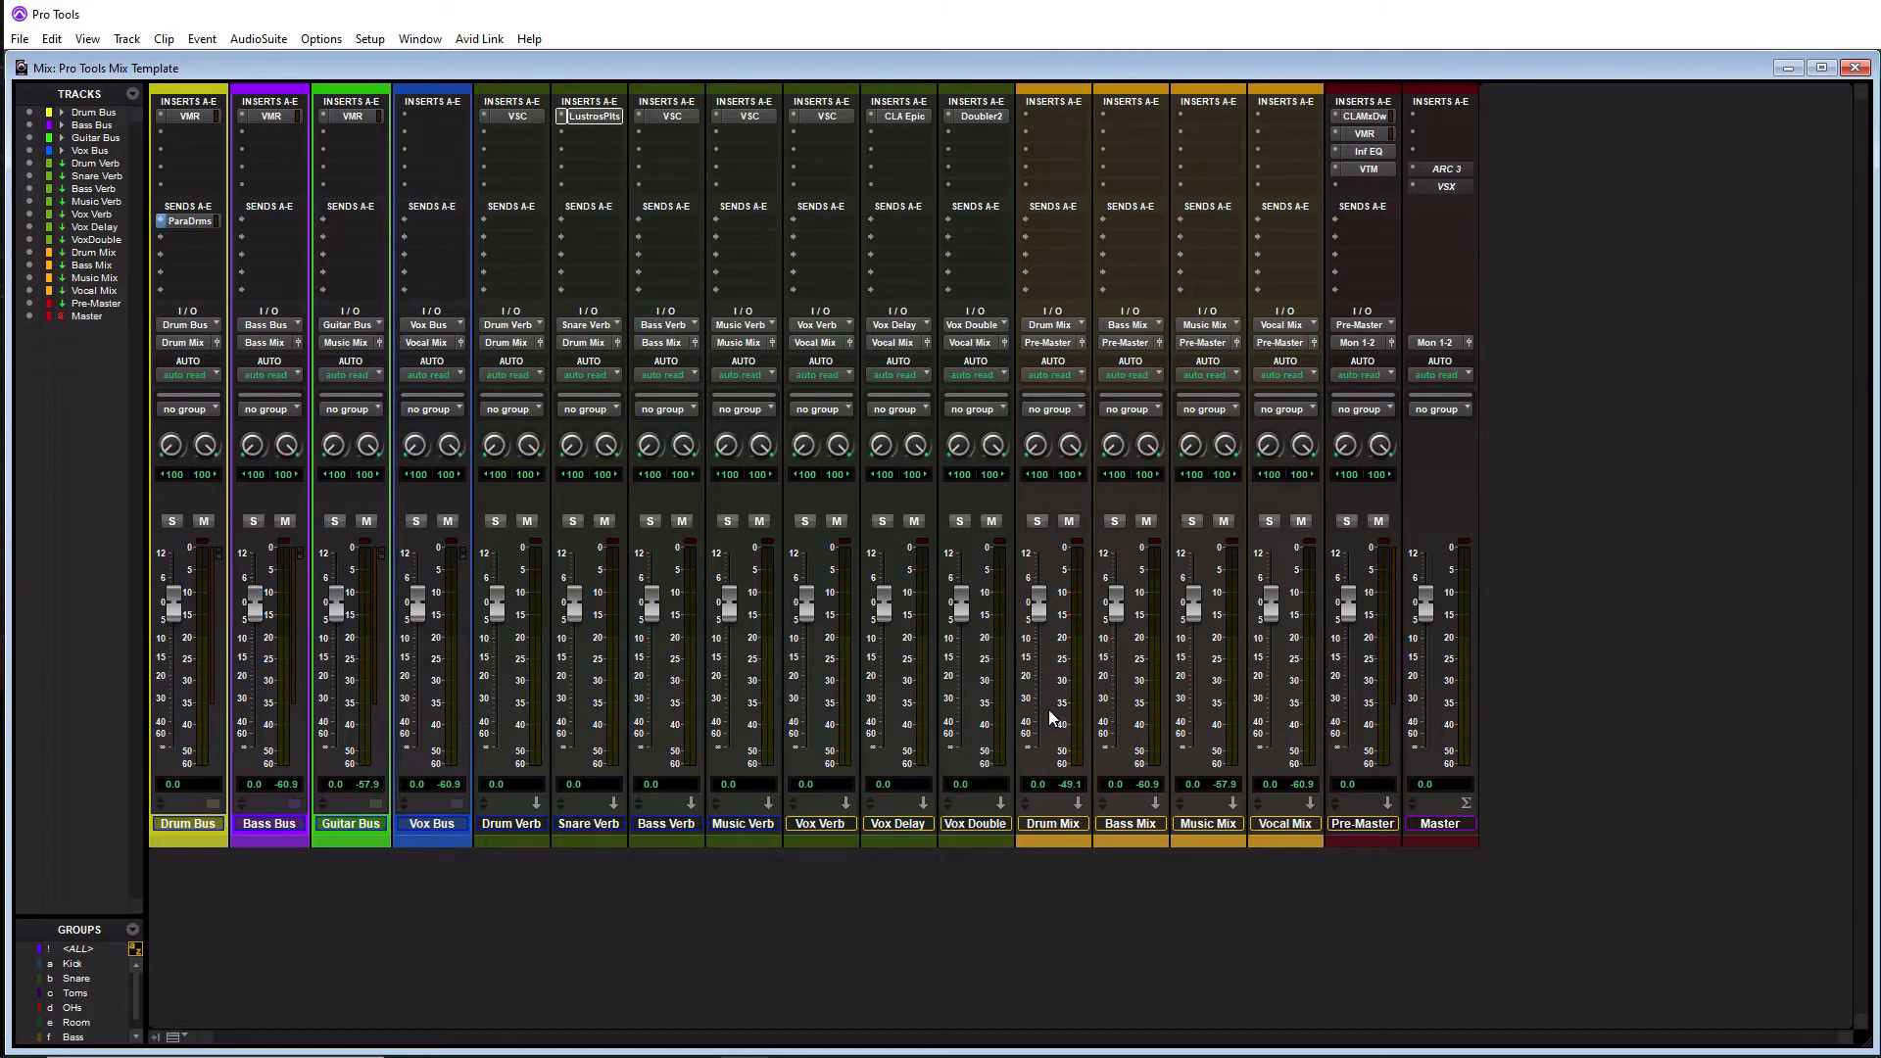
pyautogui.moveTo(1148, 690)
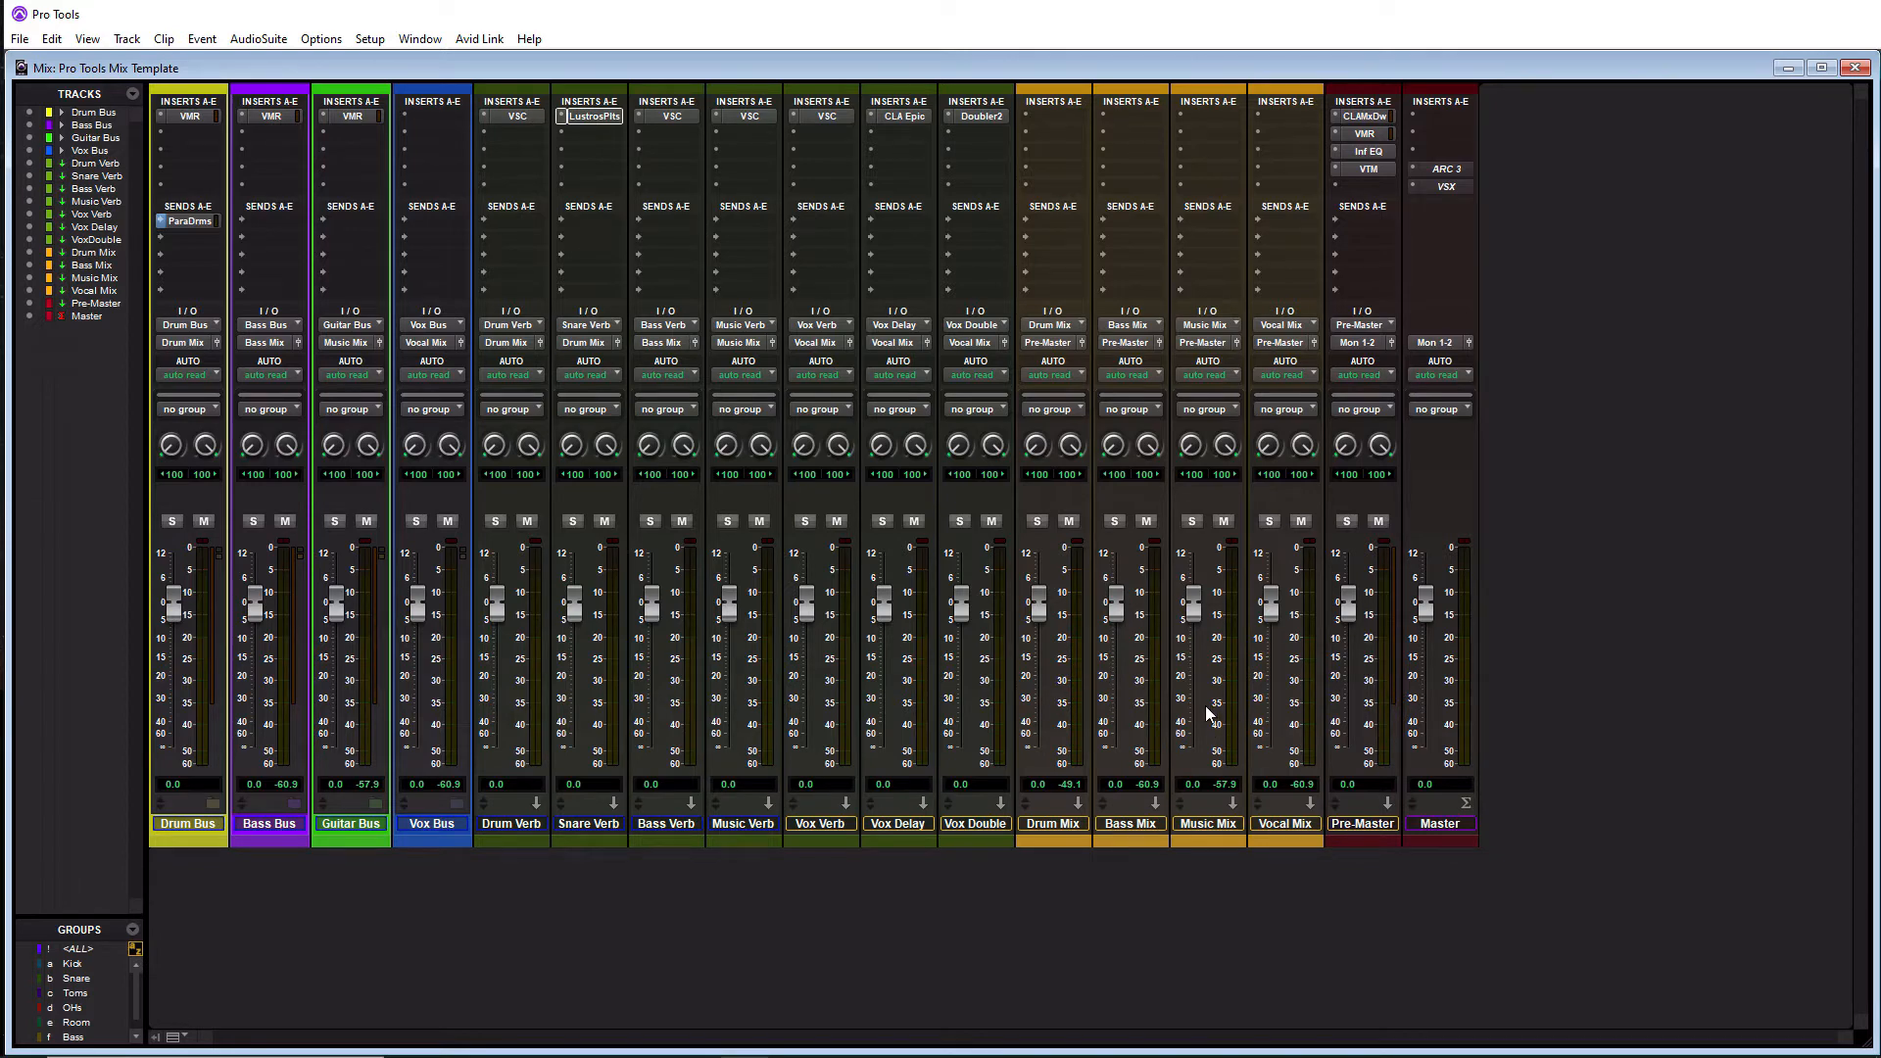
pyautogui.moveTo(1162, 723)
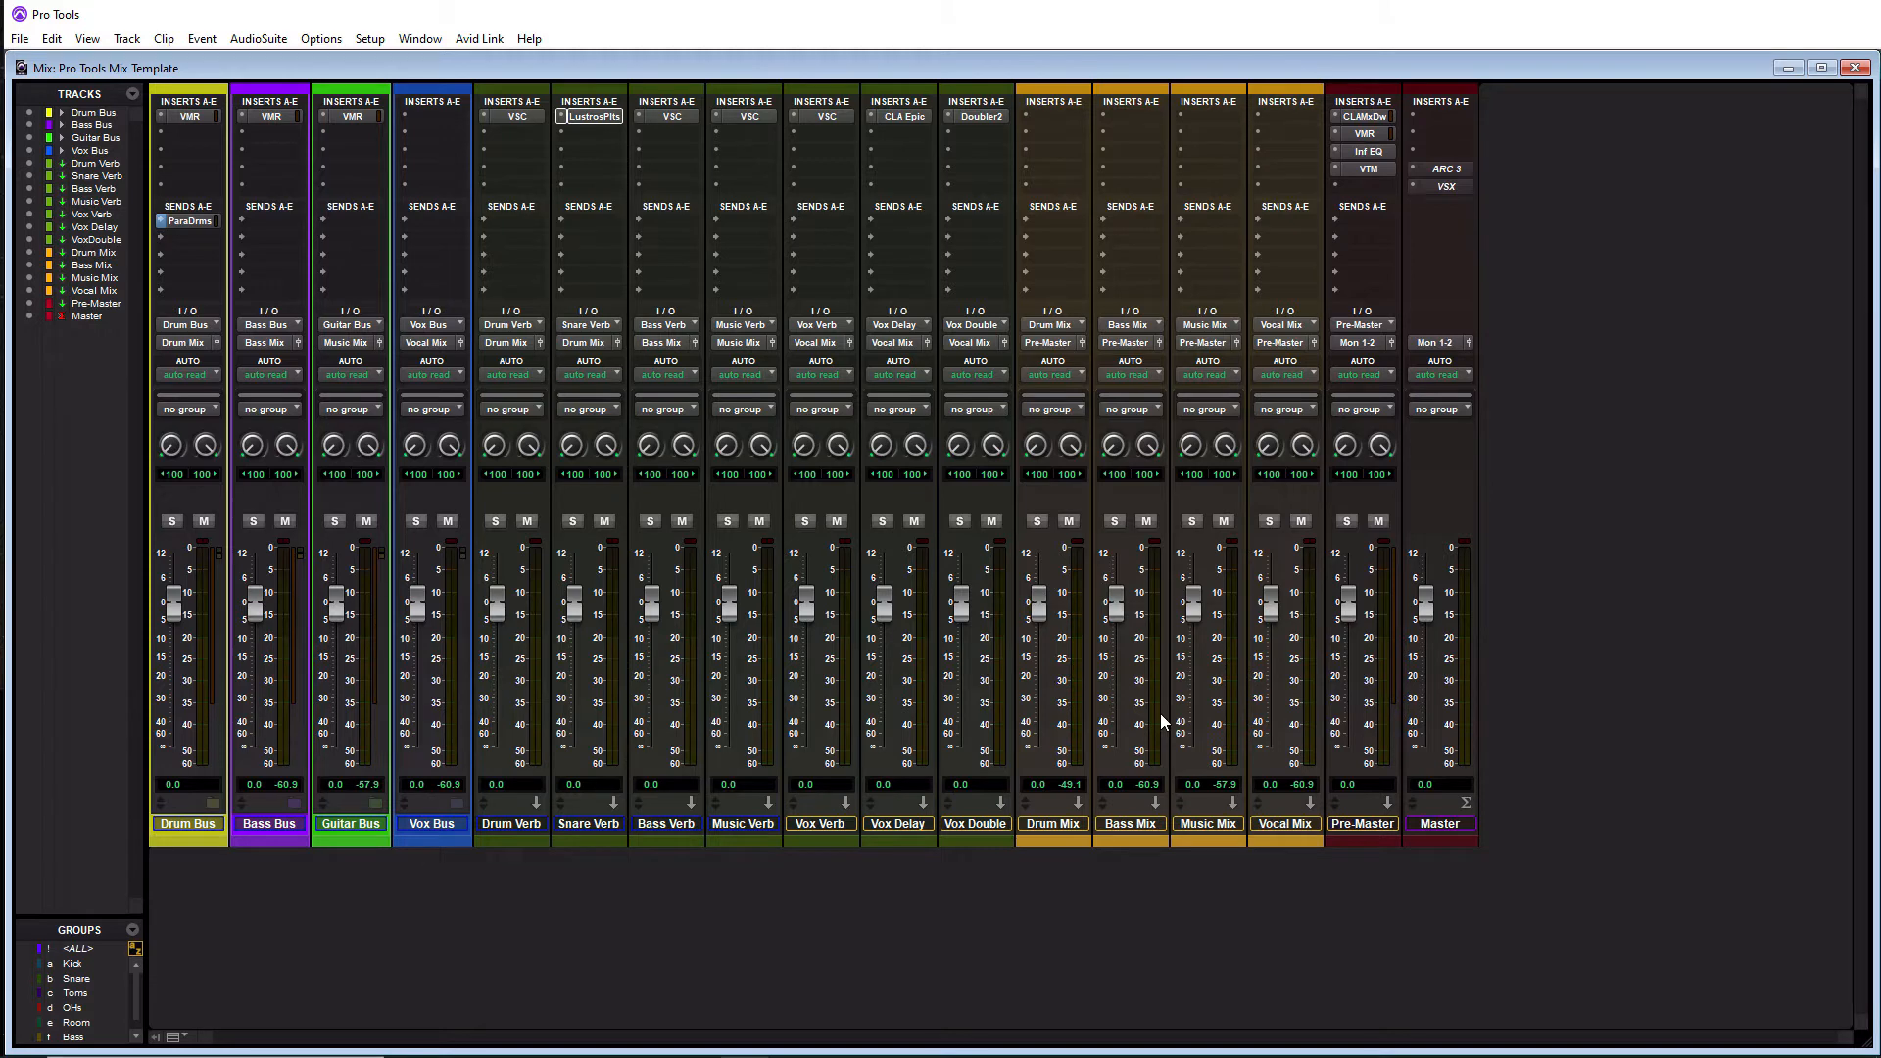
pyautogui.moveTo(1142, 717)
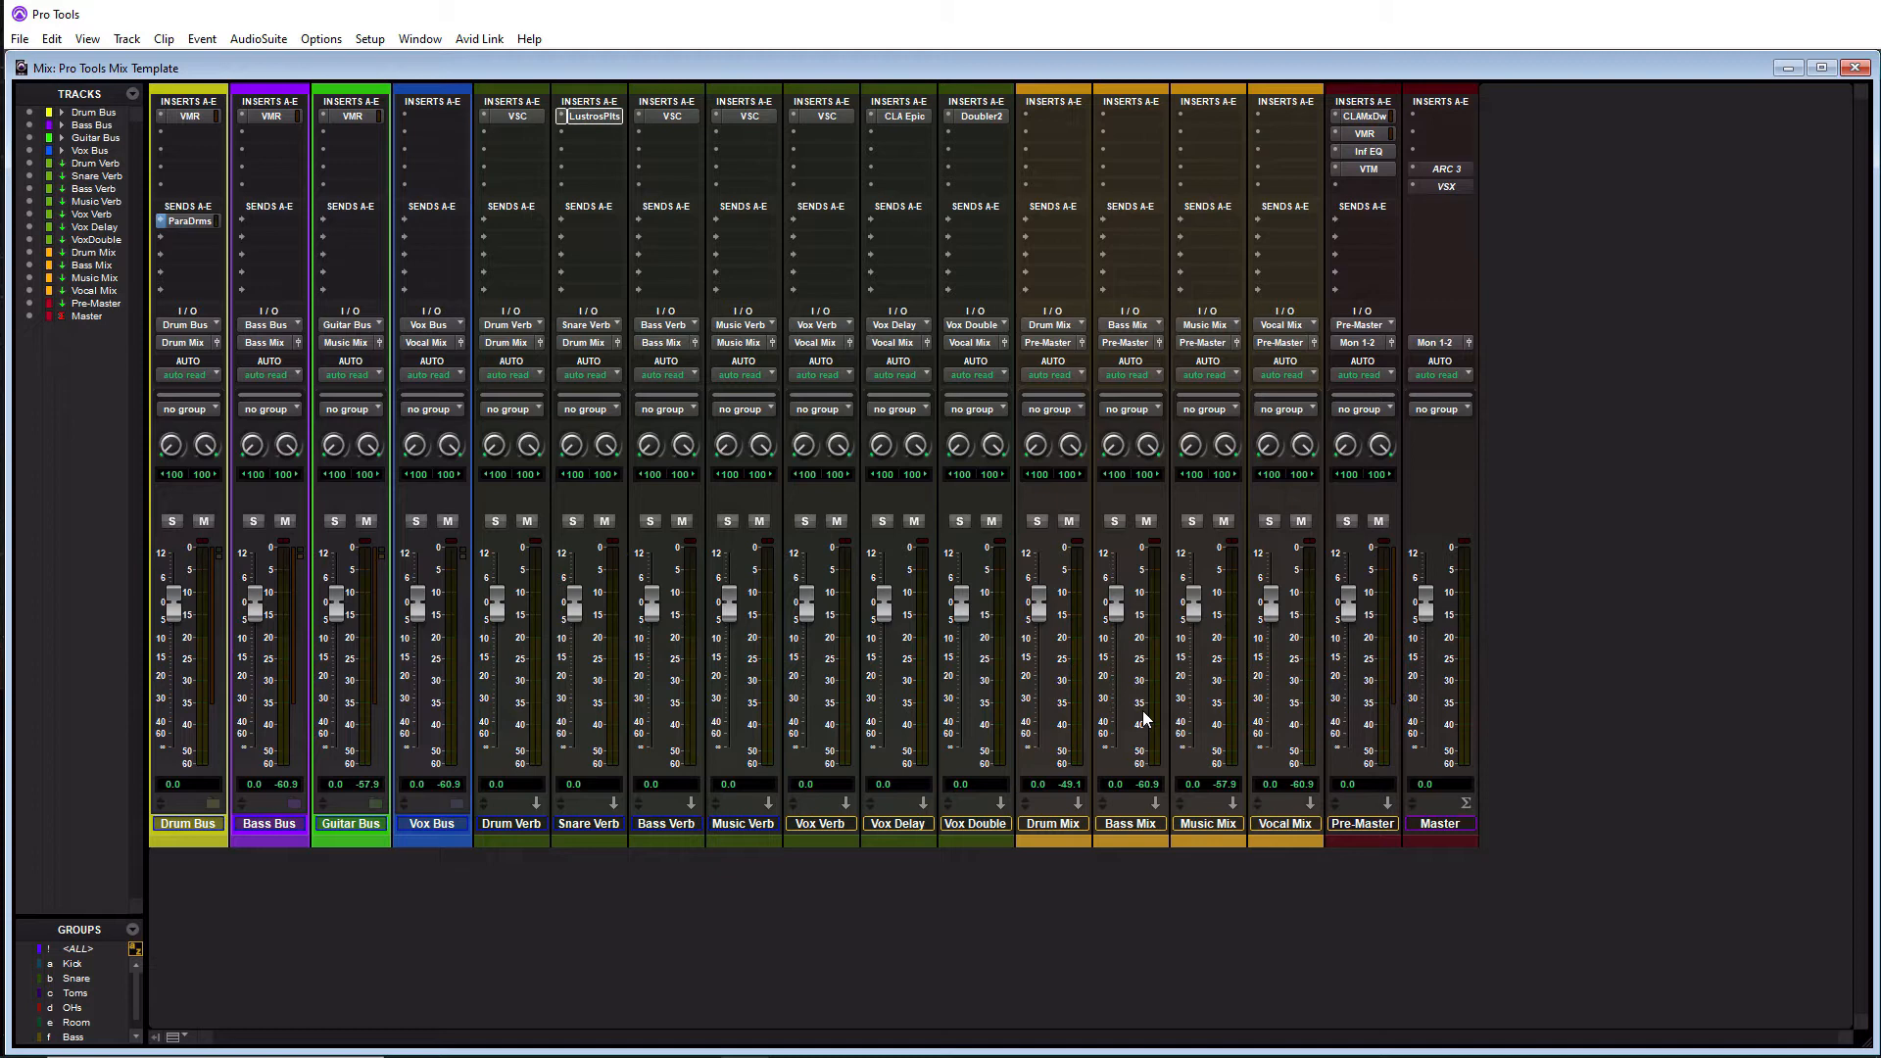
pyautogui.moveTo(1073, 880)
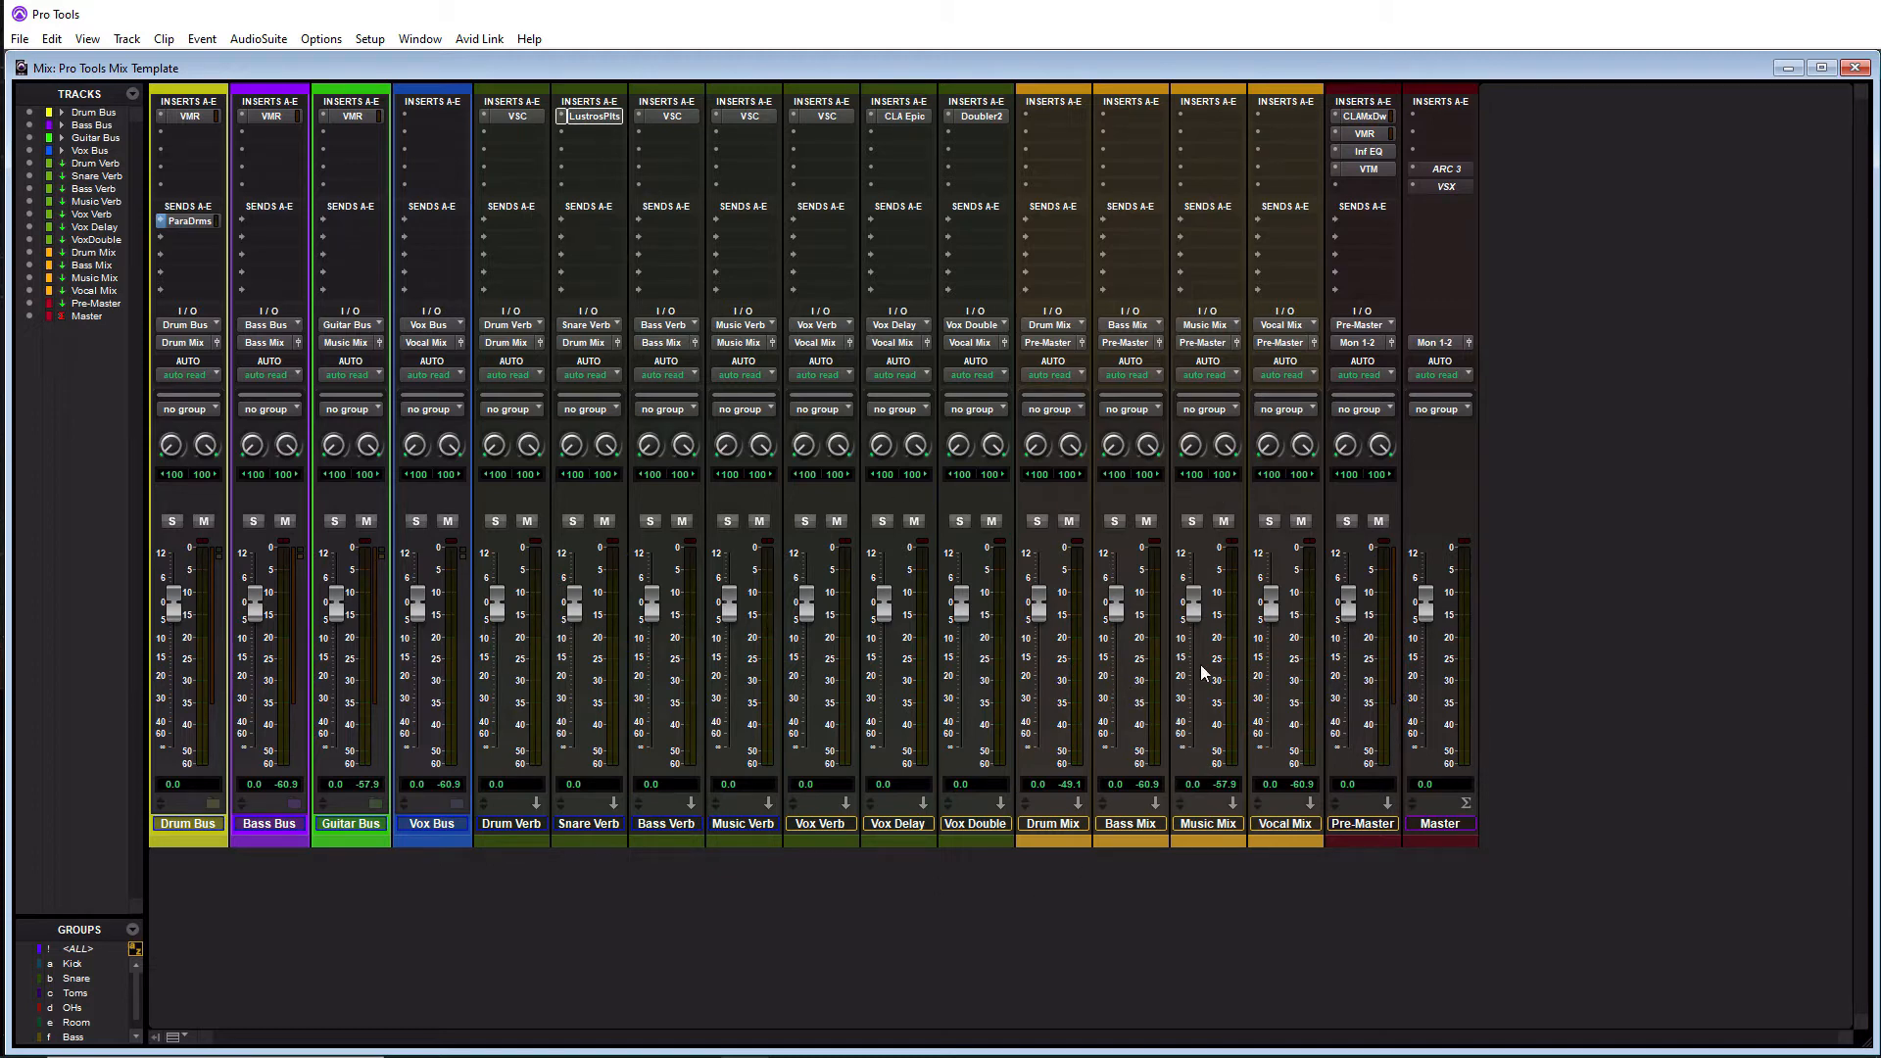
pyautogui.moveTo(1376, 699)
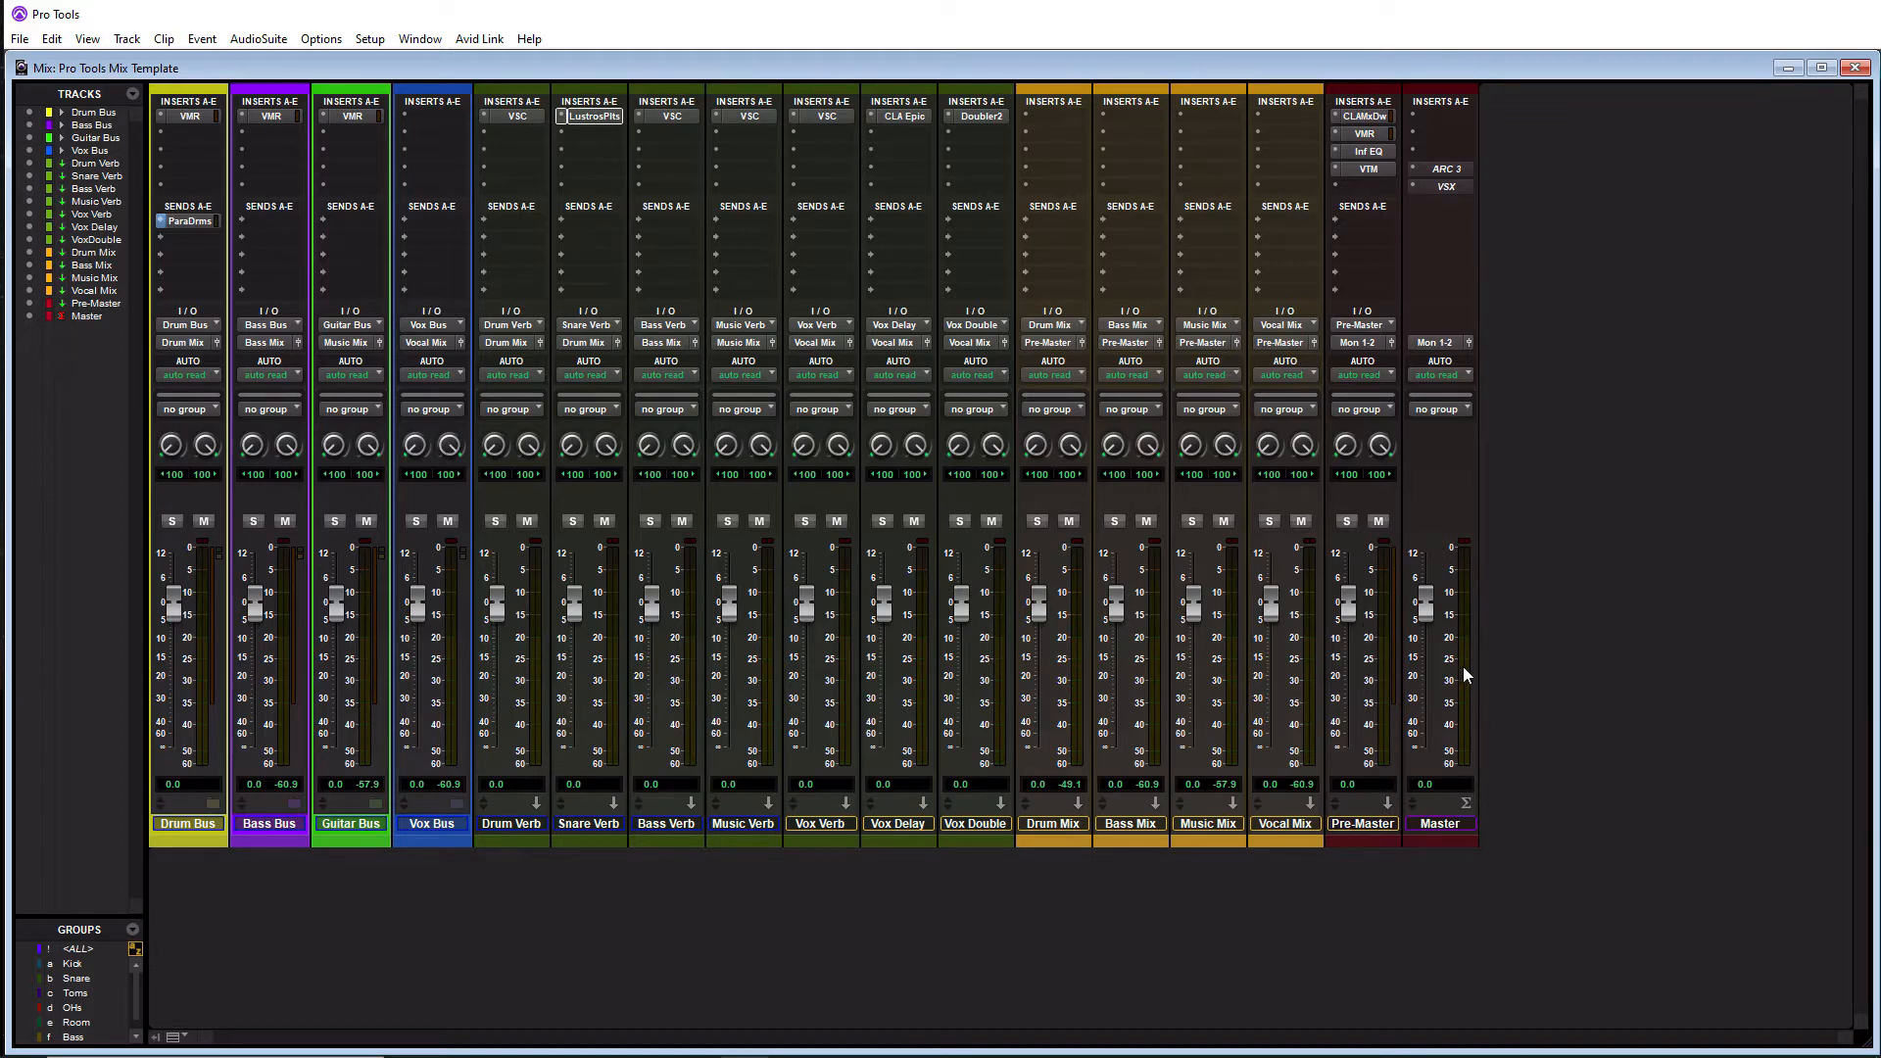
pyautogui.moveTo(1564, 270)
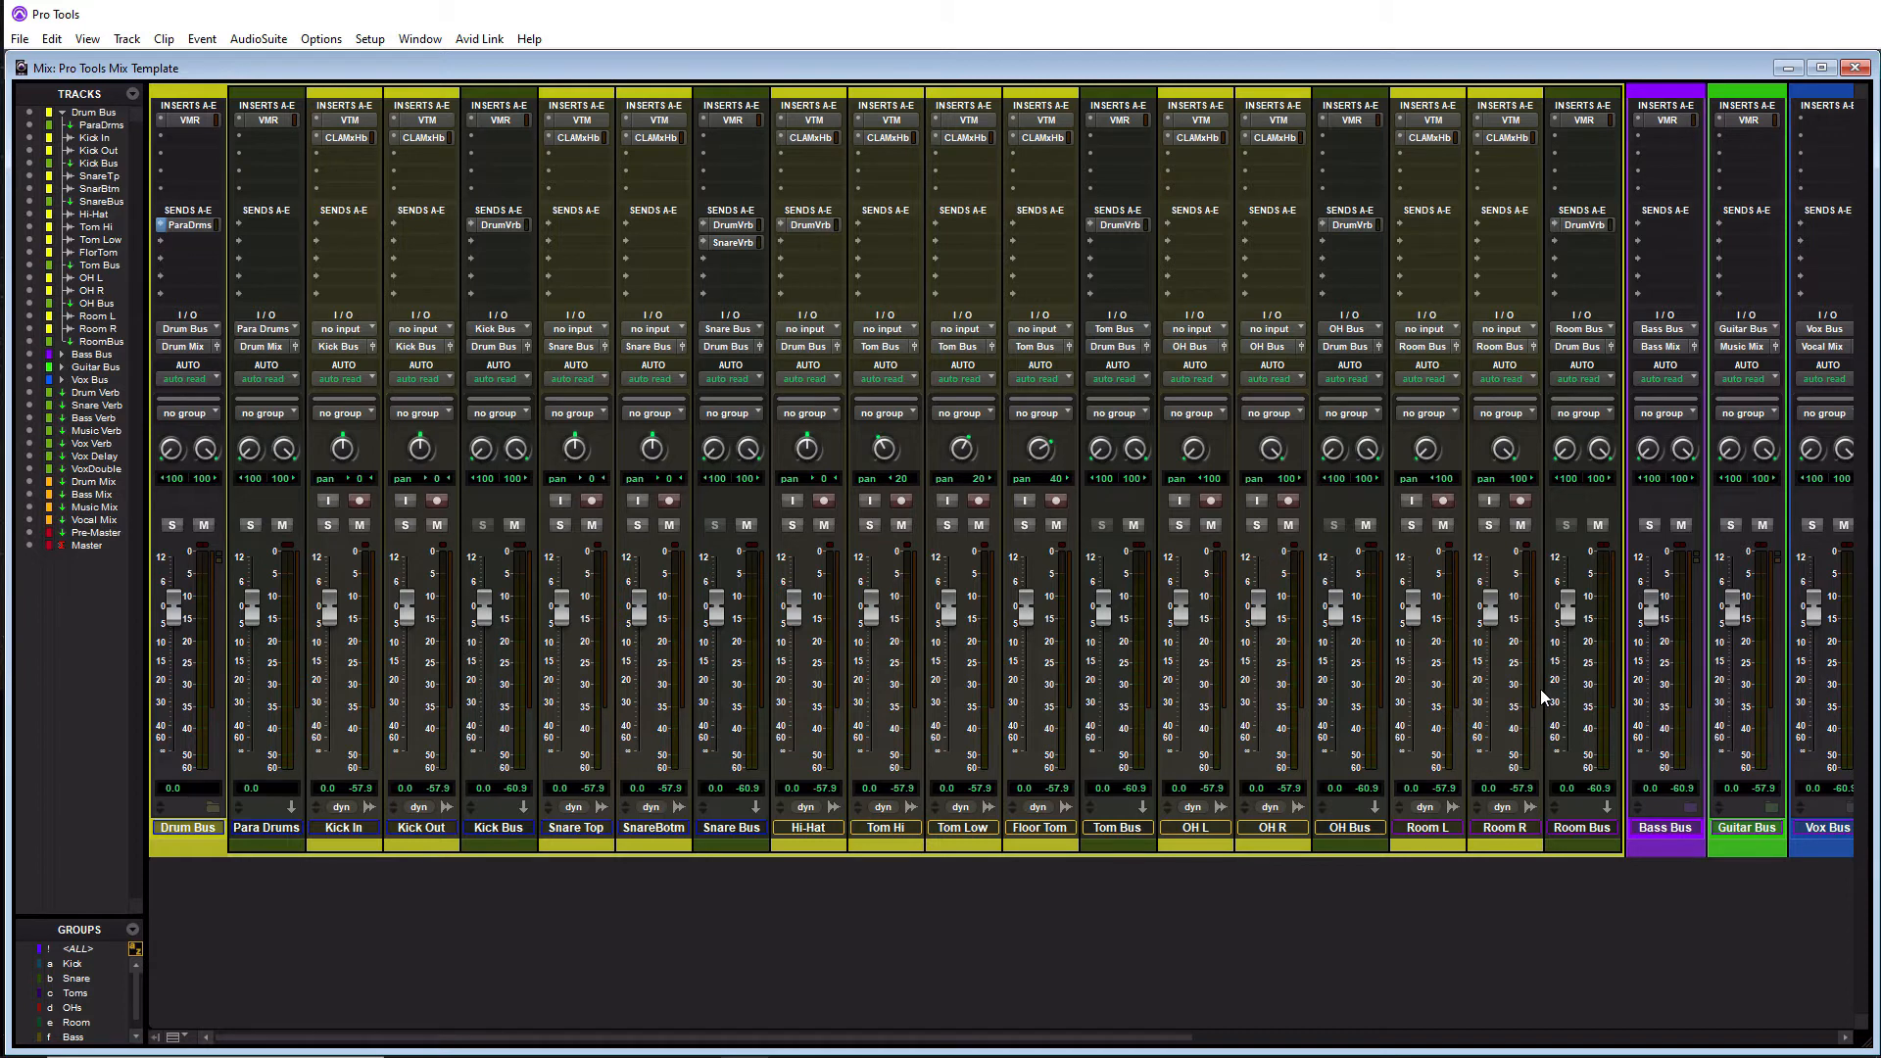
pyautogui.moveTo(308, 821)
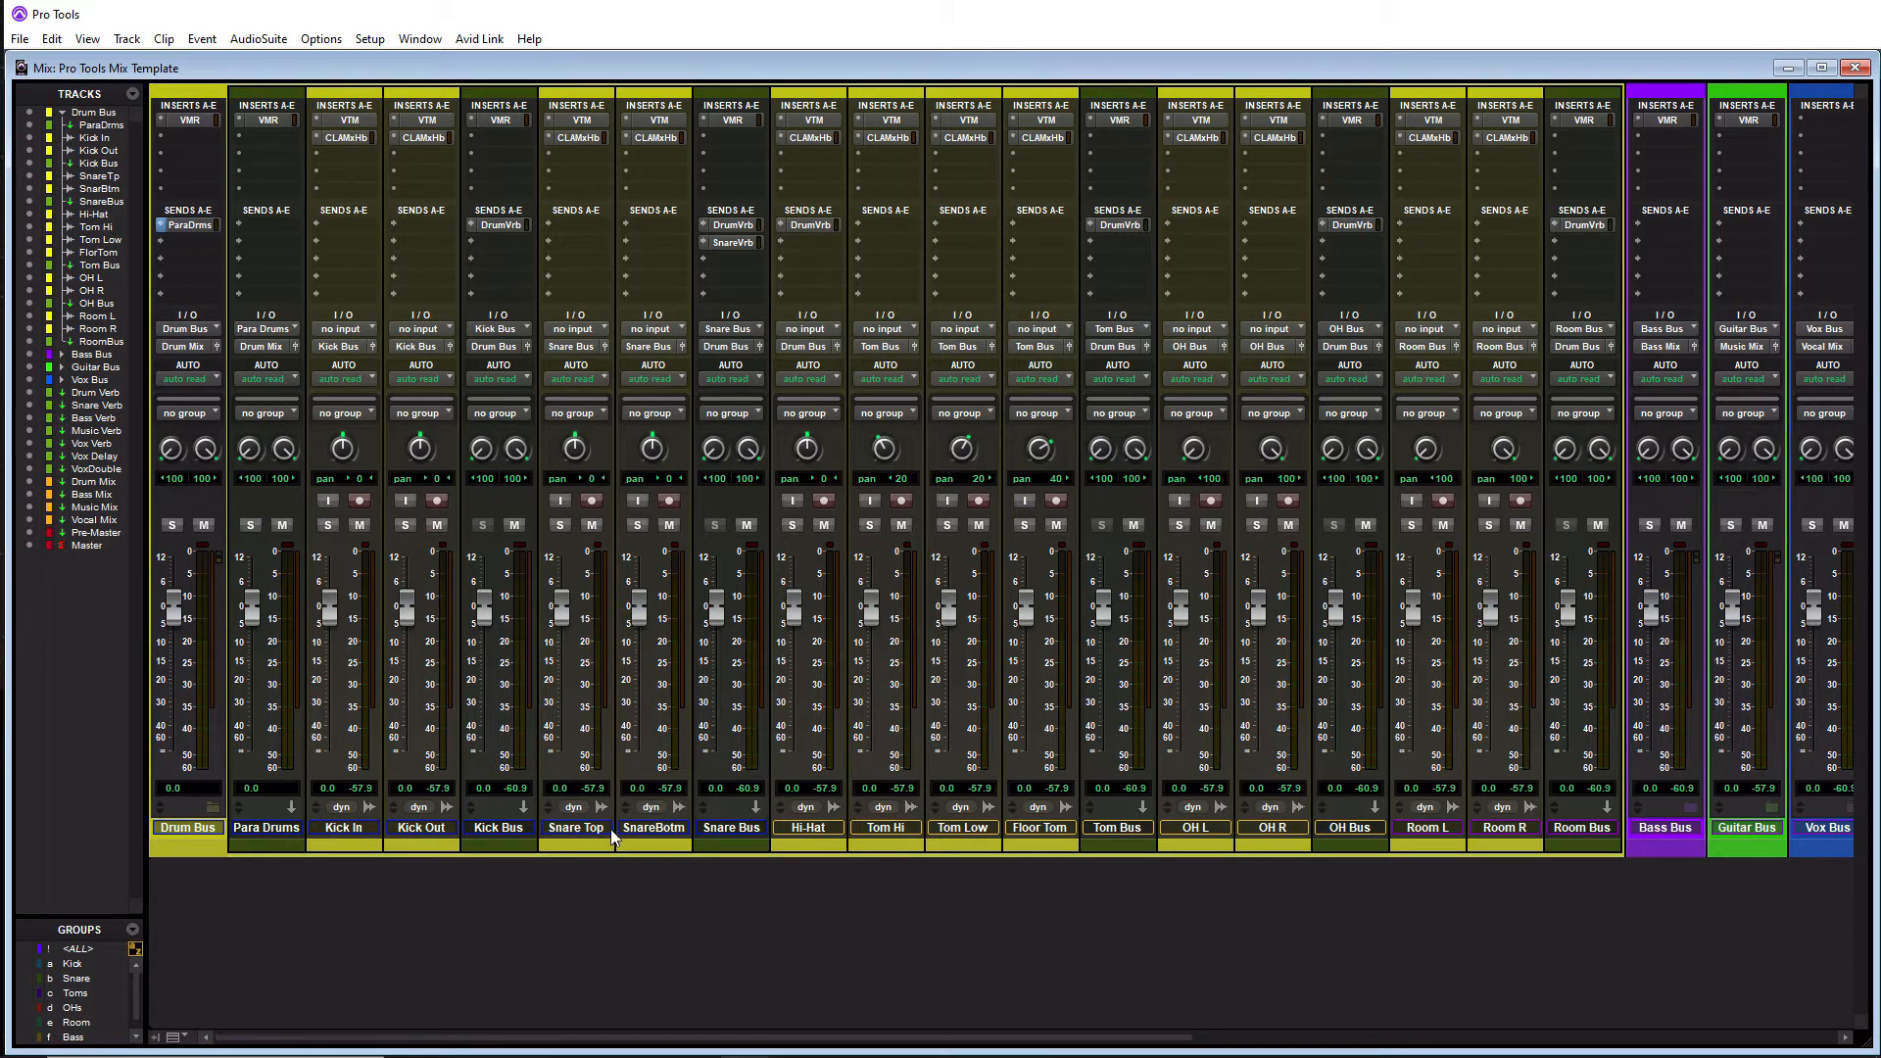
pyautogui.moveTo(1193, 852)
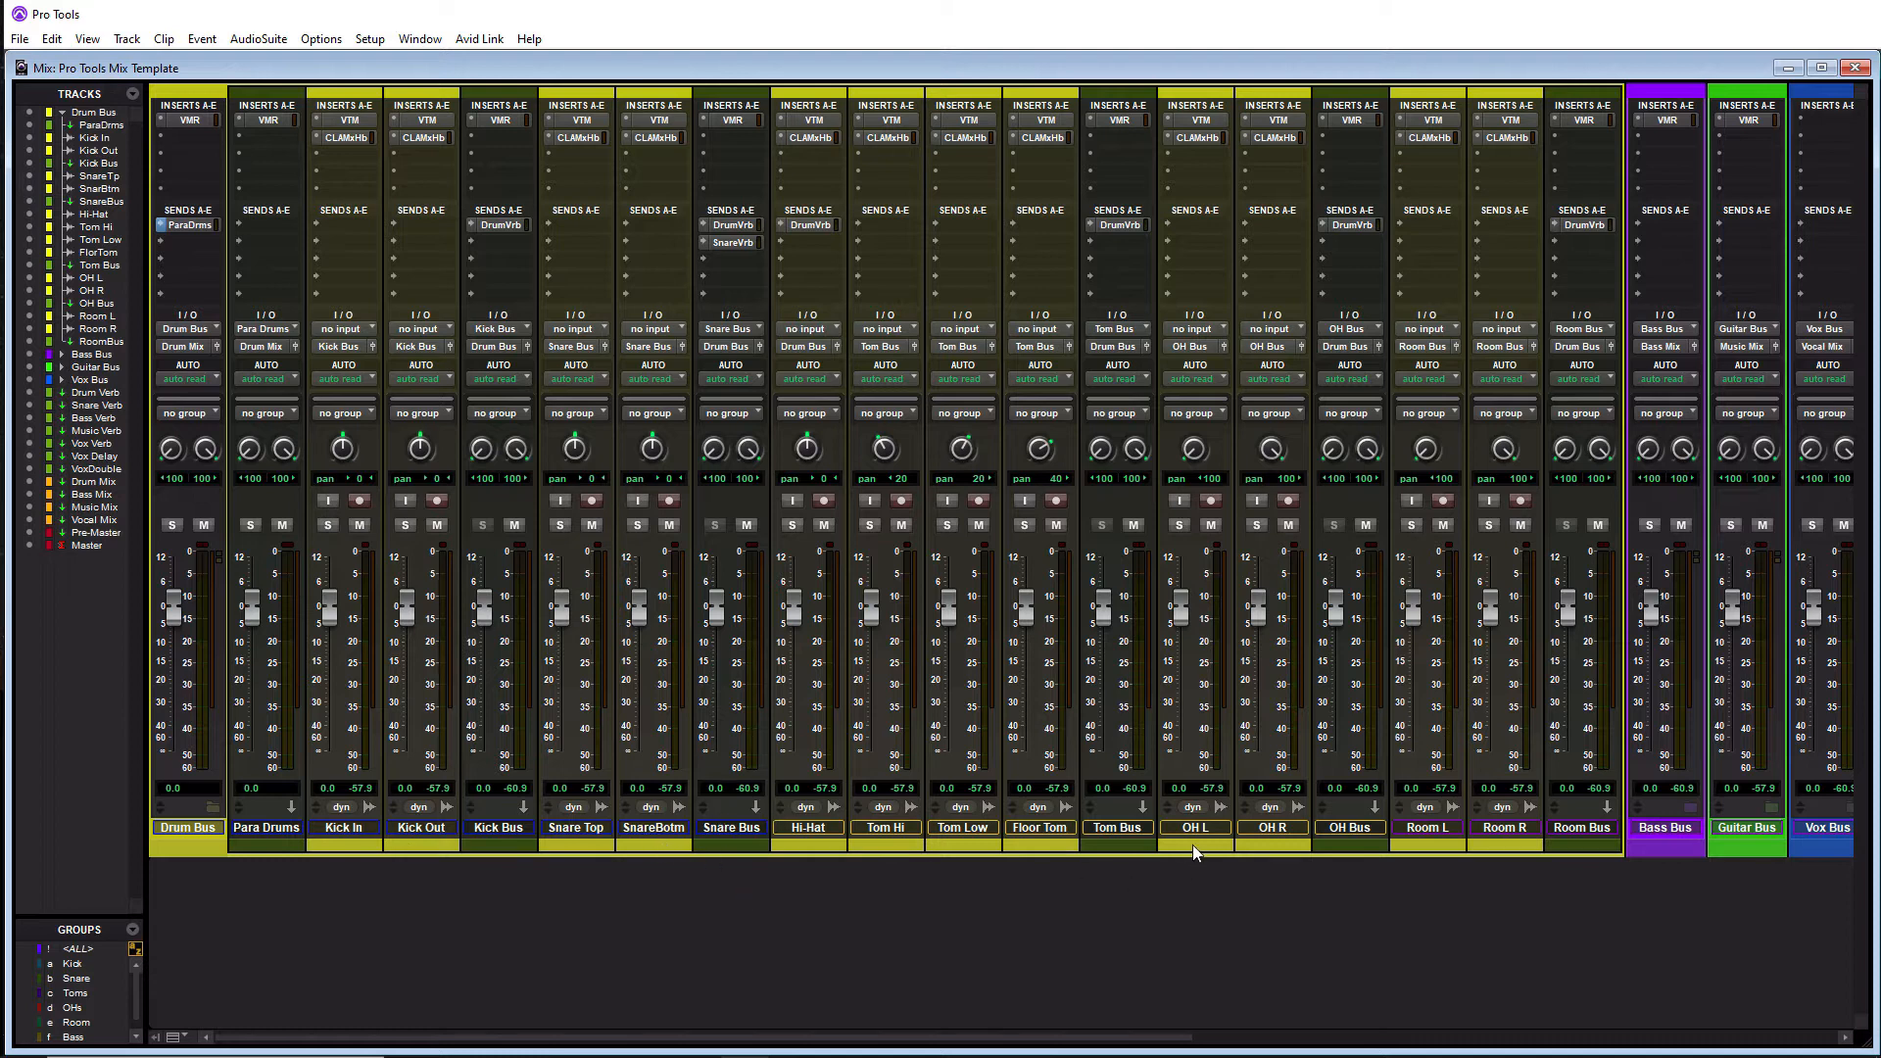
pyautogui.moveTo(1519, 843)
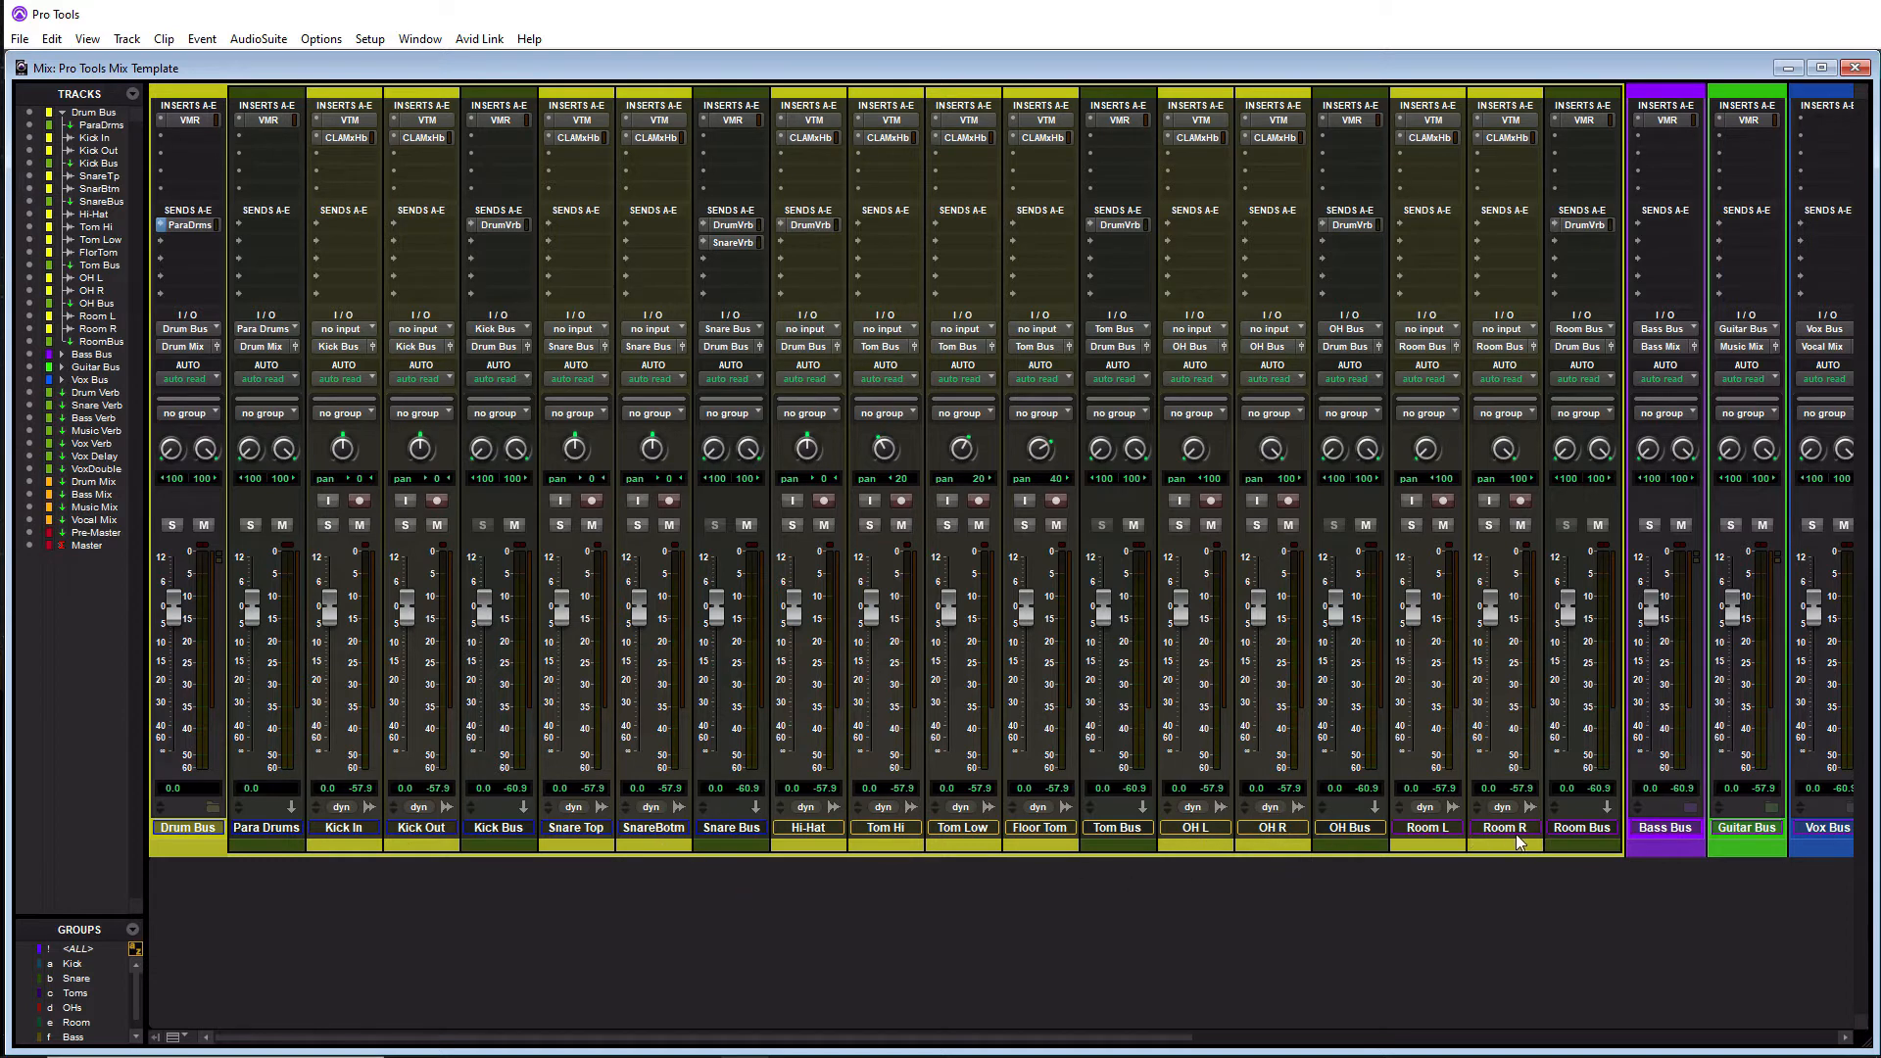
pyautogui.moveTo(509, 686)
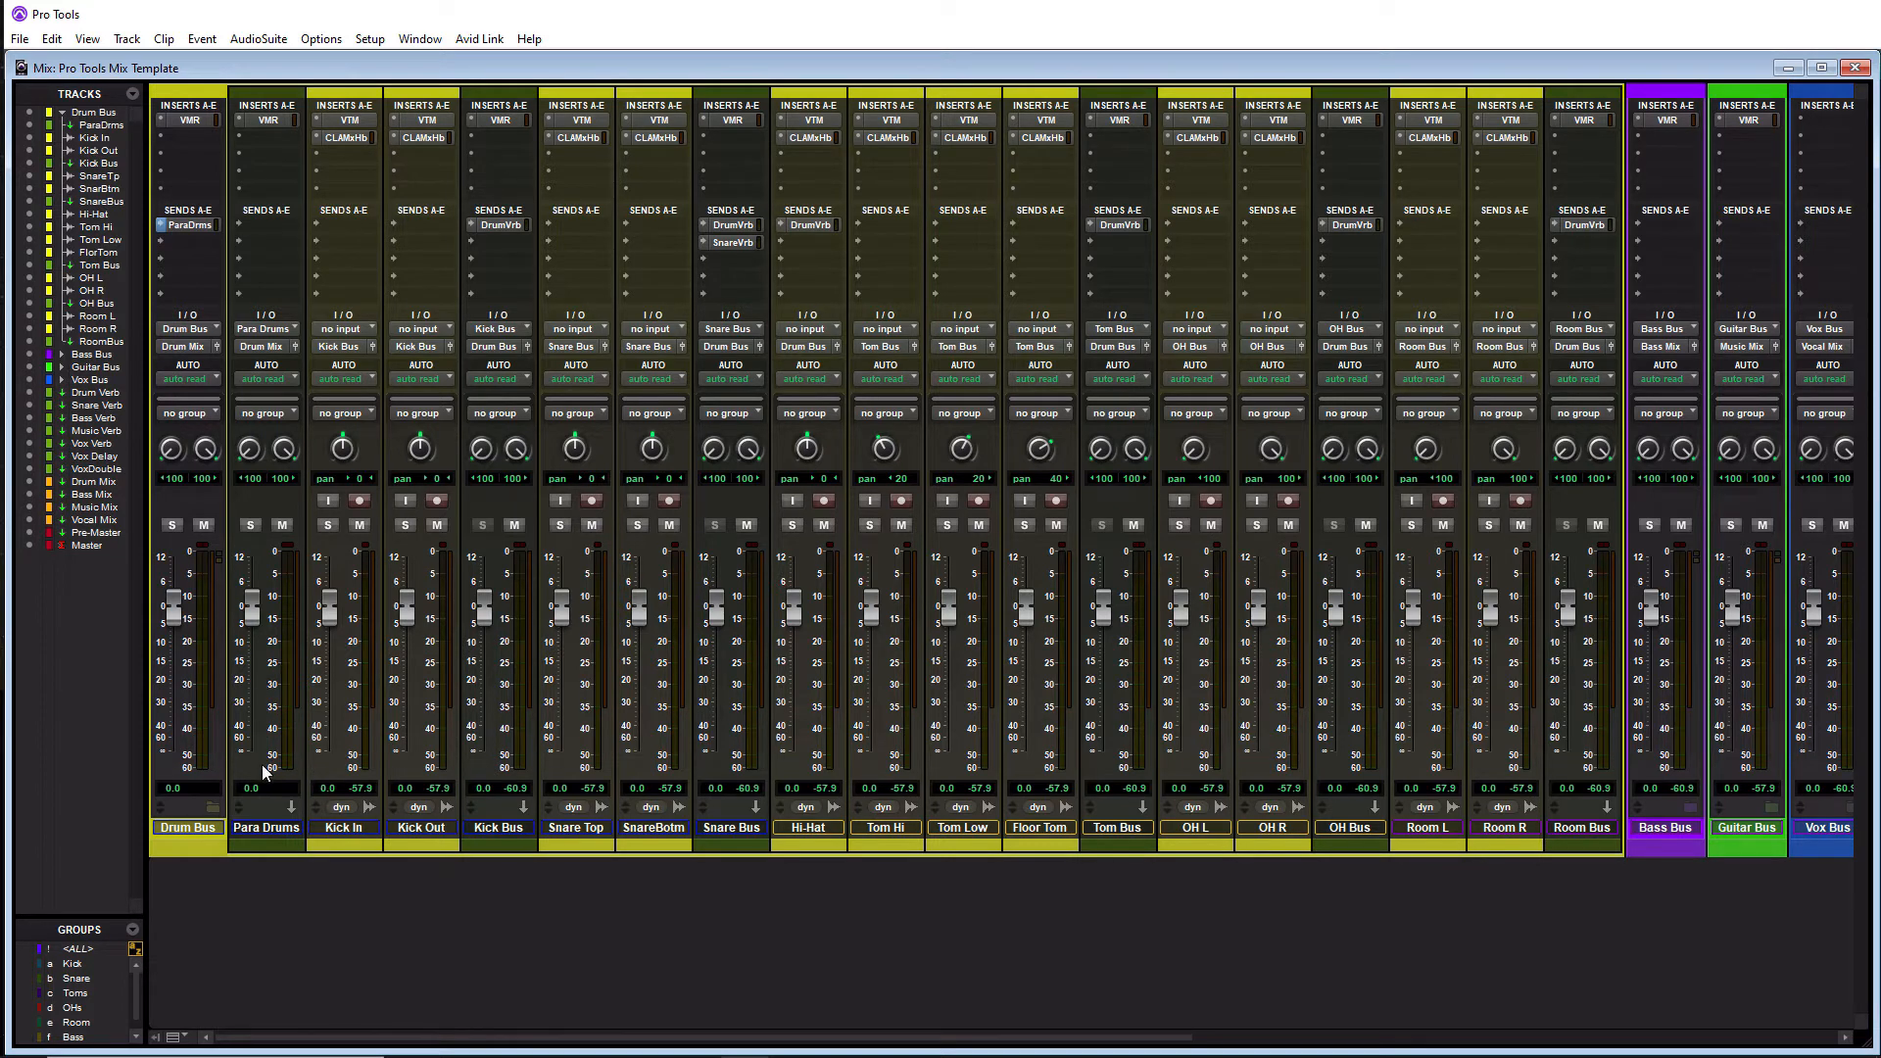
pyautogui.moveTo(268, 719)
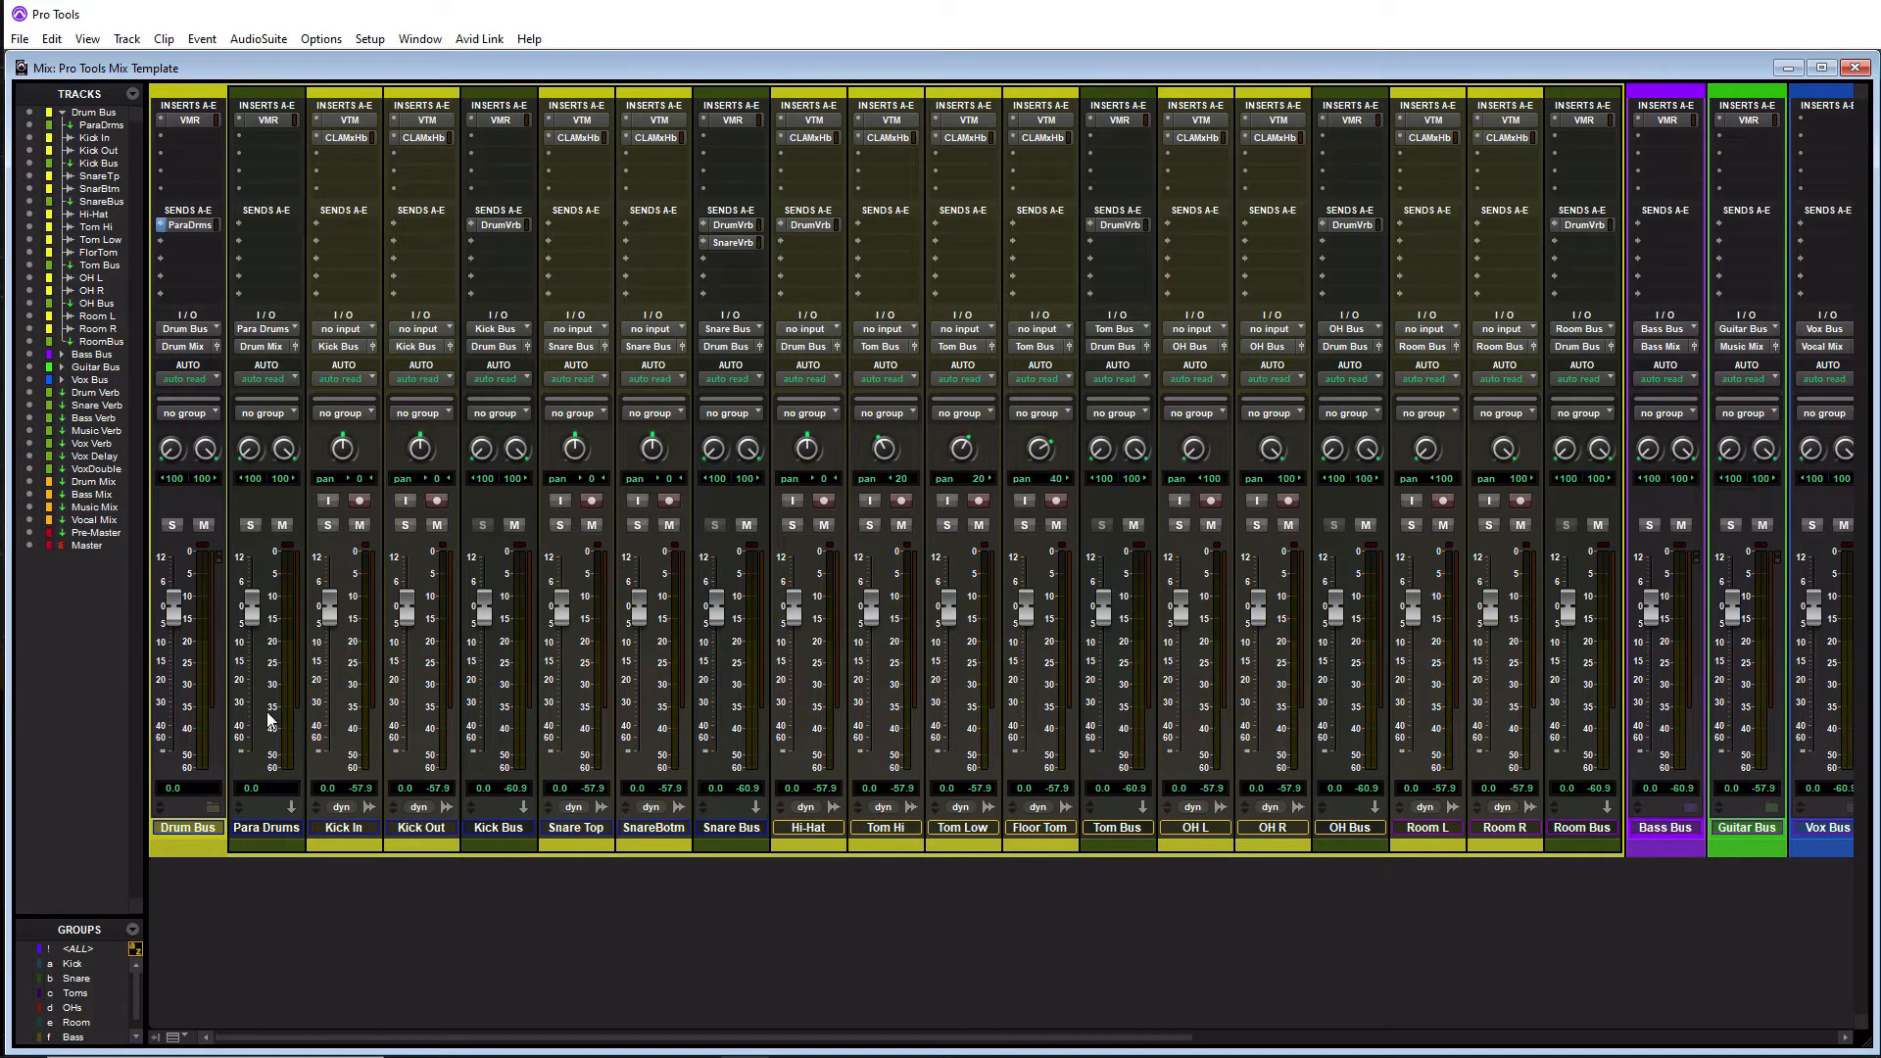
pyautogui.moveTo(236, 705)
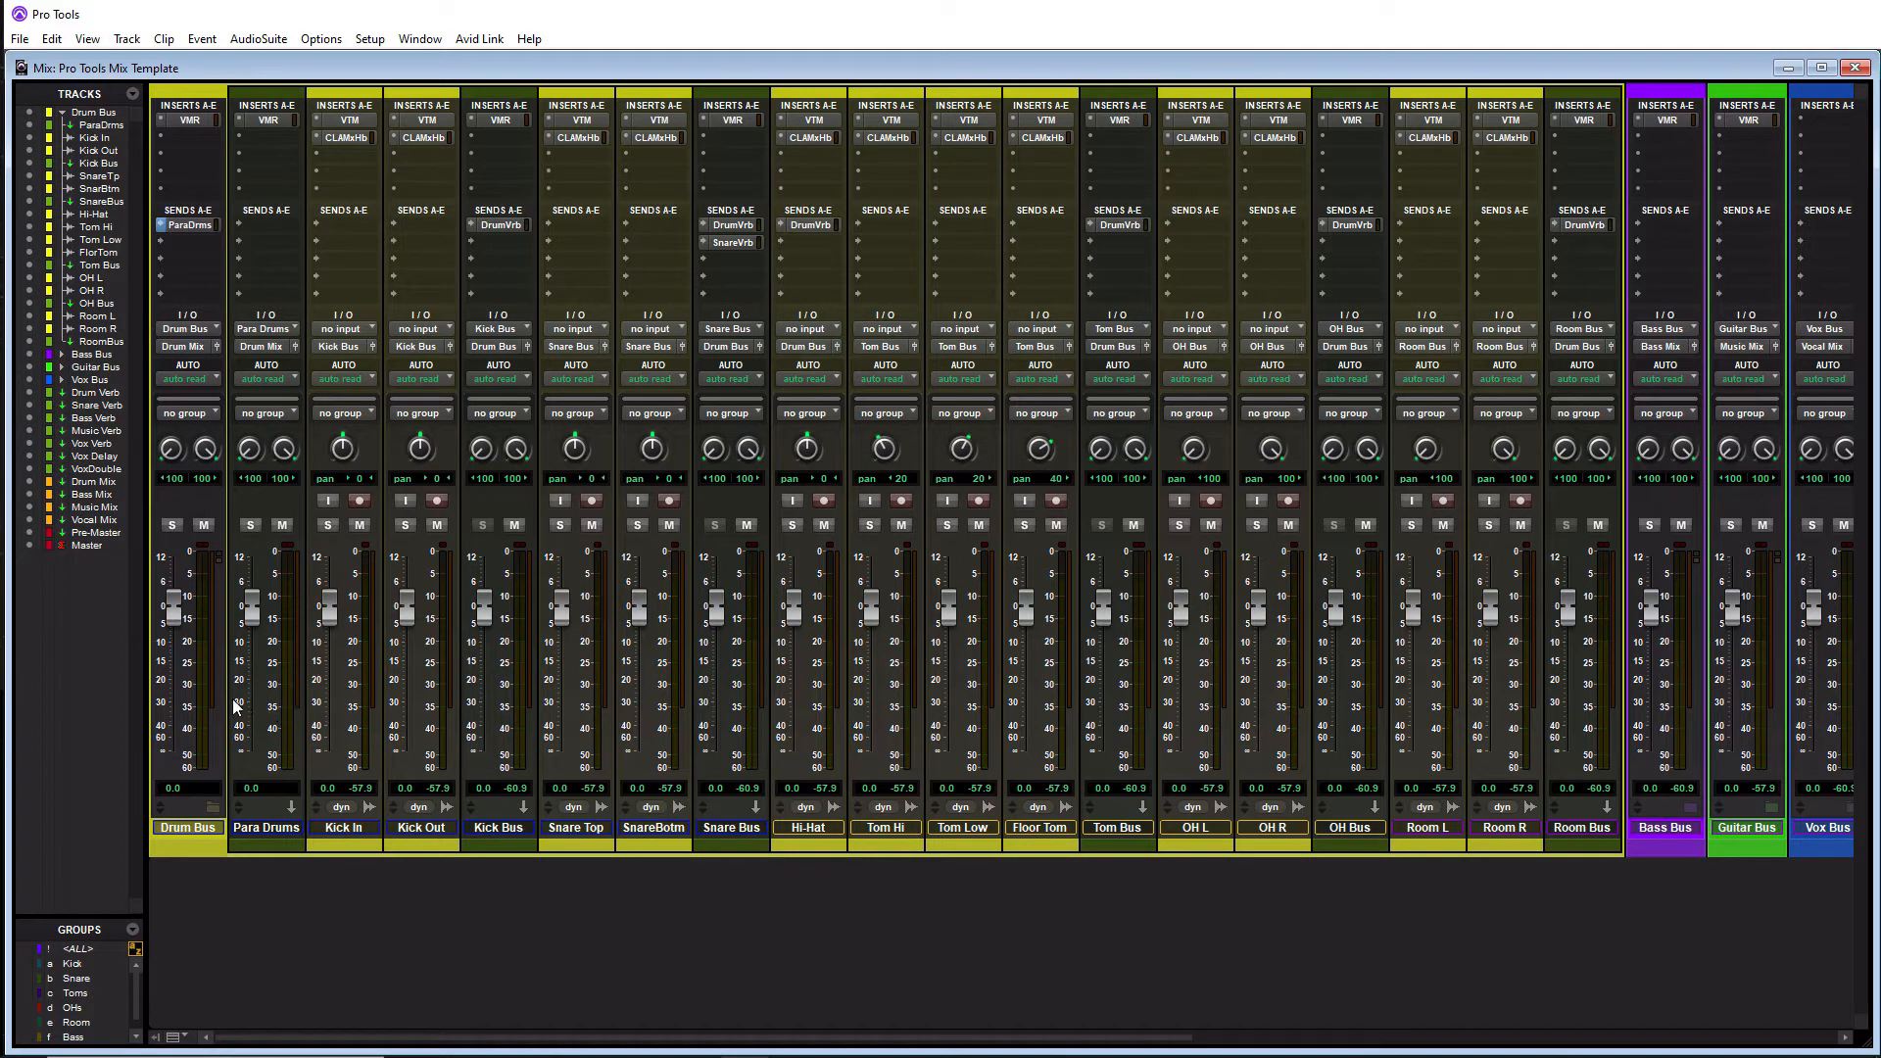
pyautogui.moveTo(174, 866)
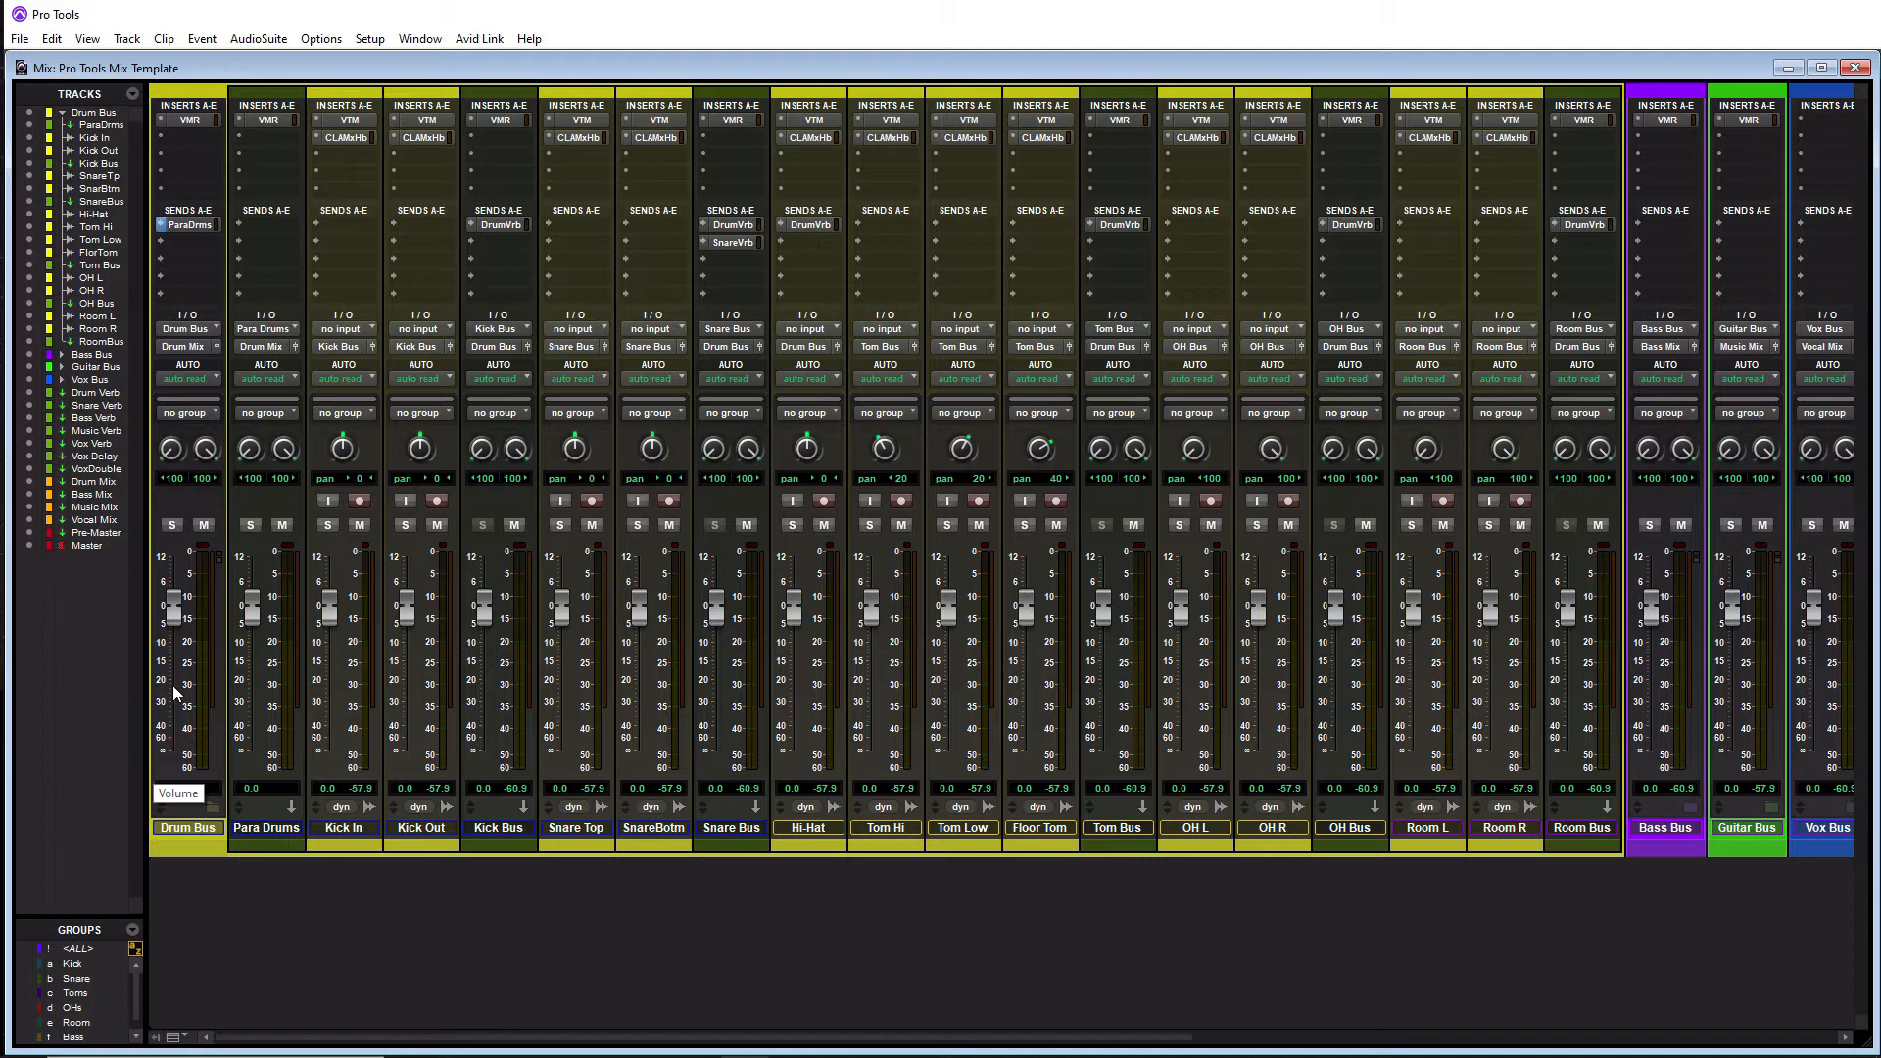
pyautogui.moveTo(445, 437)
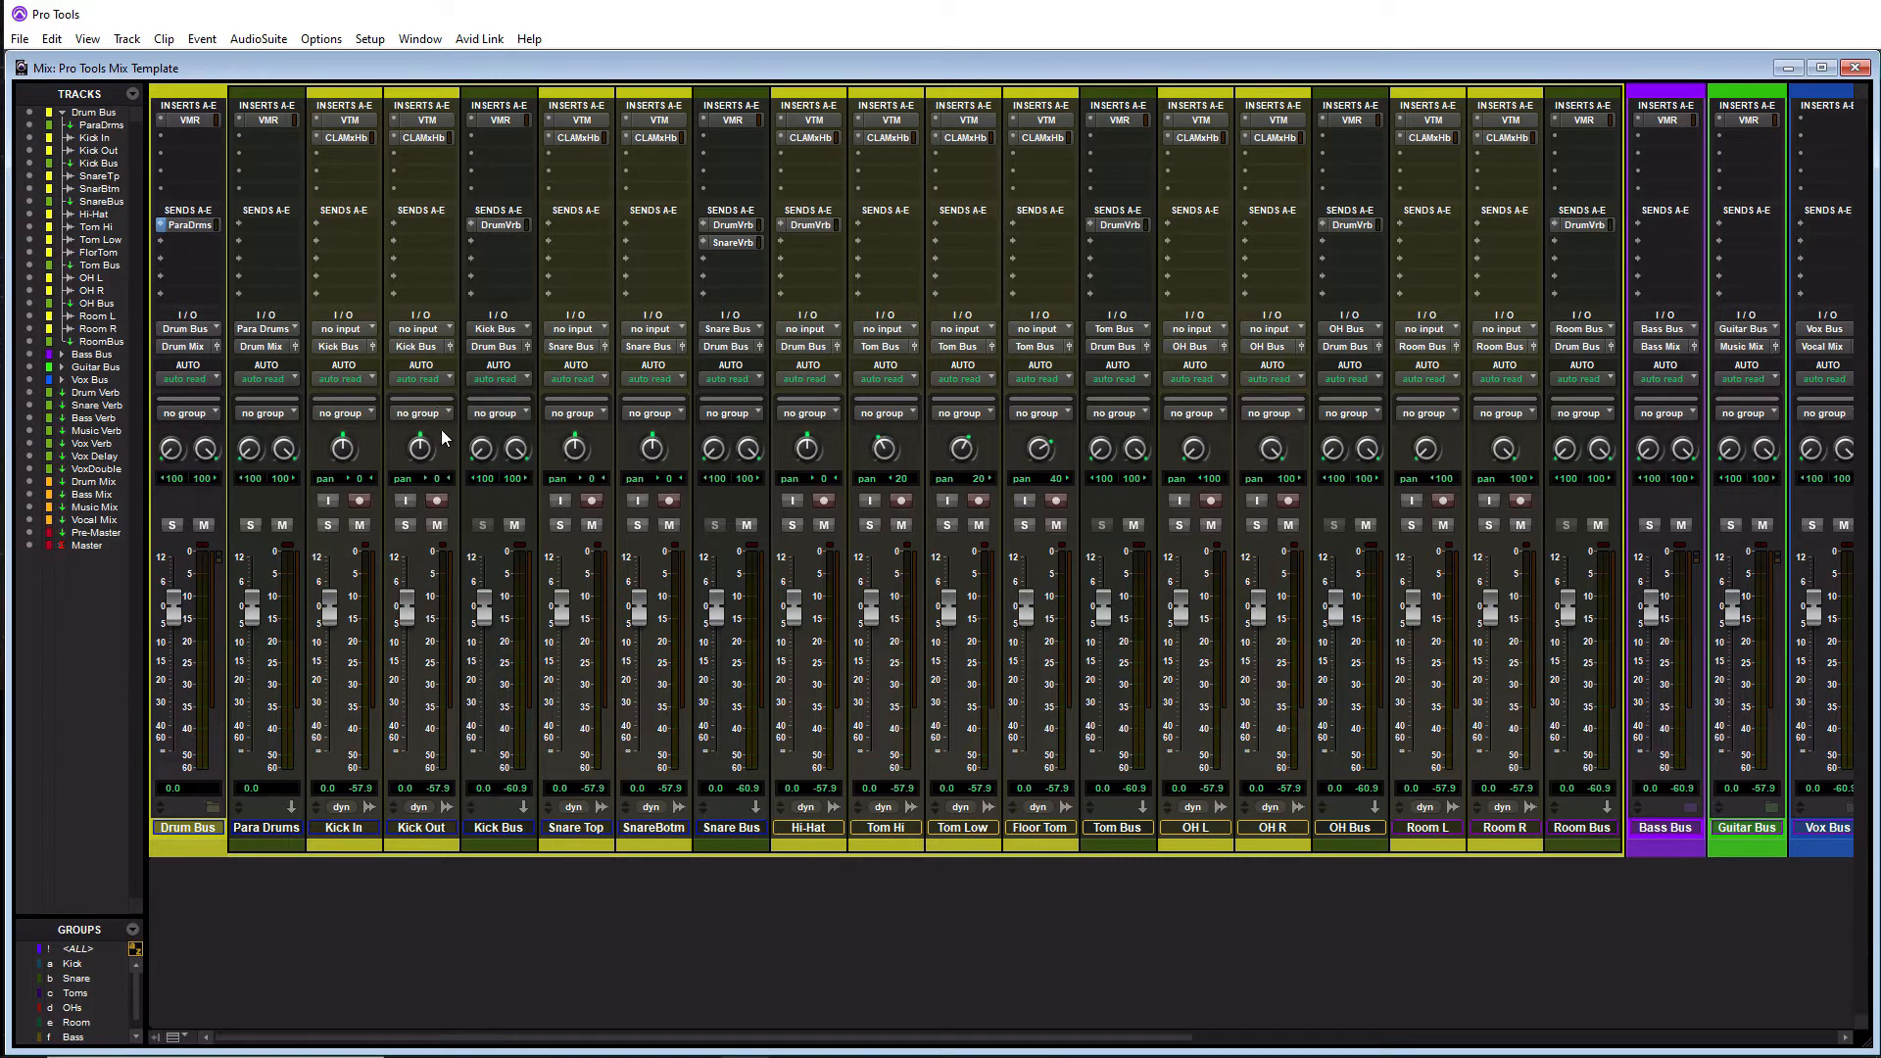
pyautogui.moveTo(1005, 627)
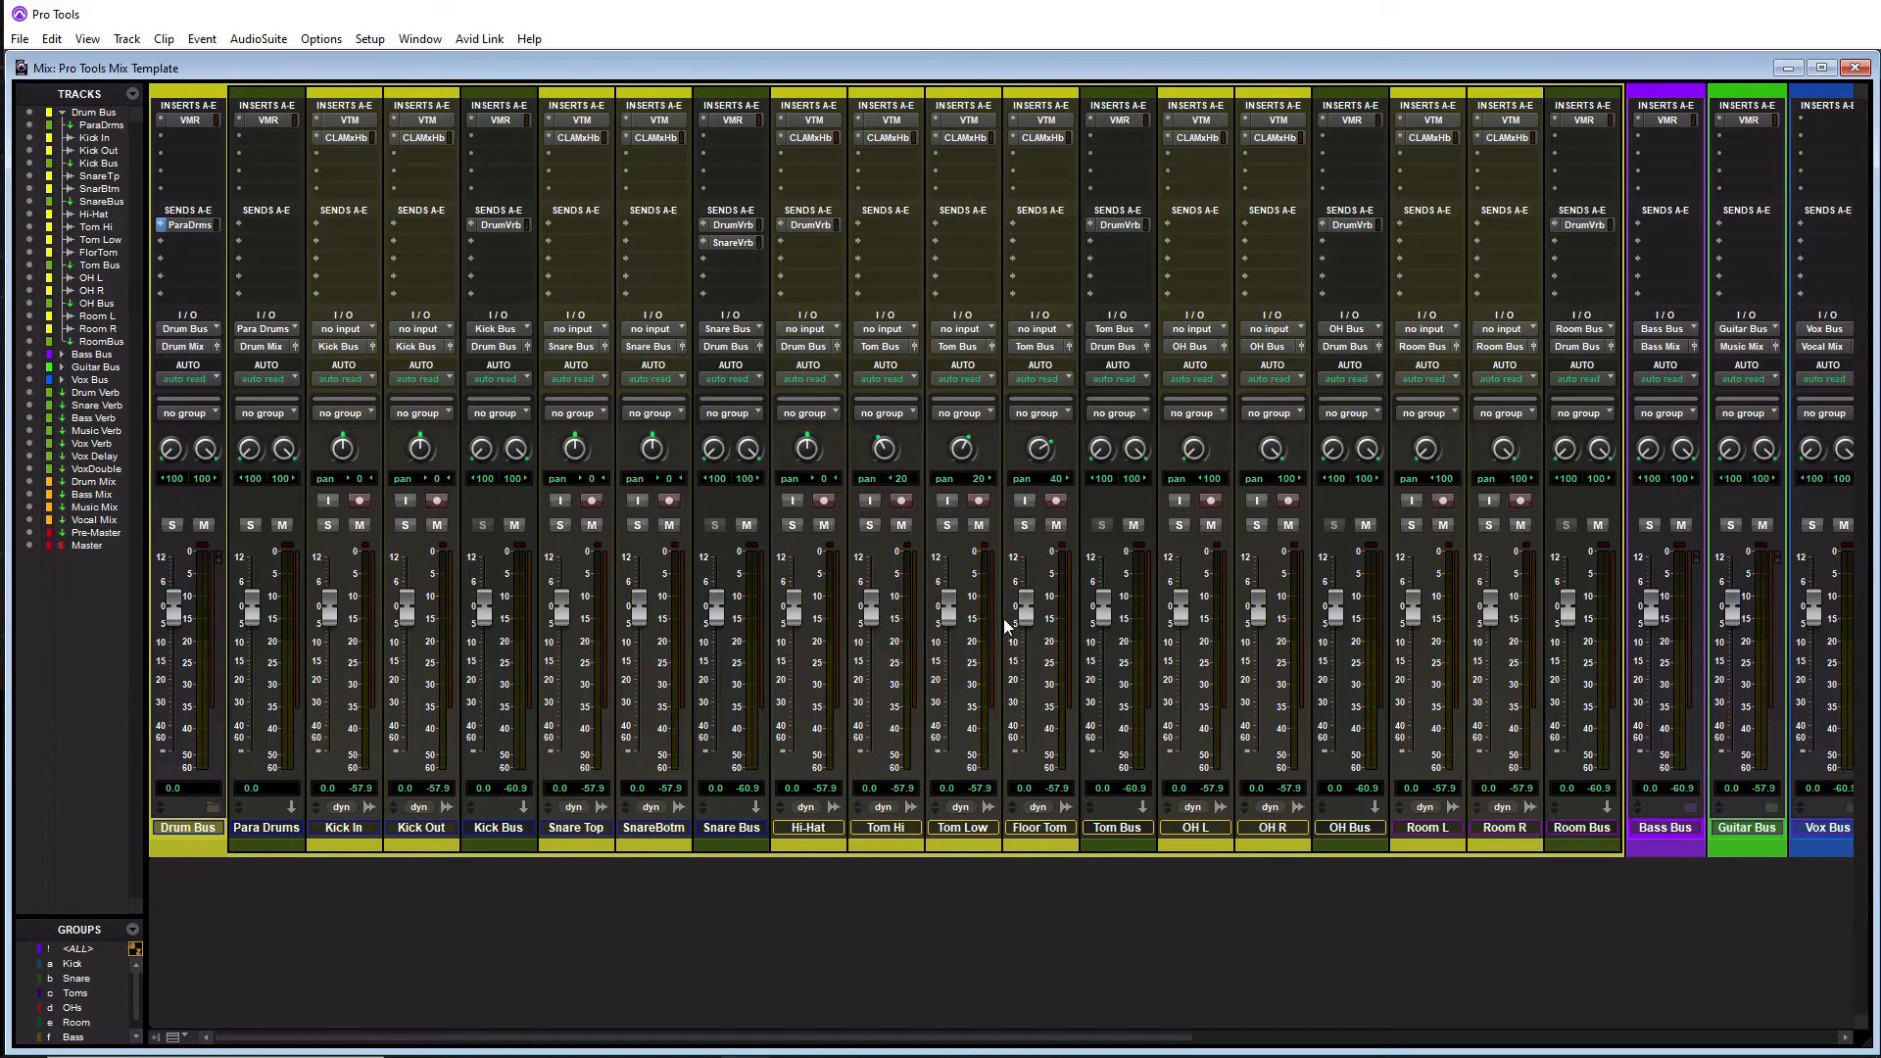
pyautogui.moveTo(479, 316)
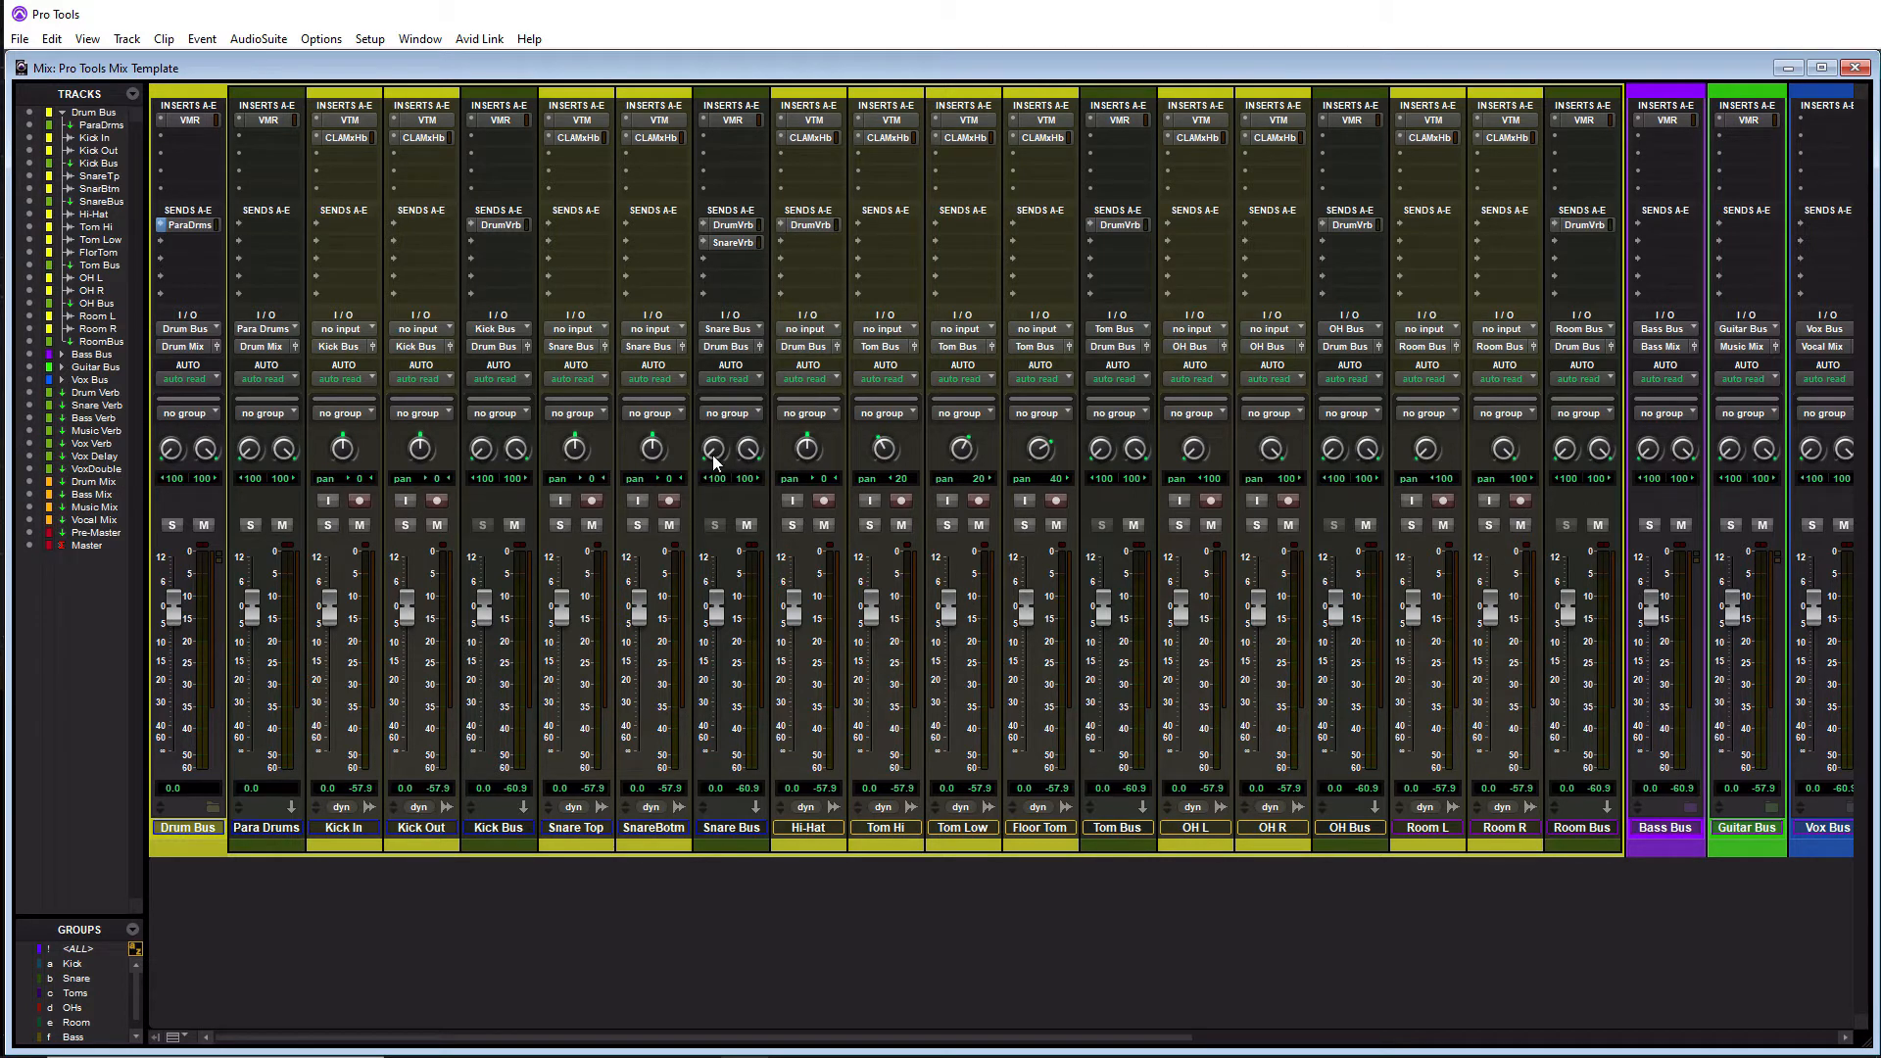
pyautogui.moveTo(638, 311)
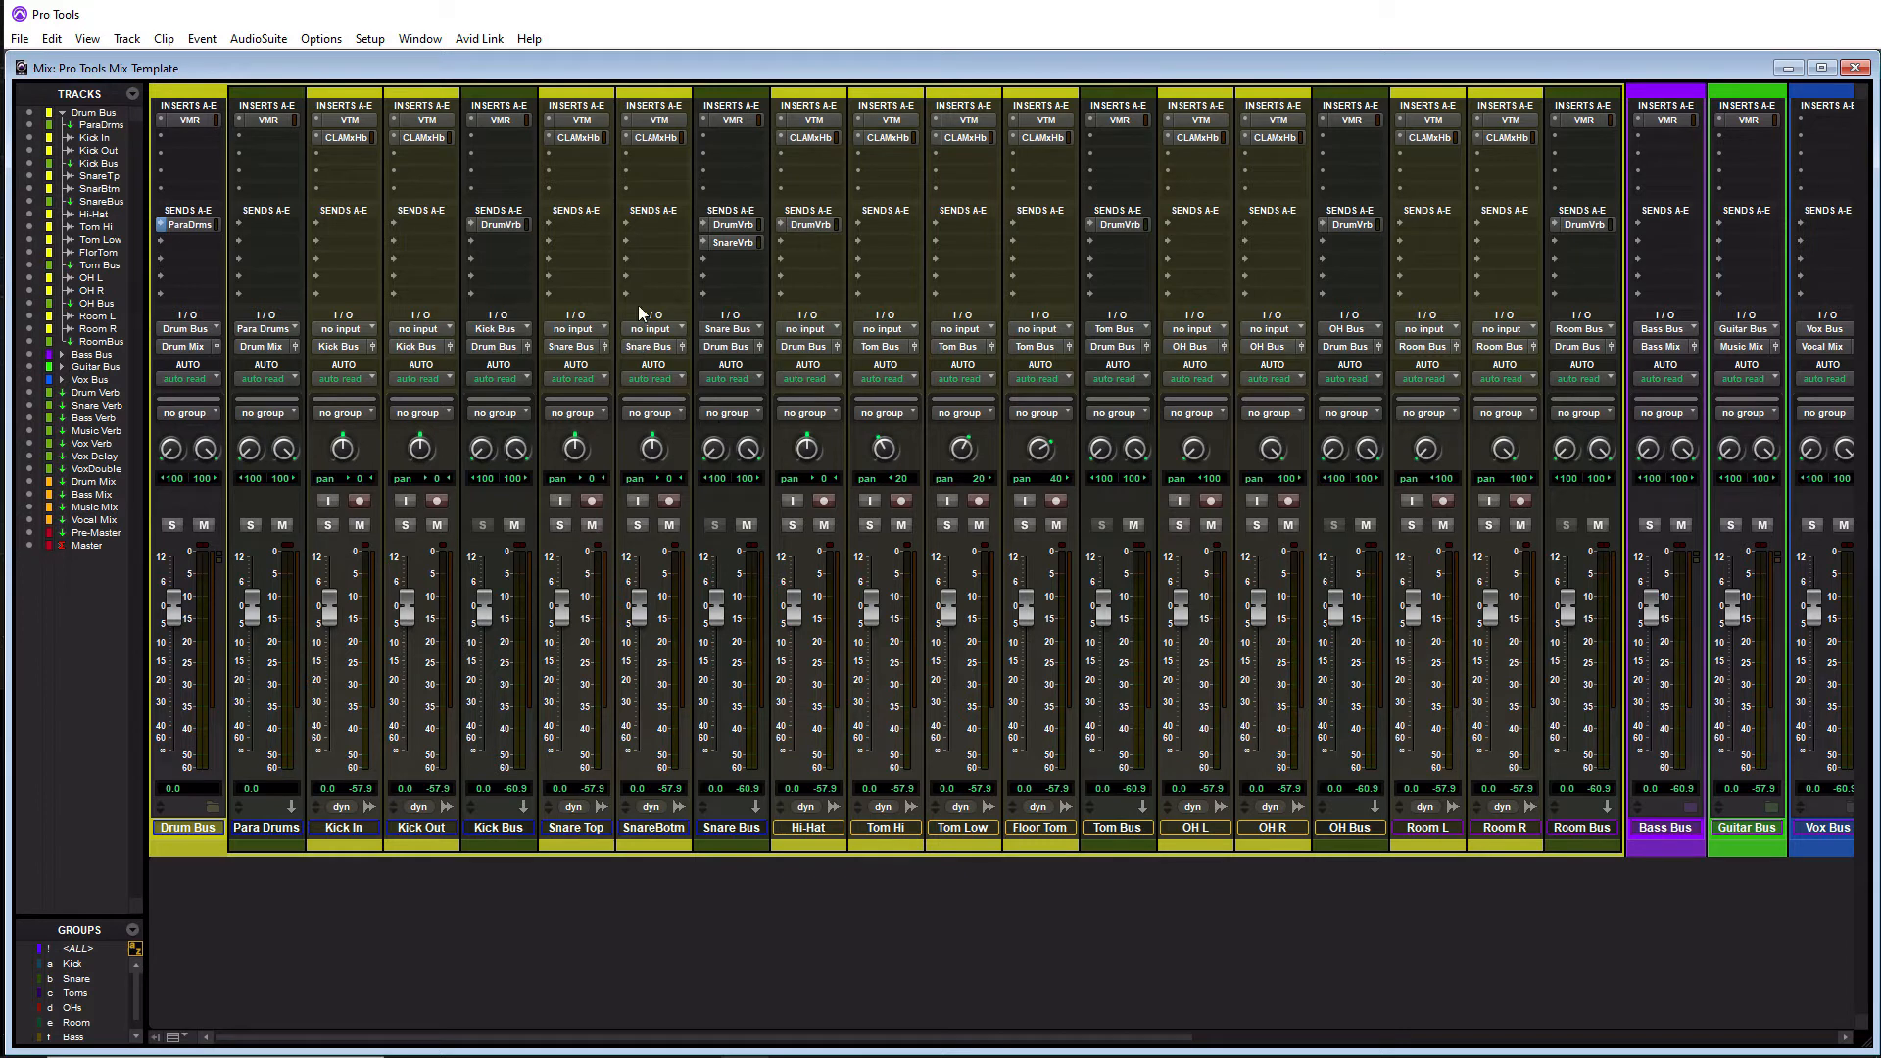
# Close the Virtual Tape Machines window and bring up Kick In's CLA MixHub plug-in.
pyautogui.click(343, 120)
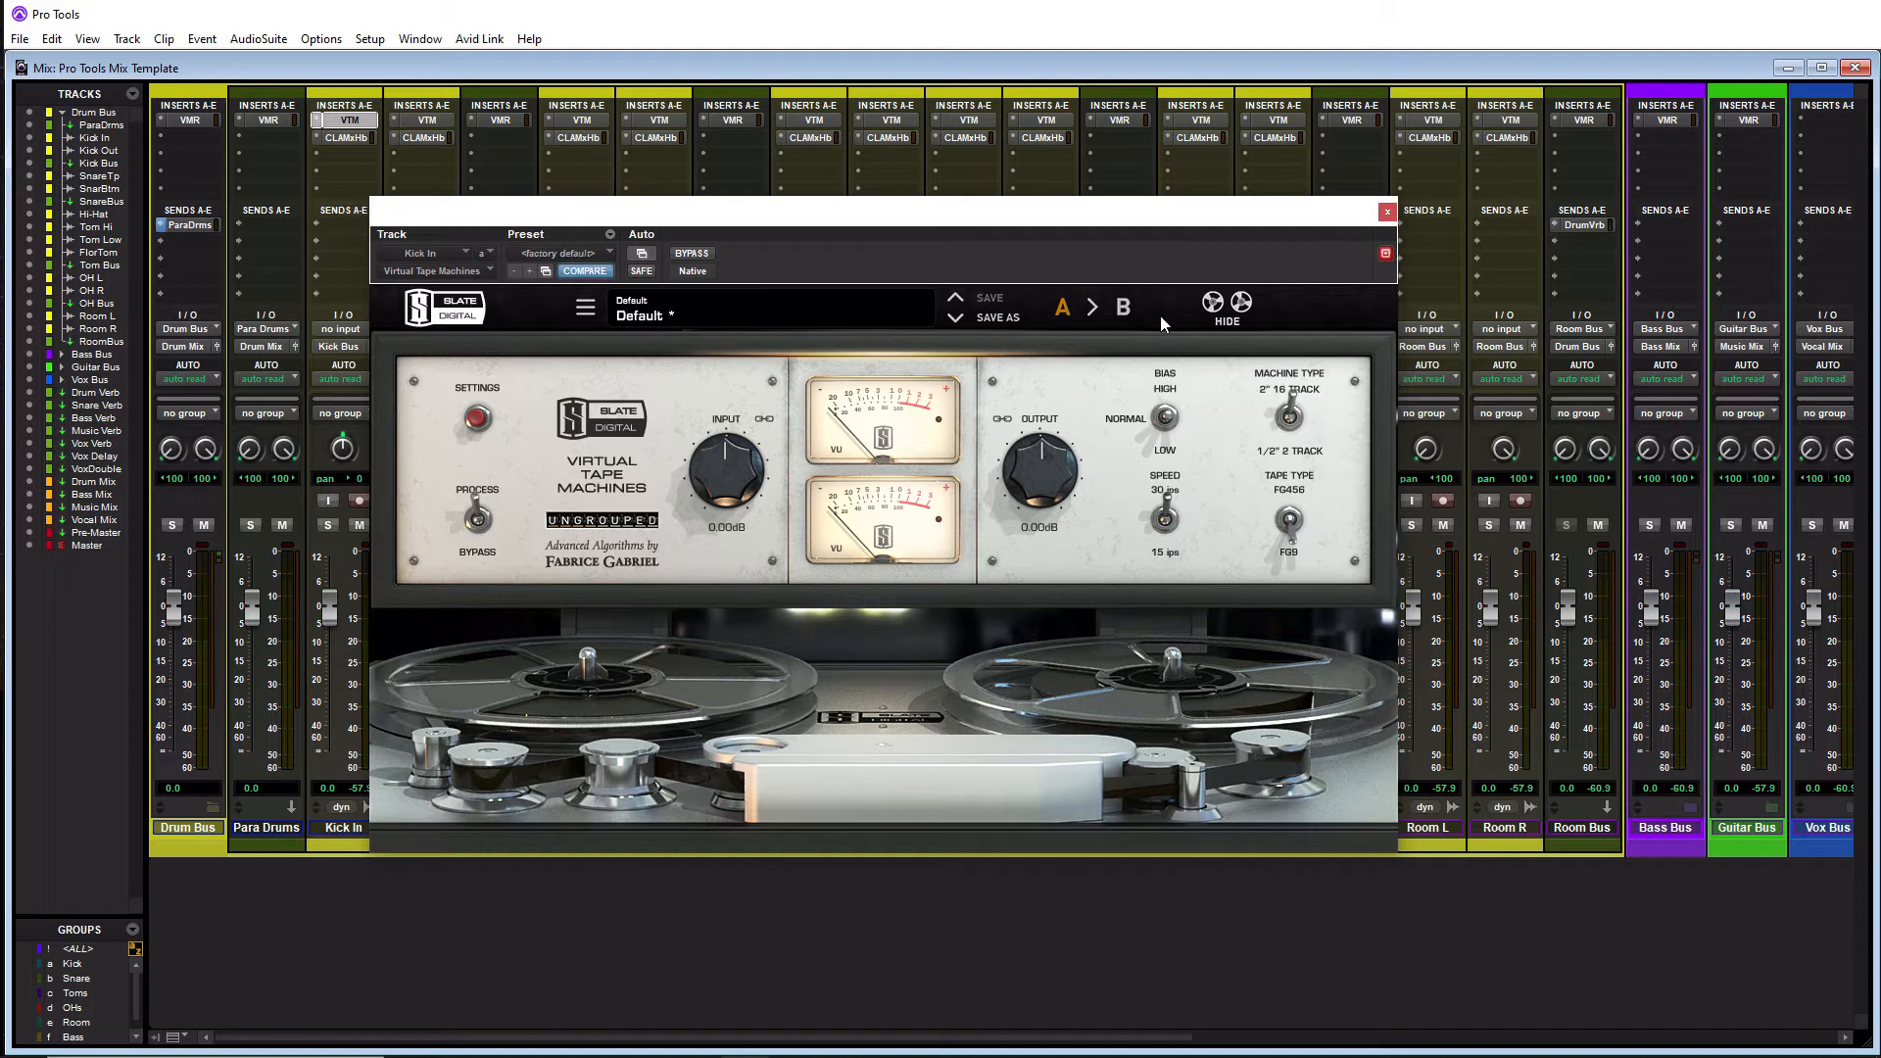
pyautogui.moveTo(1185, 459)
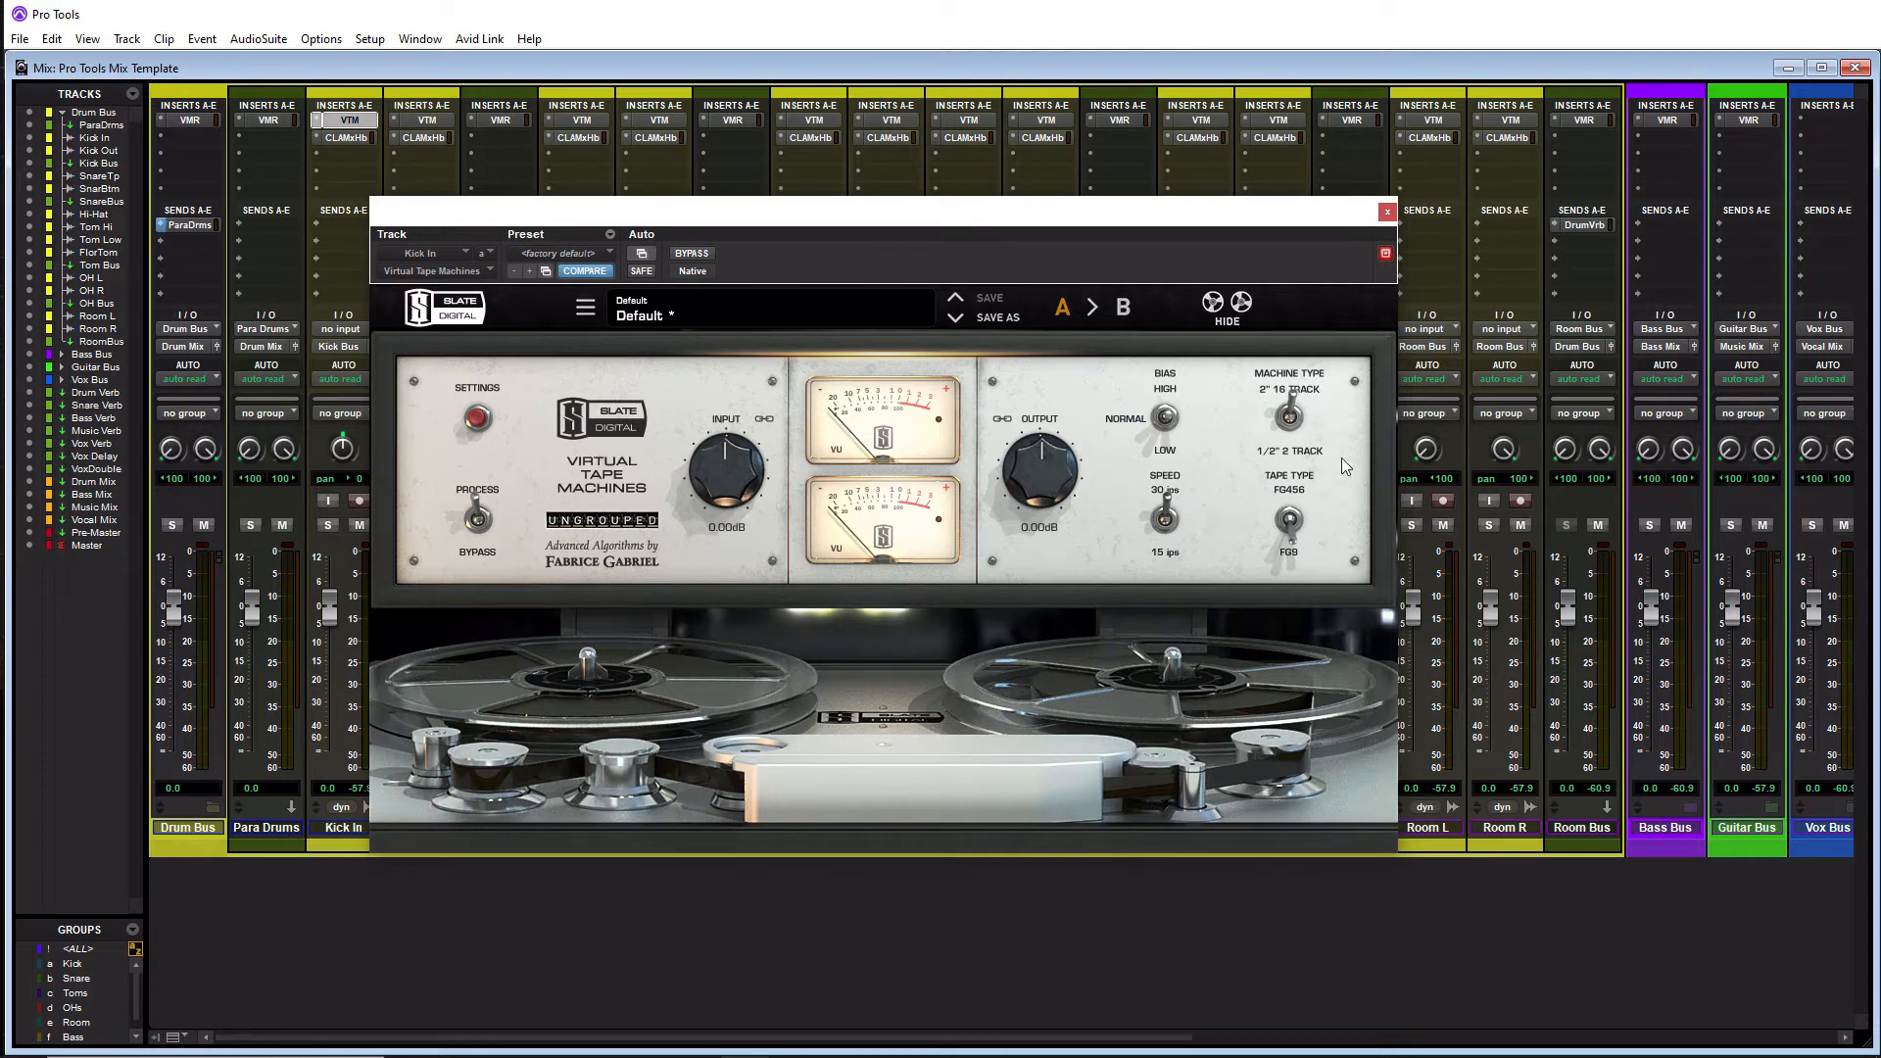
pyautogui.moveTo(1317, 472)
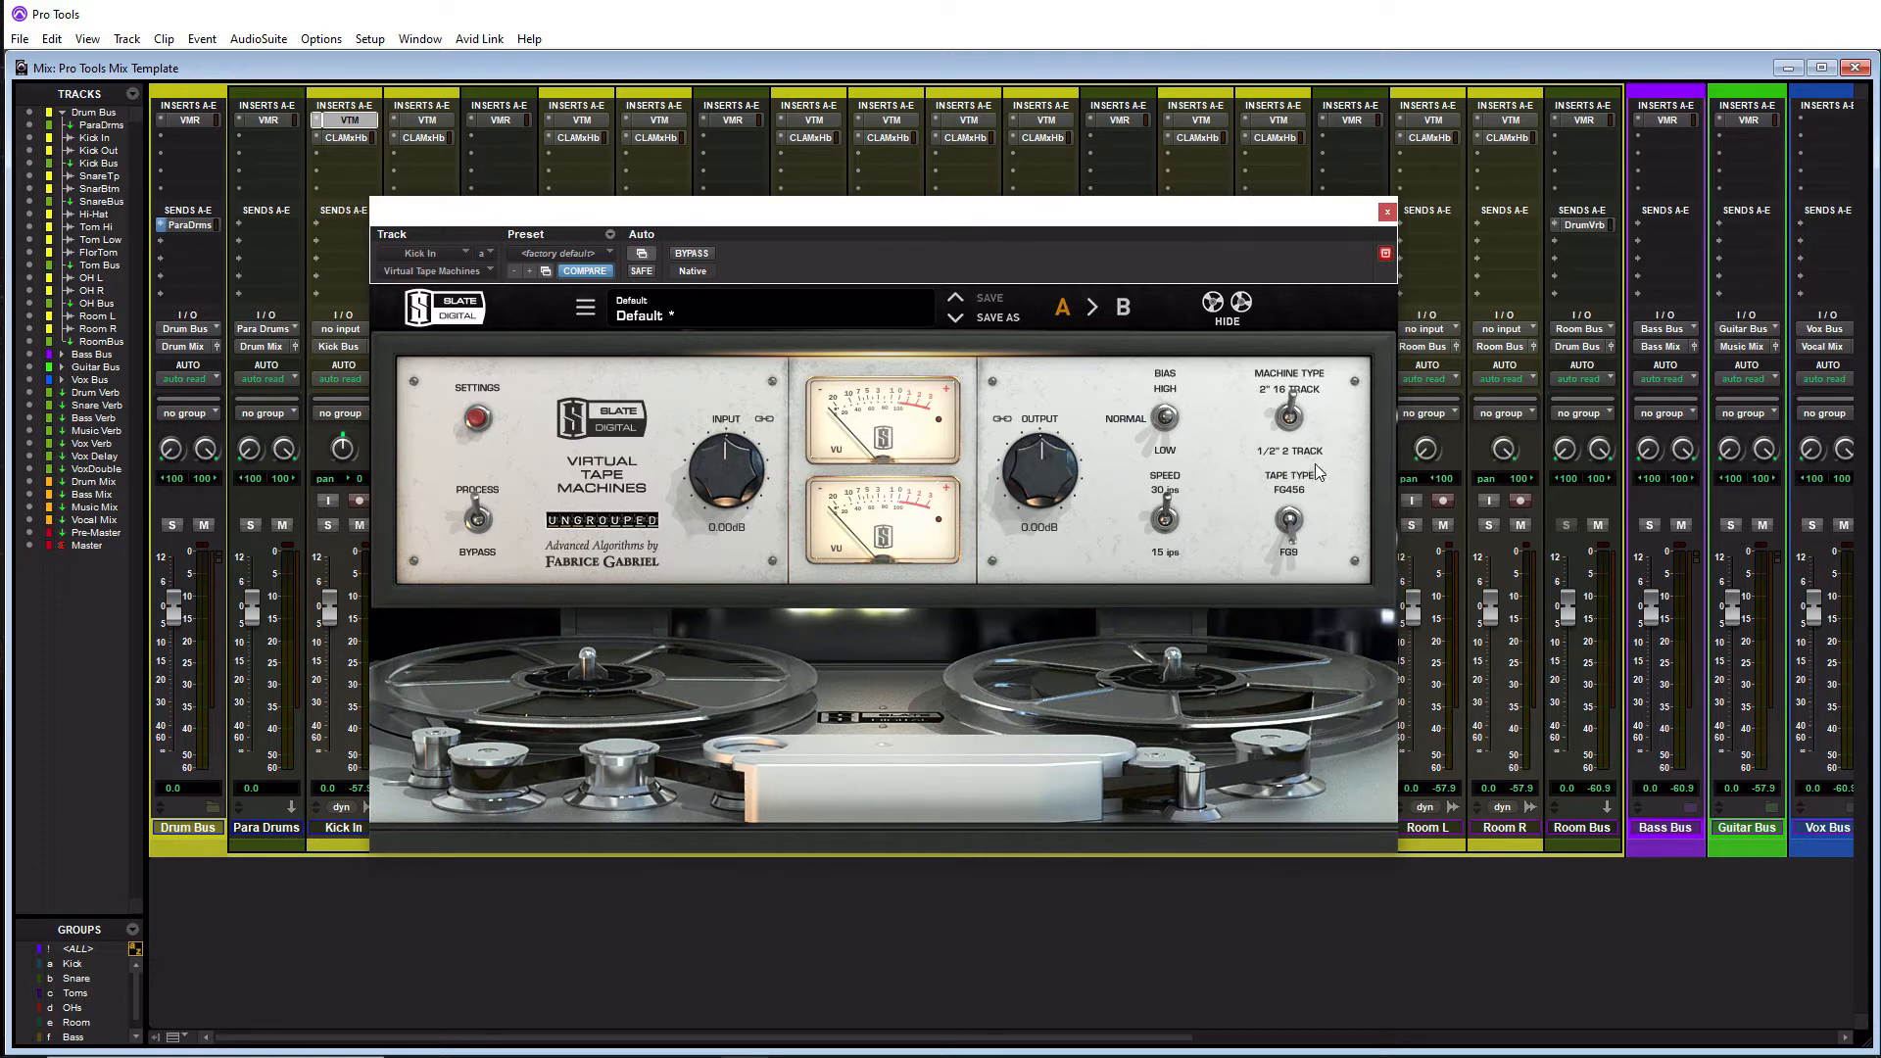
pyautogui.moveTo(884, 341)
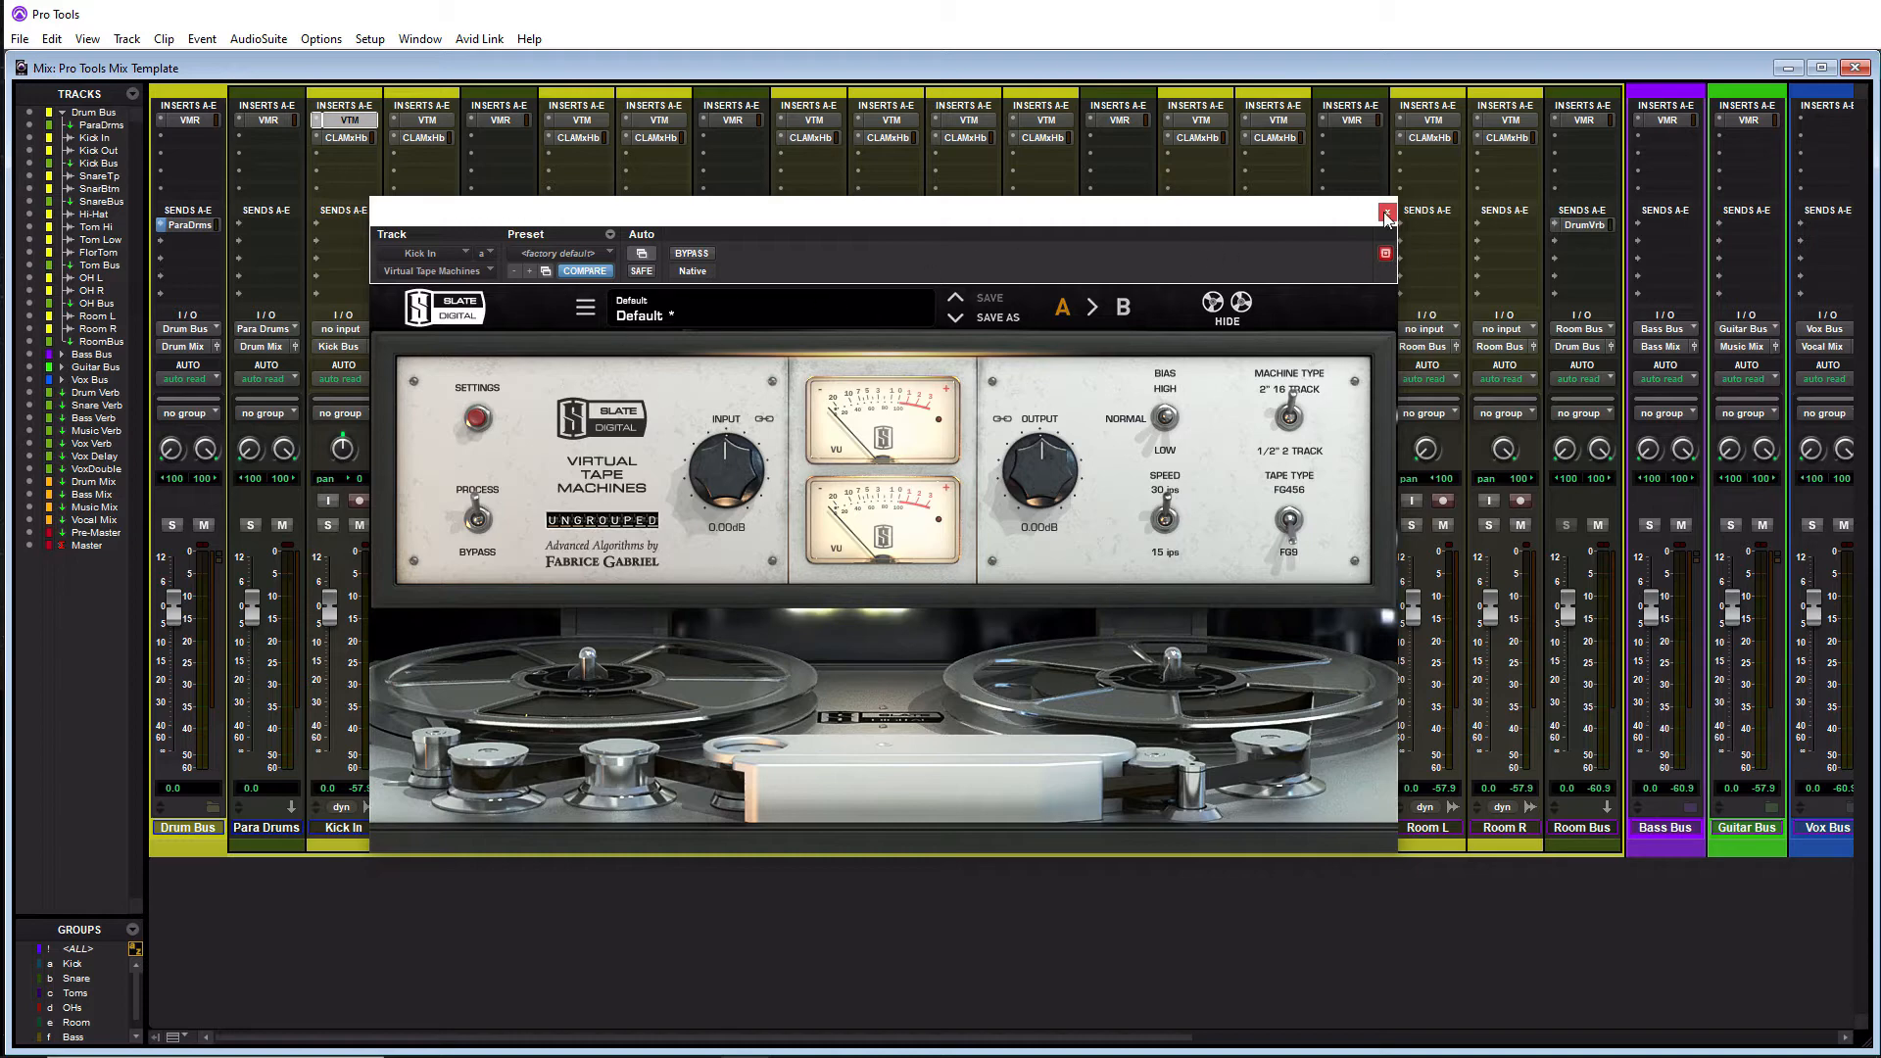
pyautogui.click(1386, 214)
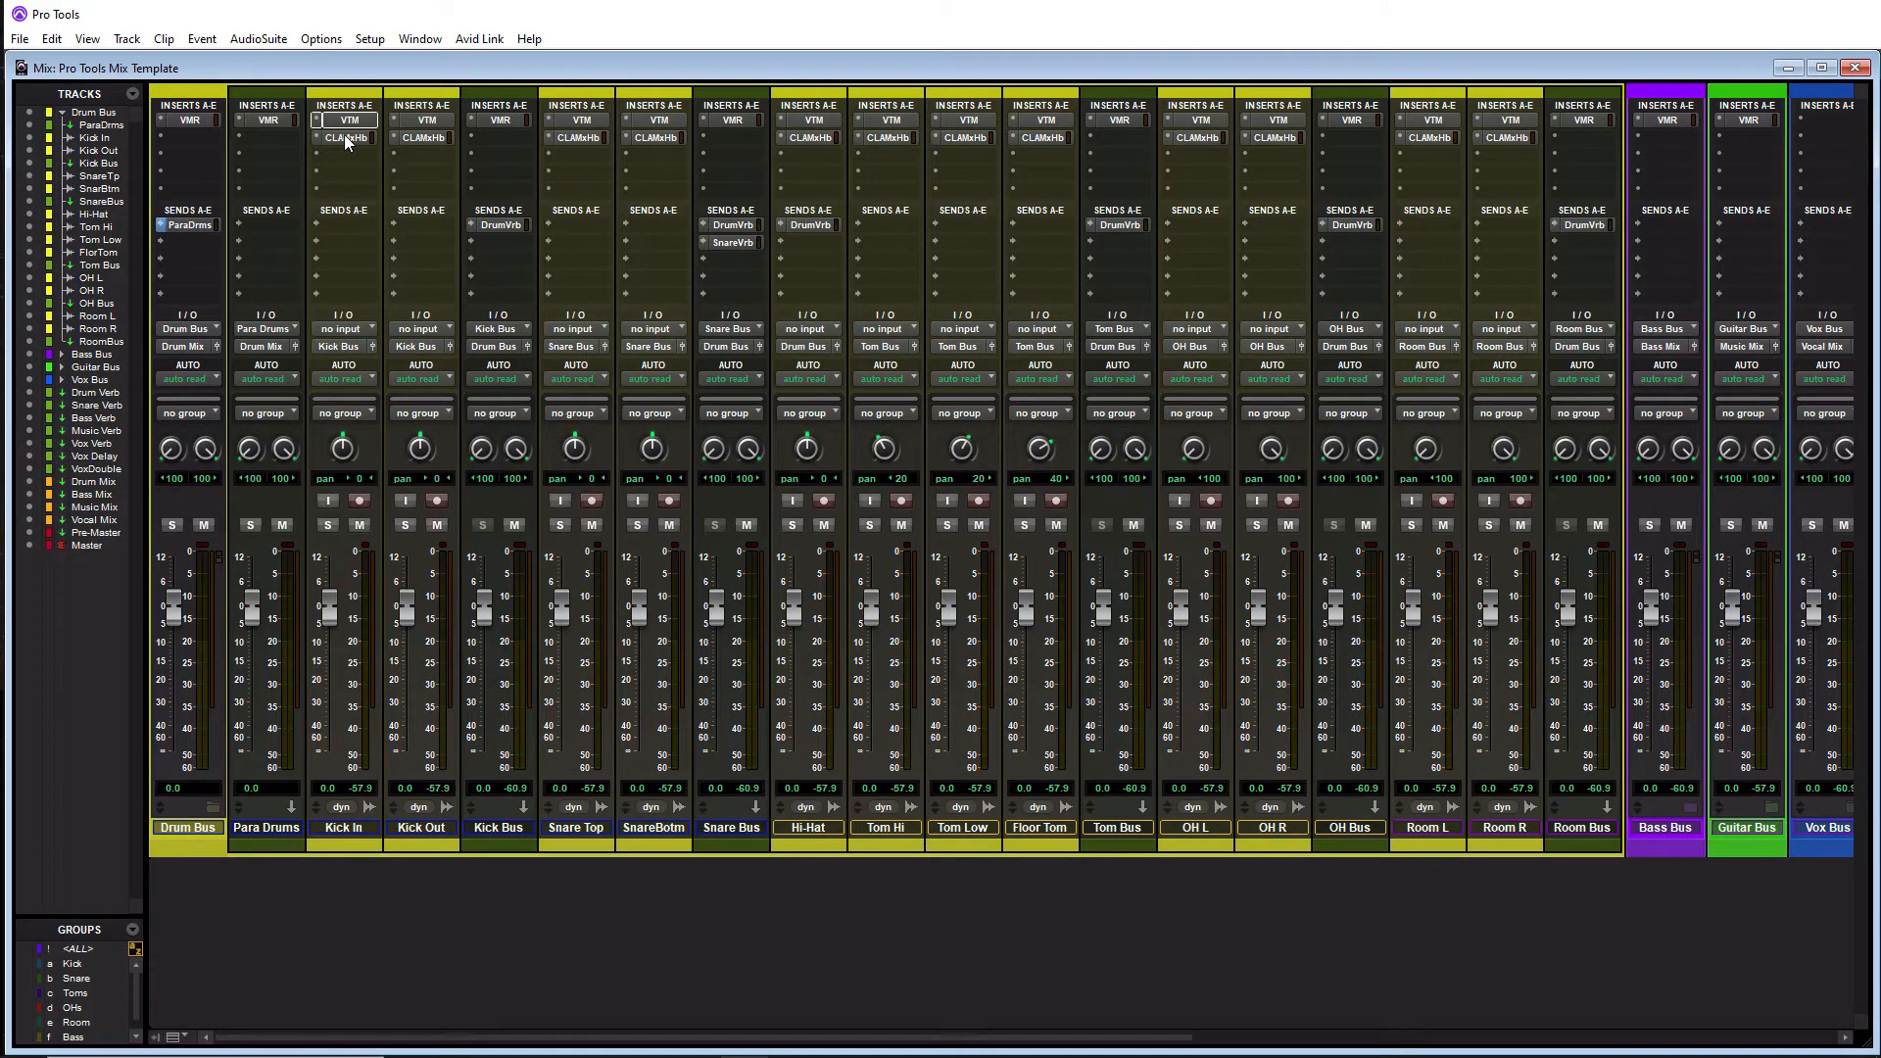
pyautogui.click(351, 119)
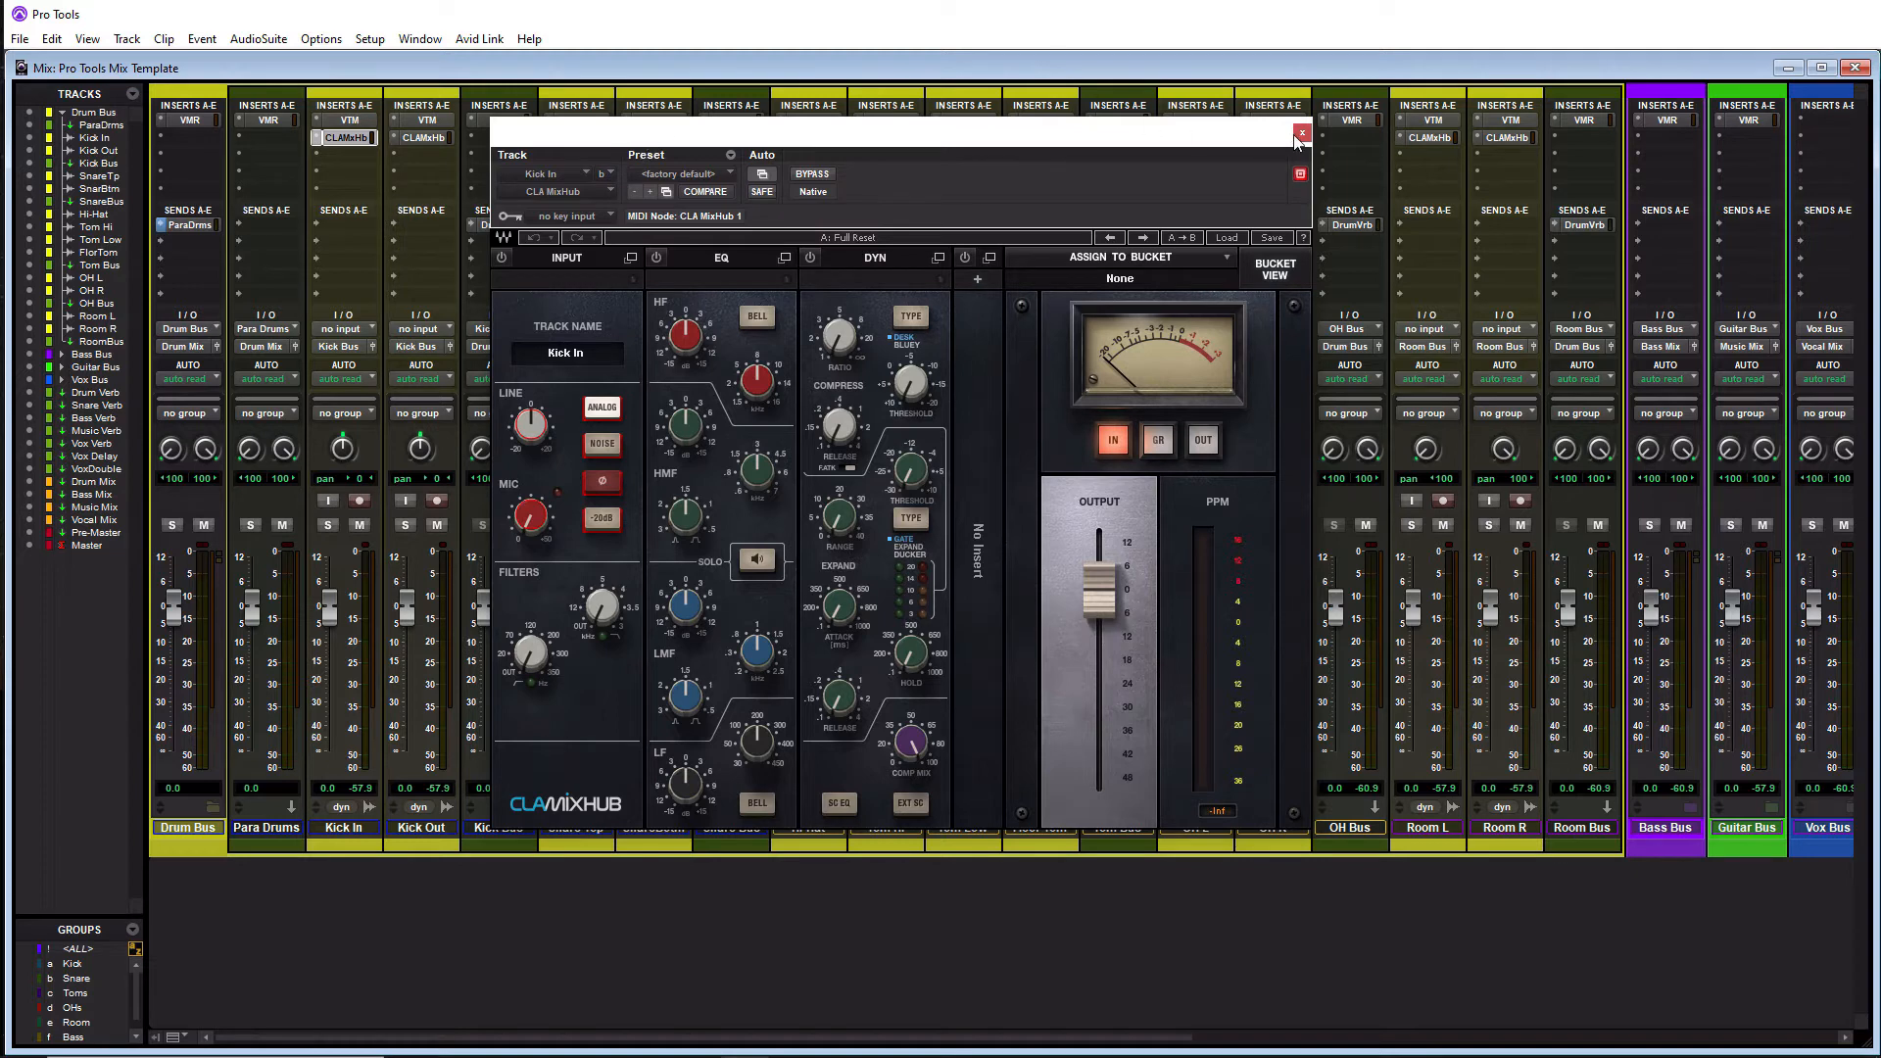
# Close the CLA MixHub window to reveal the full drum mixer again.
pyautogui.click(1301, 135)
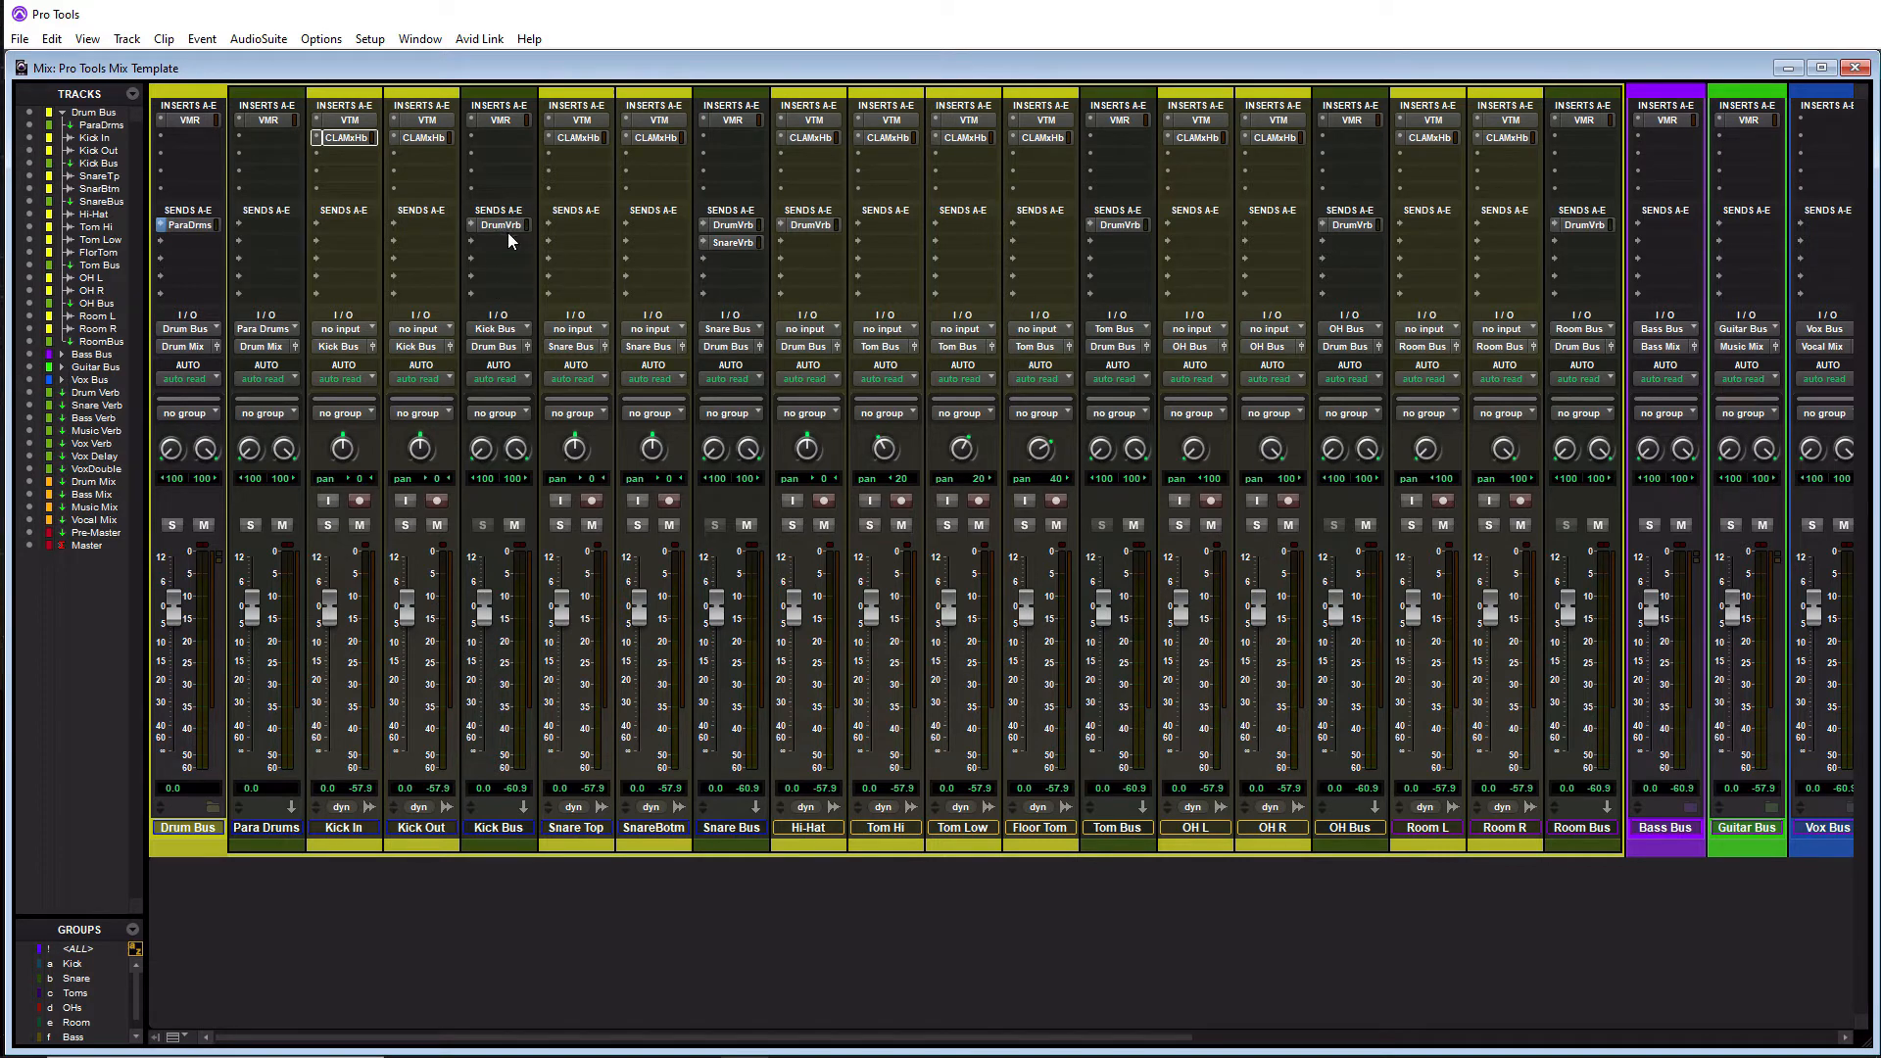
pyautogui.moveTo(903, 227)
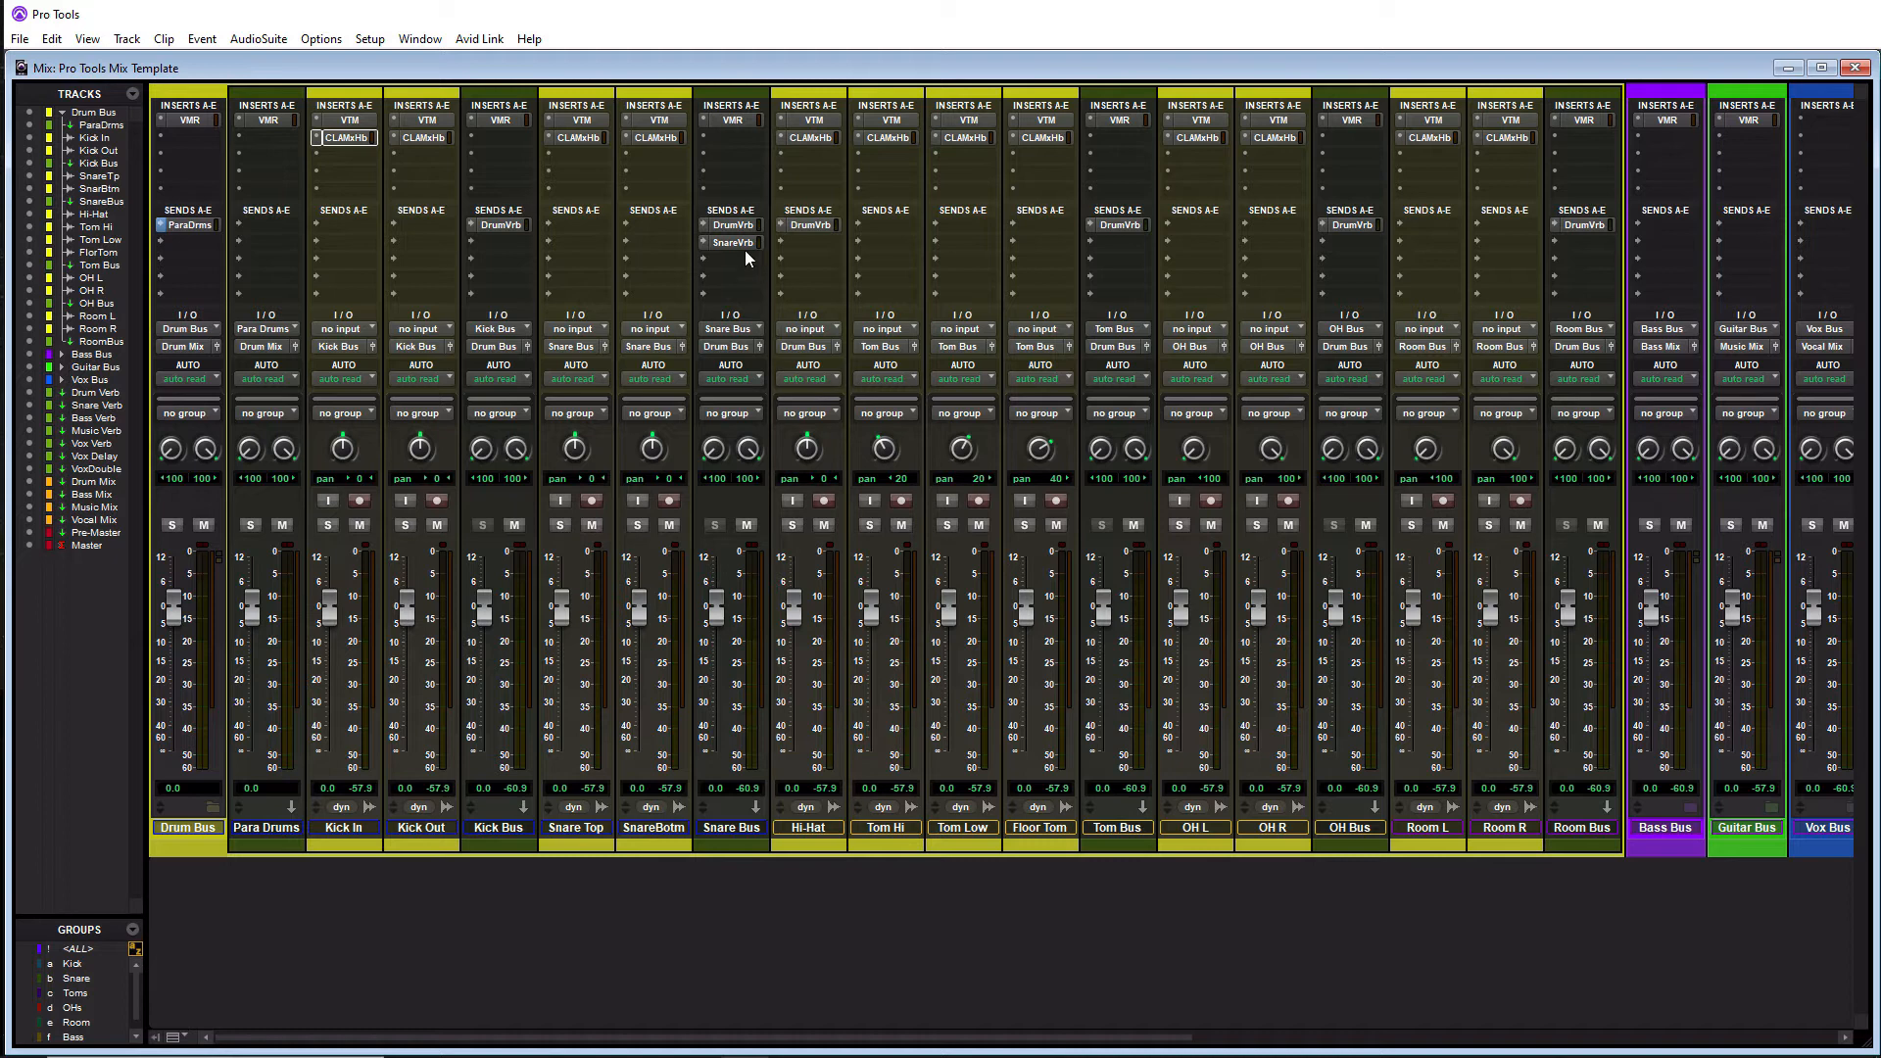
pyautogui.moveTo(733, 243)
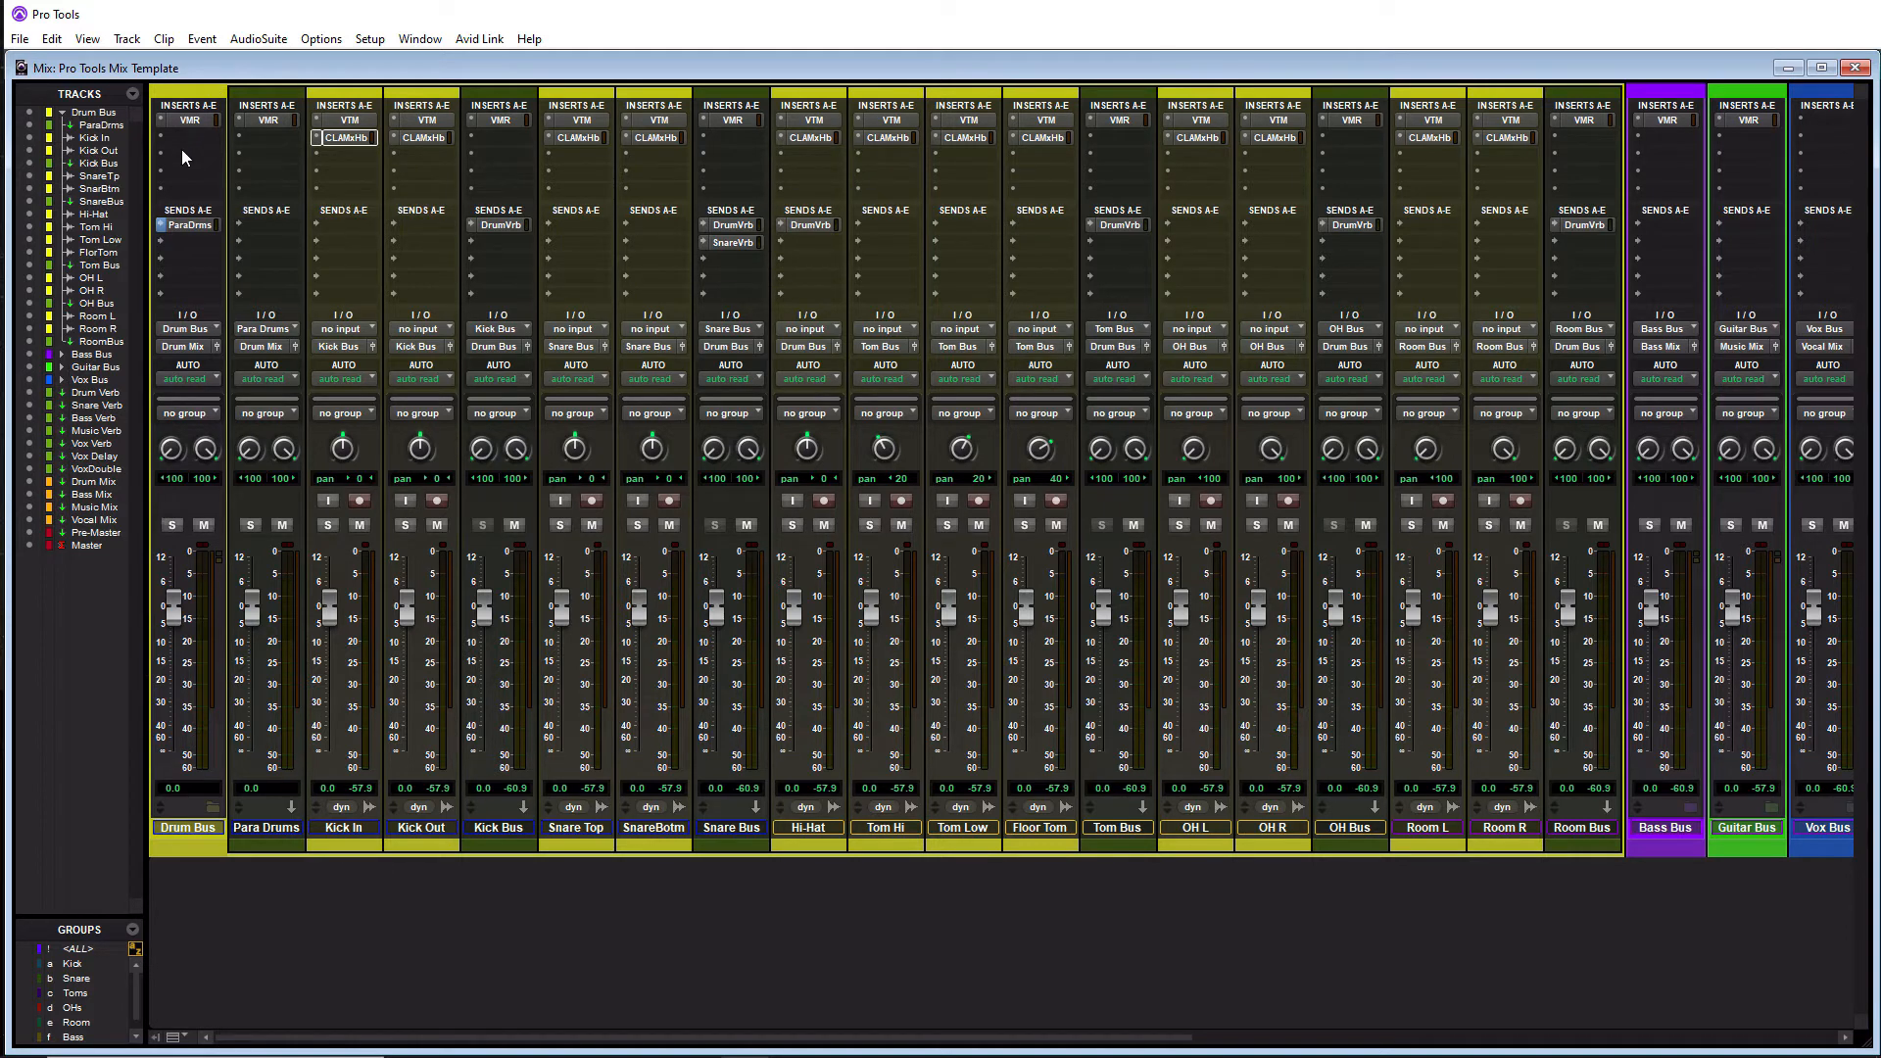
pyautogui.moveTo(184, 126)
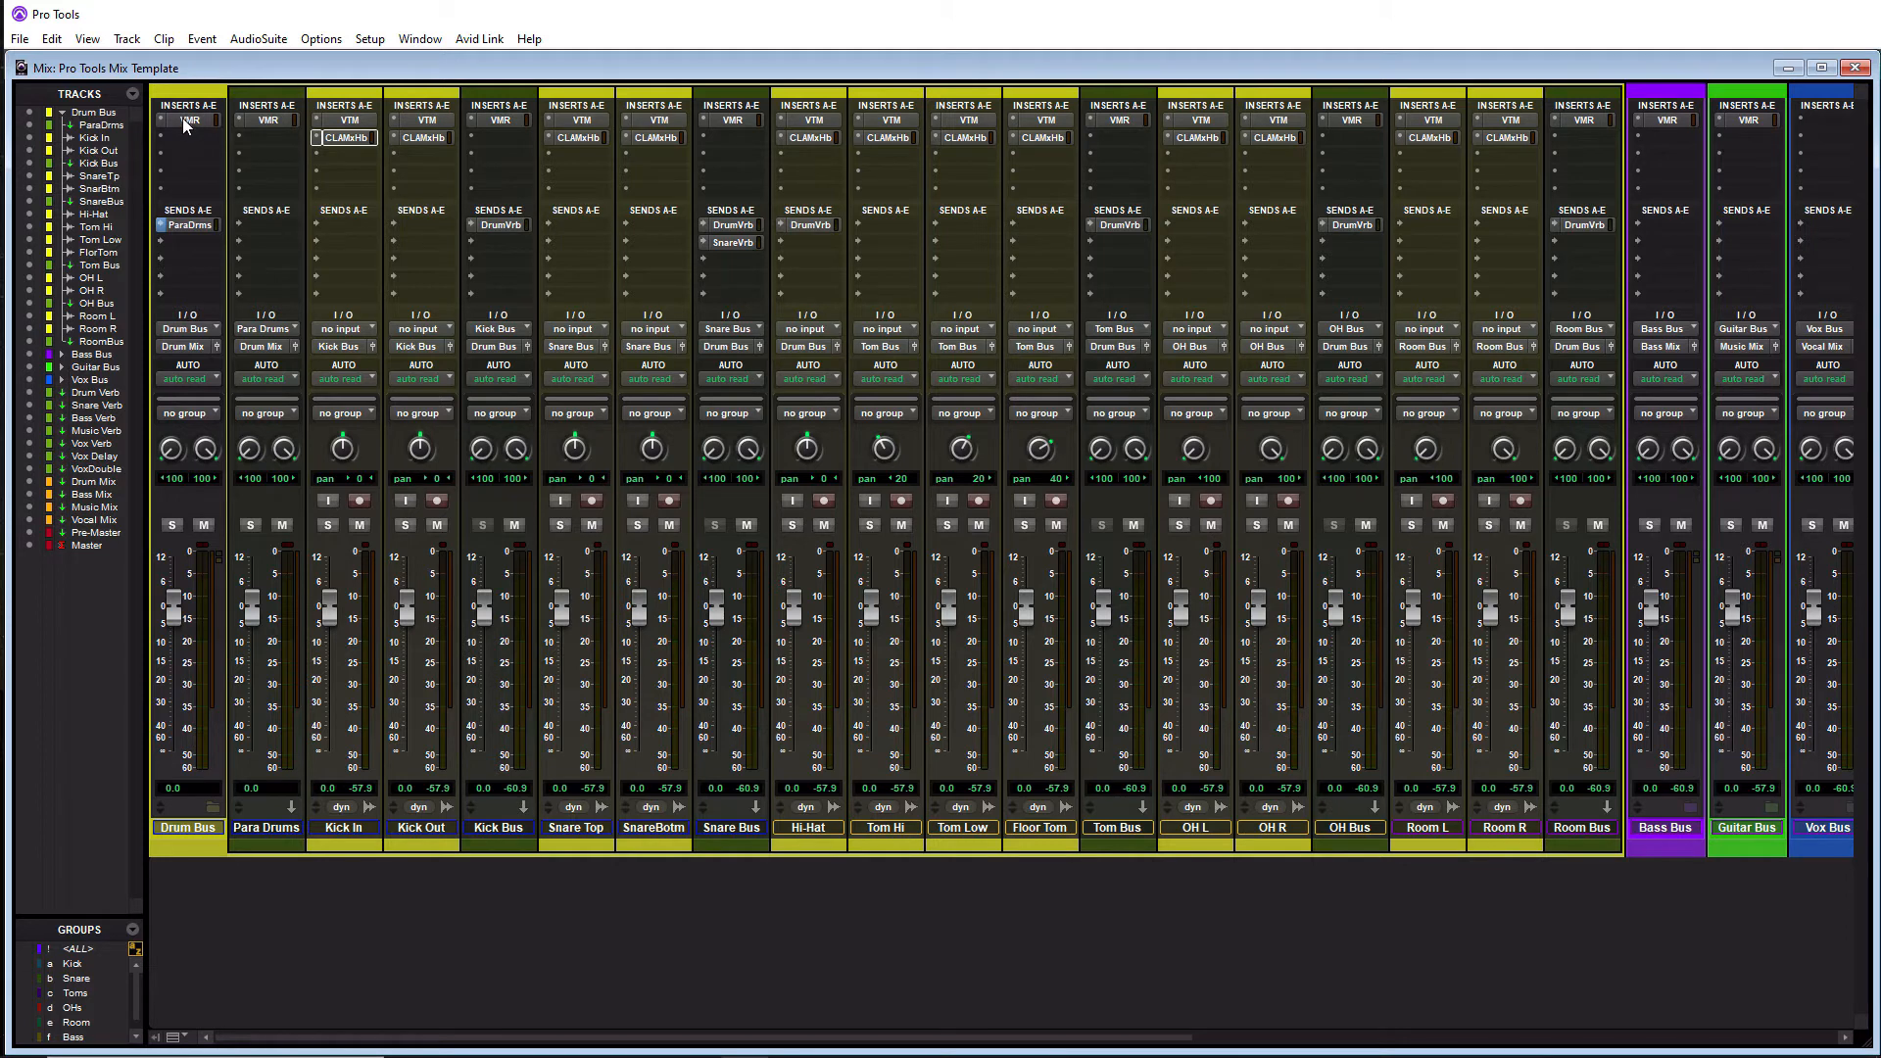
pyautogui.moveTo(141, 361)
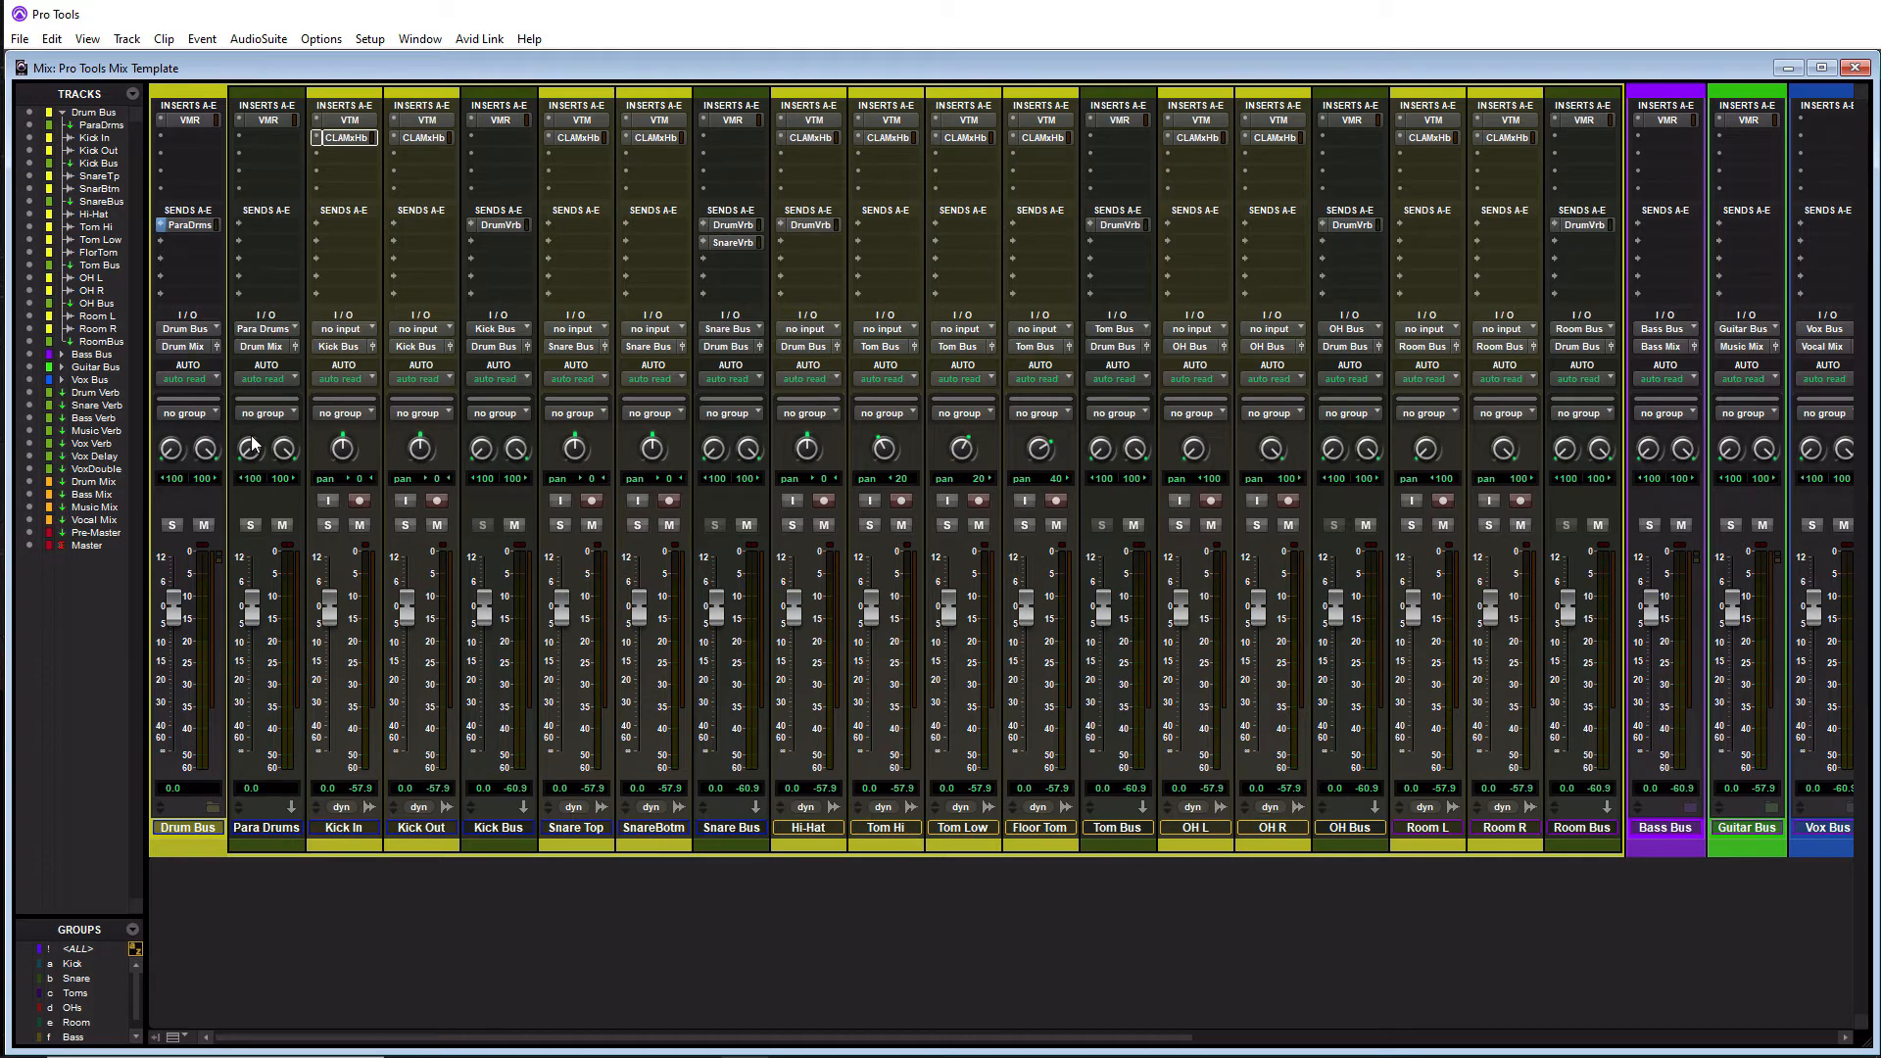
pyautogui.moveTo(752, 1042)
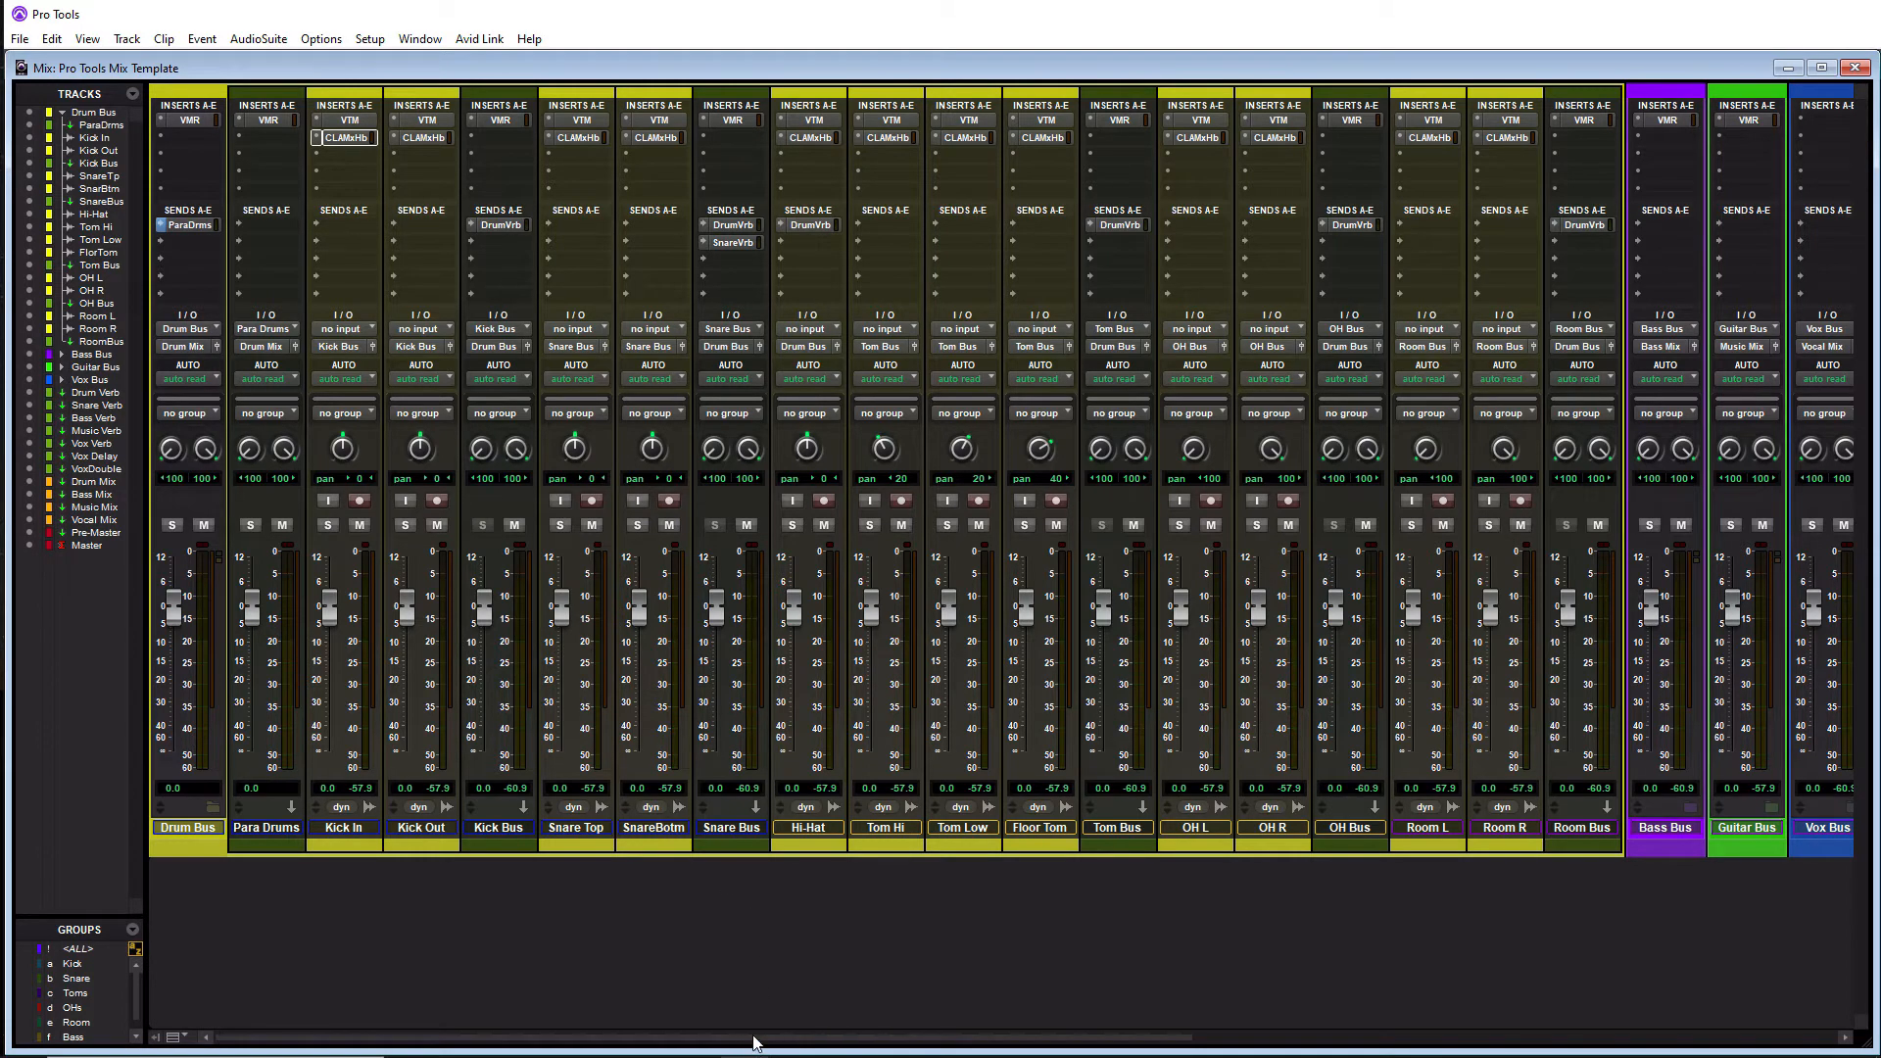
# Scroll the Mix window right to the bus, reverb, delay and master channels.
pyautogui.hscroll(3)
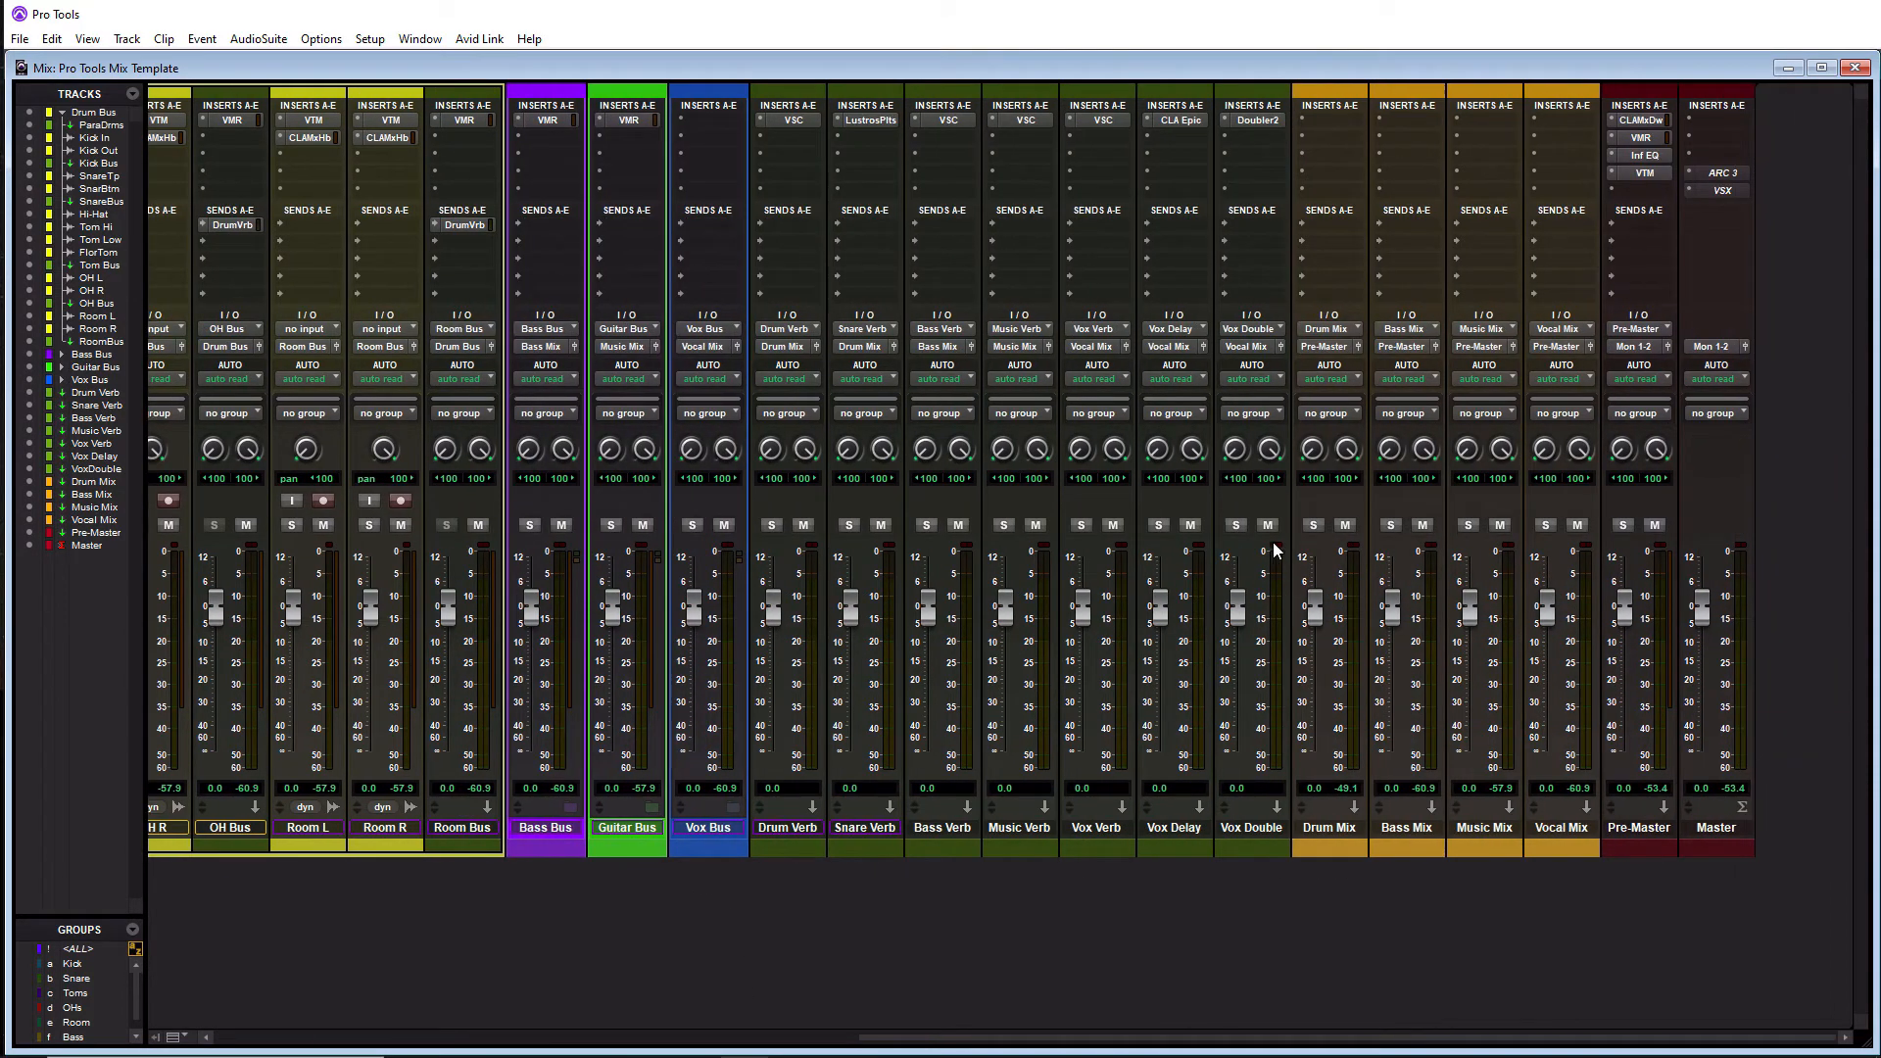
pyautogui.moveTo(1317, 751)
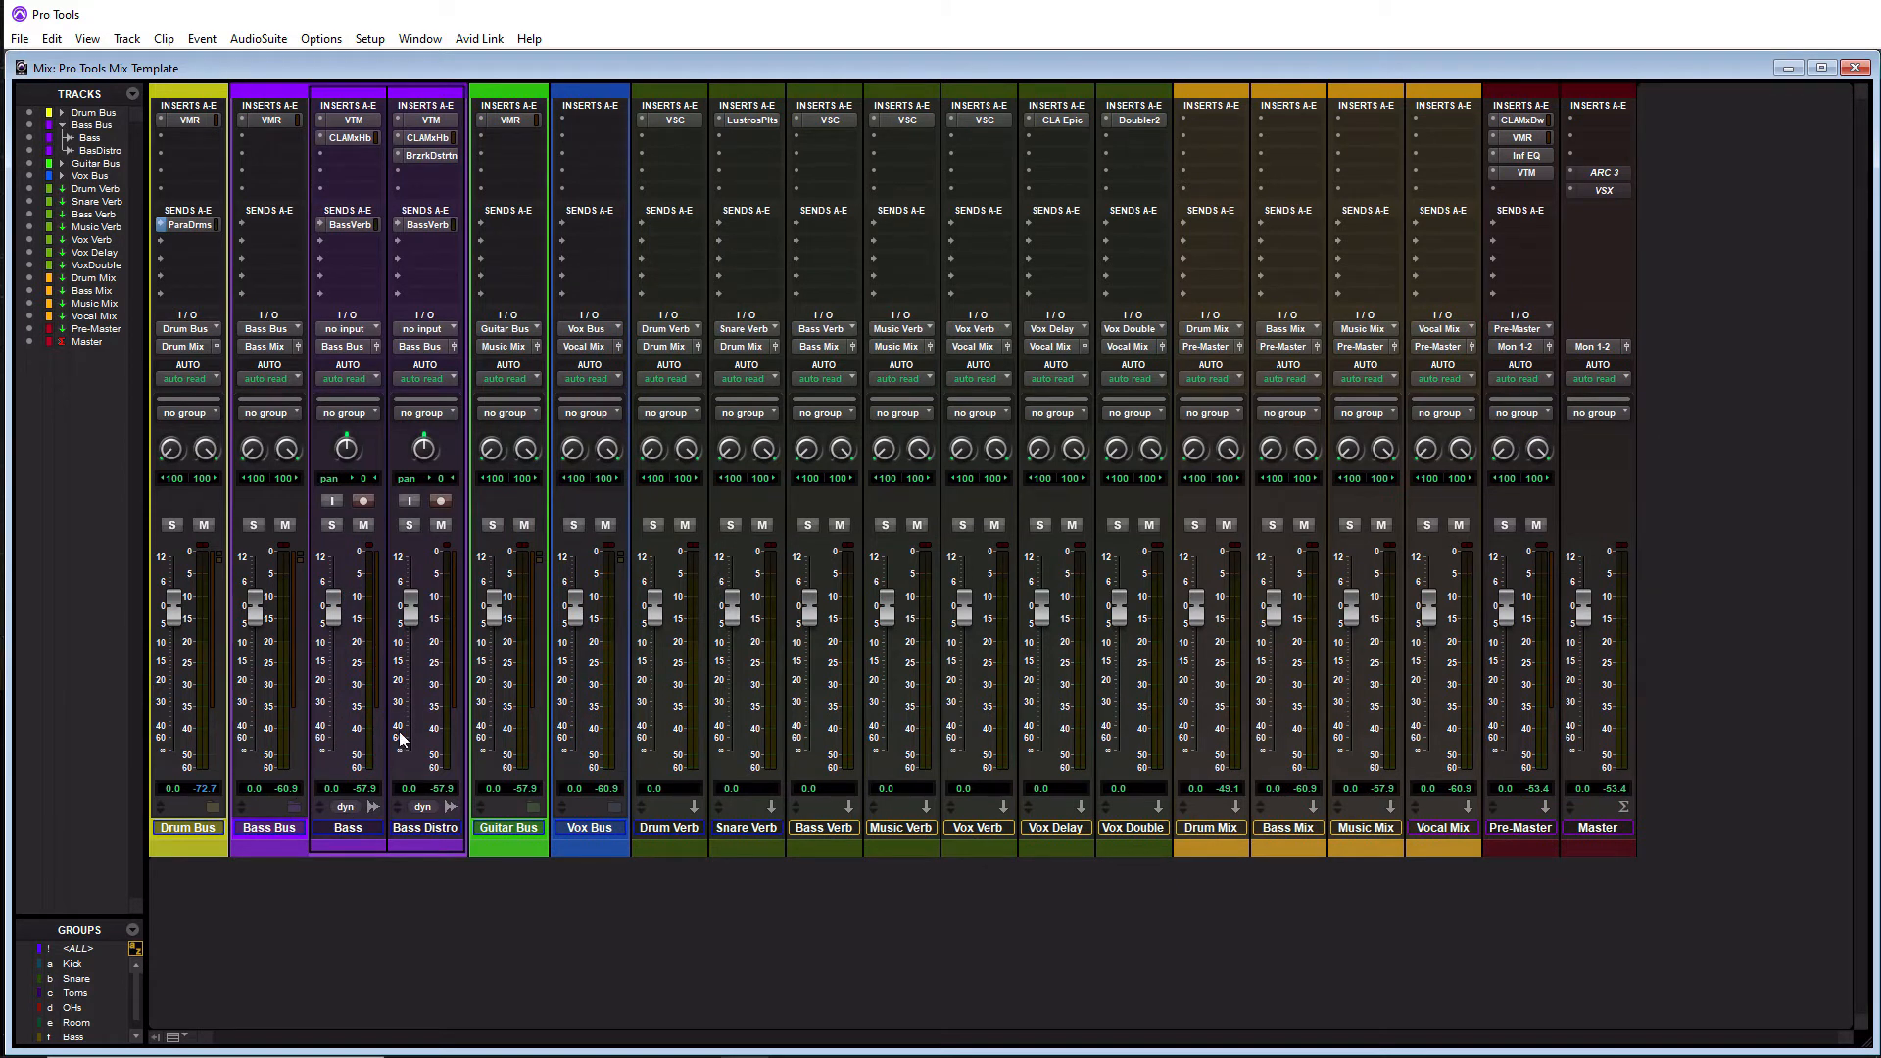
pyautogui.moveTo(411, 651)
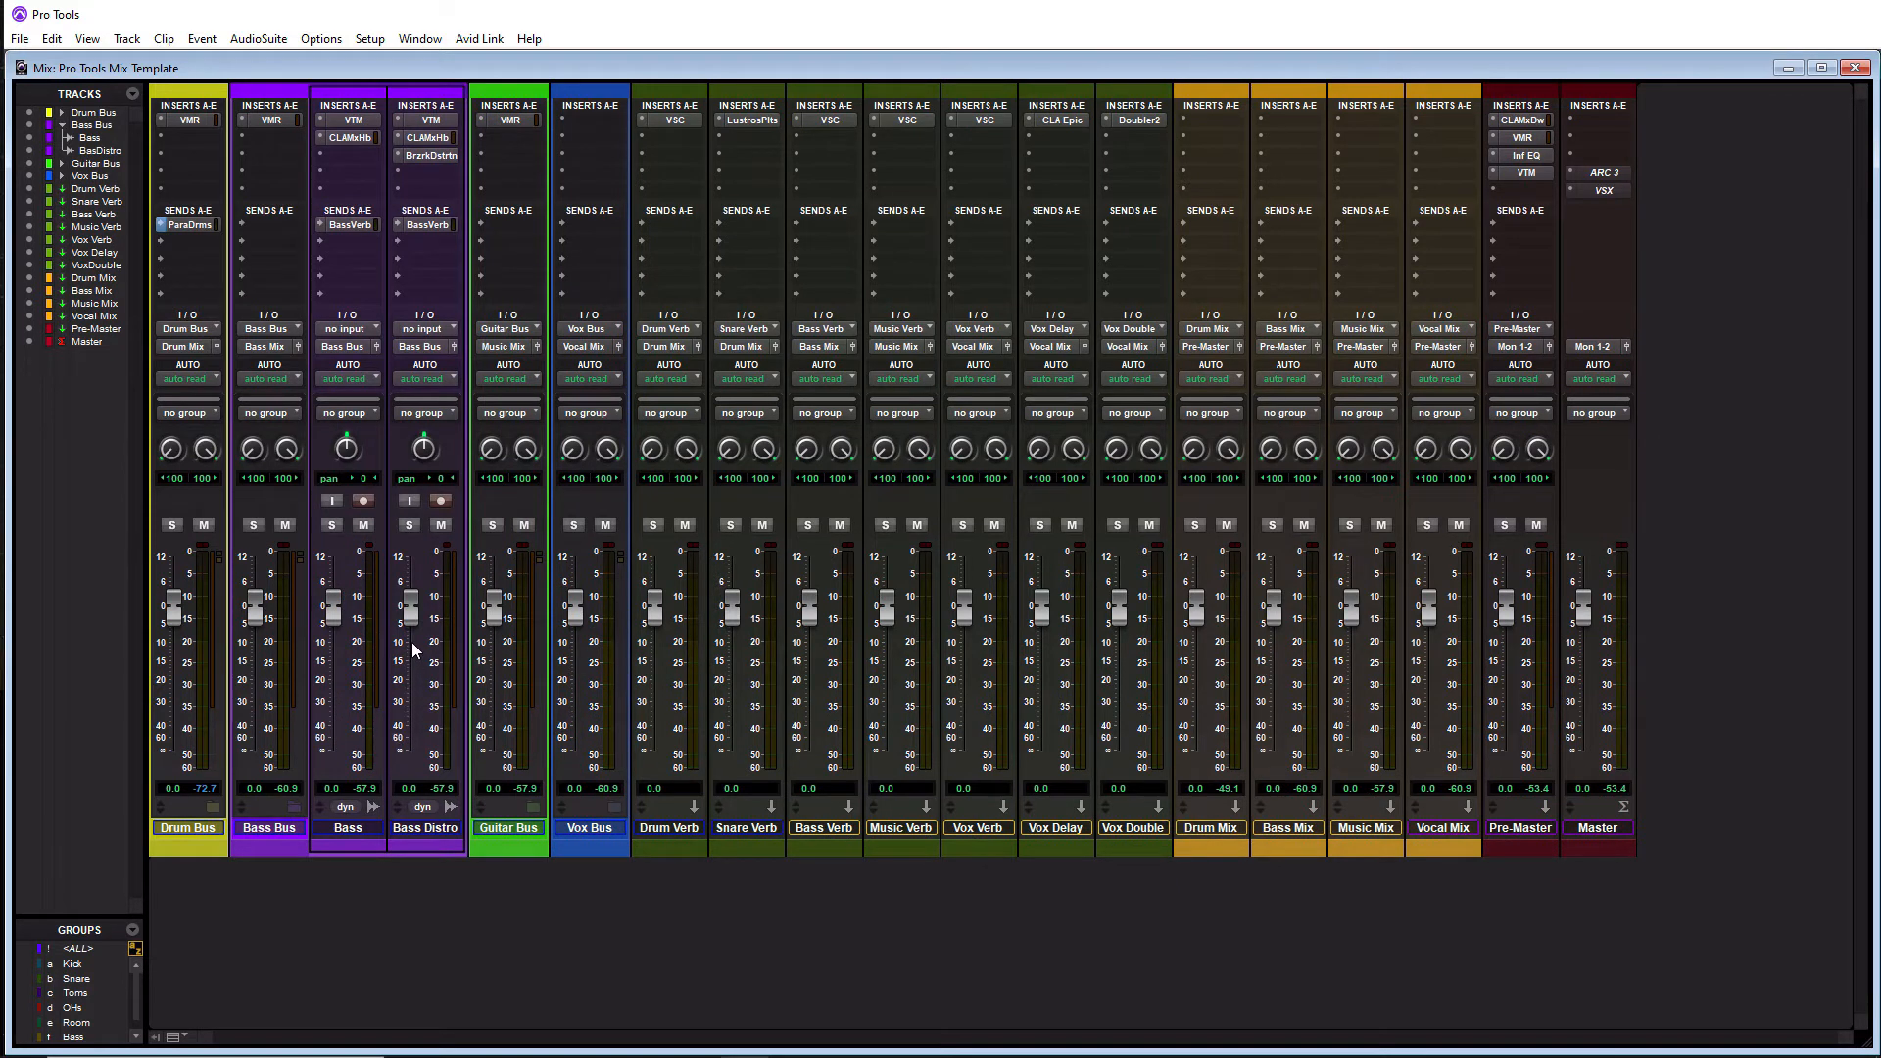
pyautogui.moveTo(276, 700)
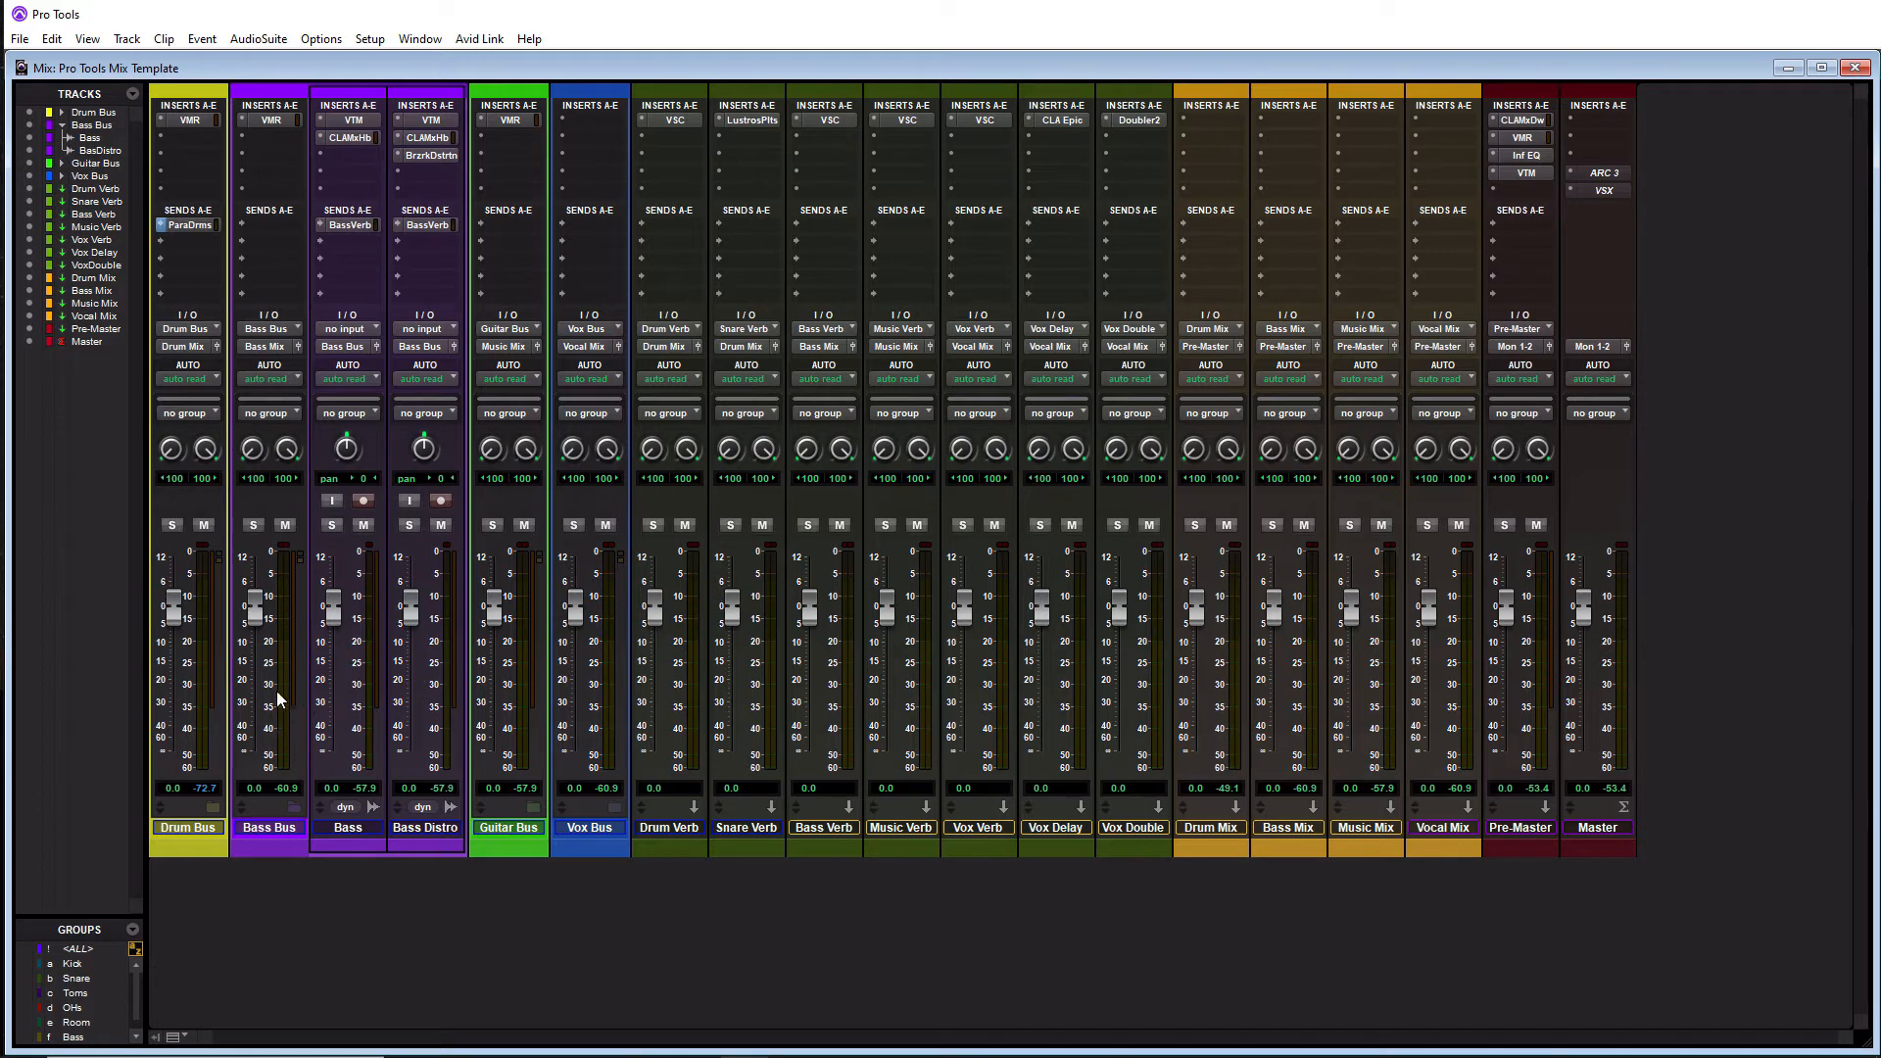
pyautogui.moveTo(265, 725)
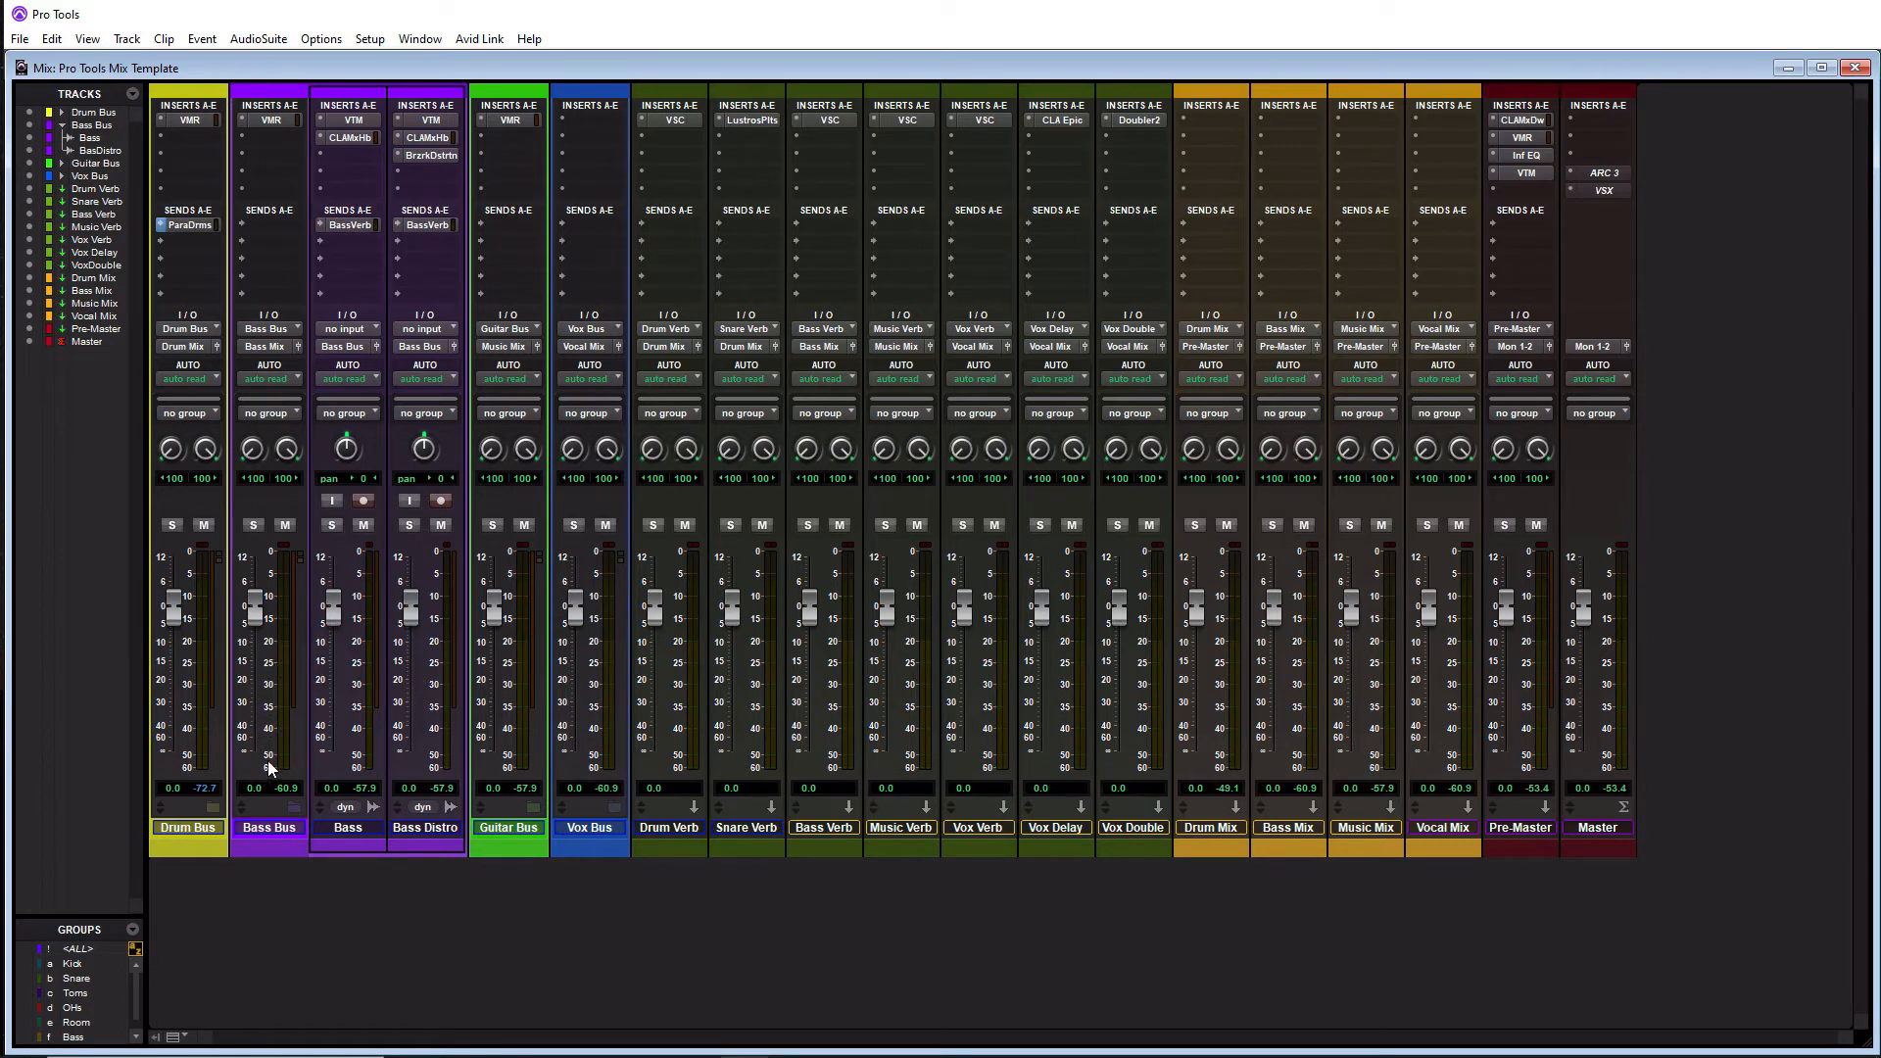
pyautogui.moveTo(1293, 694)
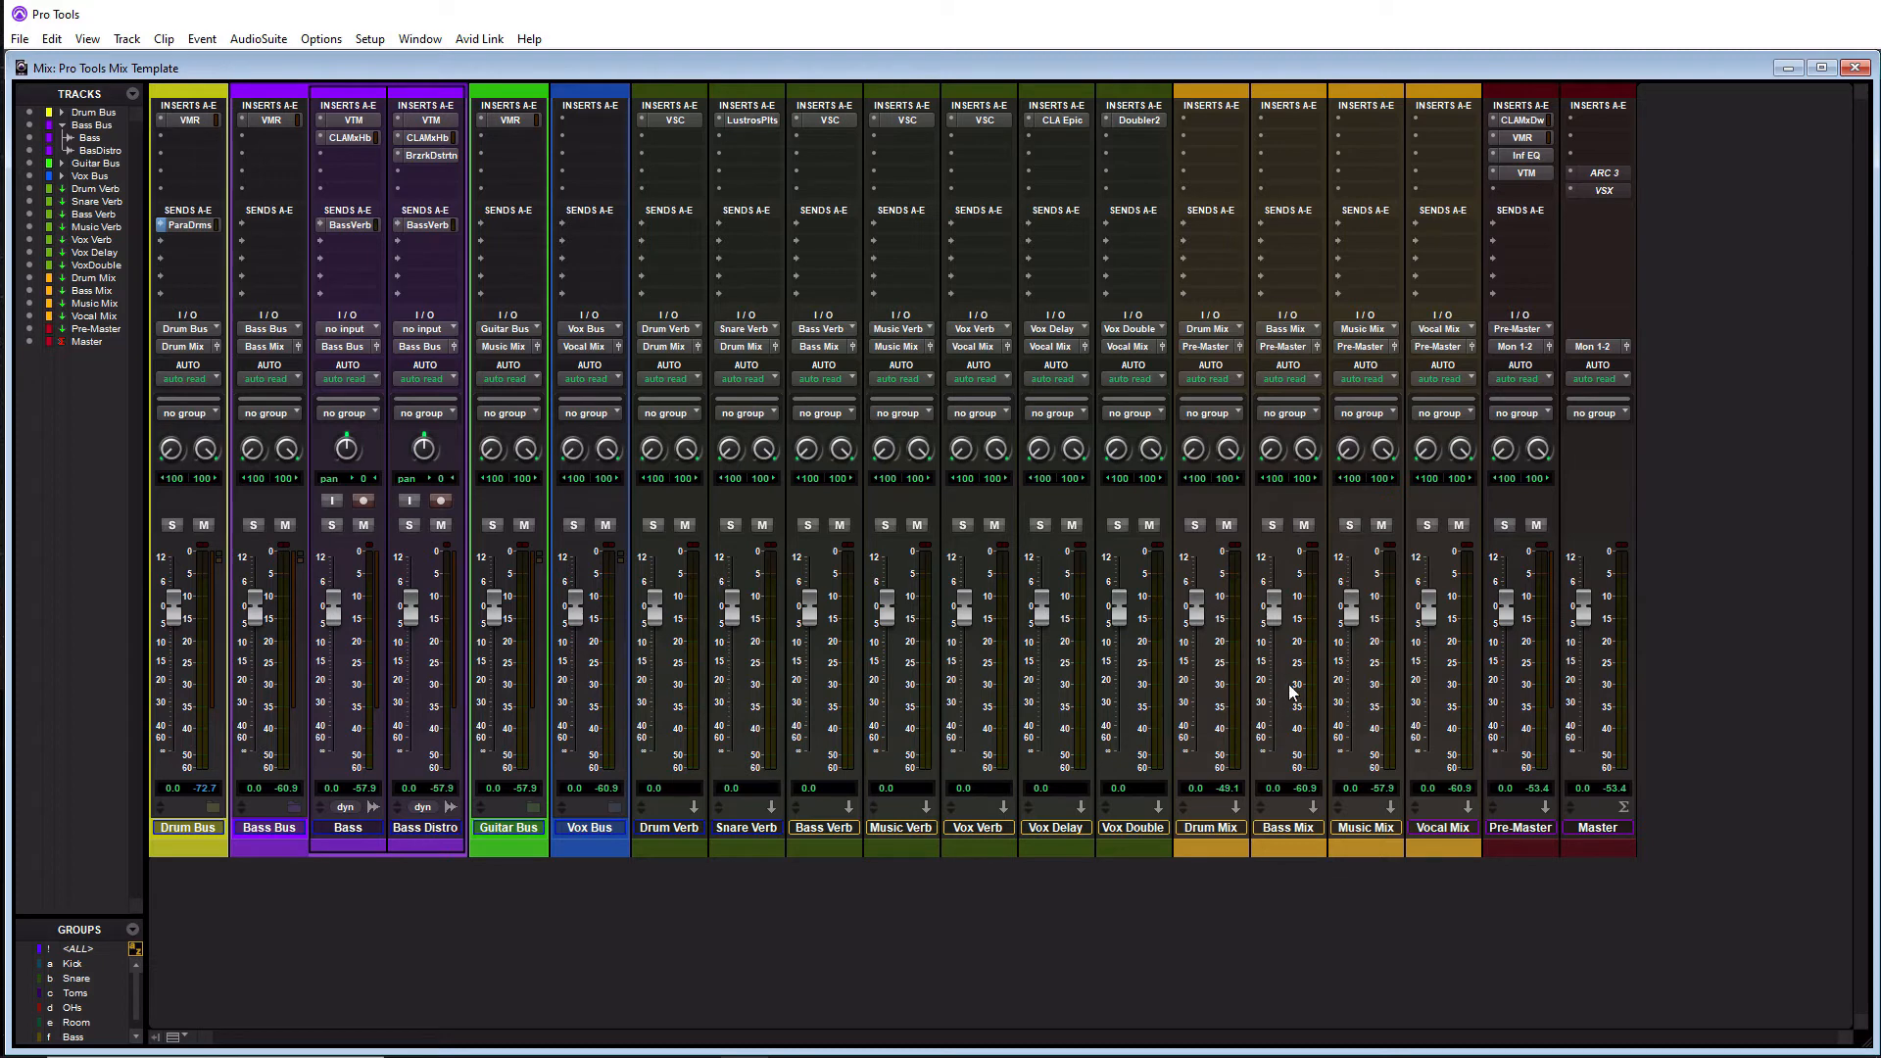
pyautogui.moveTo(1276, 719)
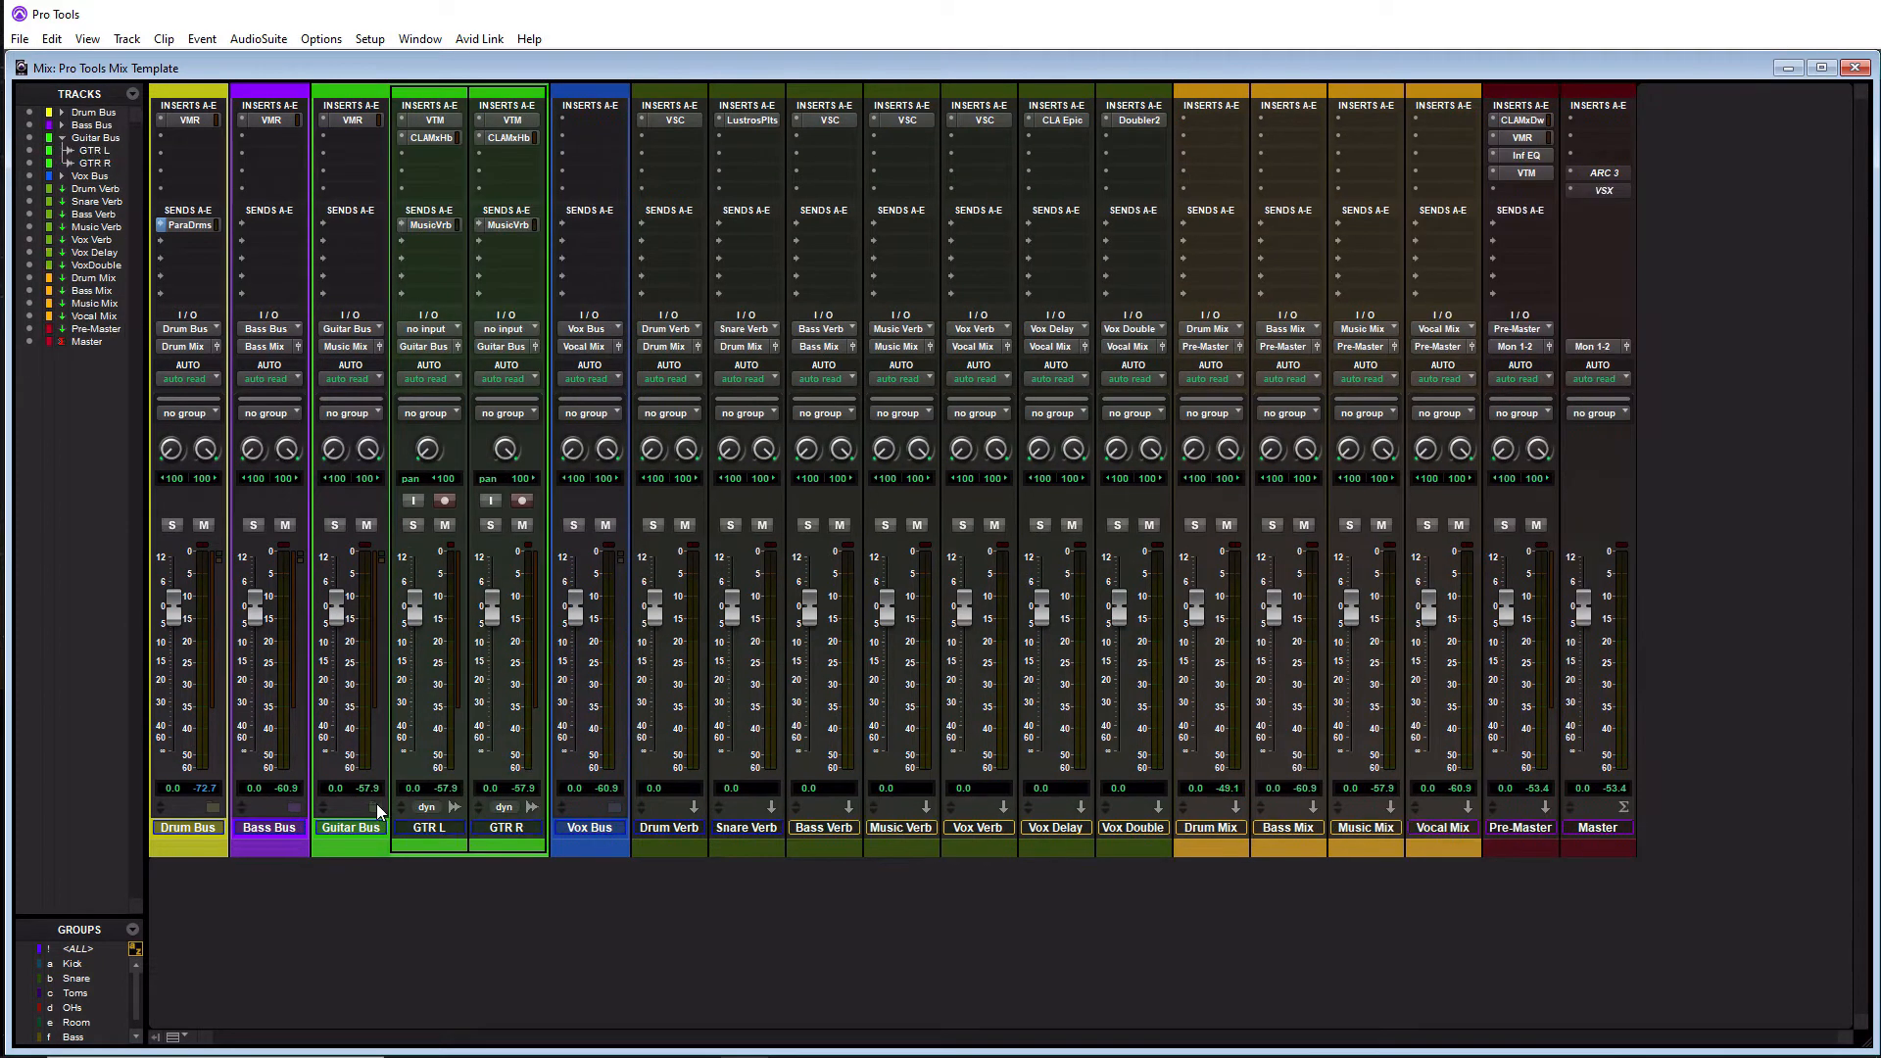
pyautogui.moveTo(498, 696)
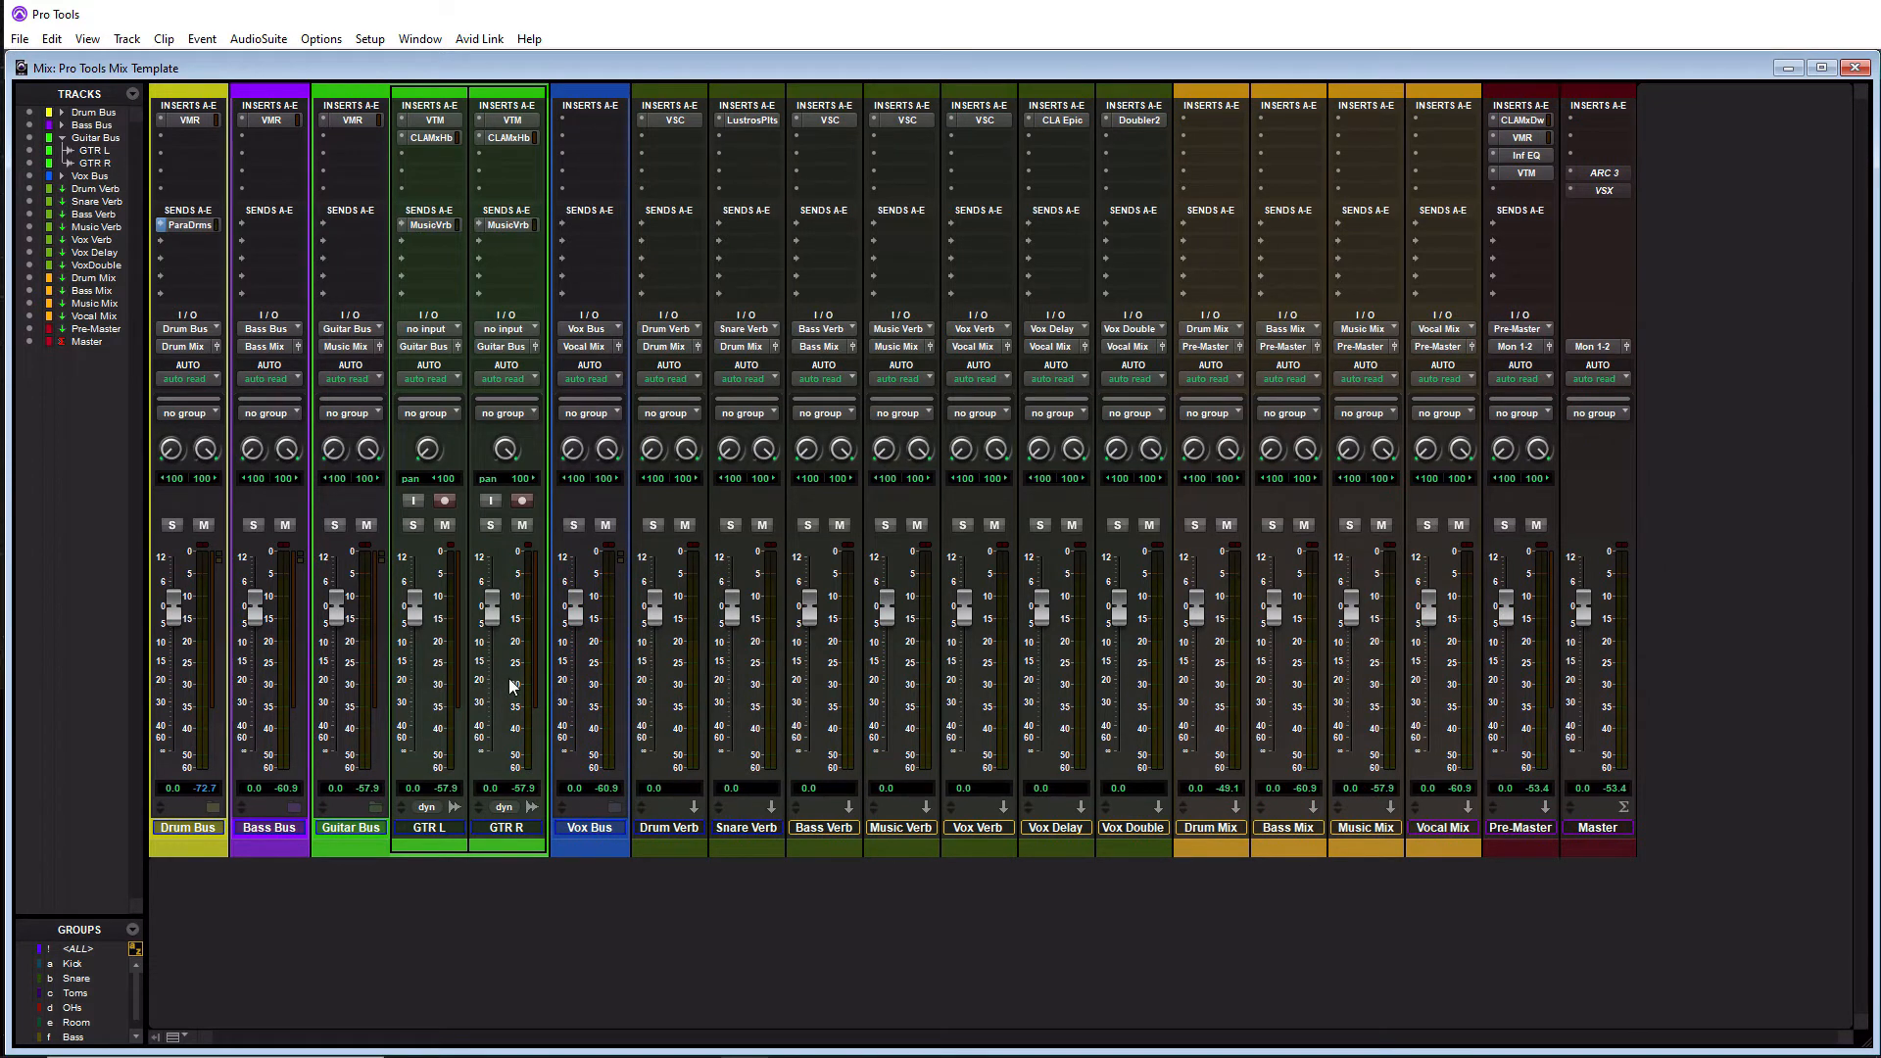
pyautogui.moveTo(429, 153)
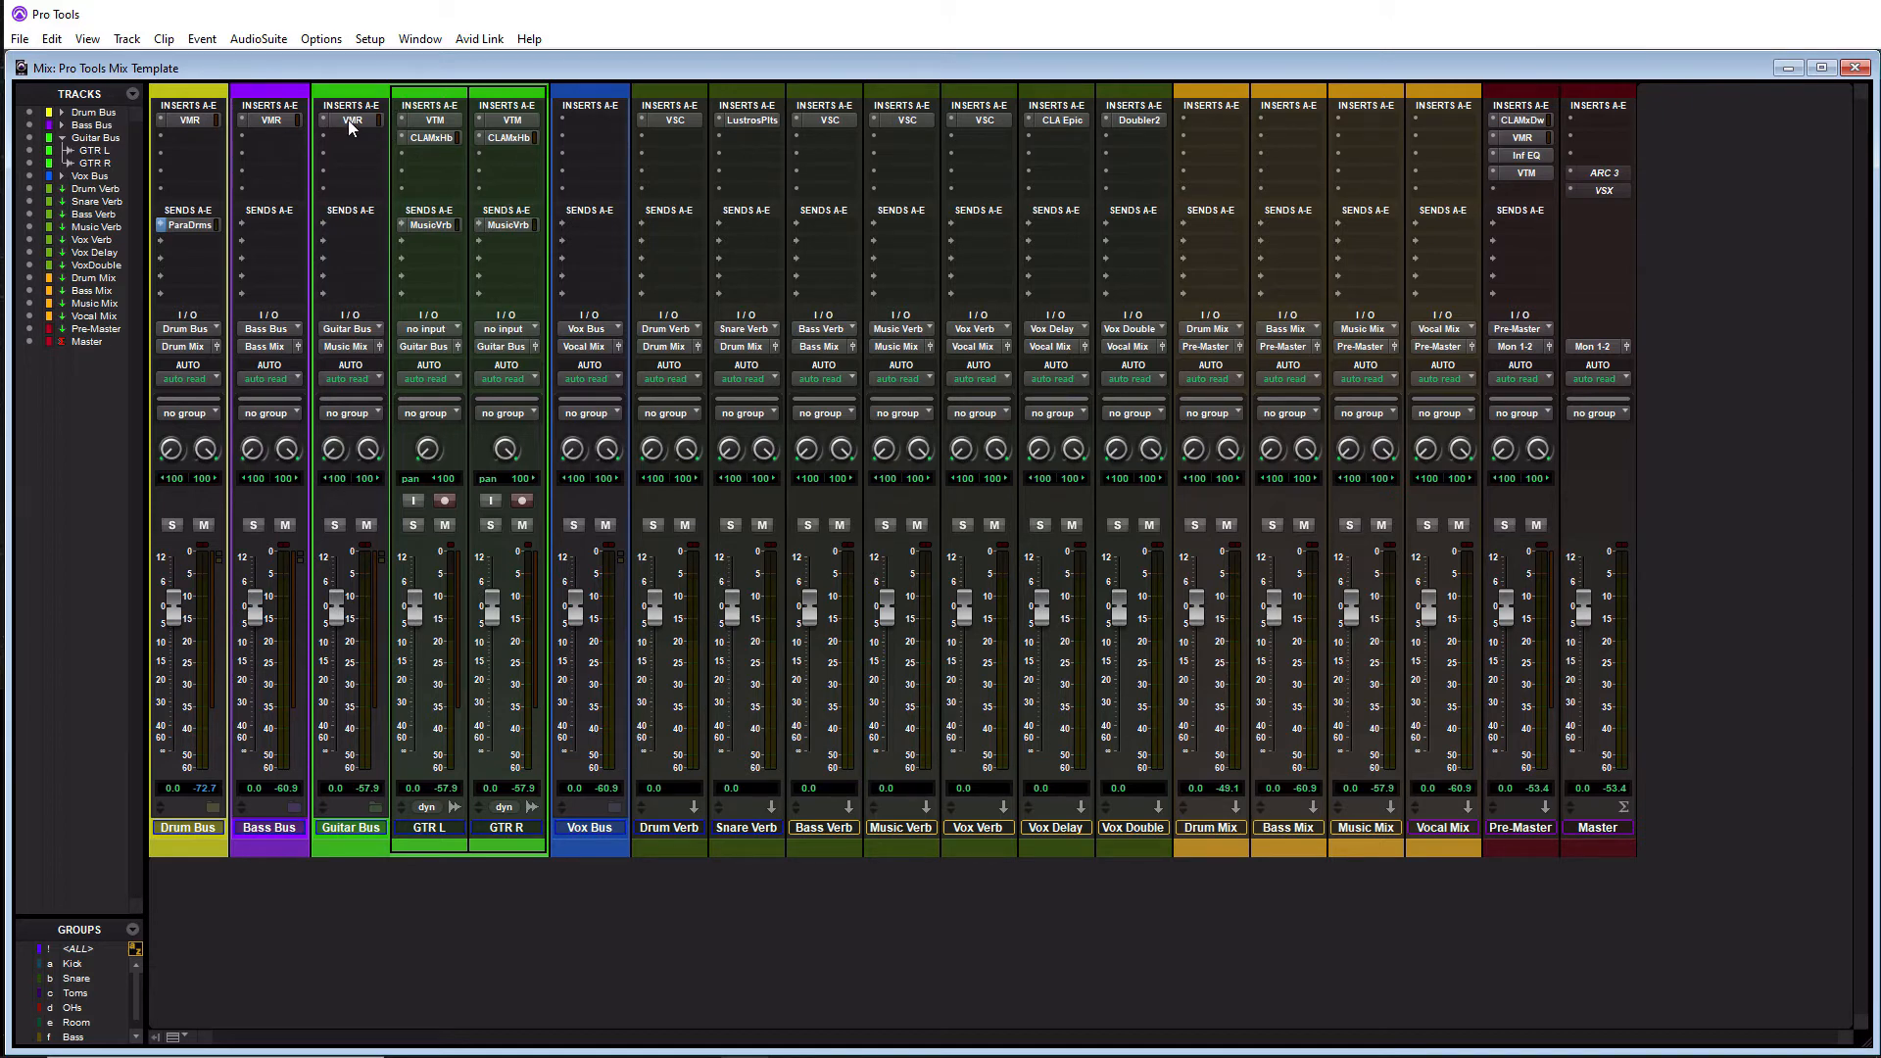
pyautogui.moveTo(367, 815)
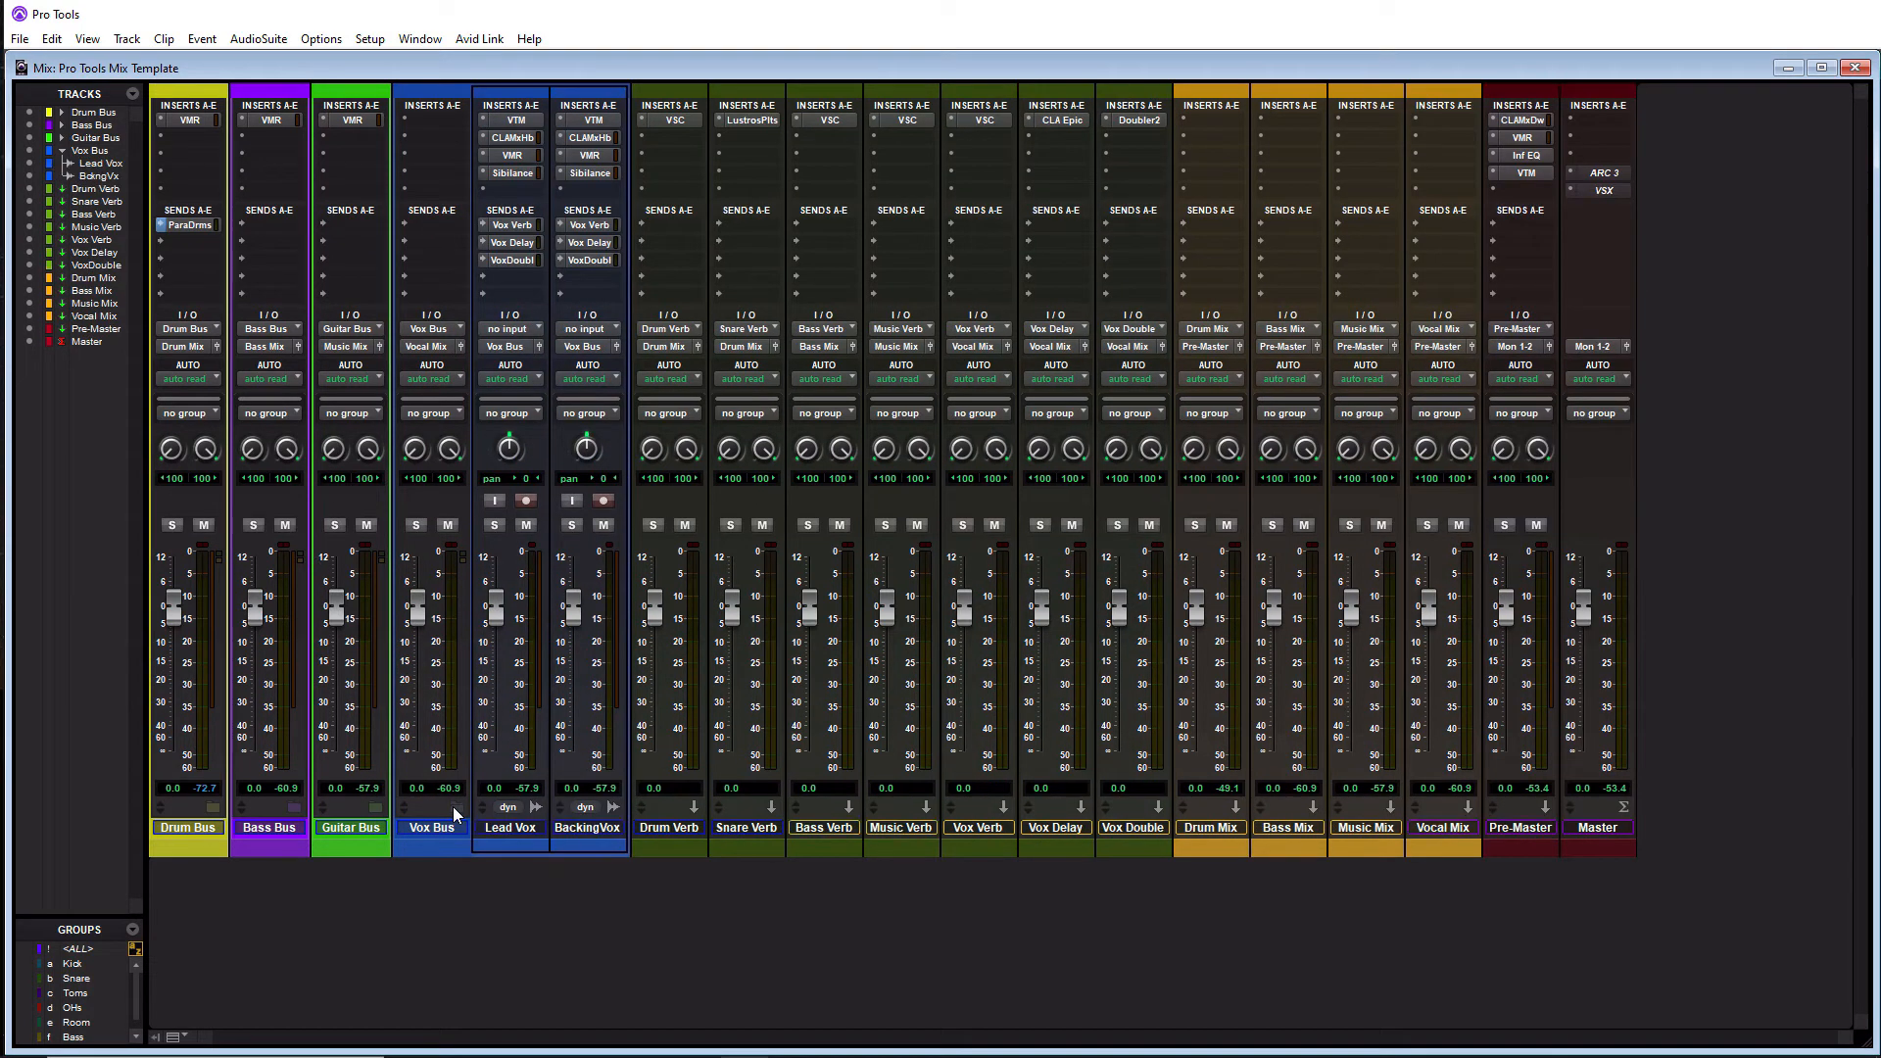
pyautogui.moveTo(489, 456)
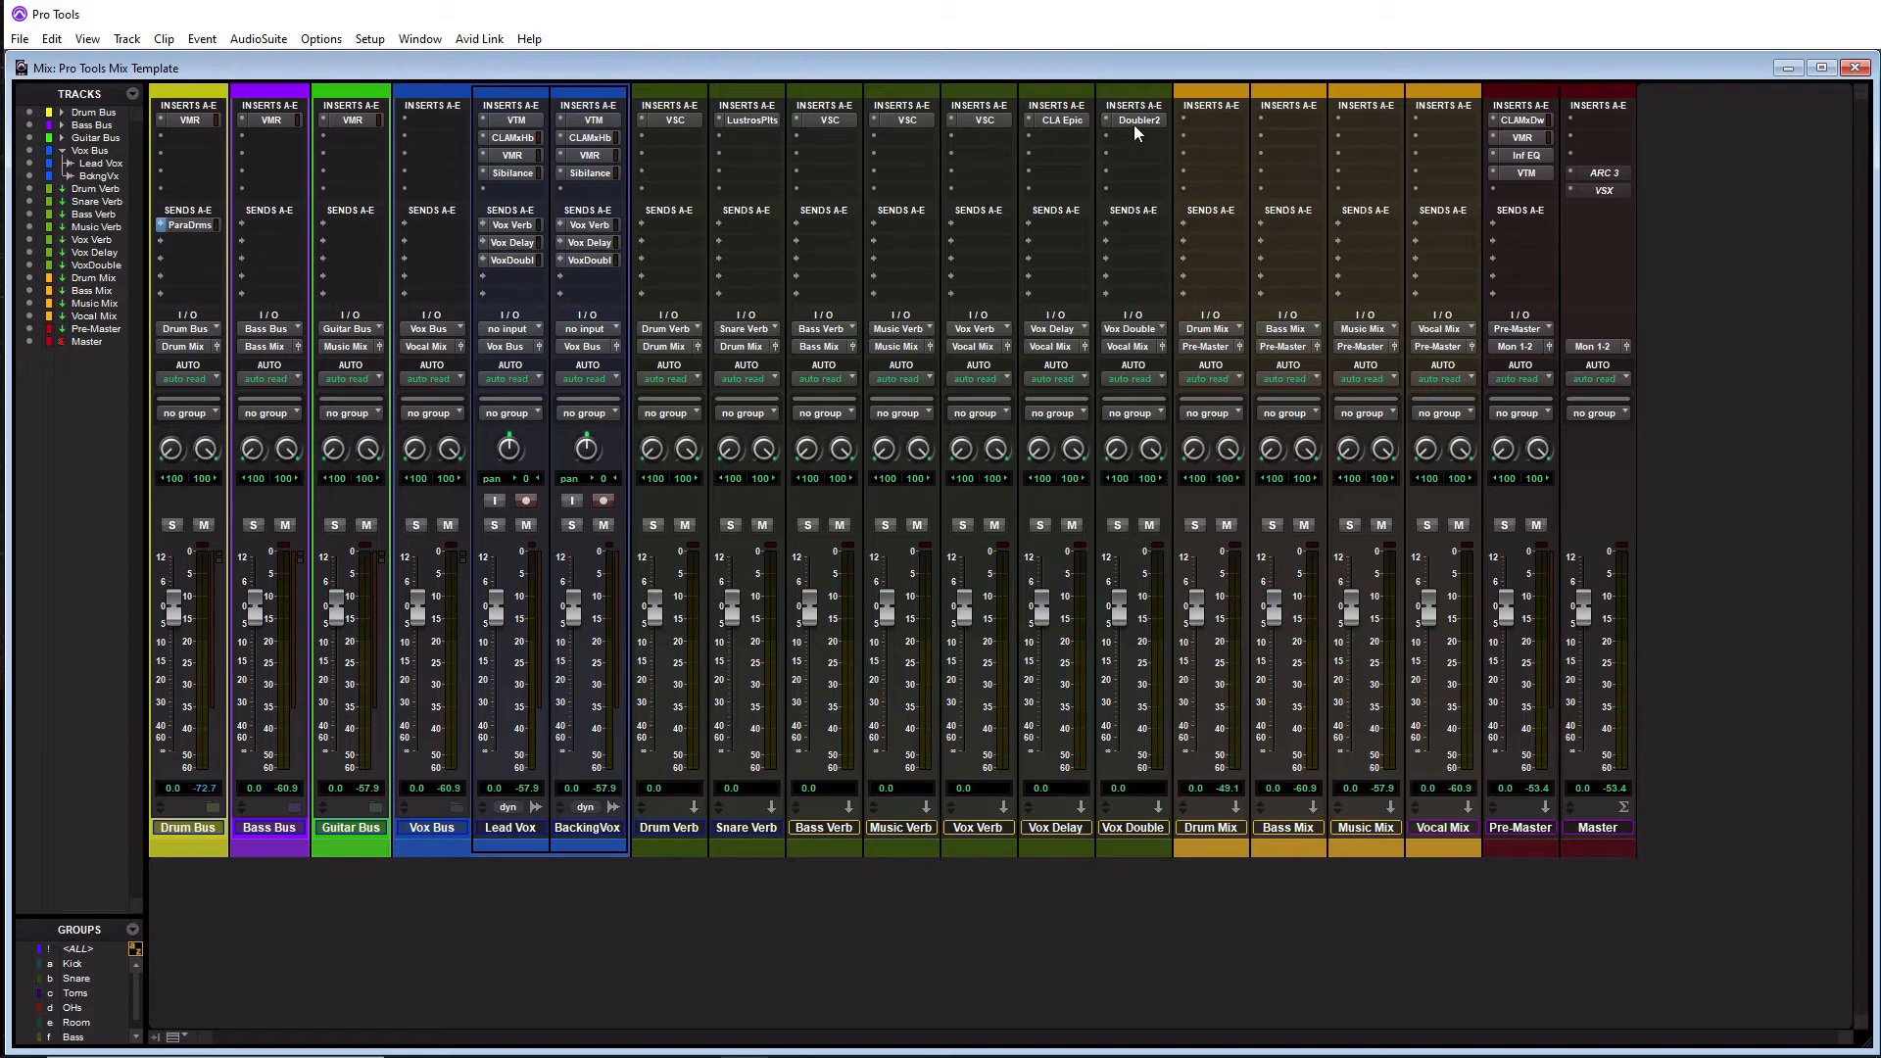
# Expand the Vox Bus folder to reveal Lead Vox and BackingVox.
pyautogui.click(1135, 120)
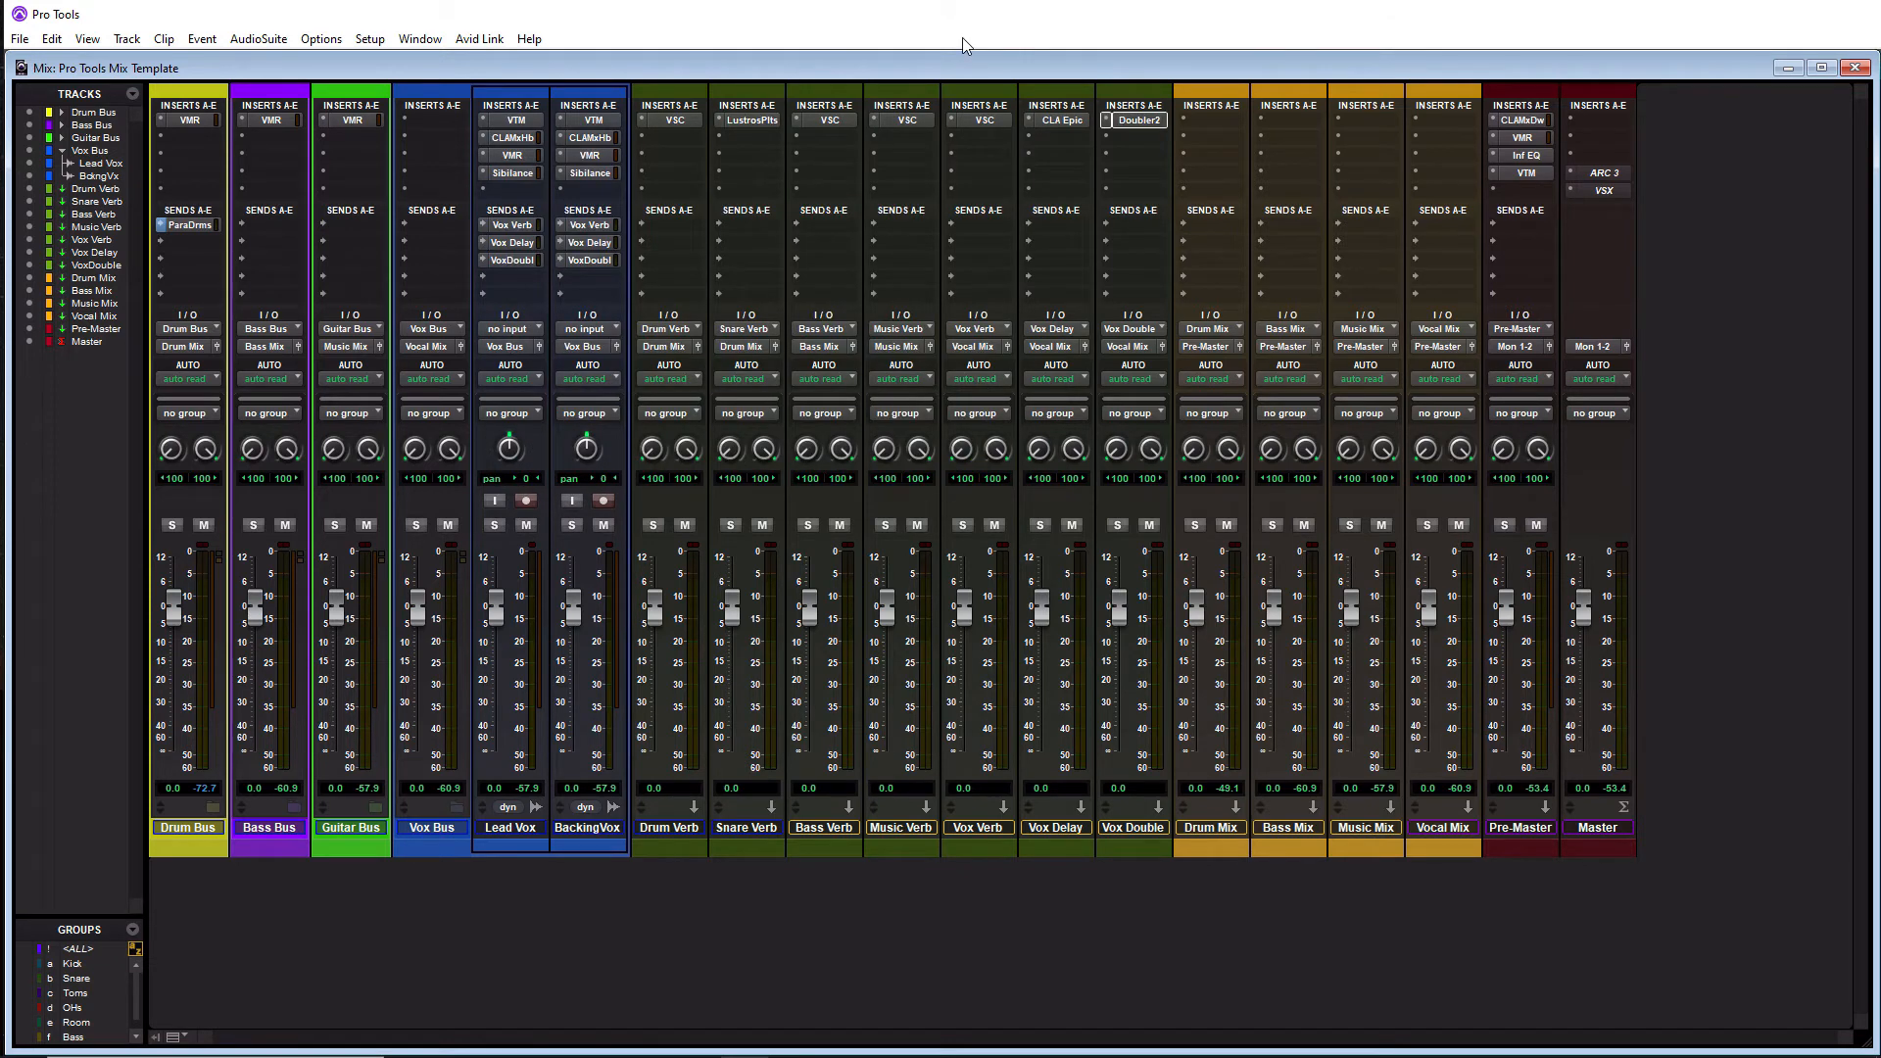
pyautogui.moveTo(452, 807)
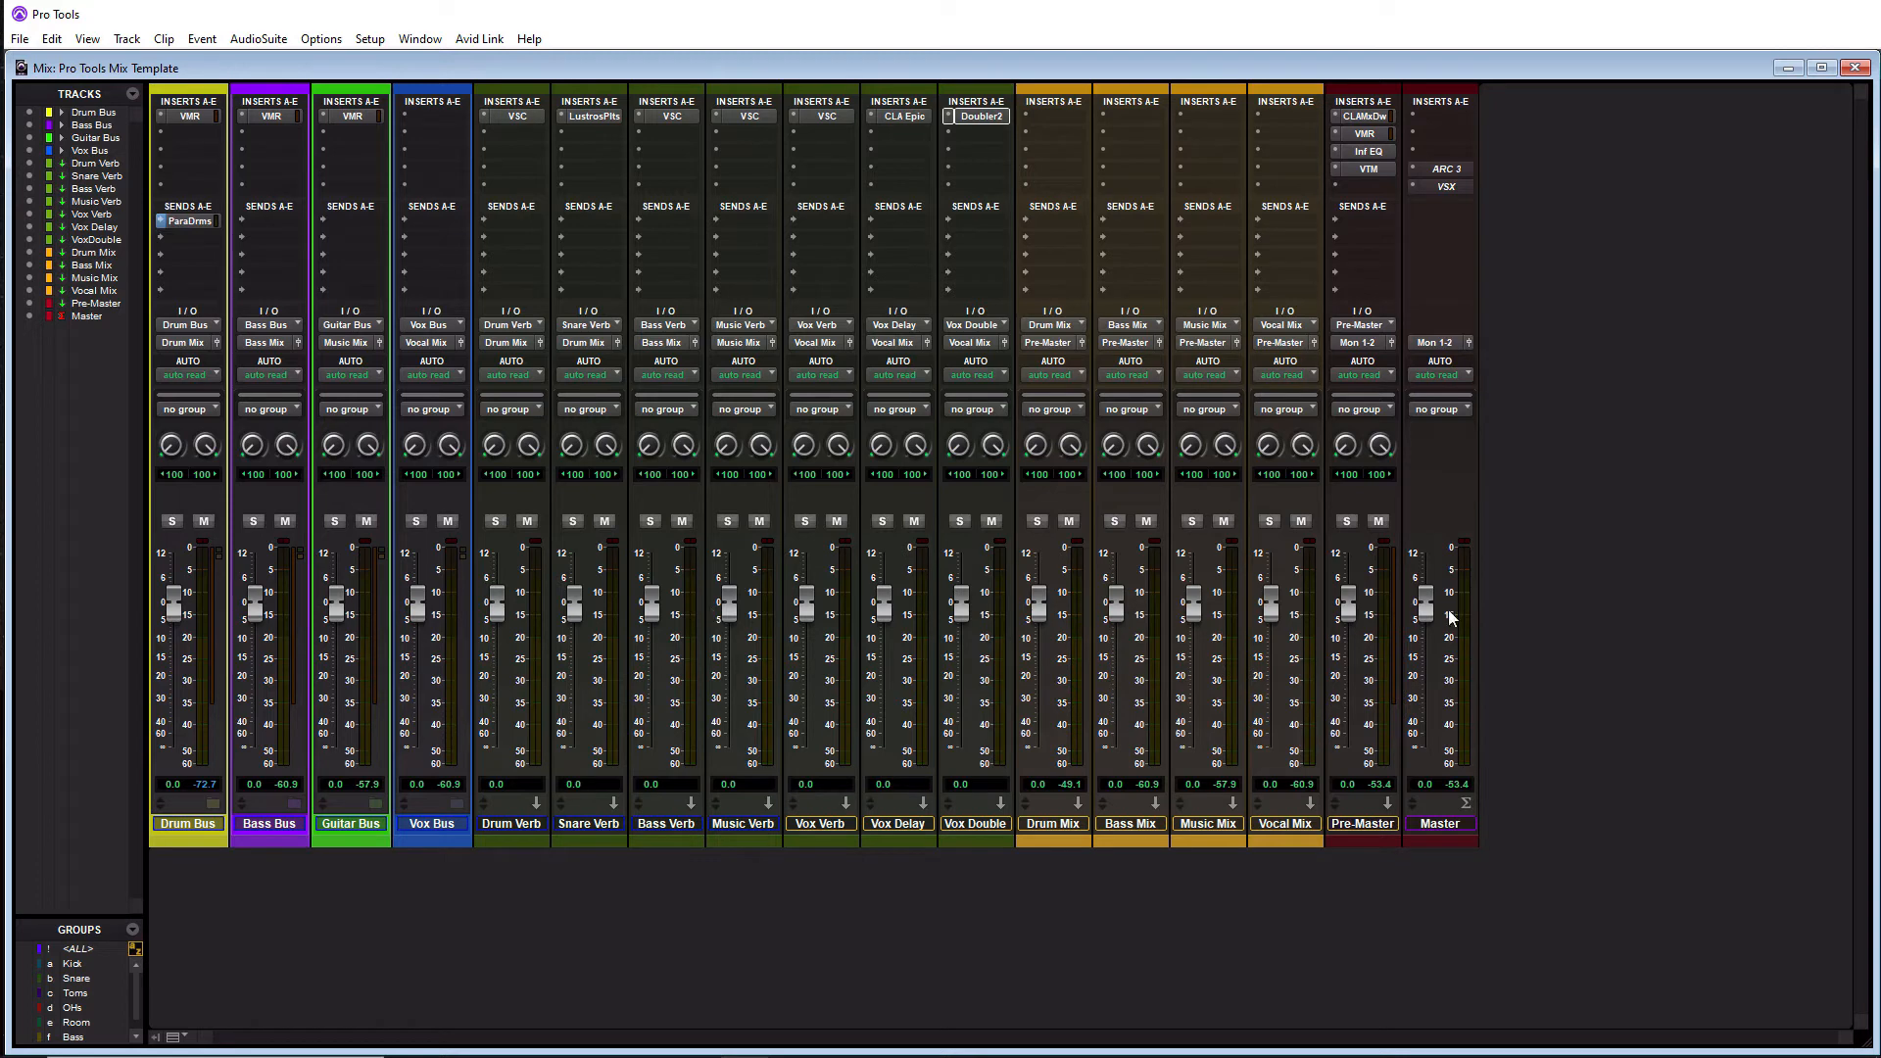
pyautogui.moveTo(1401, 313)
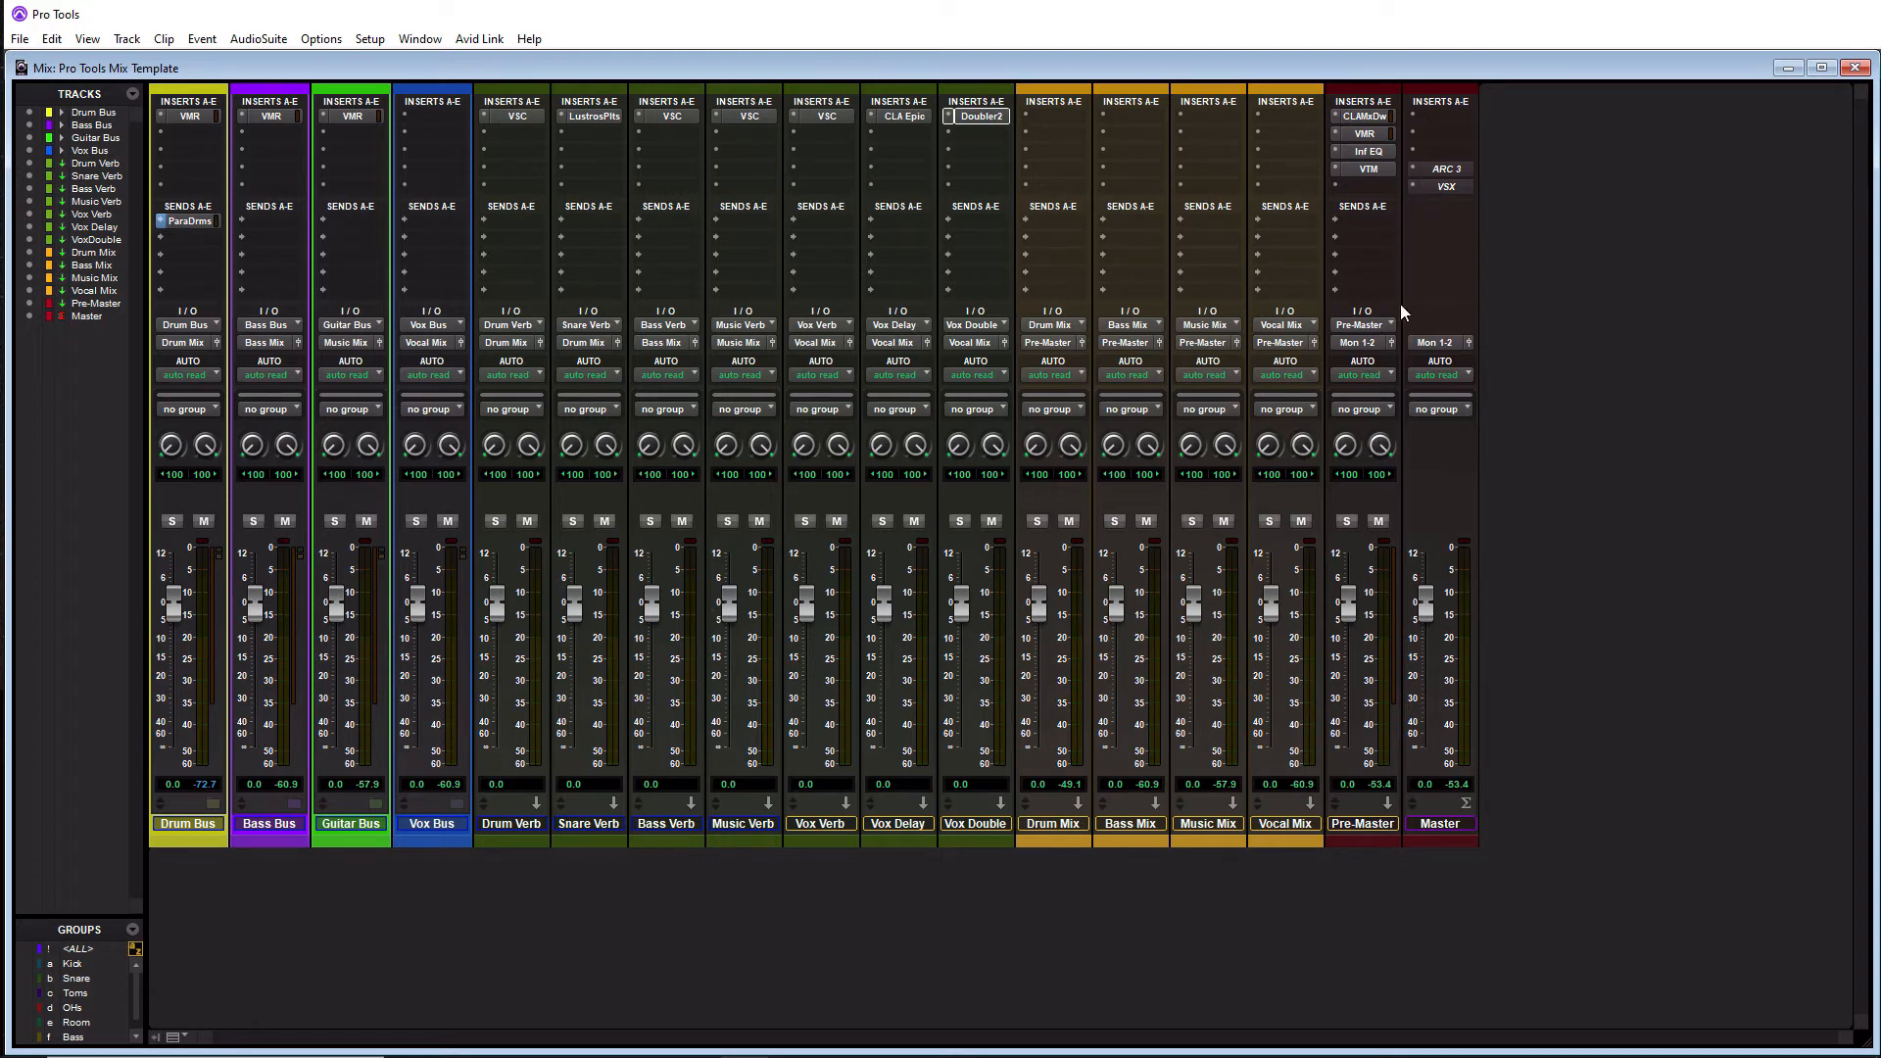
pyautogui.moveTo(1336, 227)
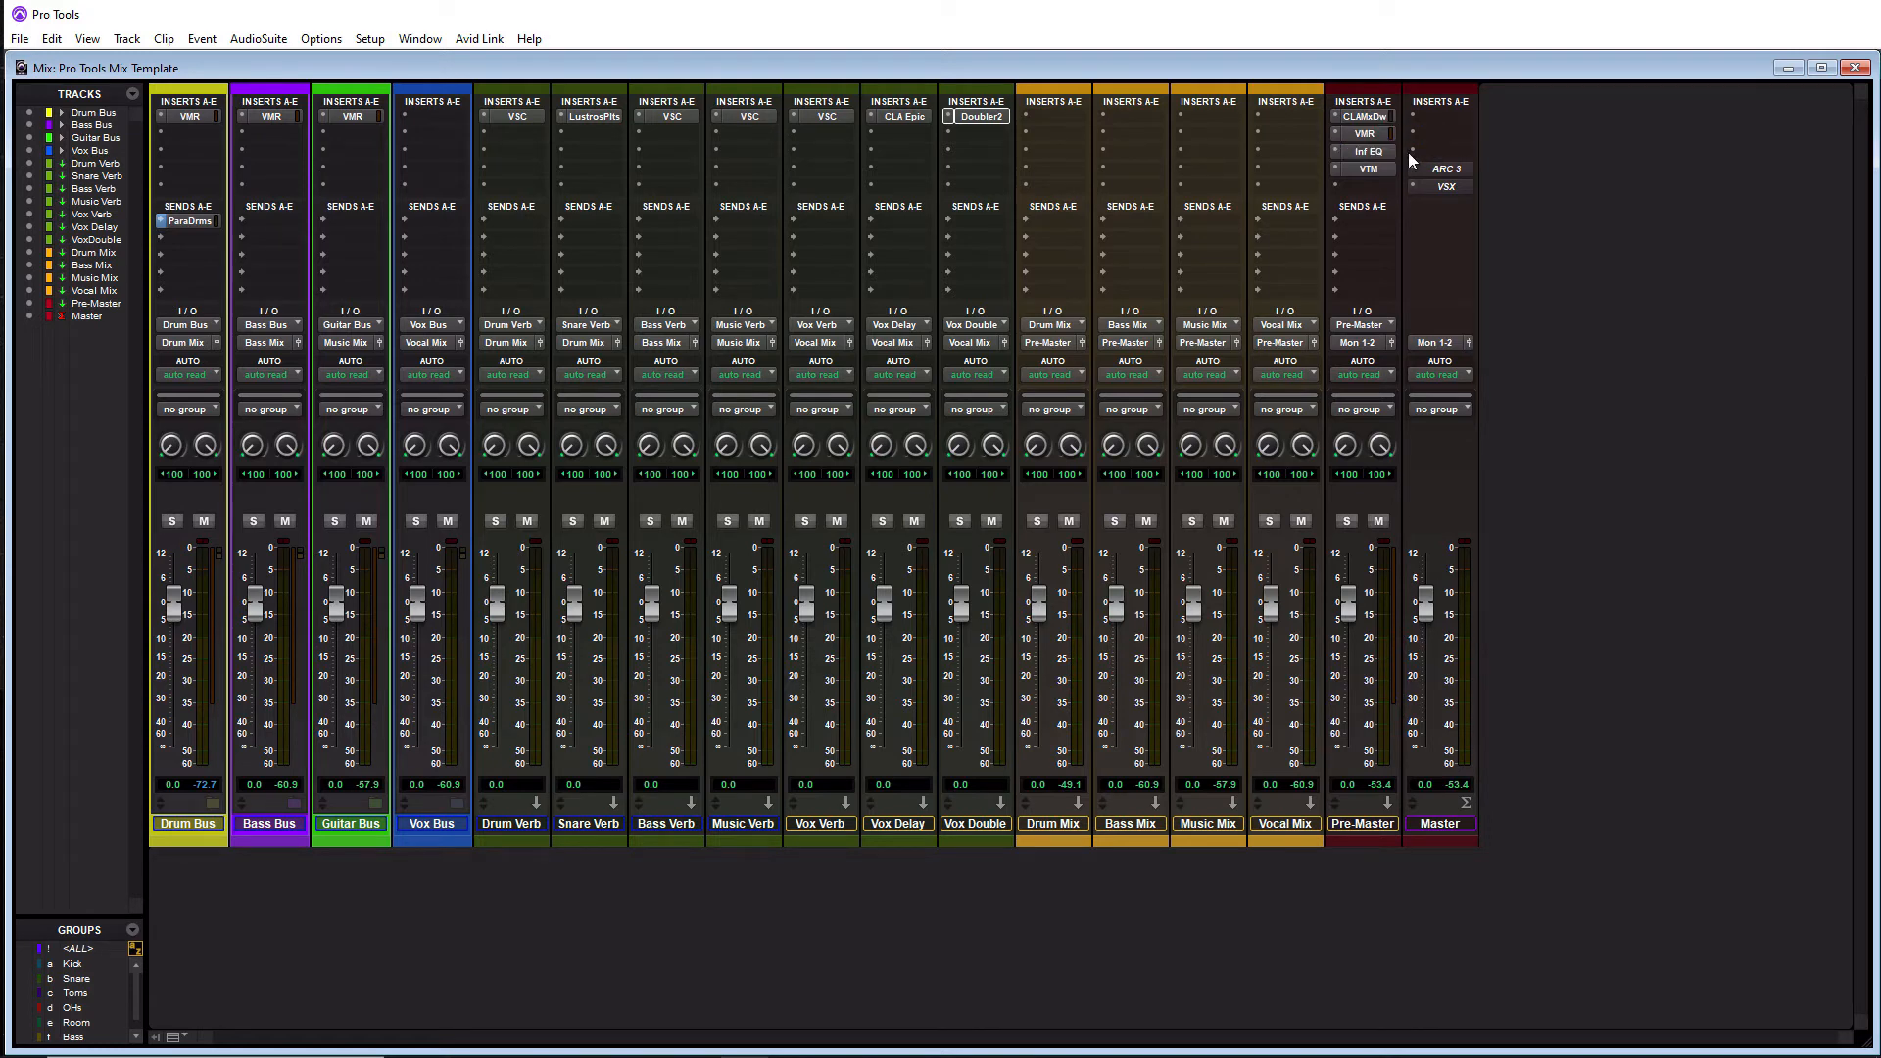
pyautogui.moveTo(1368, 159)
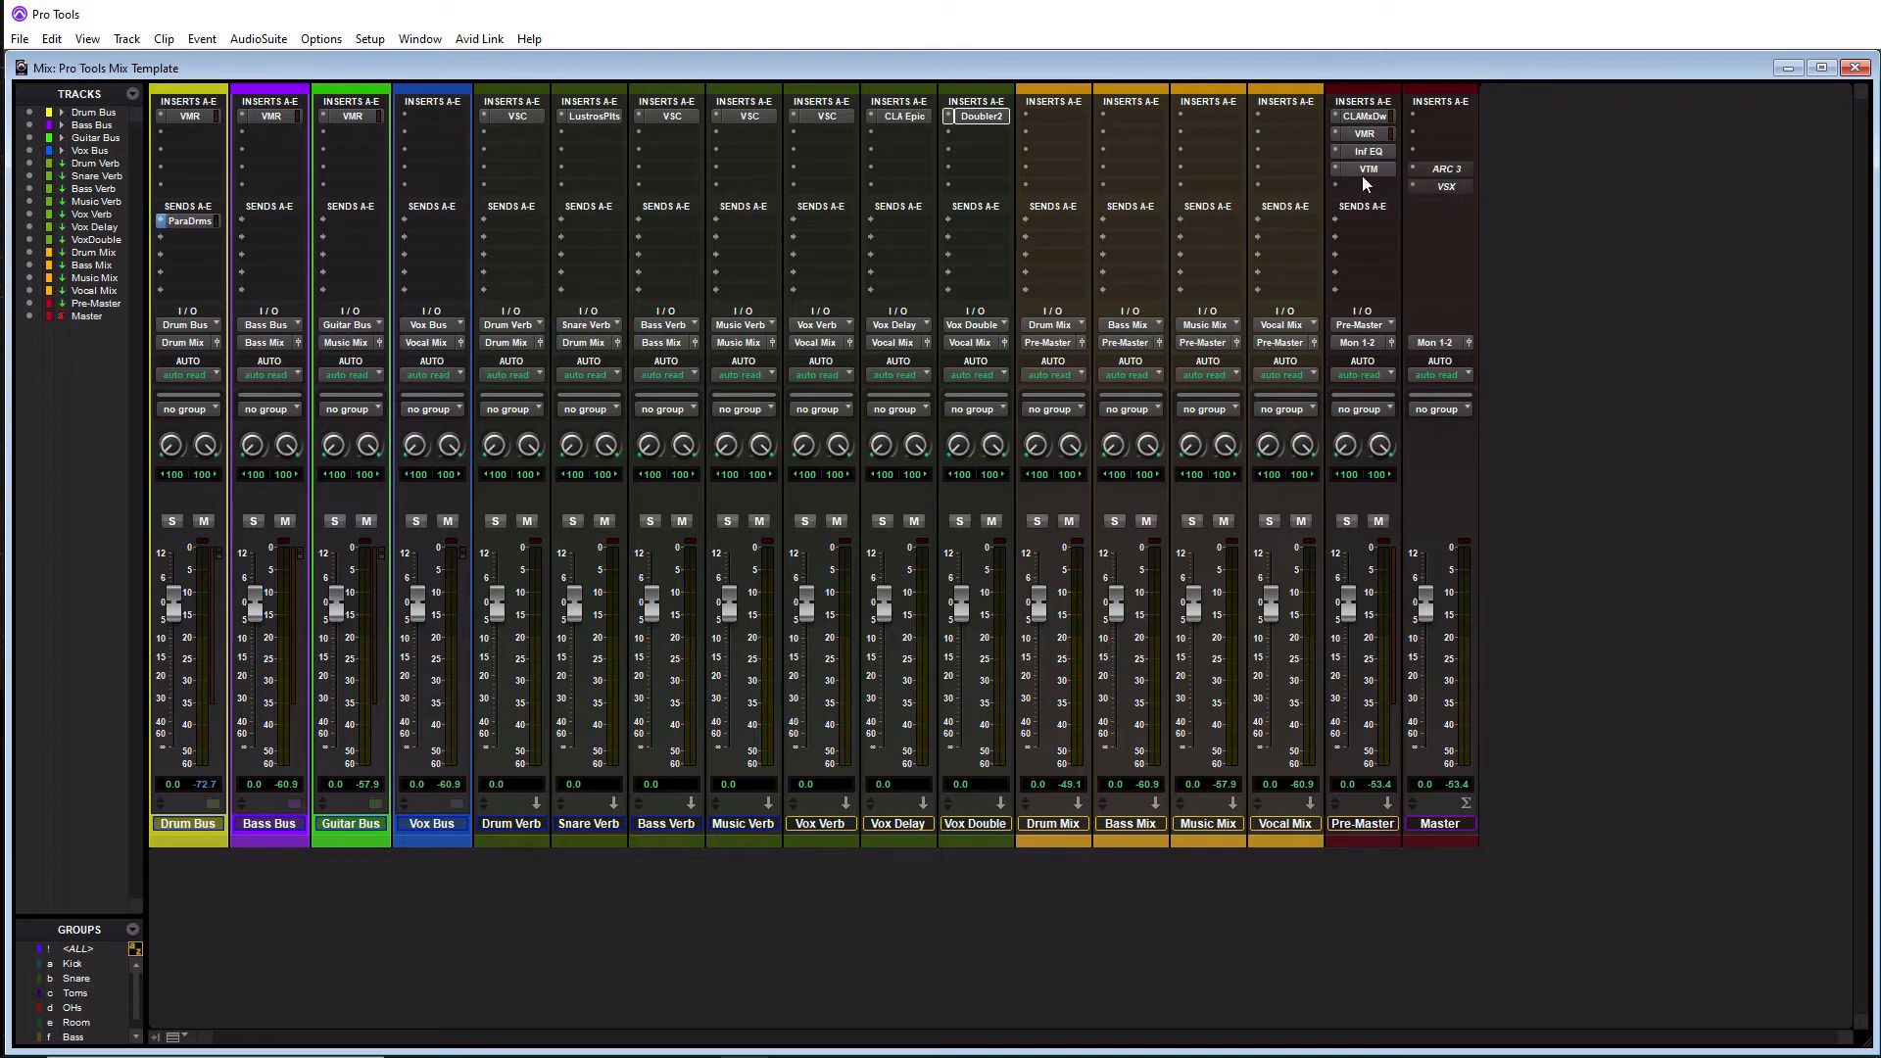
pyautogui.moveTo(1360, 182)
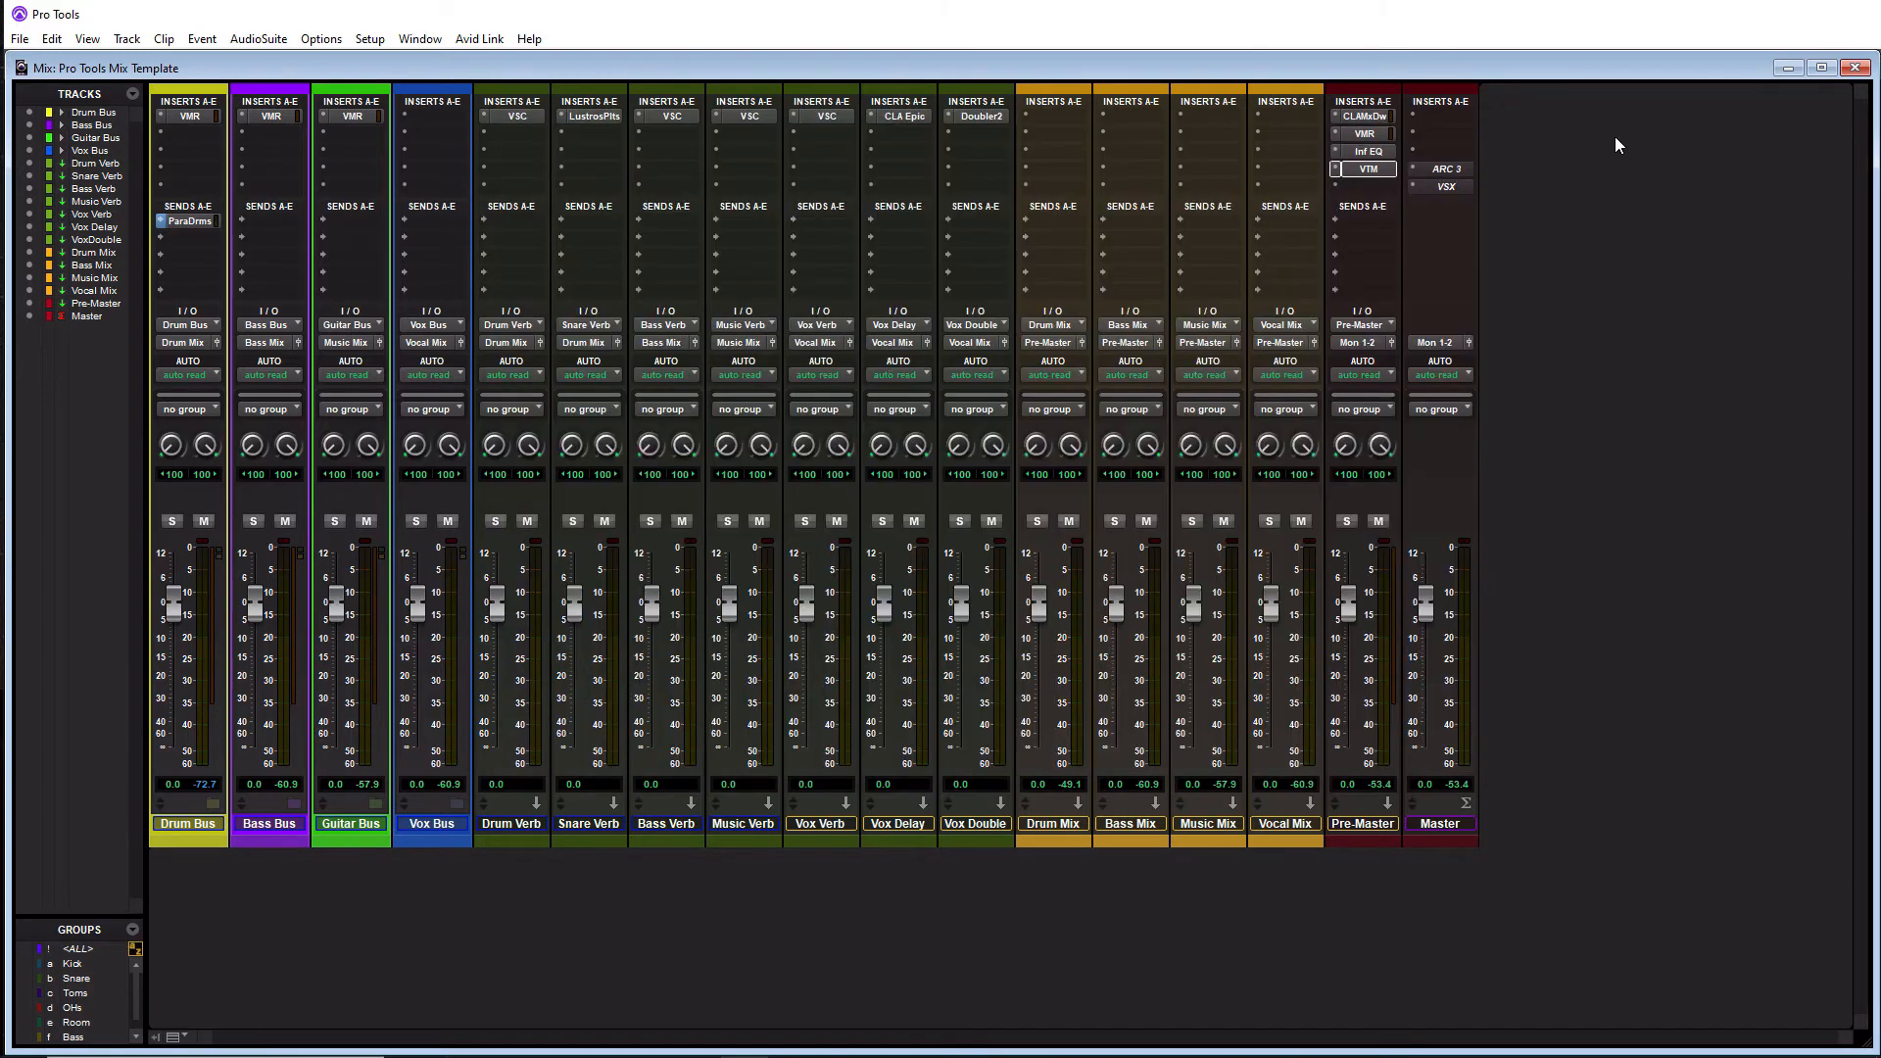
pyautogui.moveTo(1446, 227)
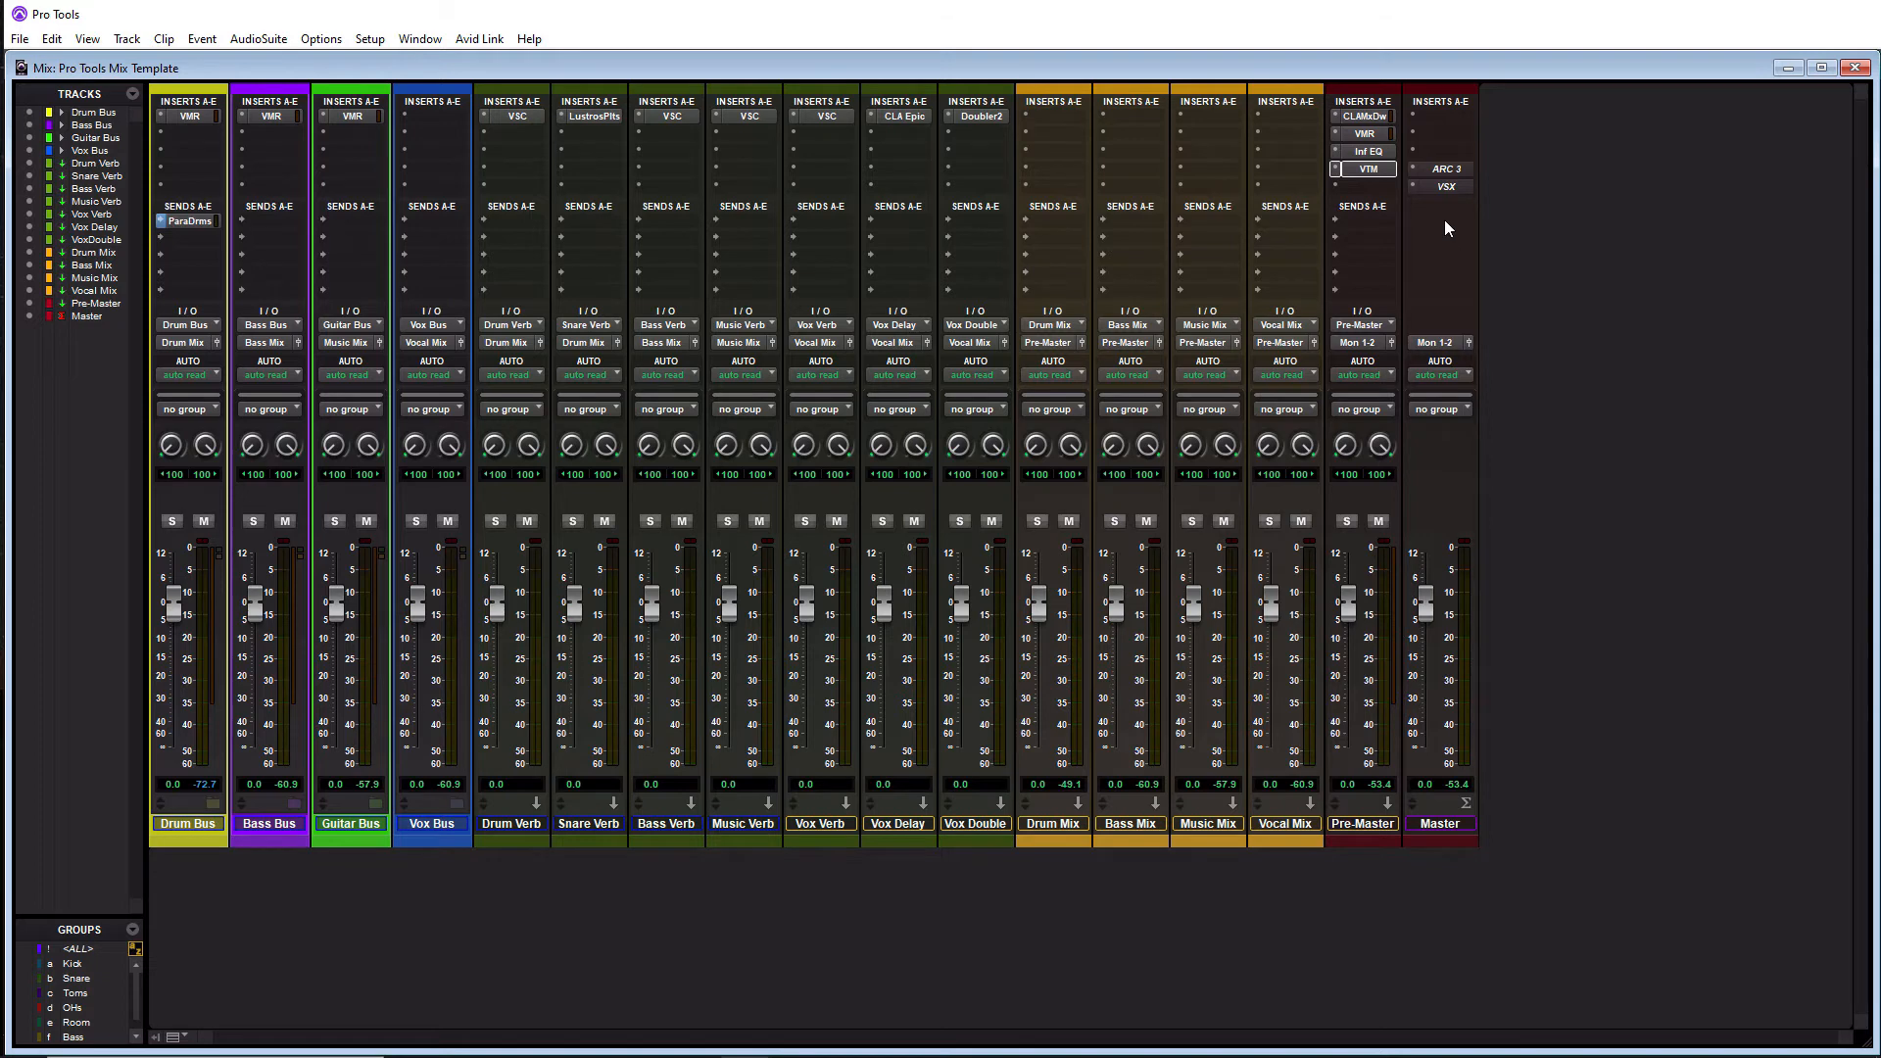
pyautogui.moveTo(1474, 360)
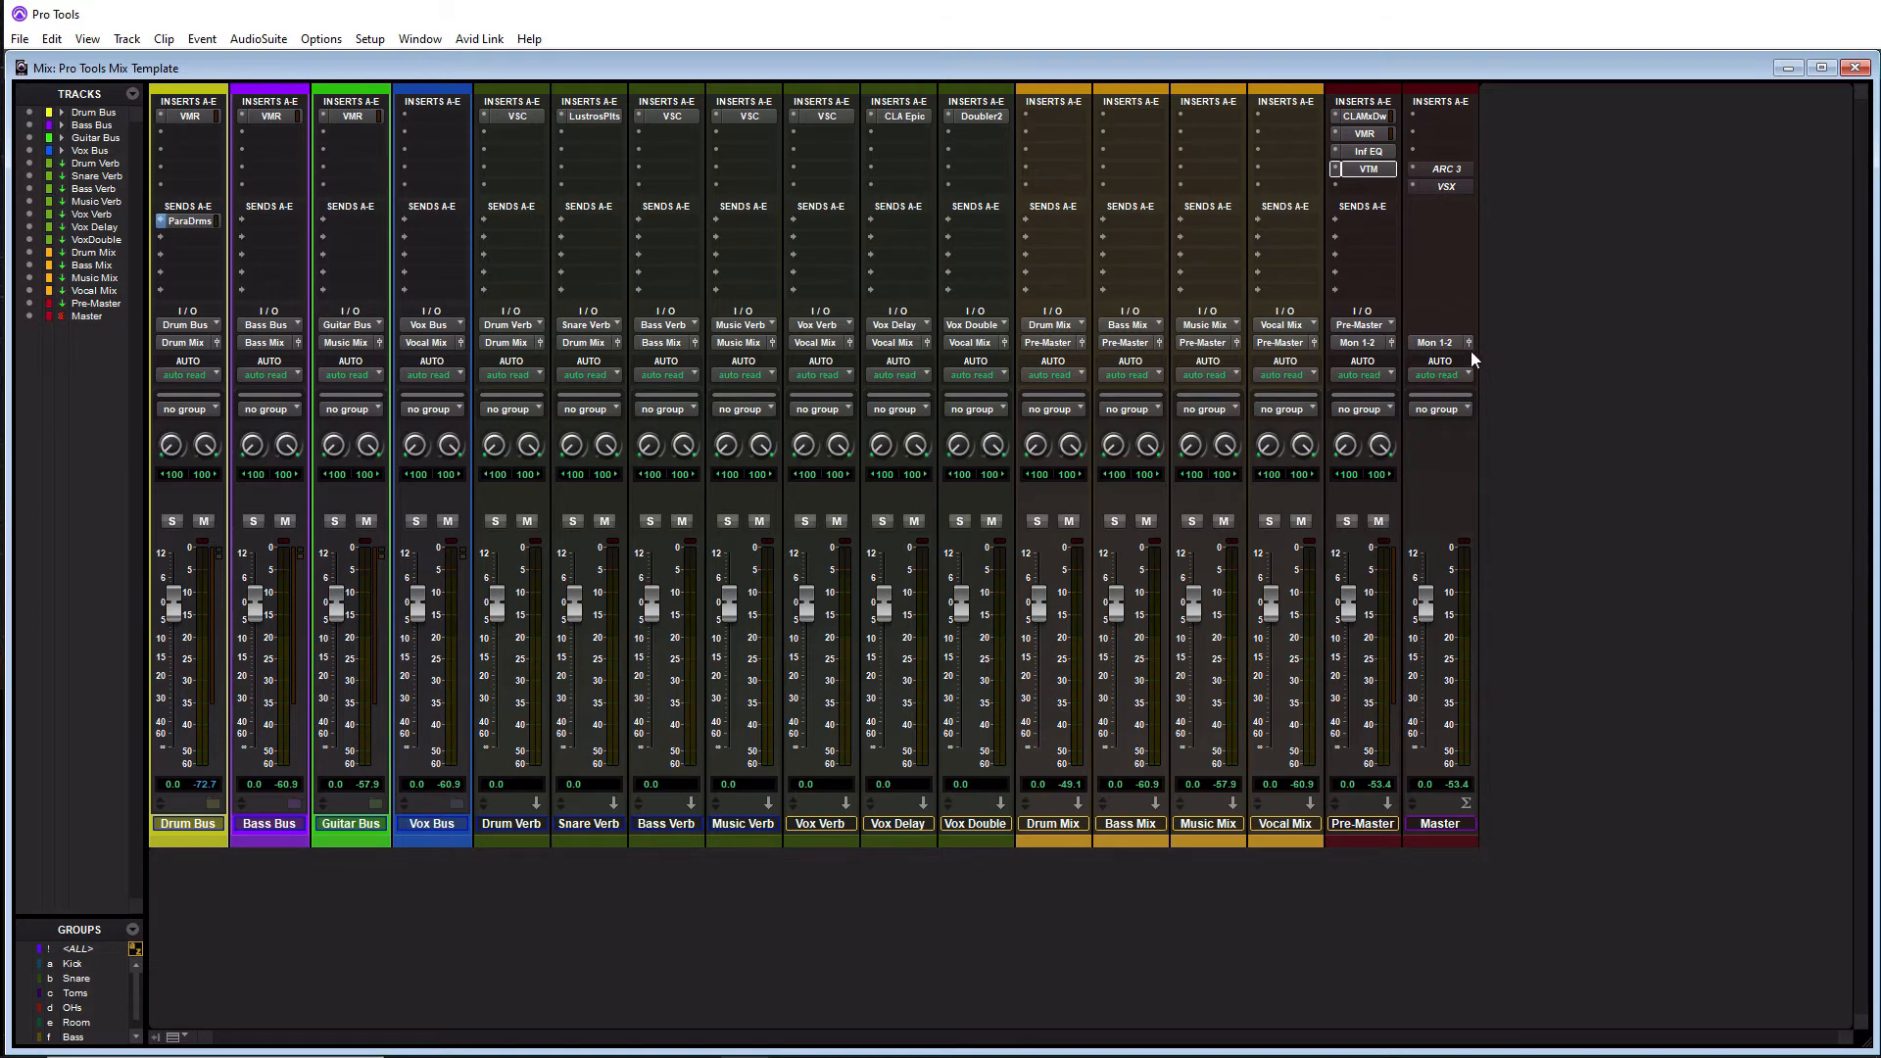
pyautogui.moveTo(1434, 215)
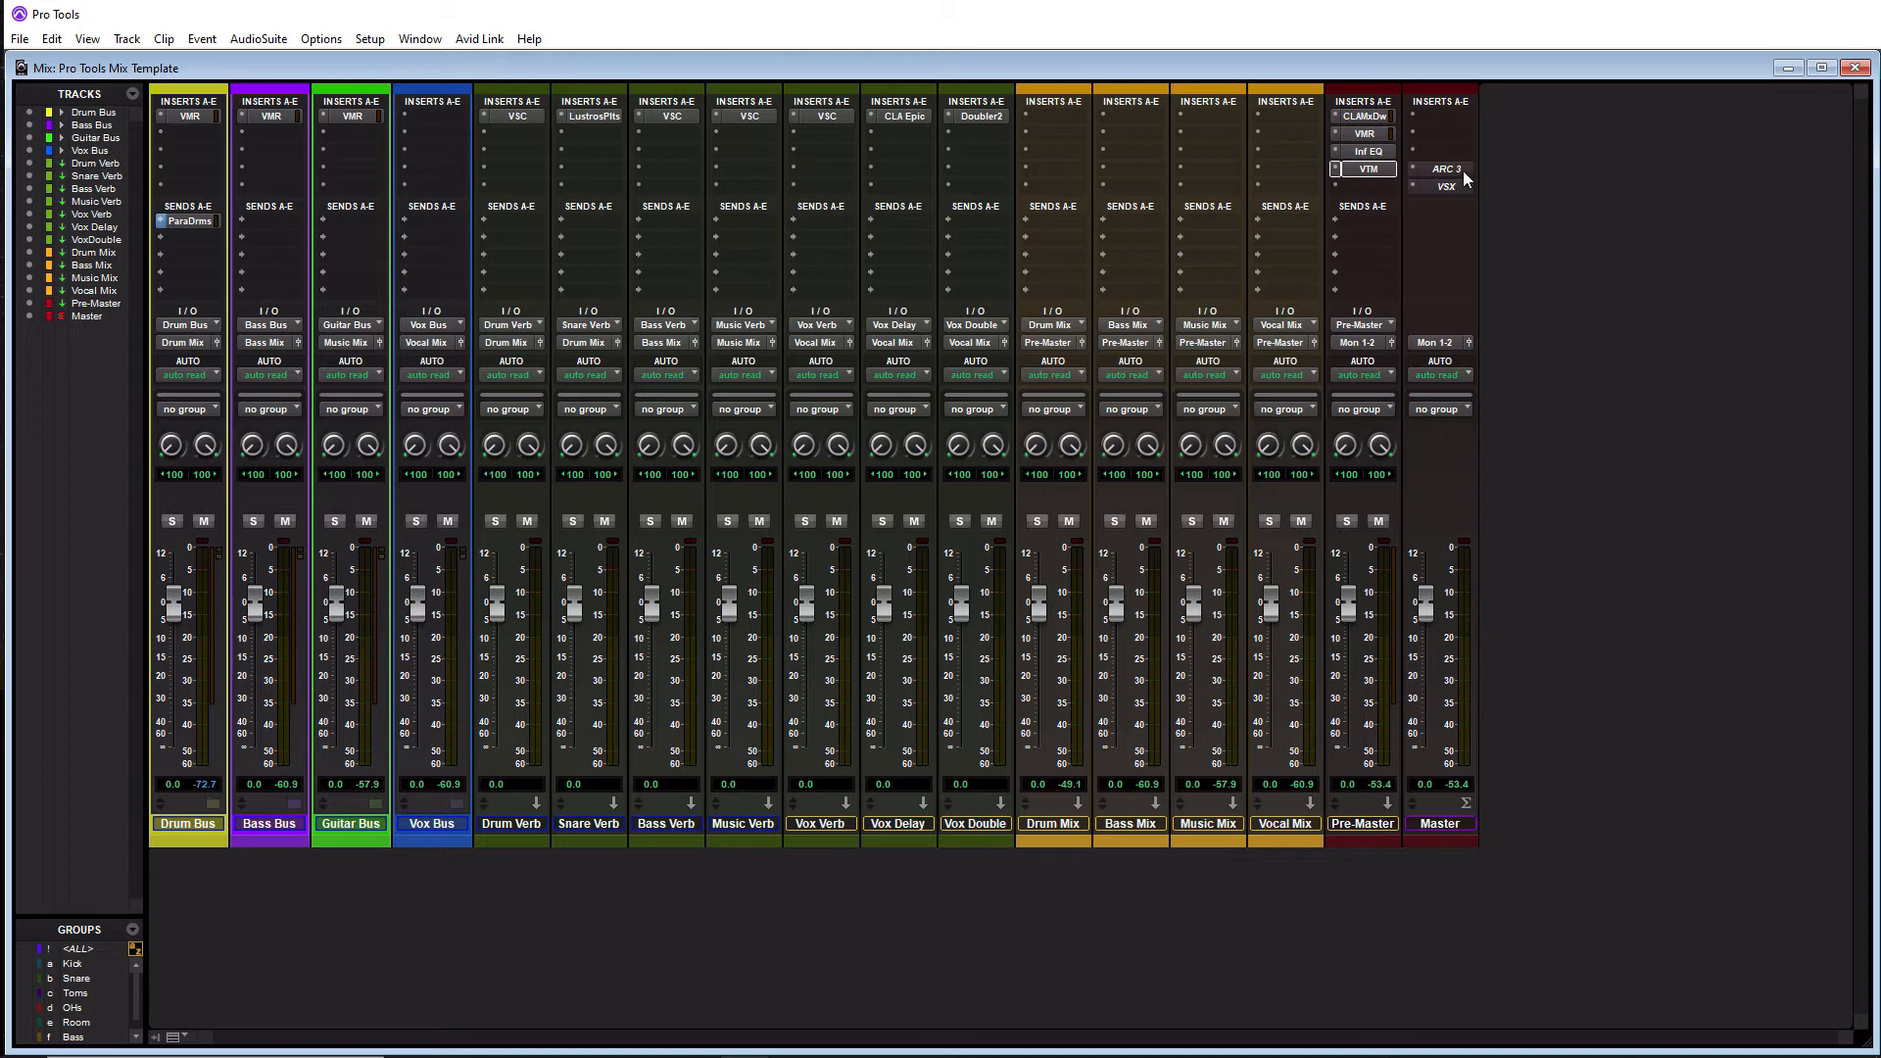
pyautogui.moveTo(1446, 188)
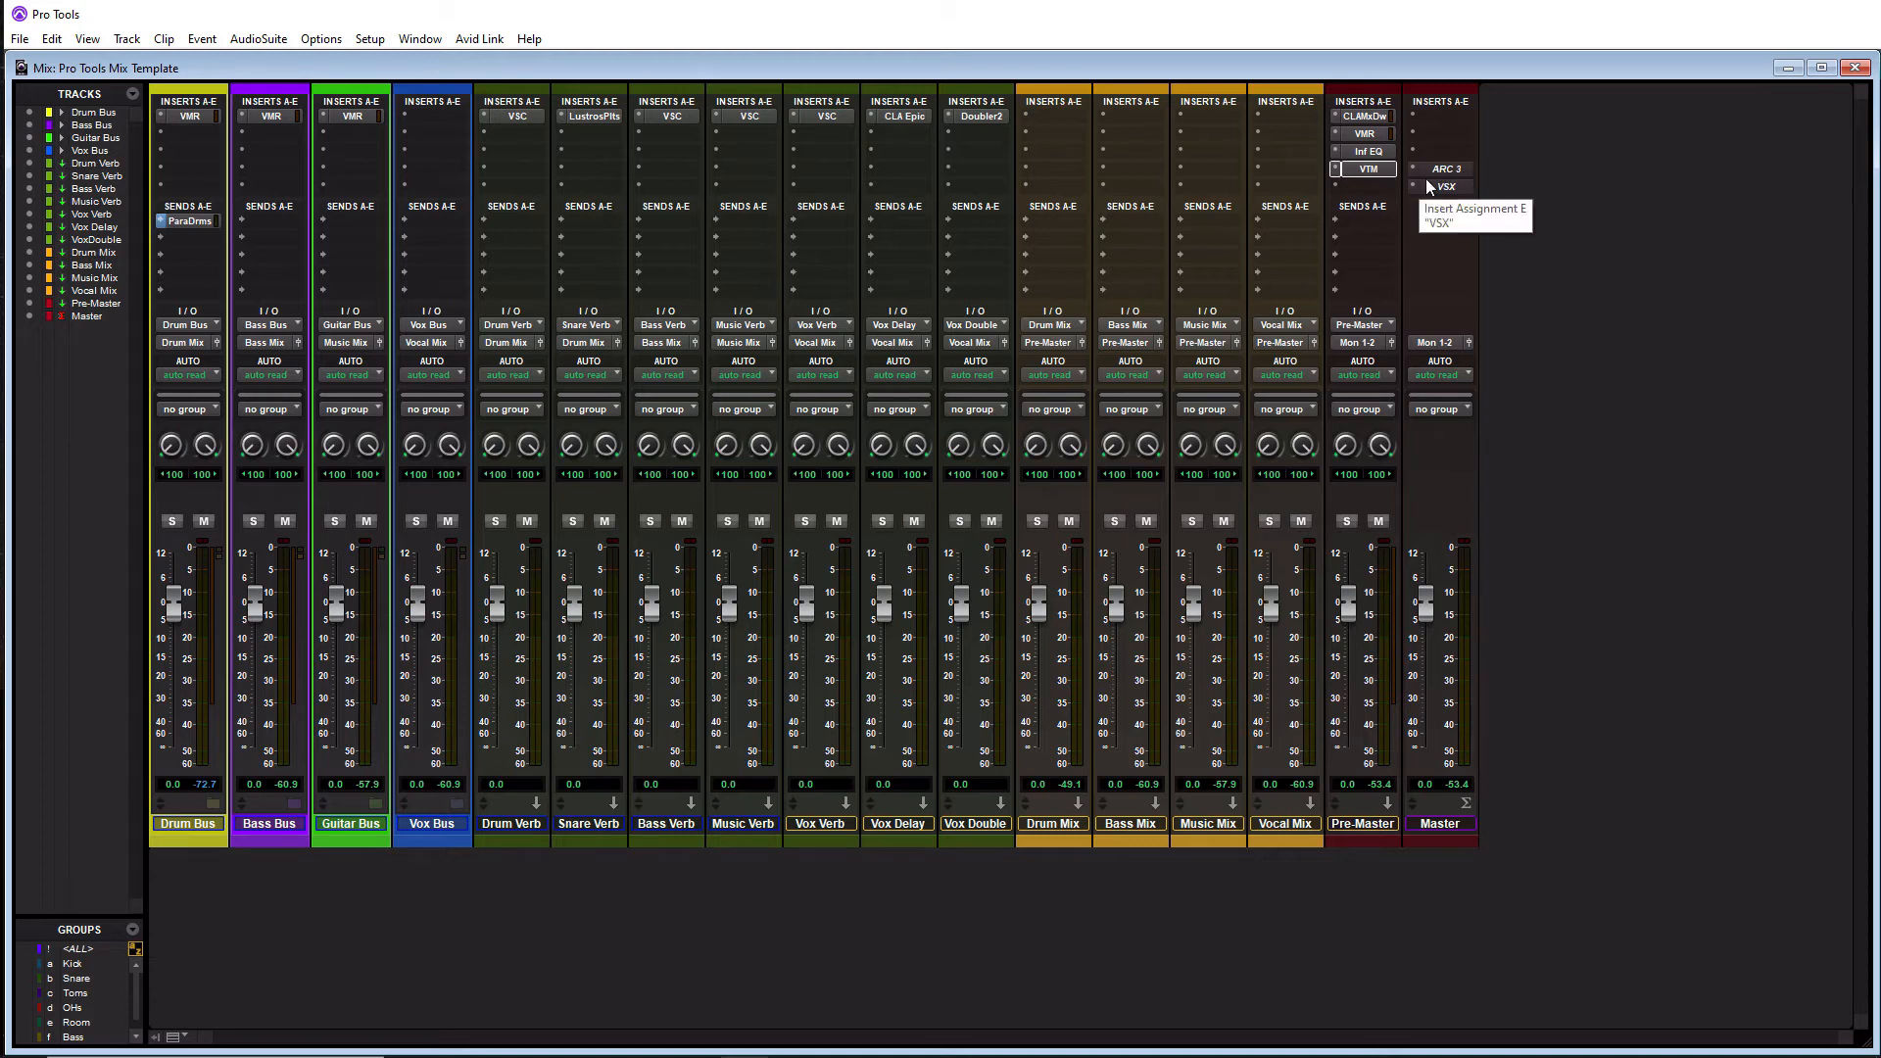
pyautogui.moveTo(1430, 239)
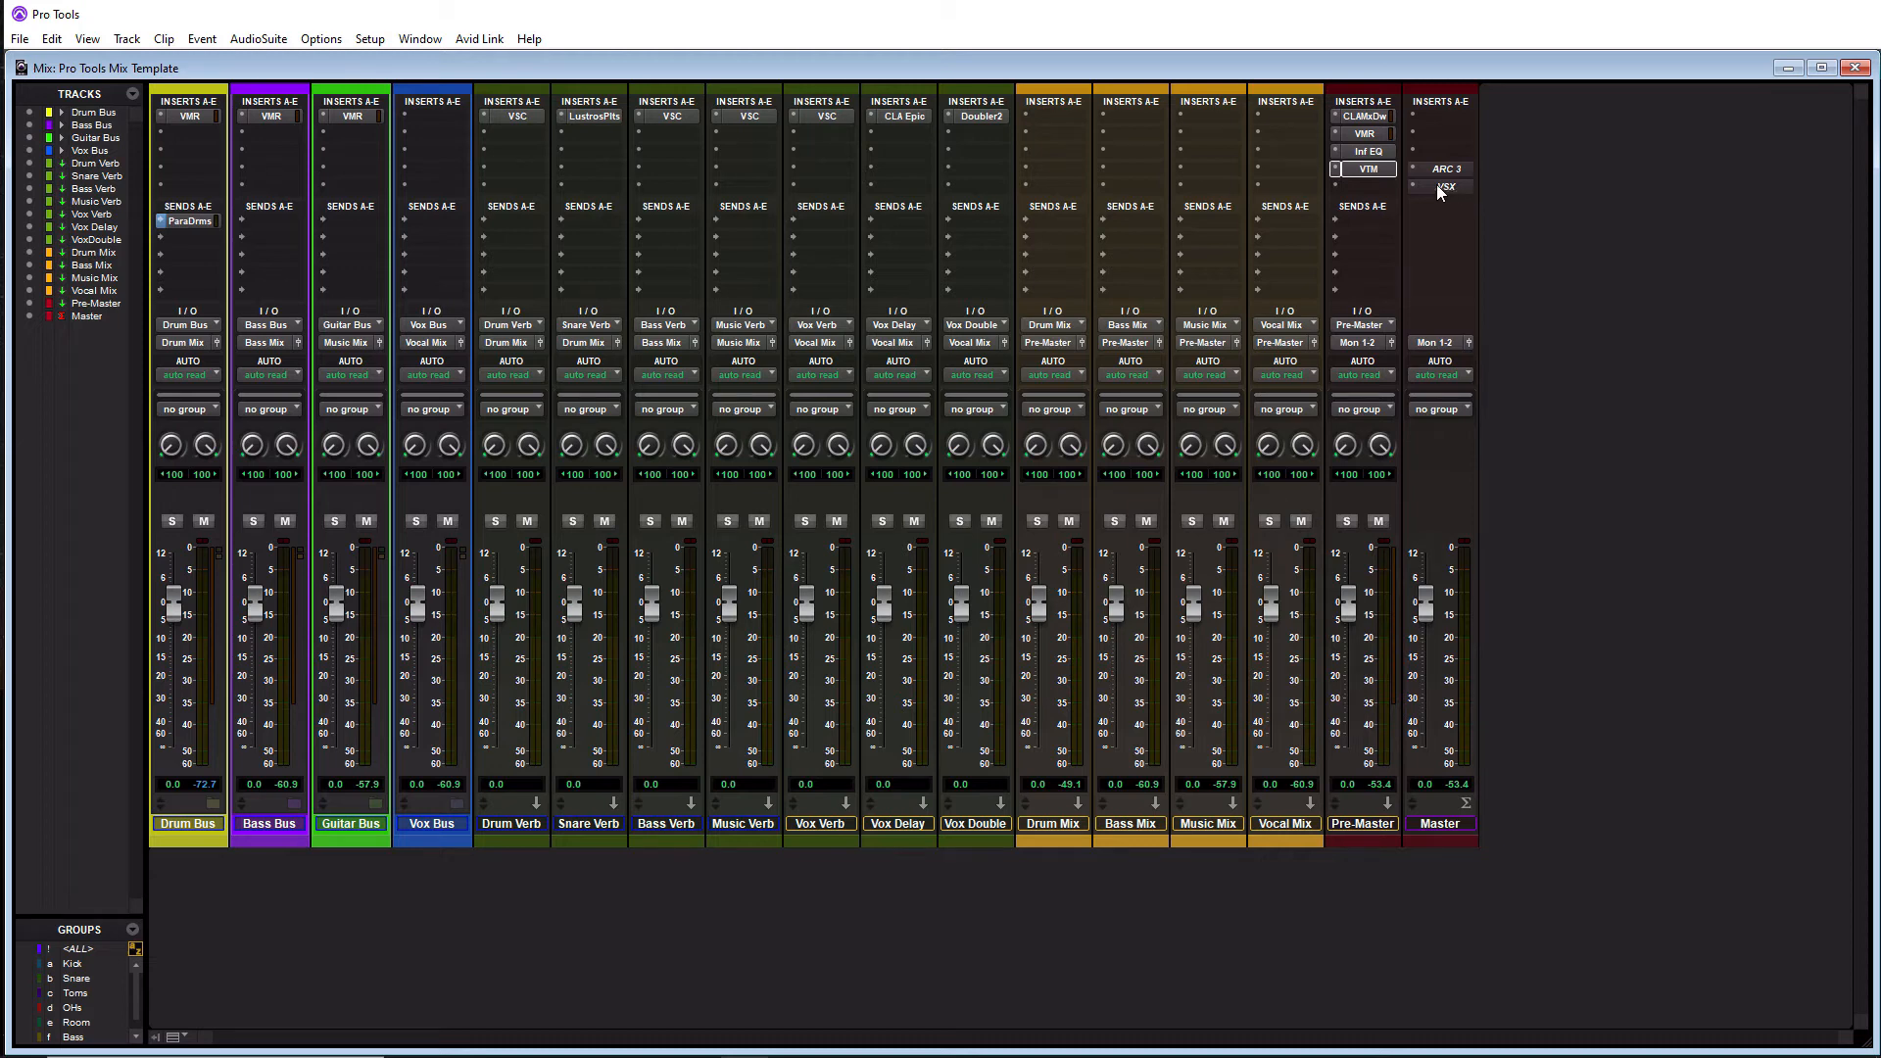
pyautogui.moveTo(1444, 188)
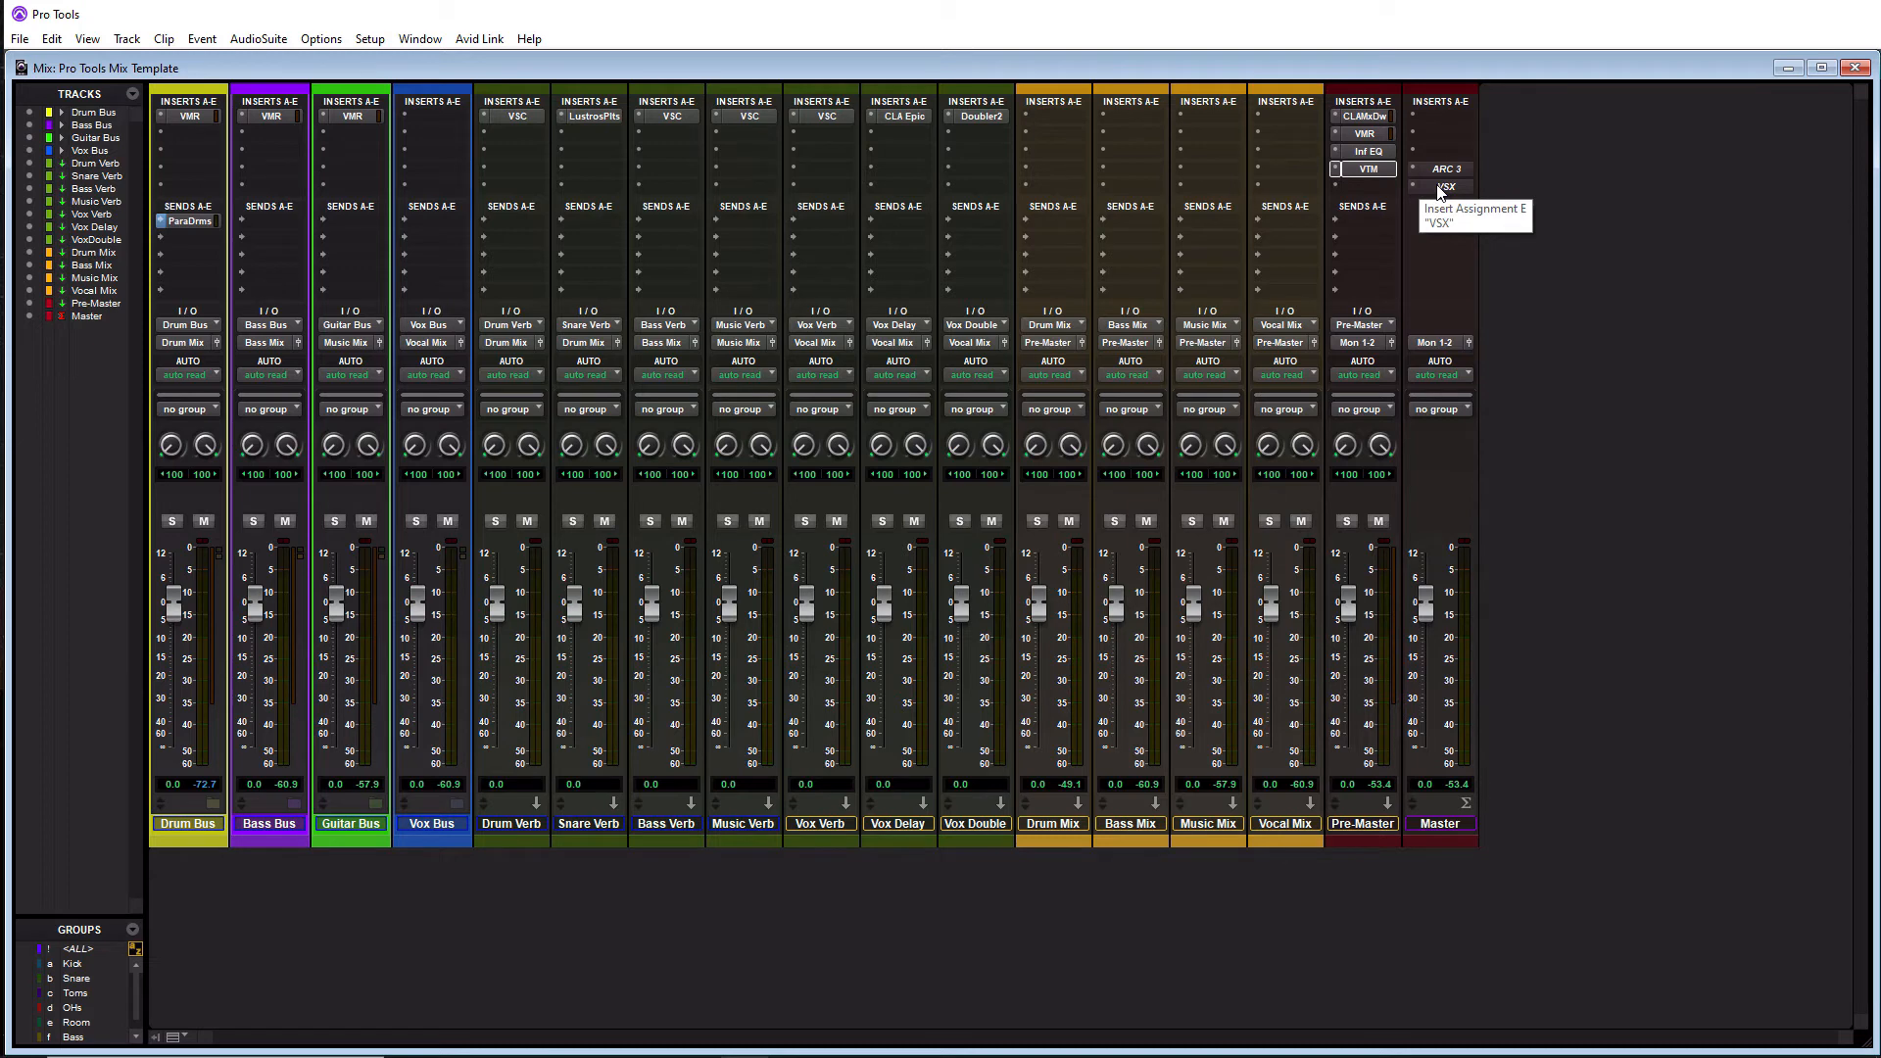
pyautogui.moveTo(1487, 182)
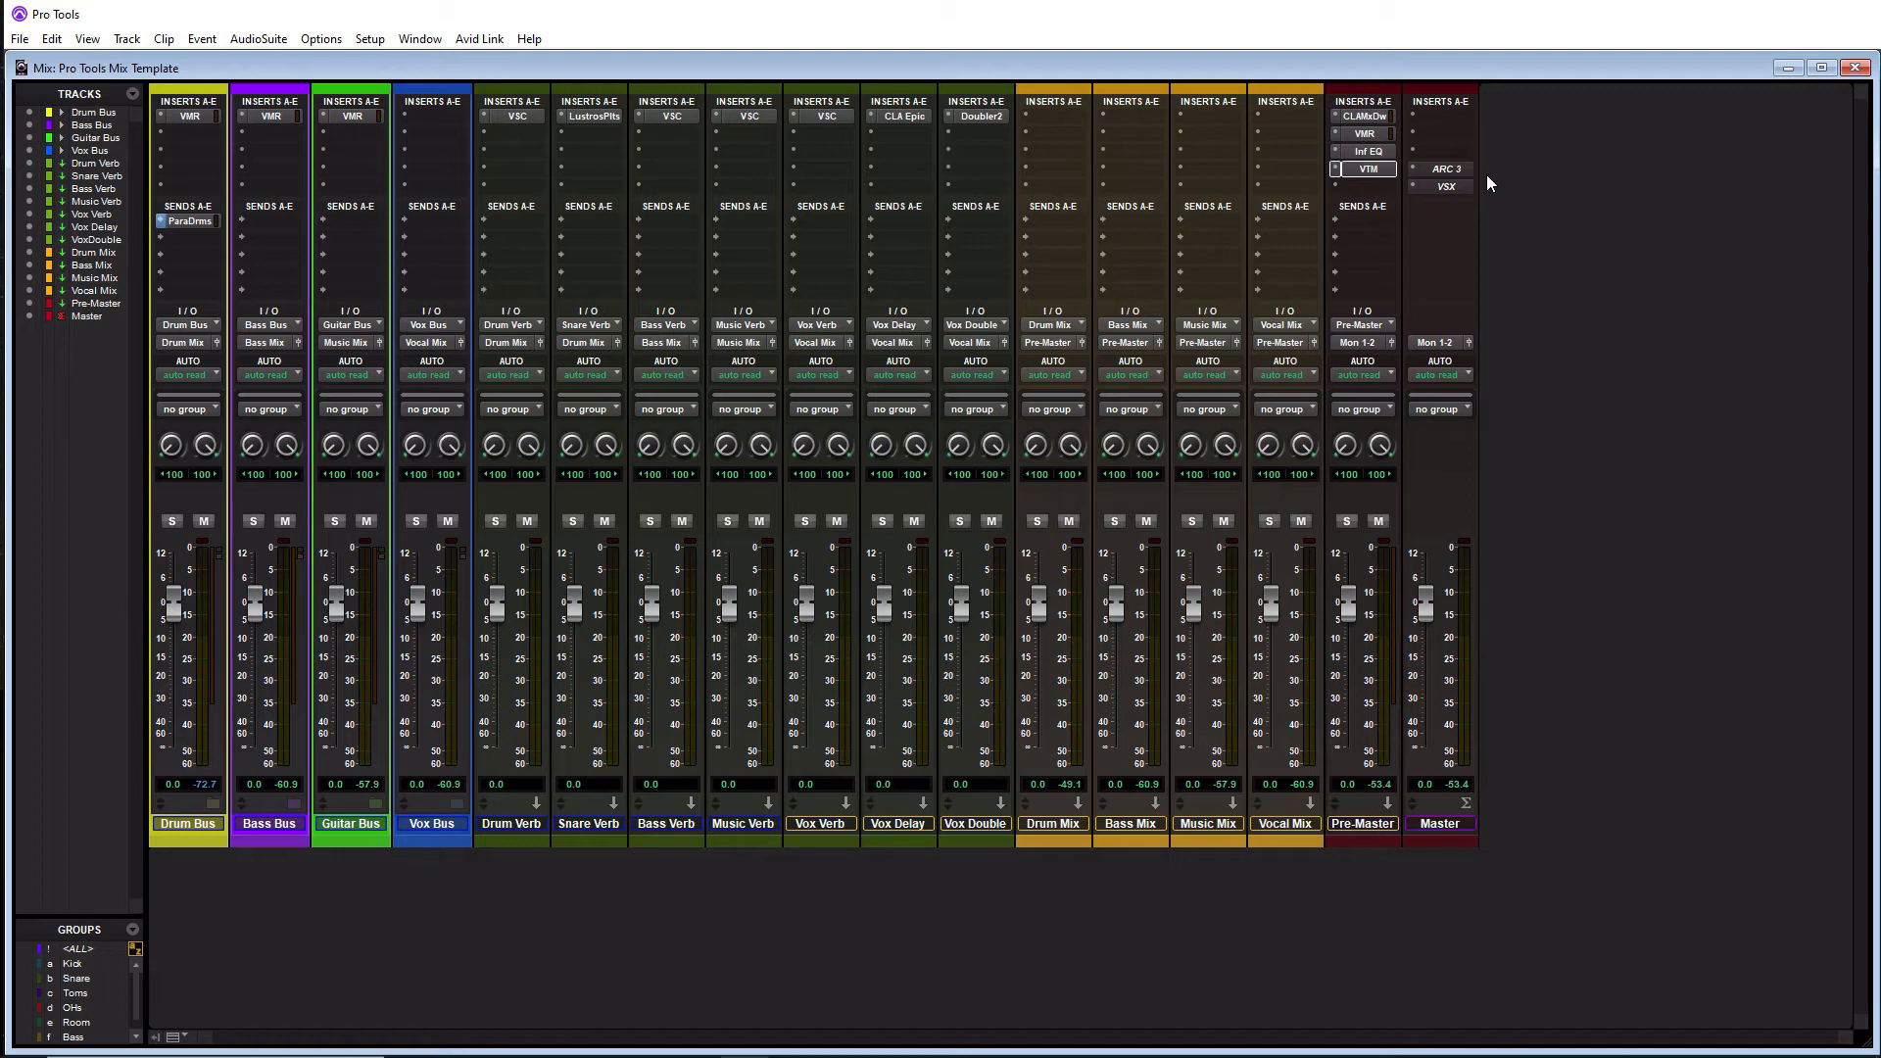
pyautogui.moveTo(1040, 574)
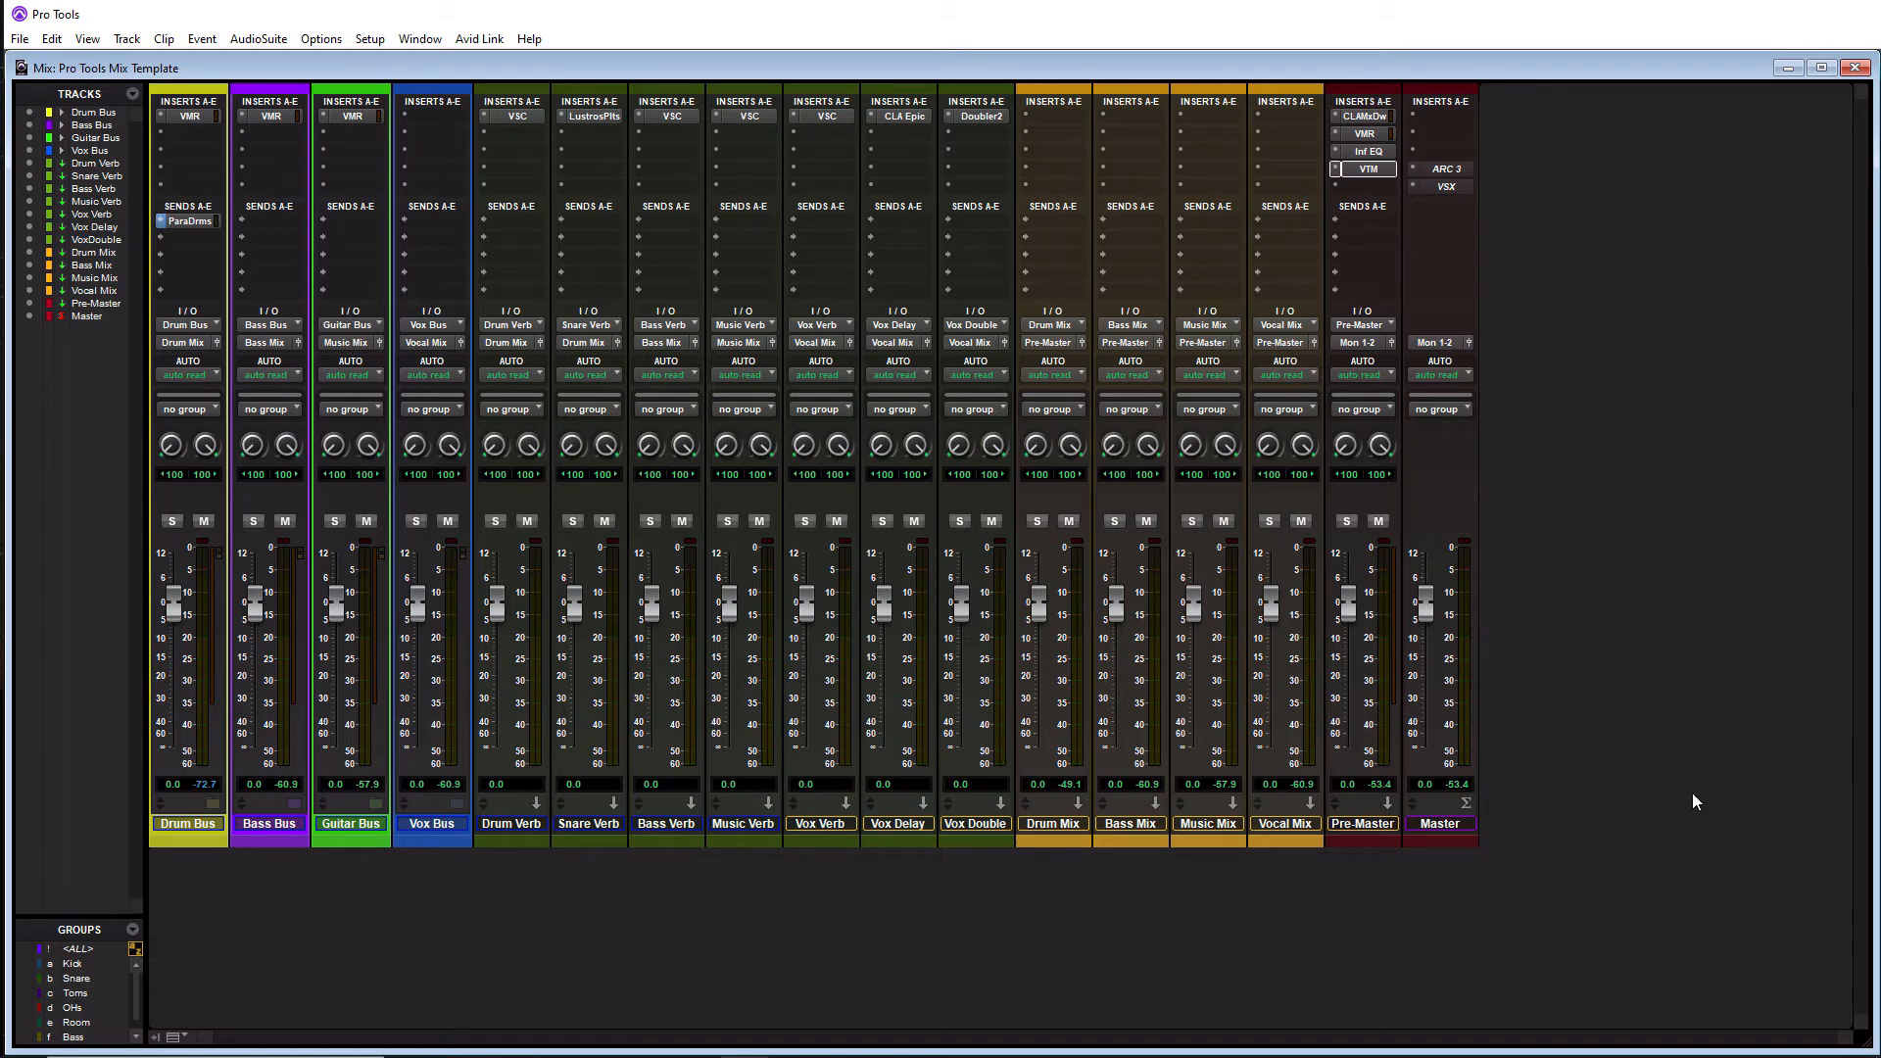
pyautogui.moveTo(1170, 368)
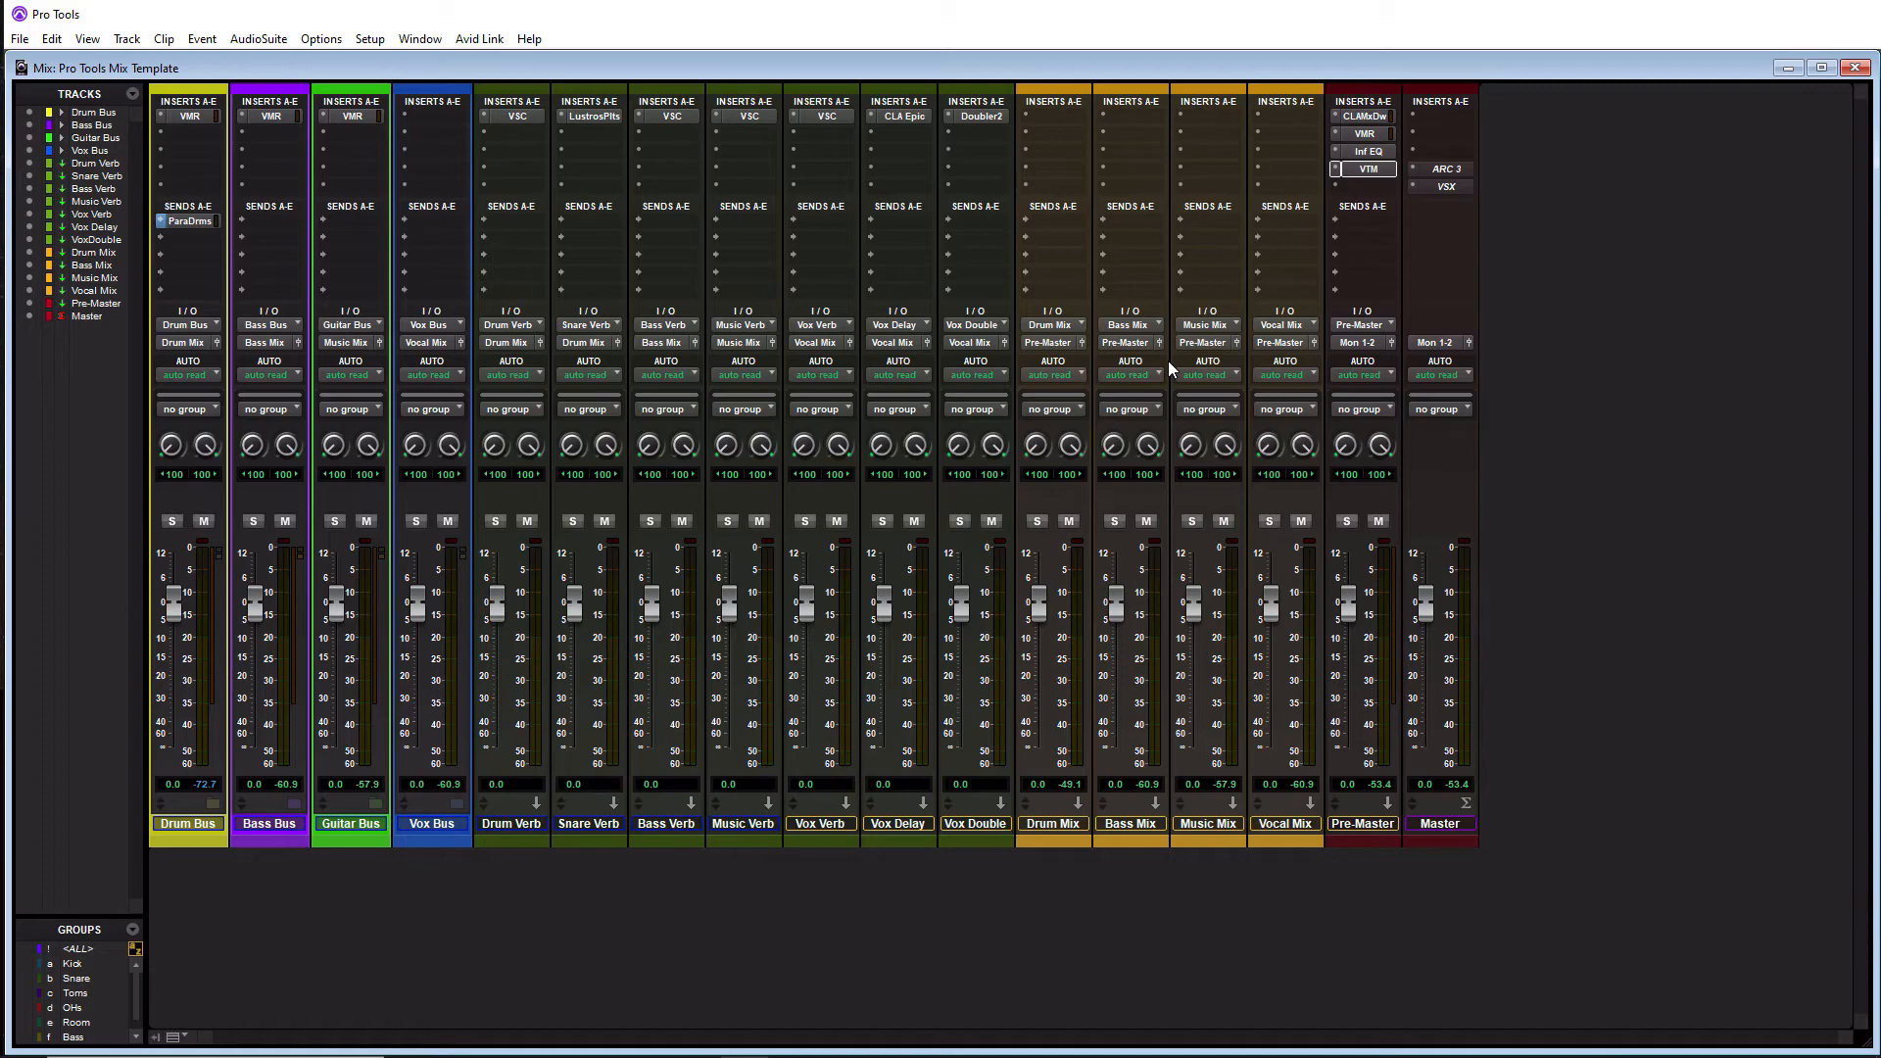
pyautogui.moveTo(699, 549)
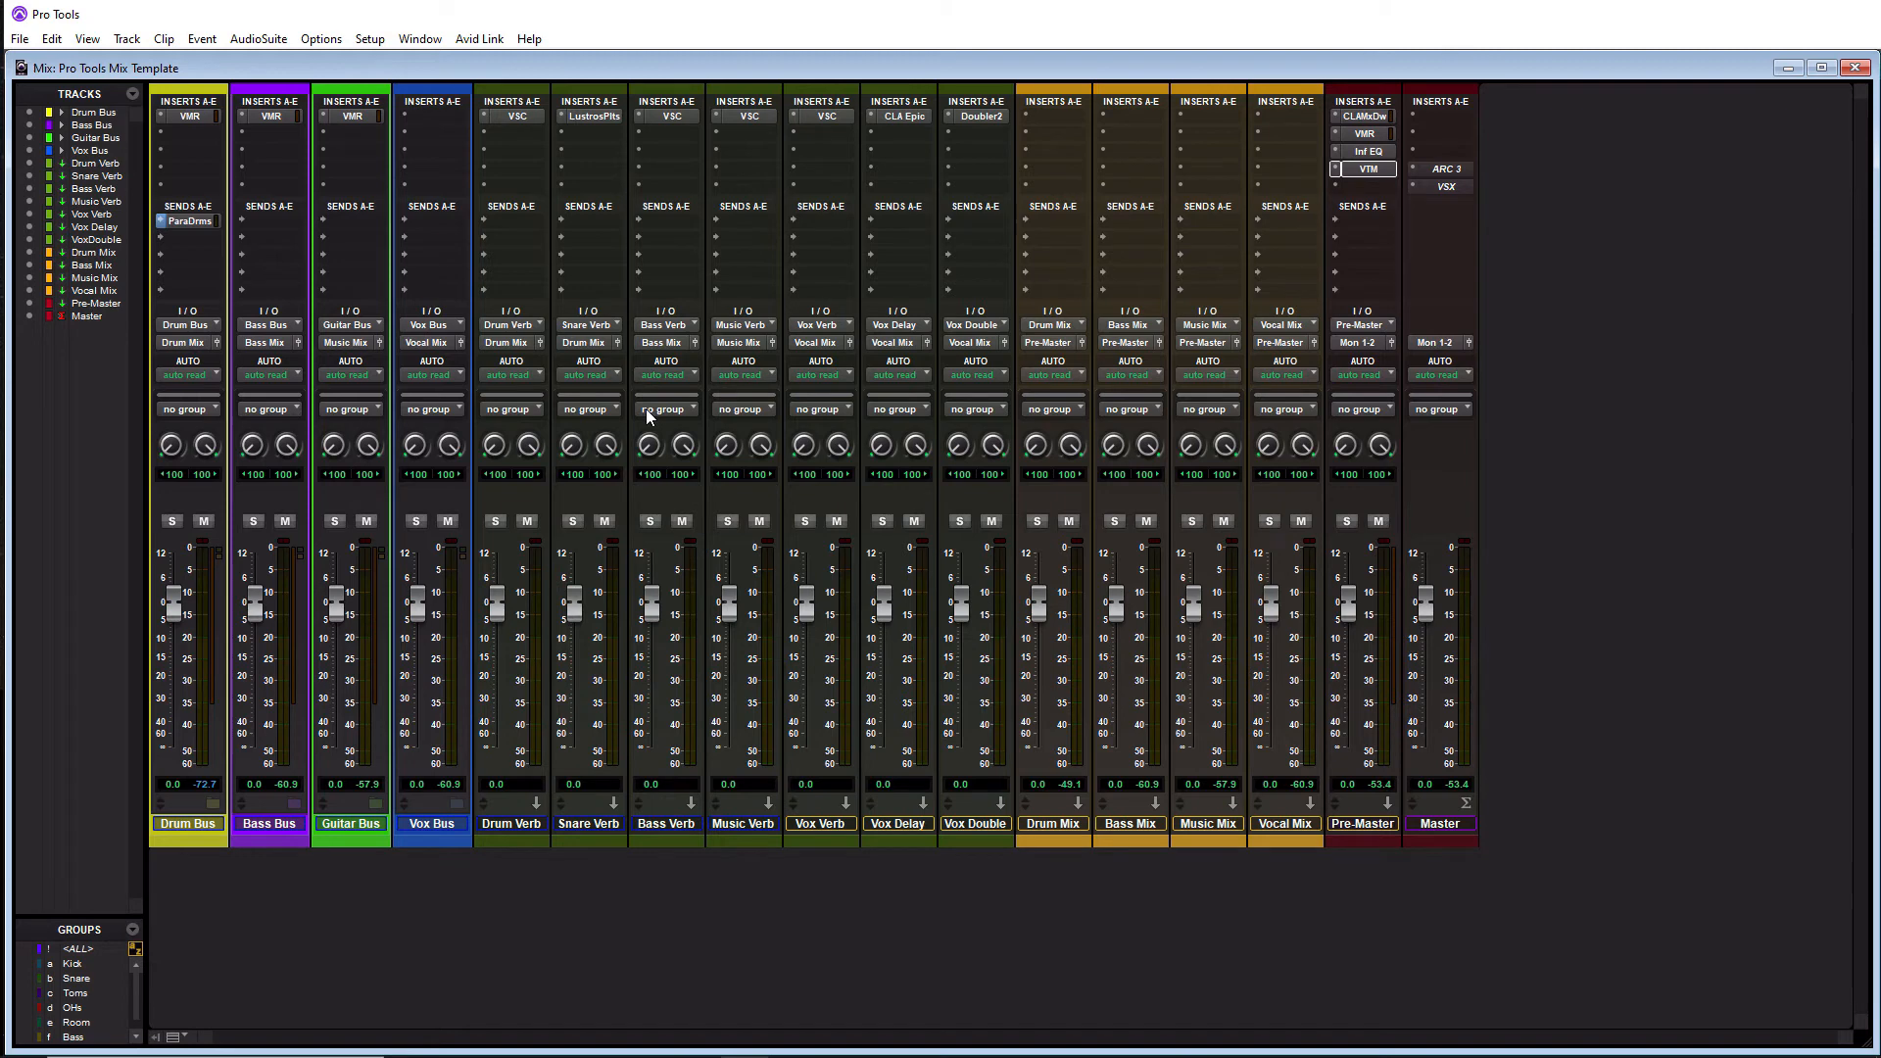
pyautogui.moveTo(42, 72)
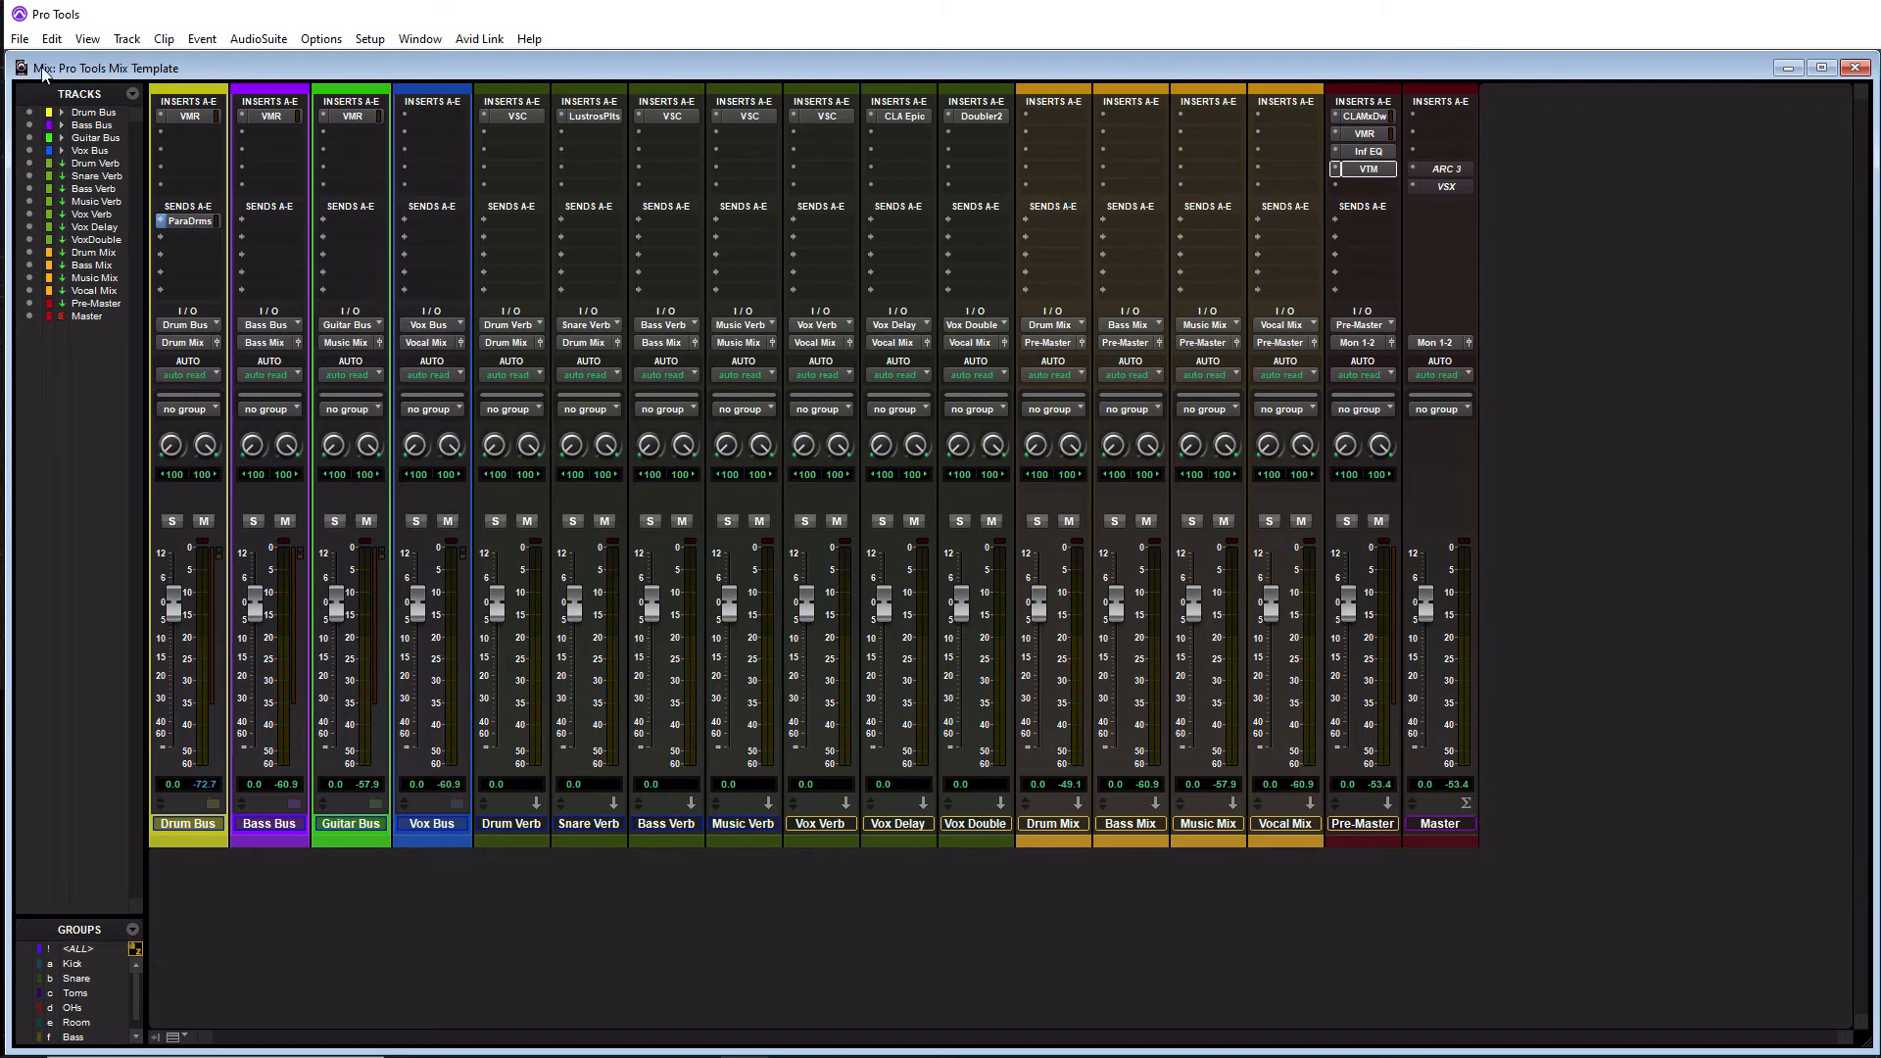
# Choose Save As Template from the File menu.
pyautogui.click(20, 39)
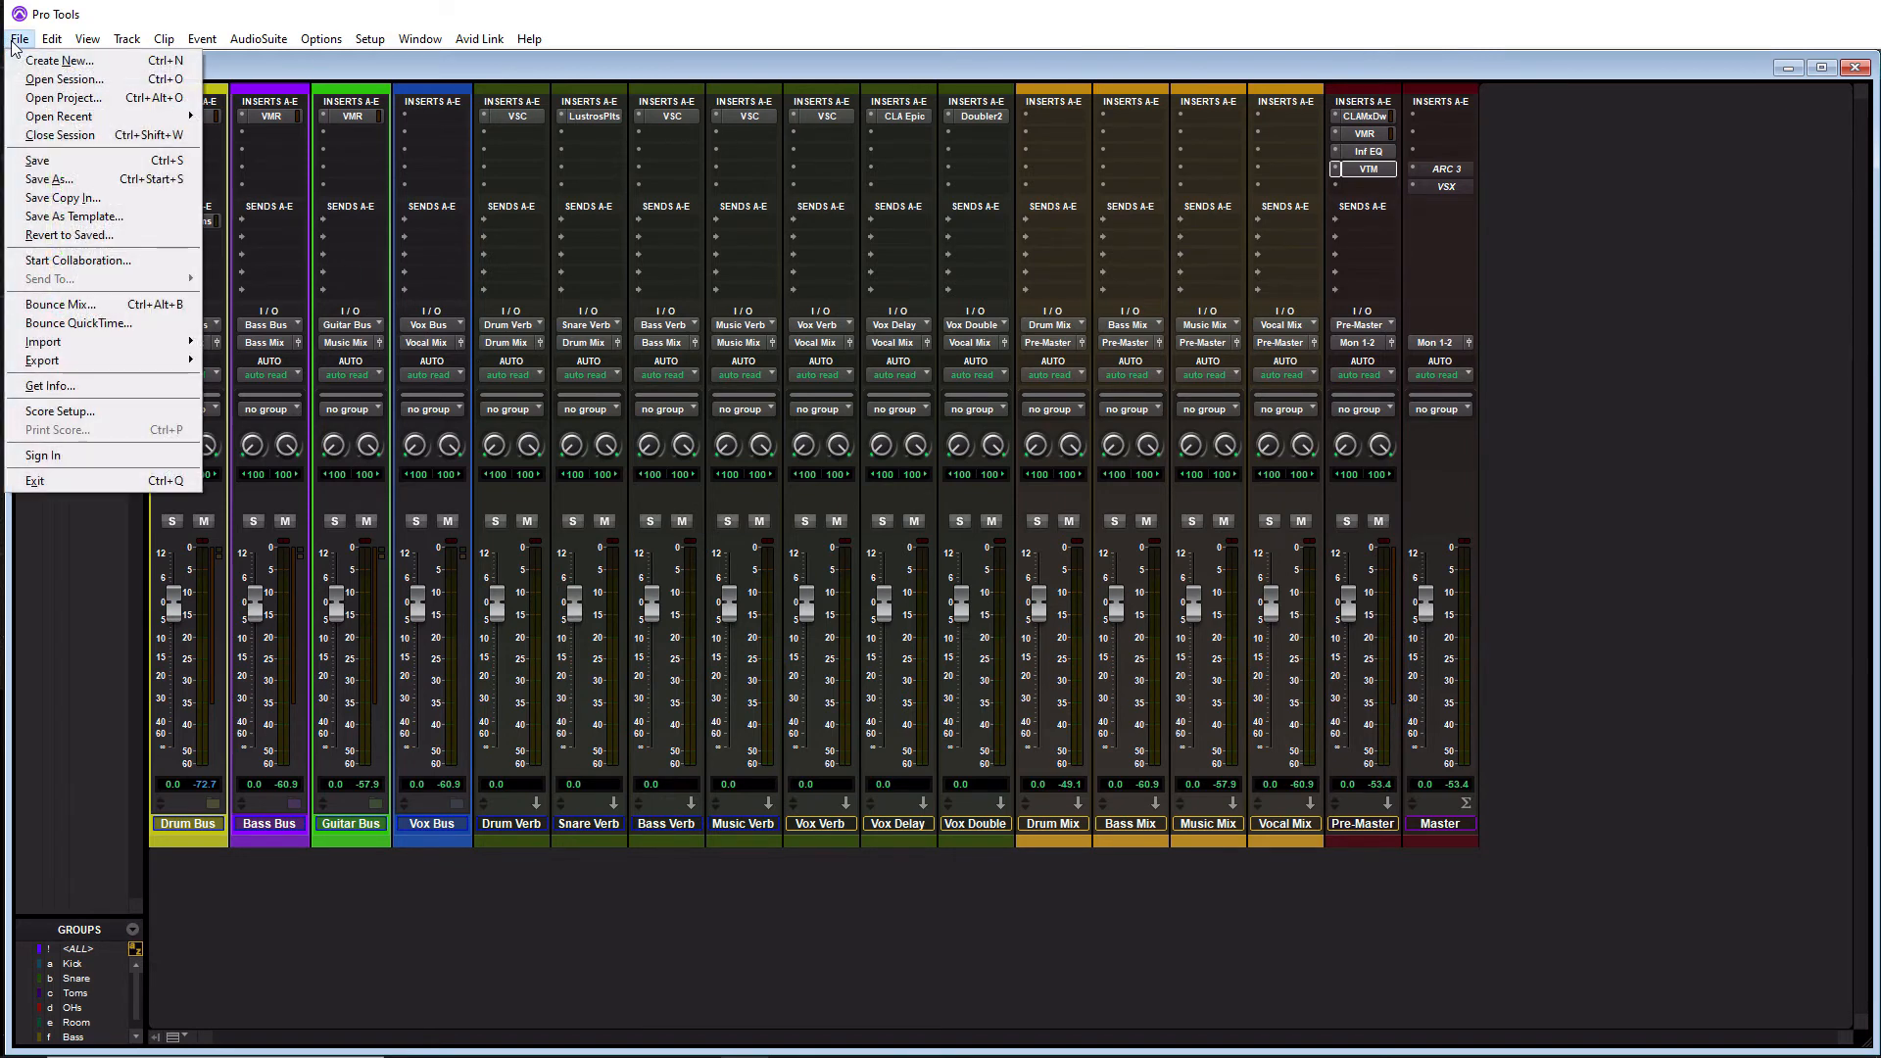
pyautogui.moveTo(74, 216)
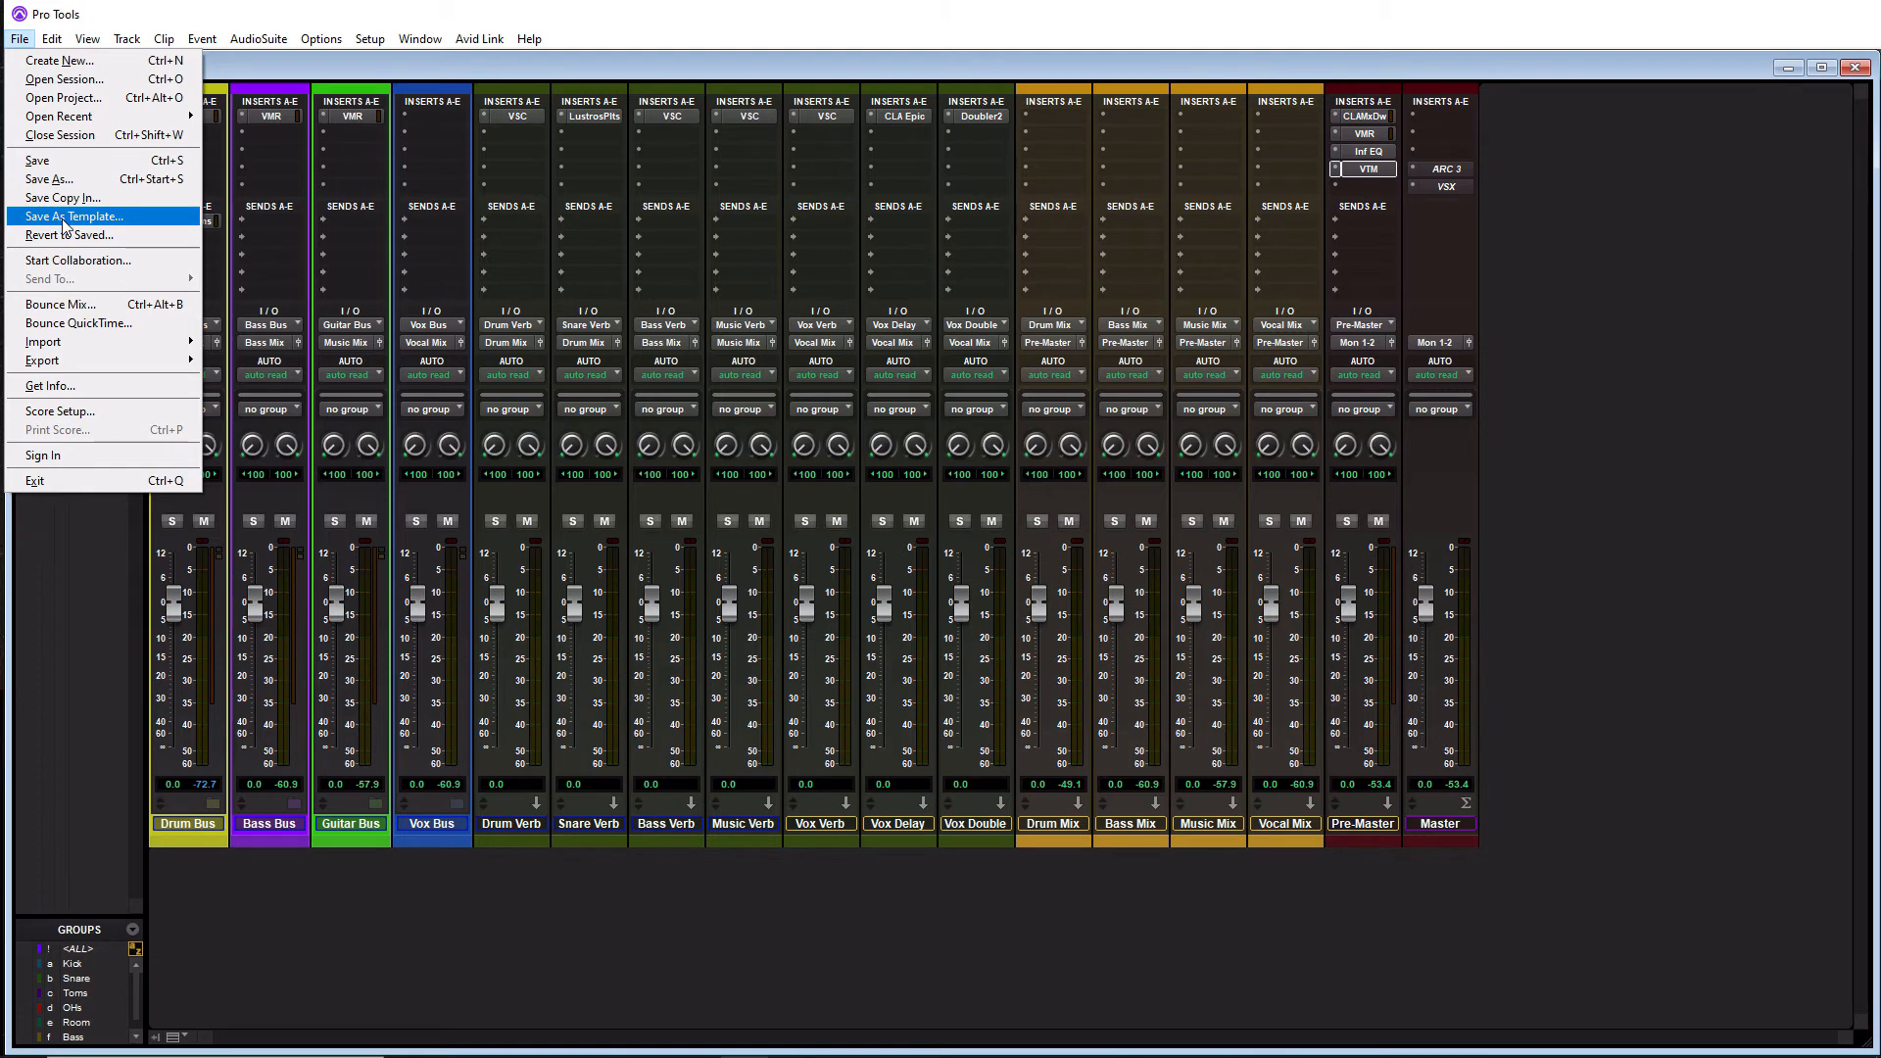
pyautogui.click(72, 215)
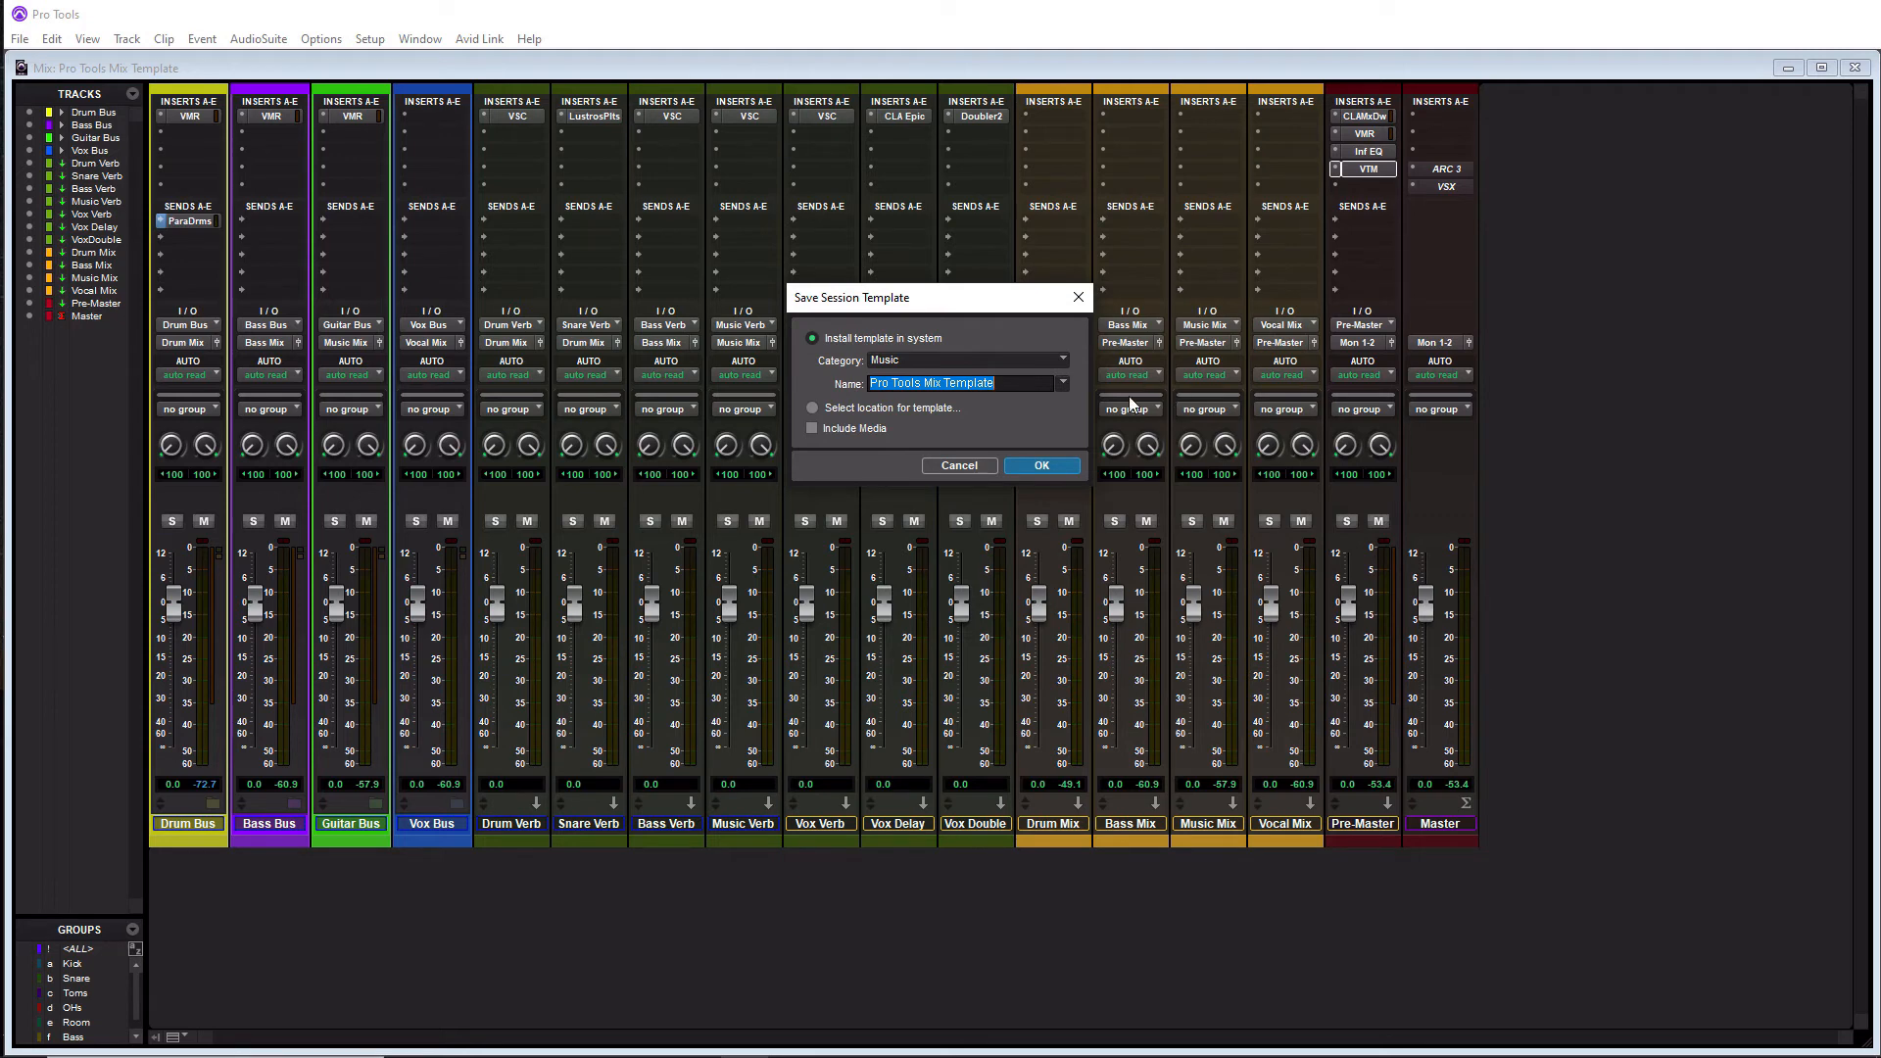
# Keep category Music and name 'Pro Tools Mix Template', then confirm the template save.
pyautogui.click(1060, 361)
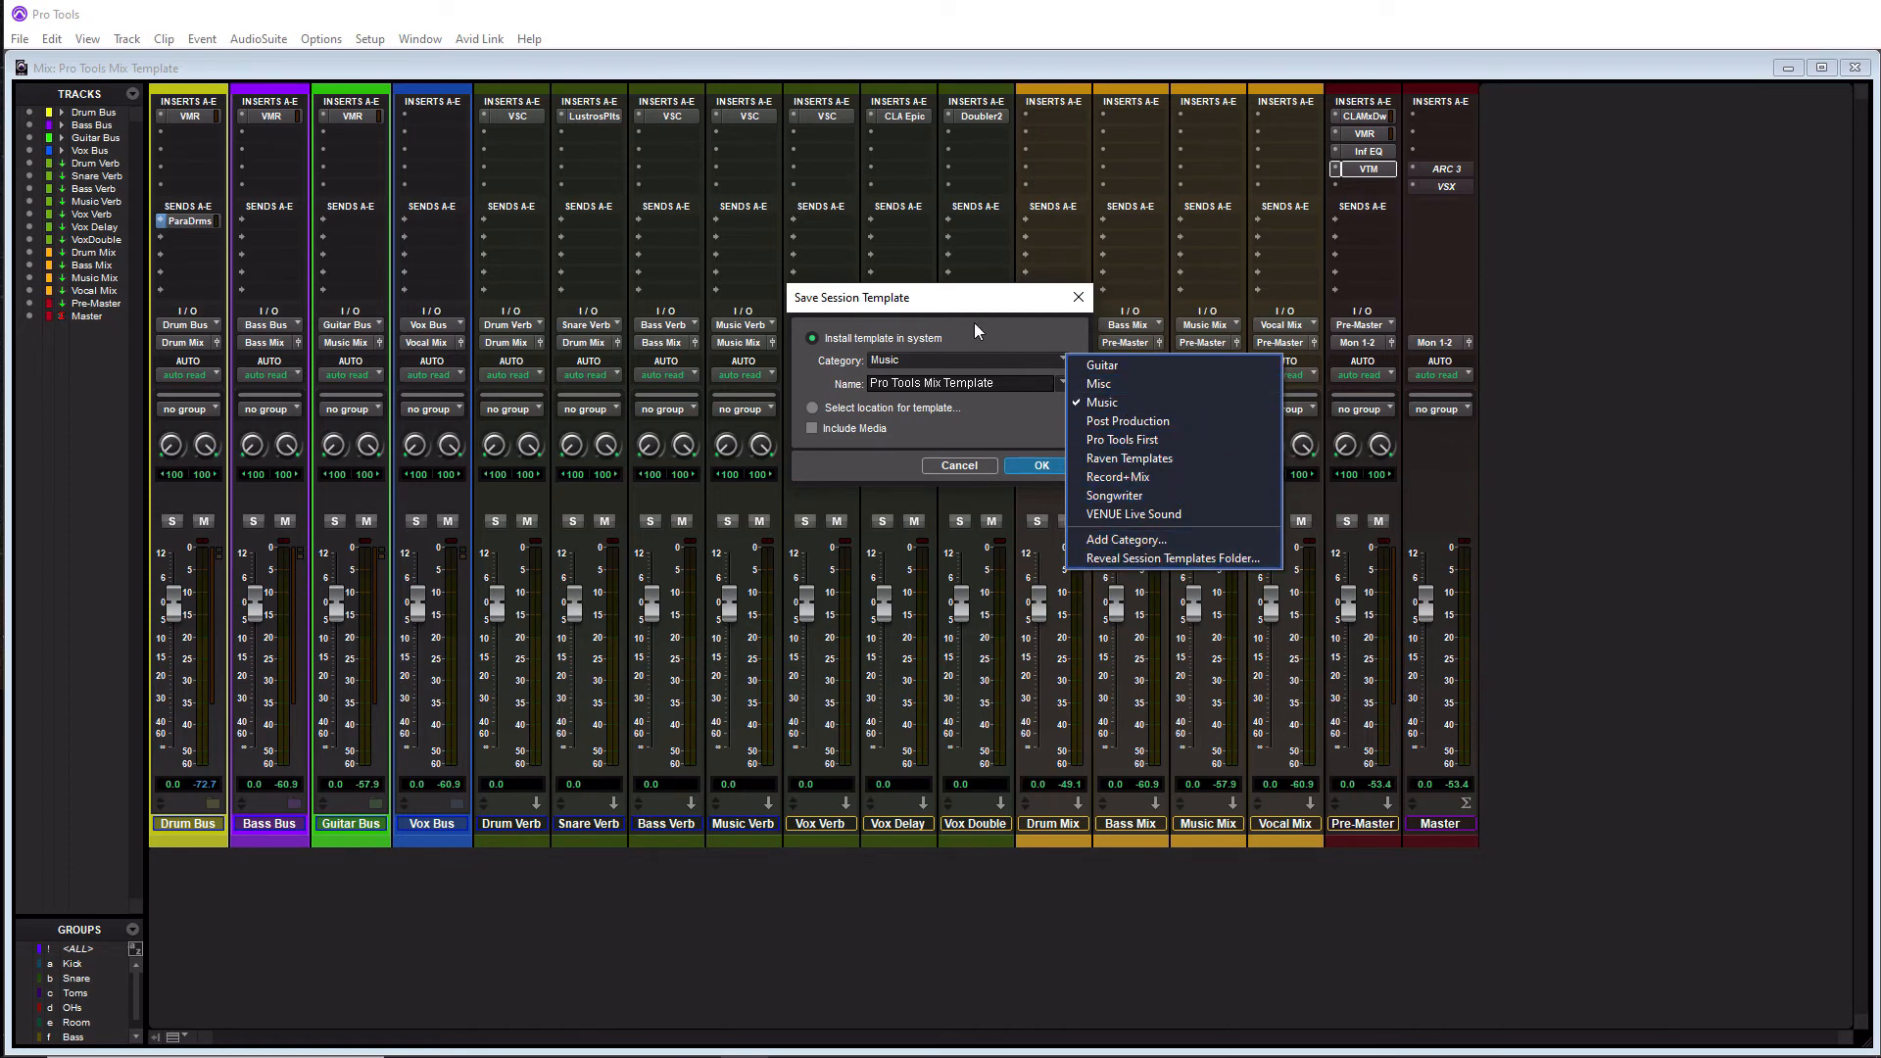
pyautogui.click(1099, 402)
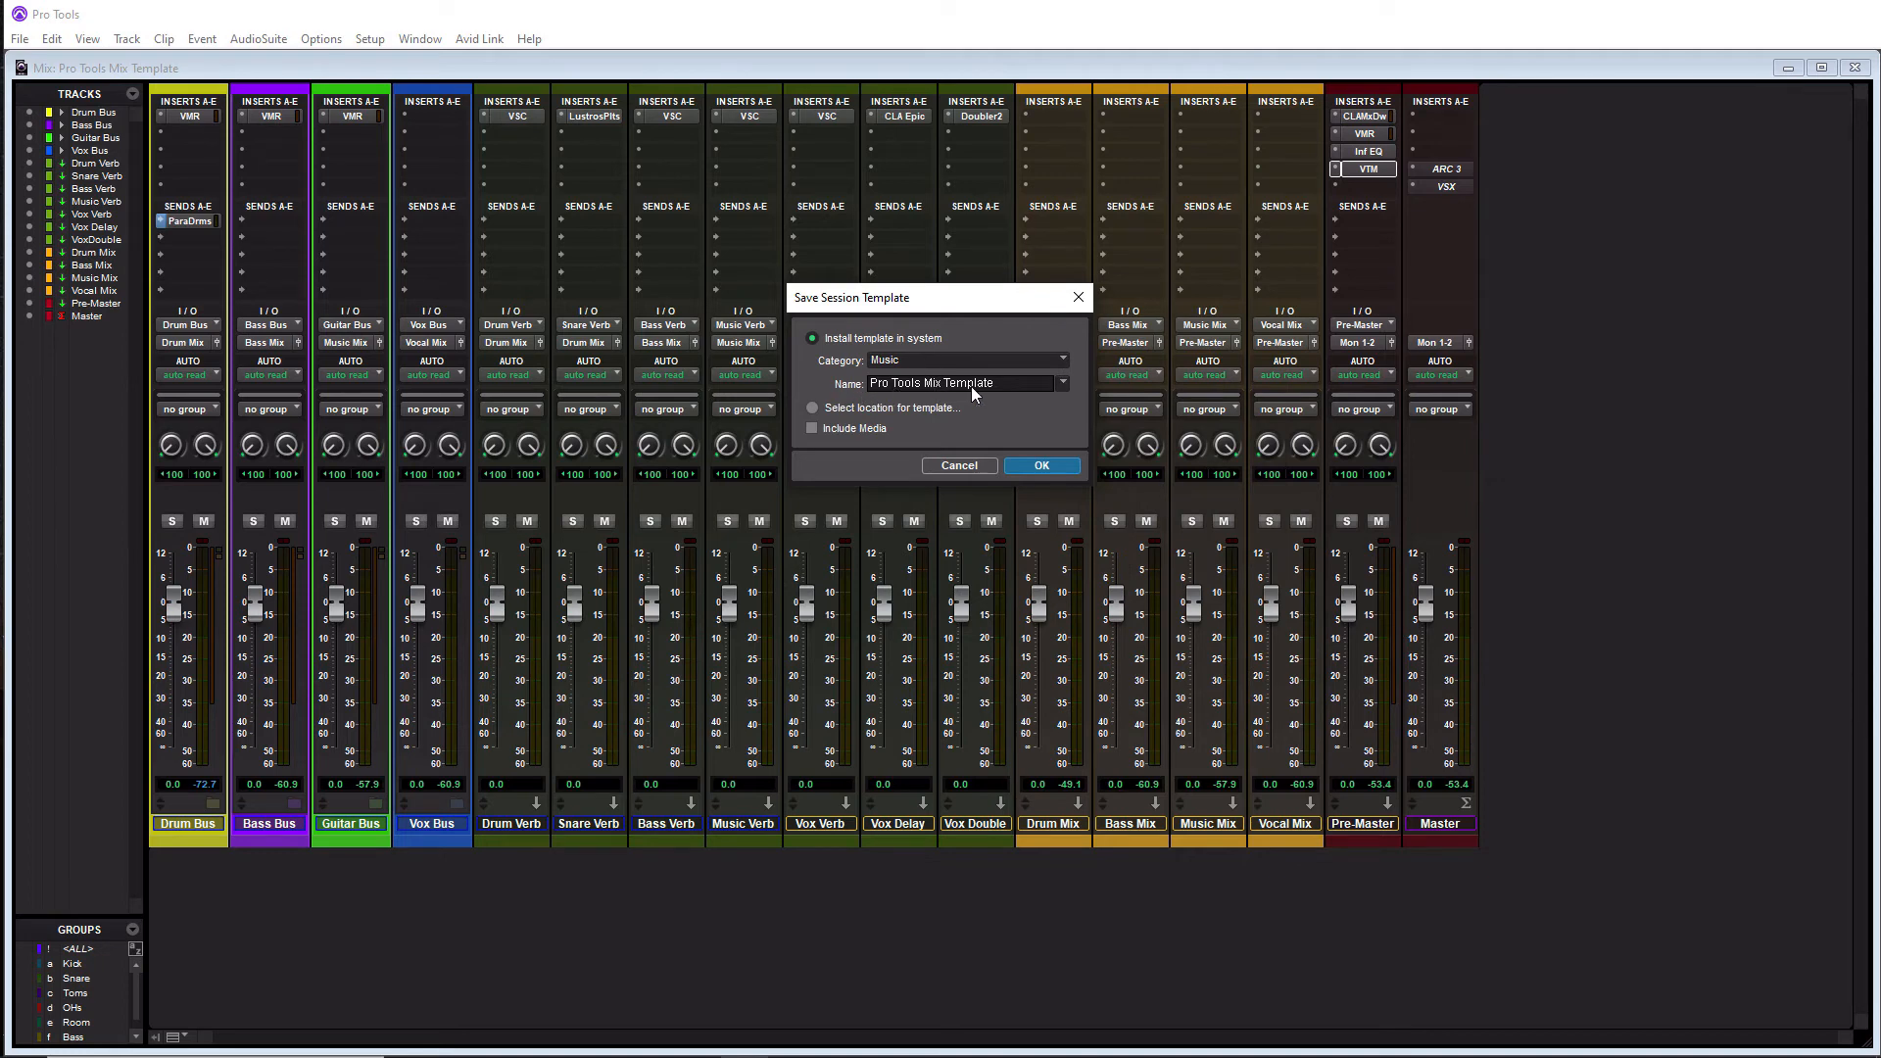
pyautogui.moveTo(885, 418)
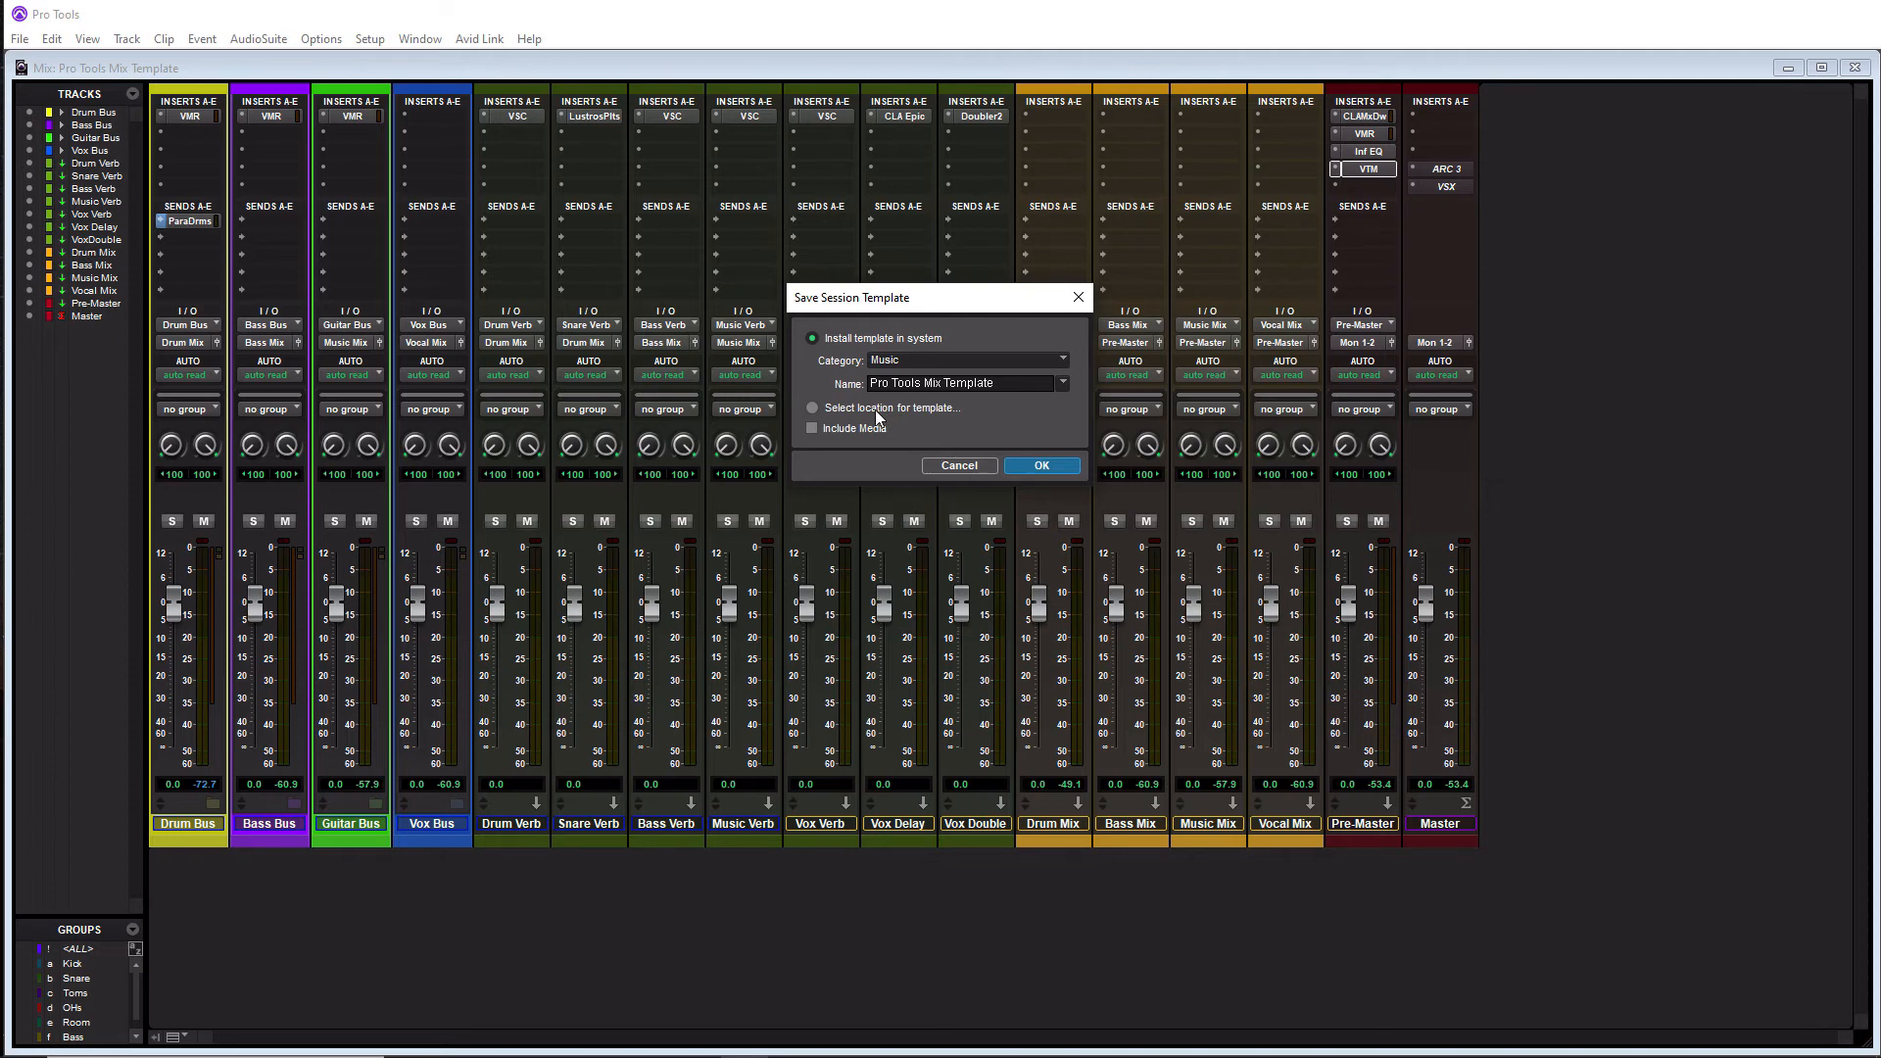
pyautogui.moveTo(909, 386)
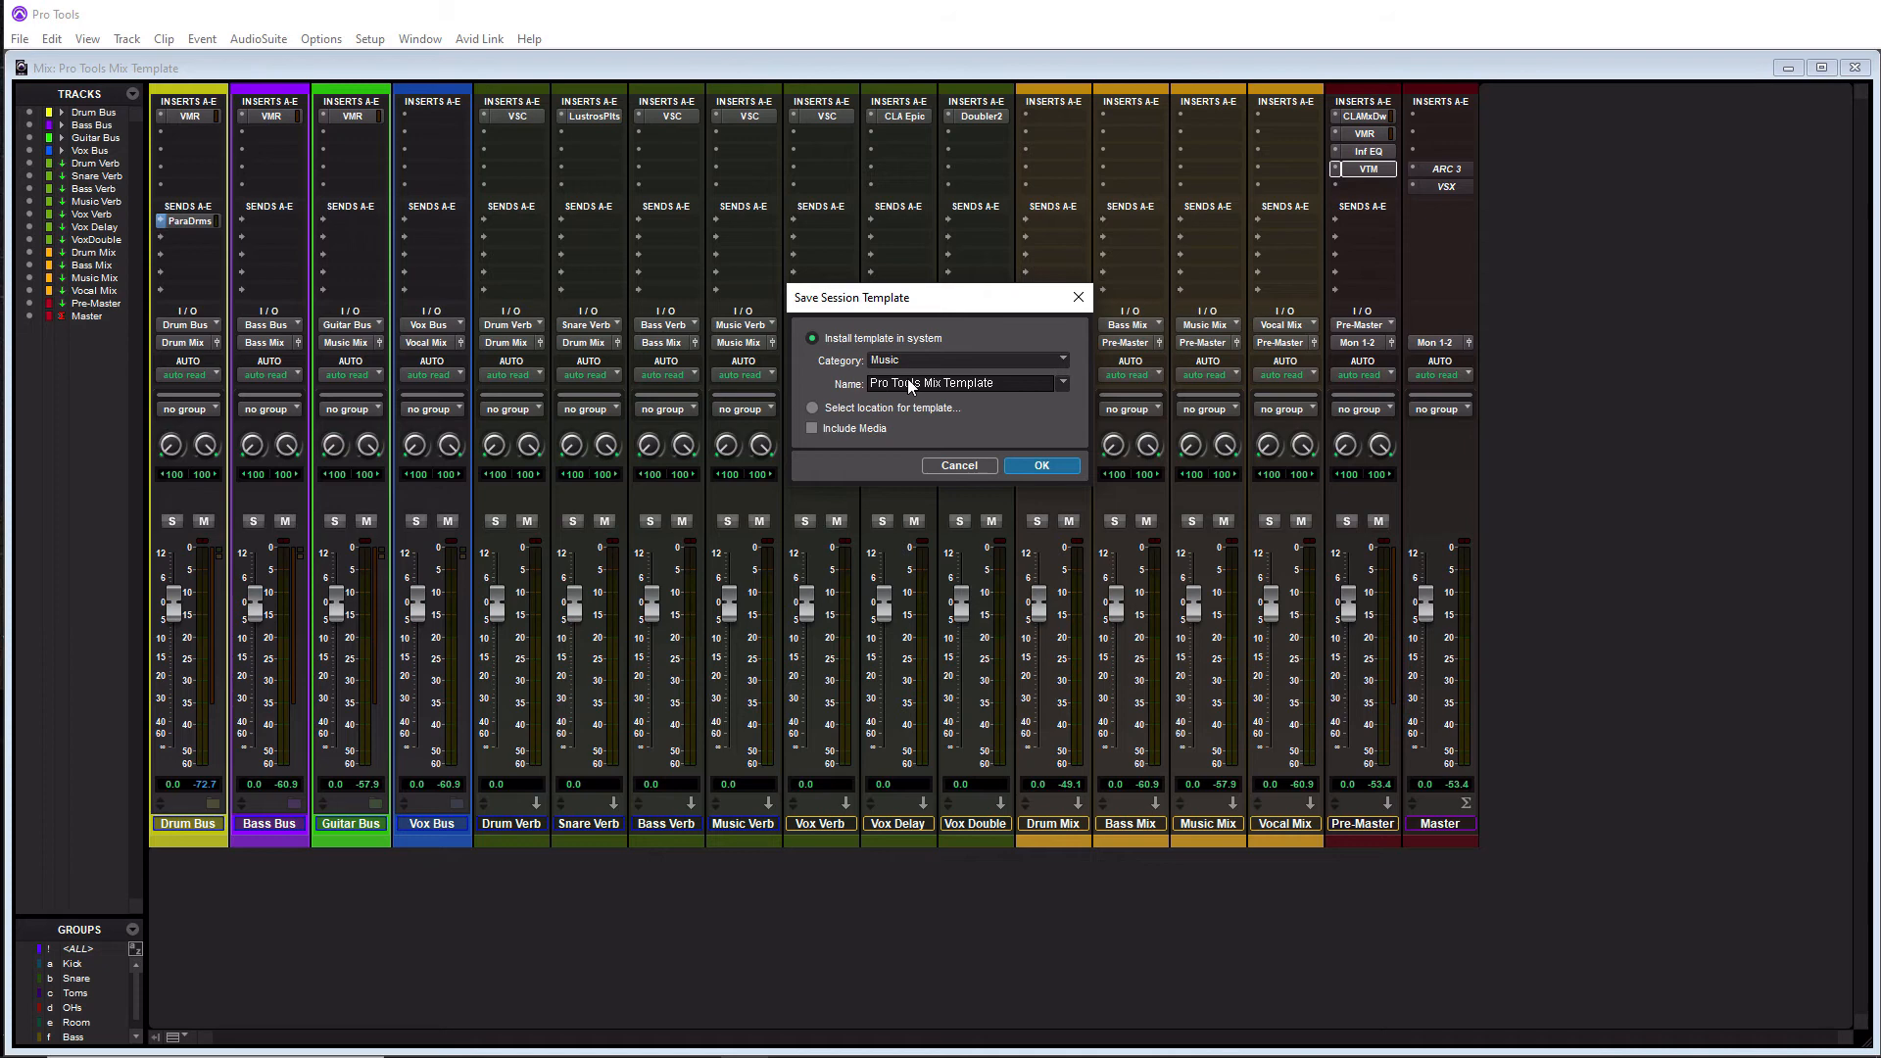
pyautogui.moveTo(887, 368)
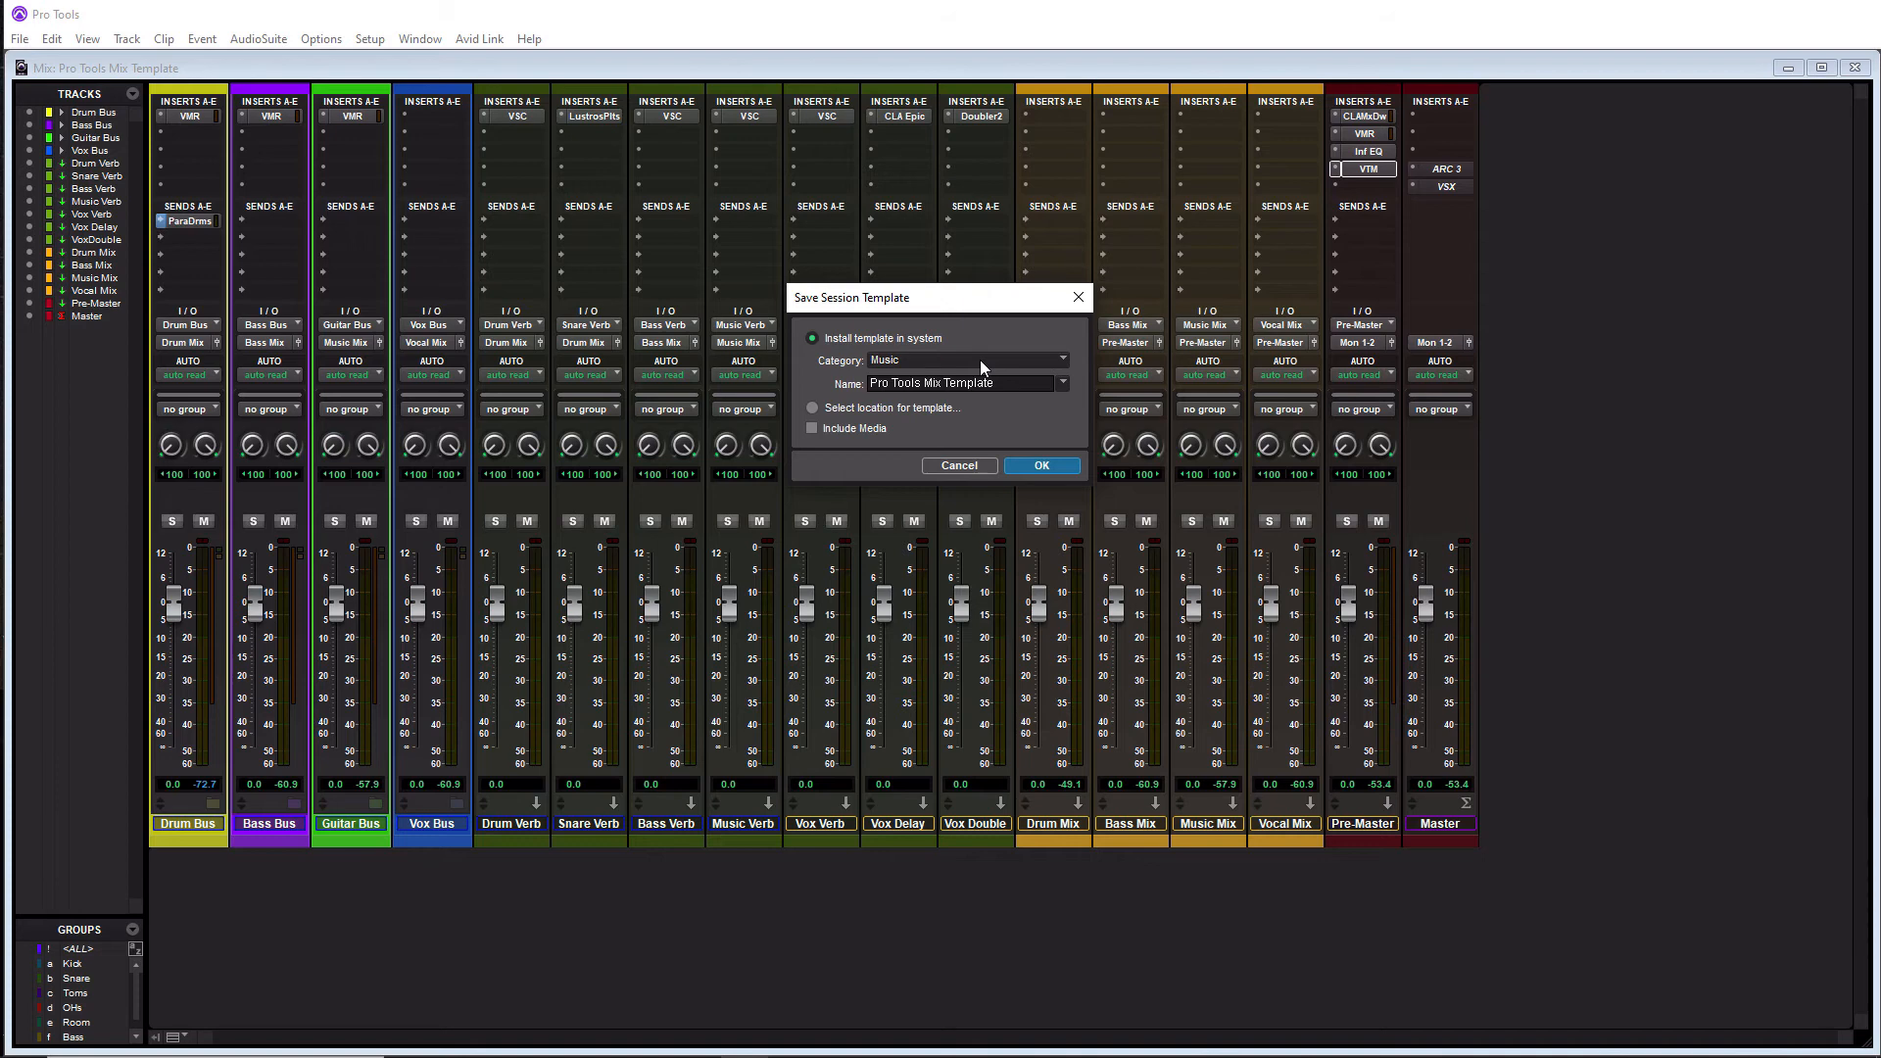
pyautogui.moveTo(834, 488)
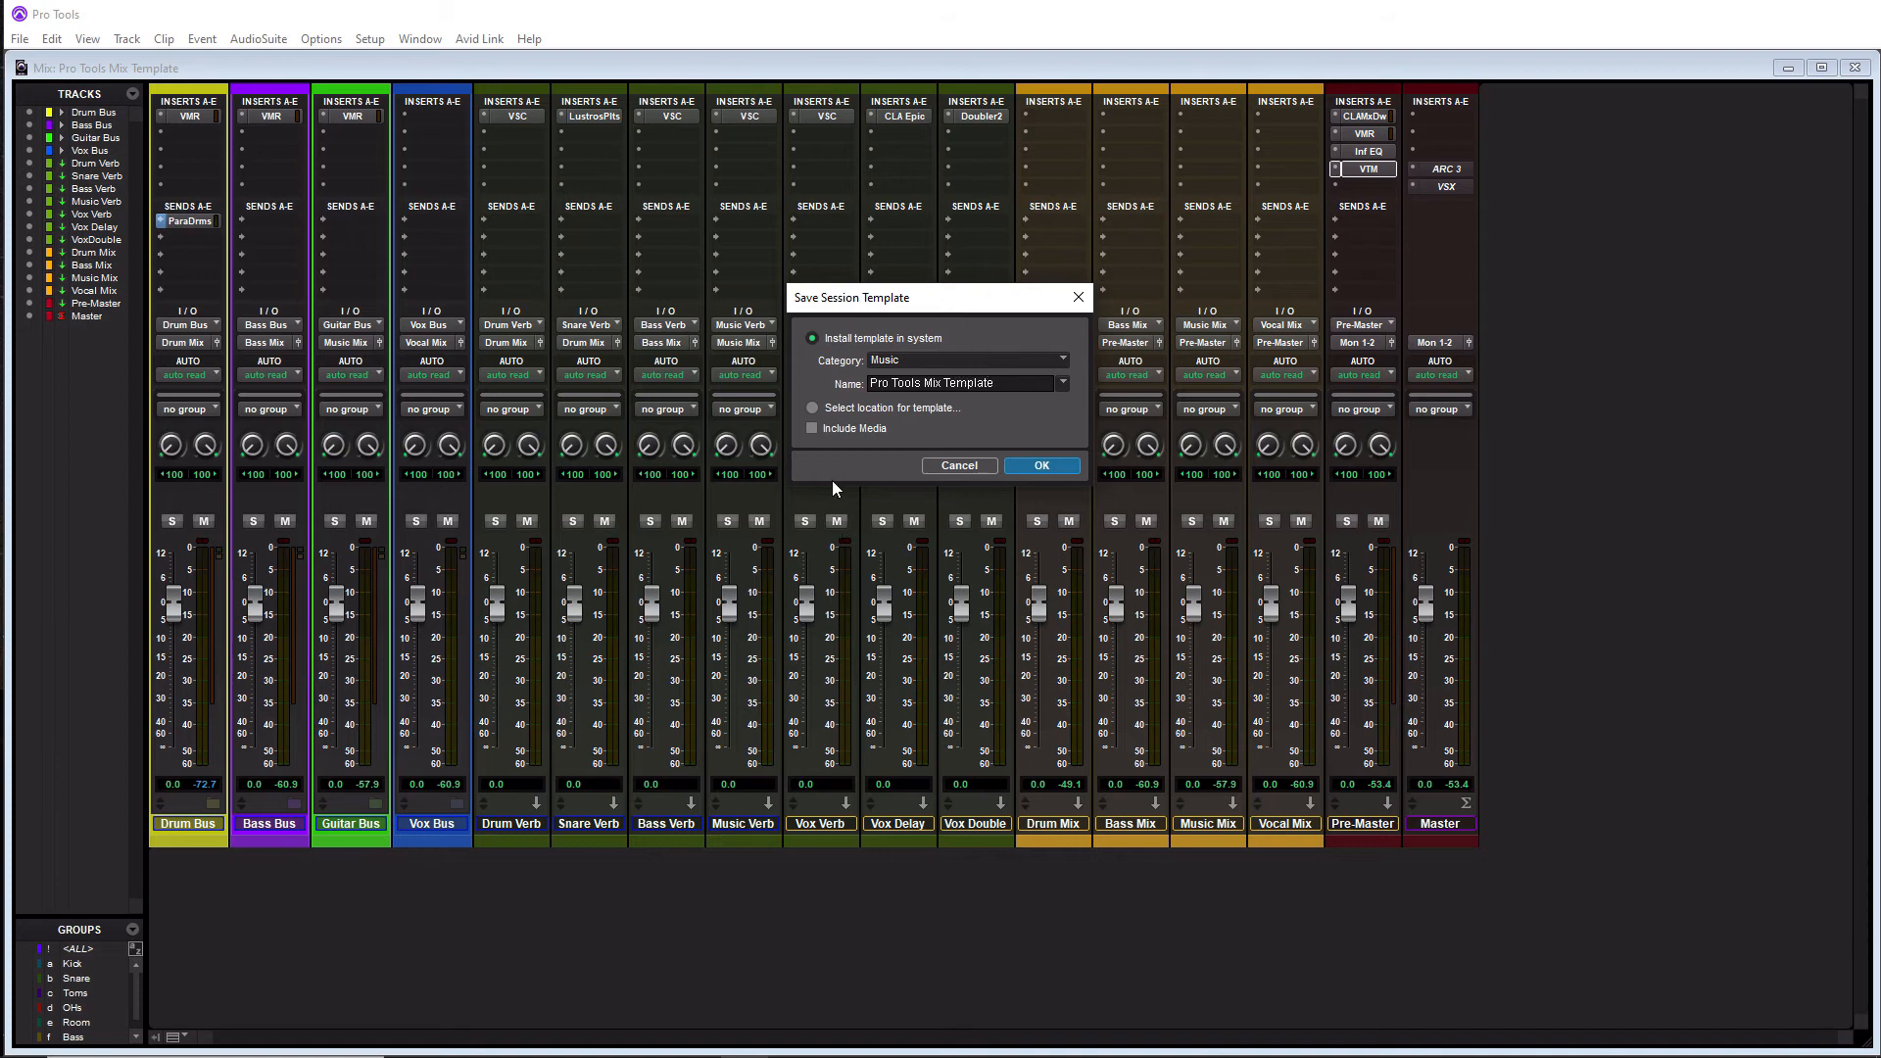
pyautogui.moveTo(847, 441)
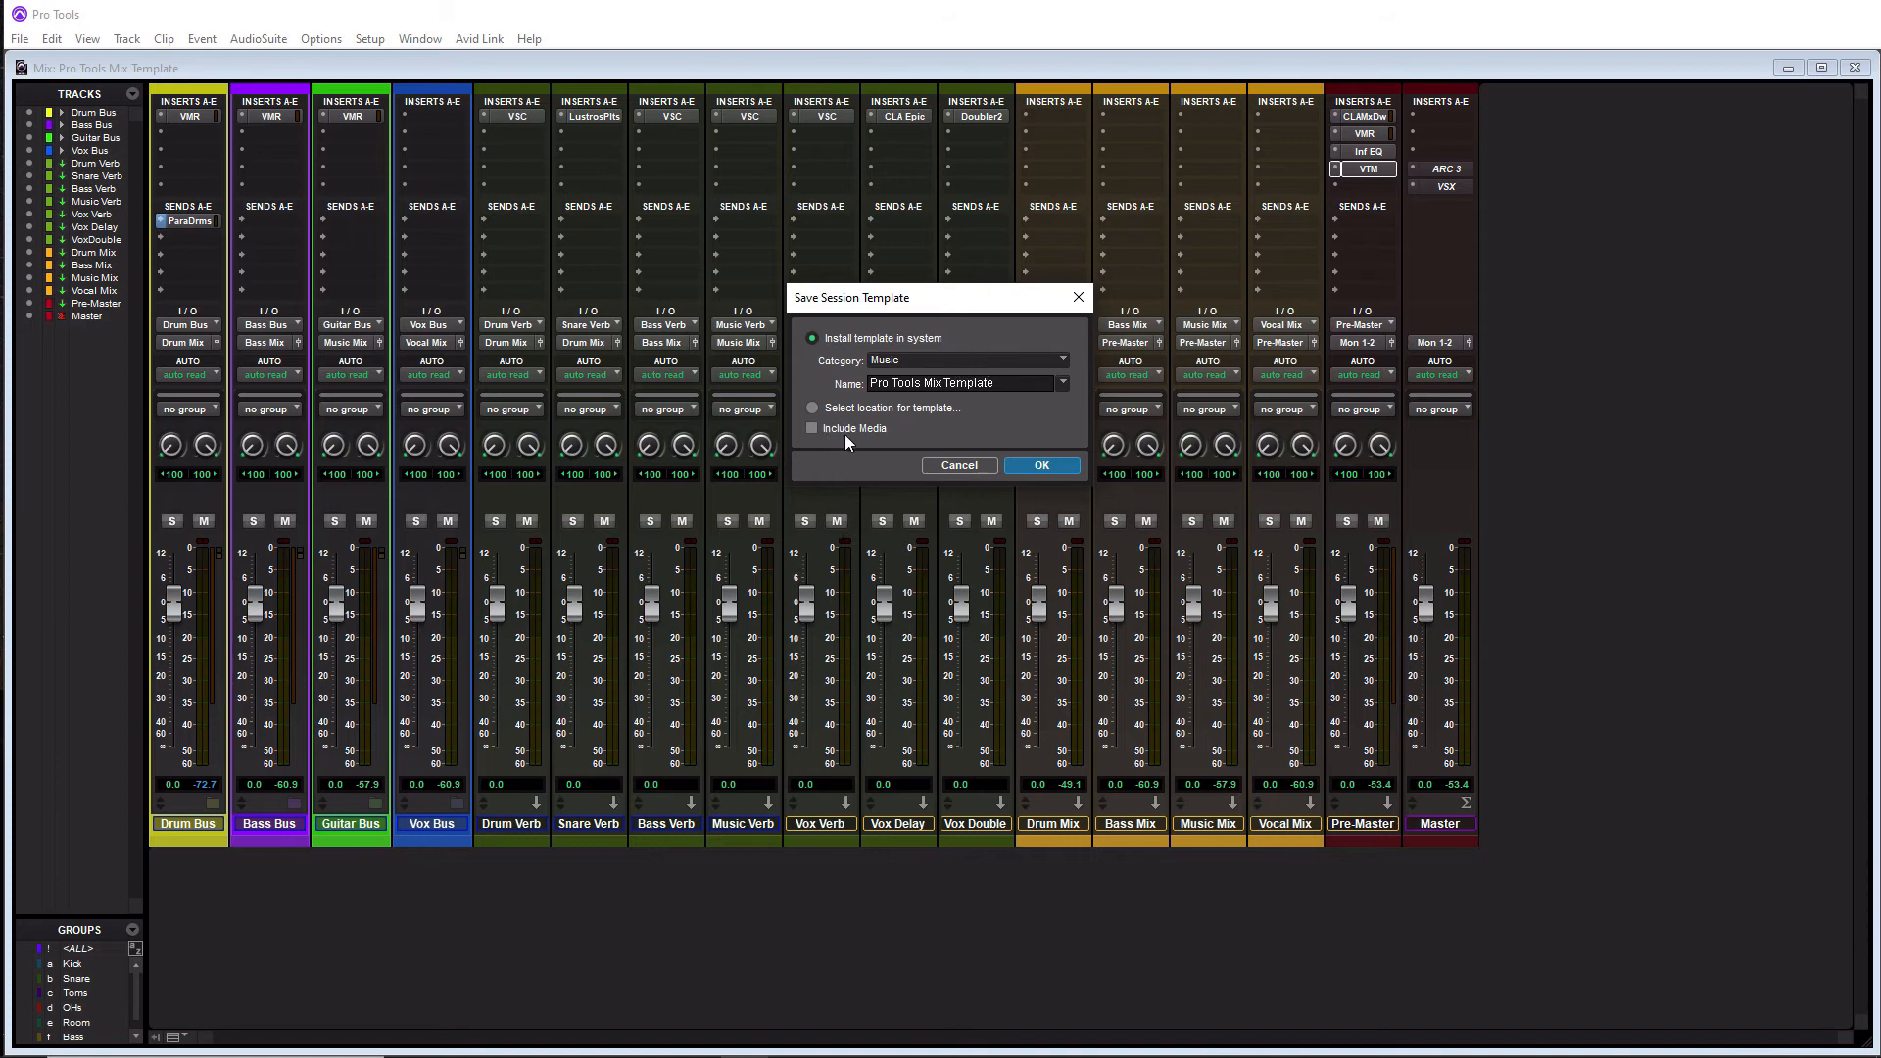
pyautogui.moveTo(840, 458)
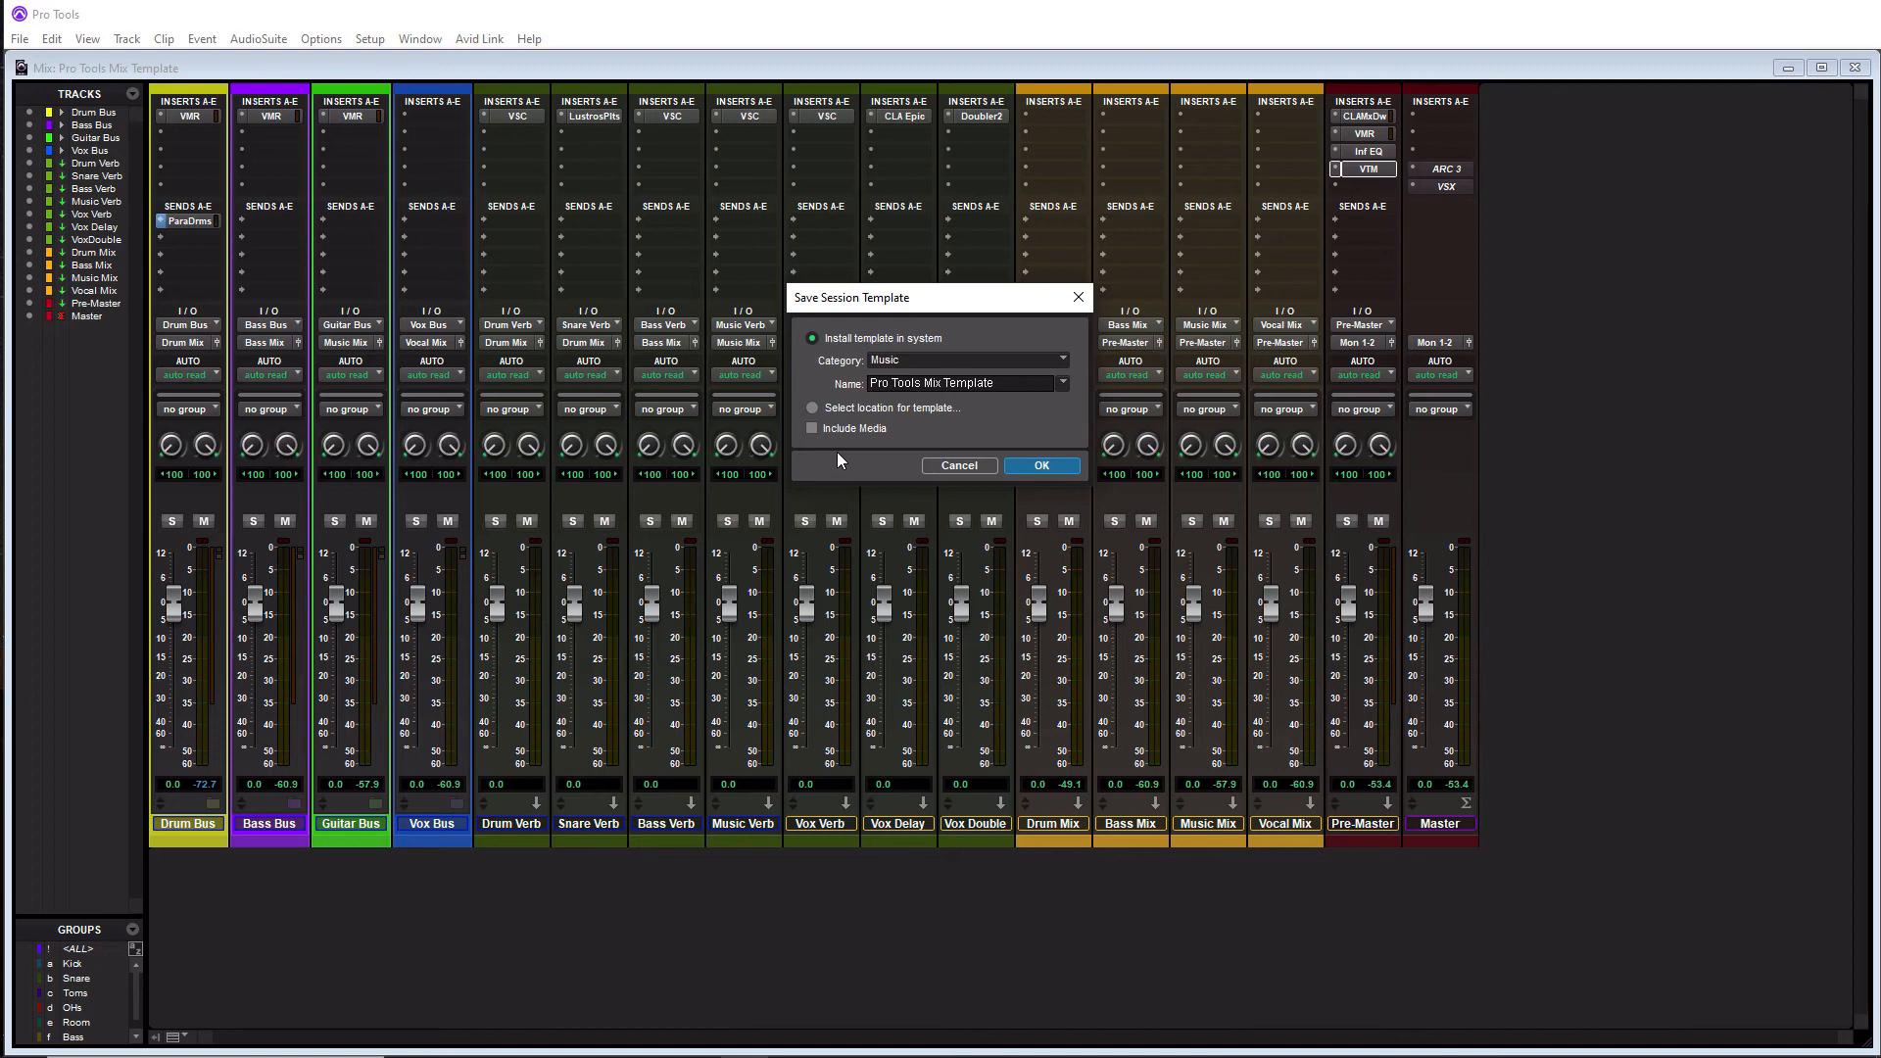
pyautogui.moveTo(955, 404)
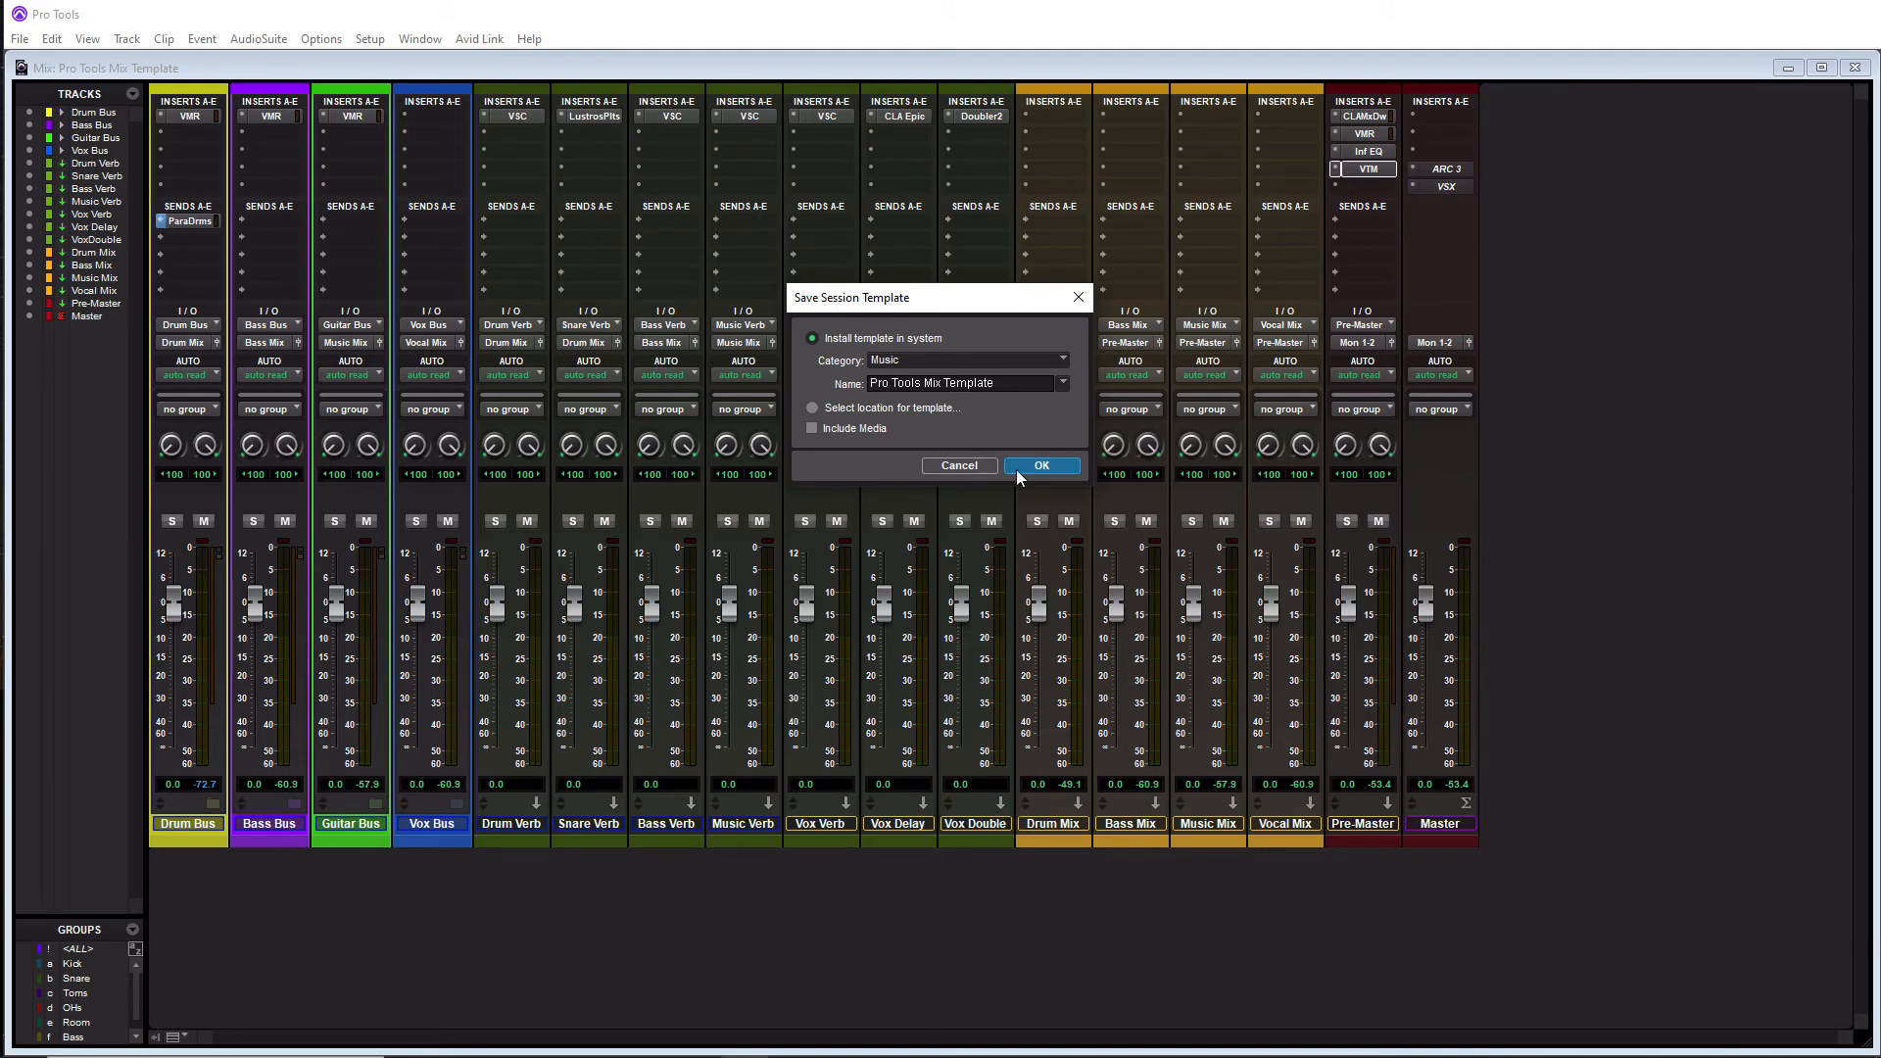
pyautogui.click(1039, 466)
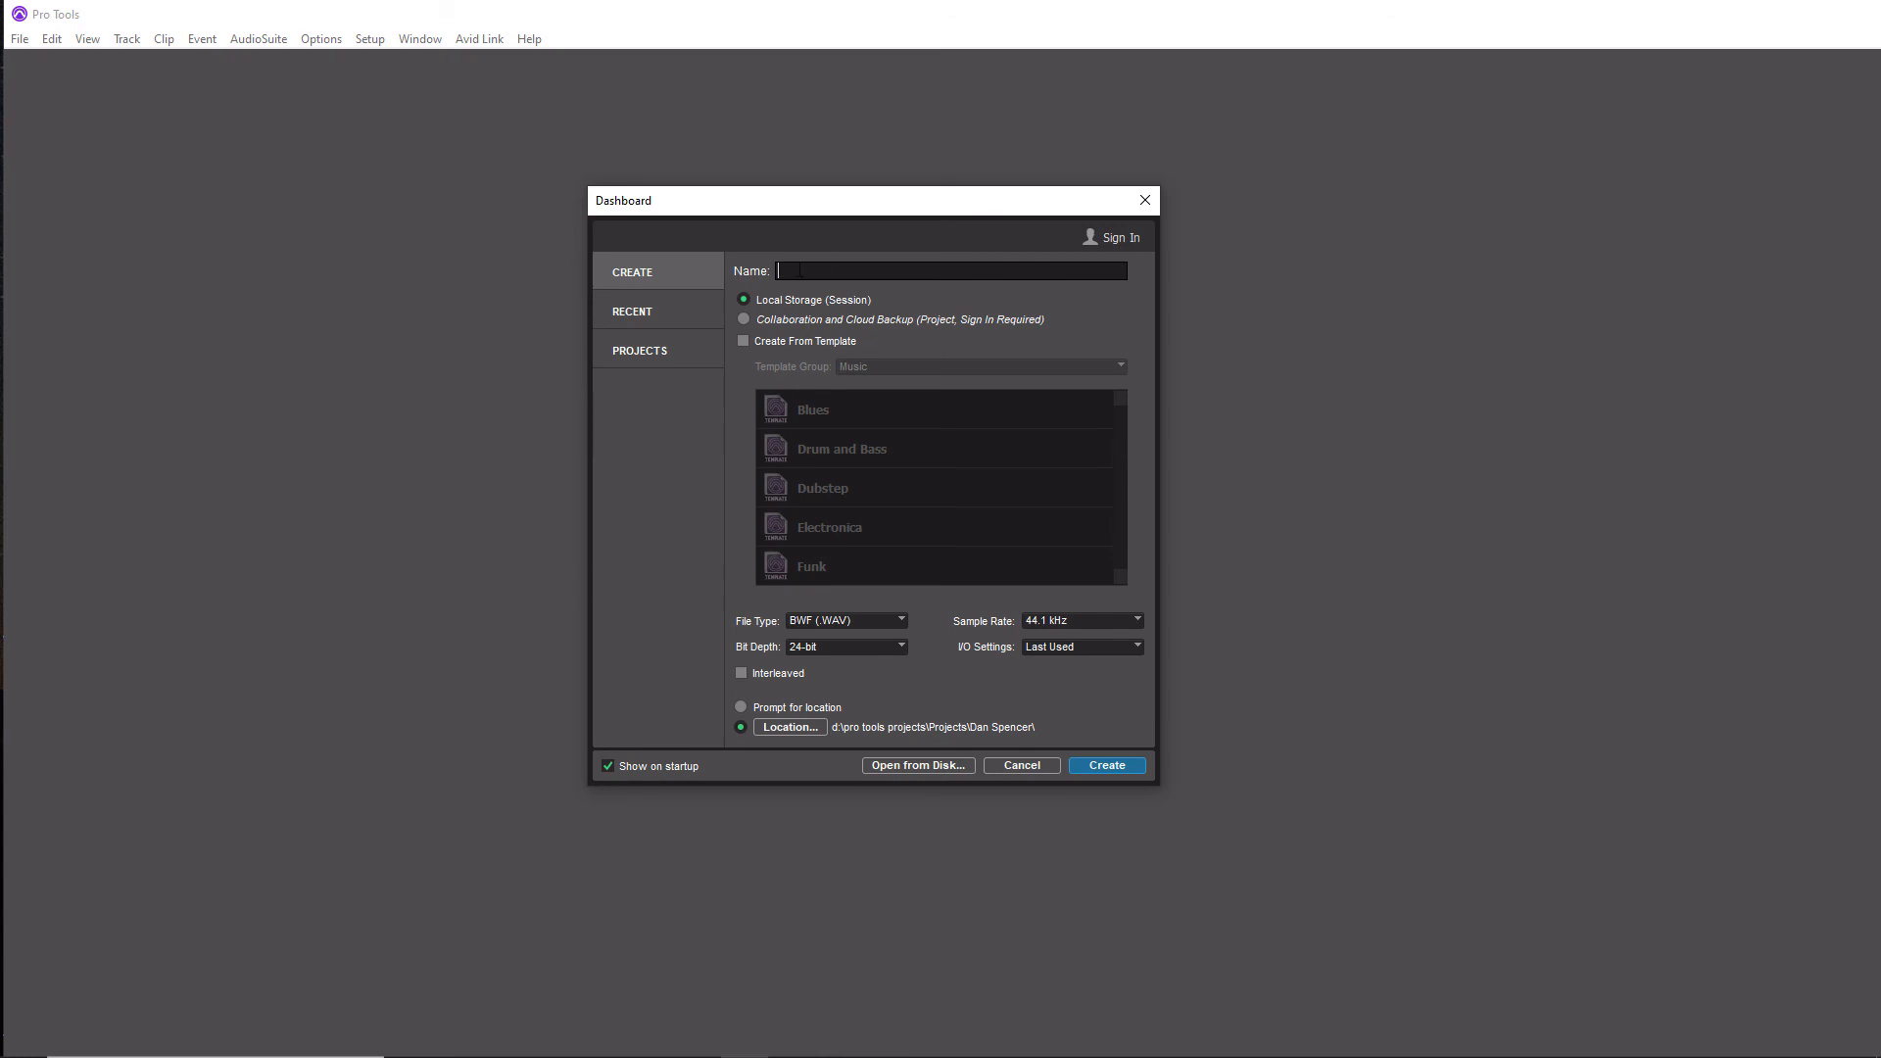
# Create session 'Test-1' from the Pro Tools Mix Template in the Dashboard.
pyautogui.write('Test-1')
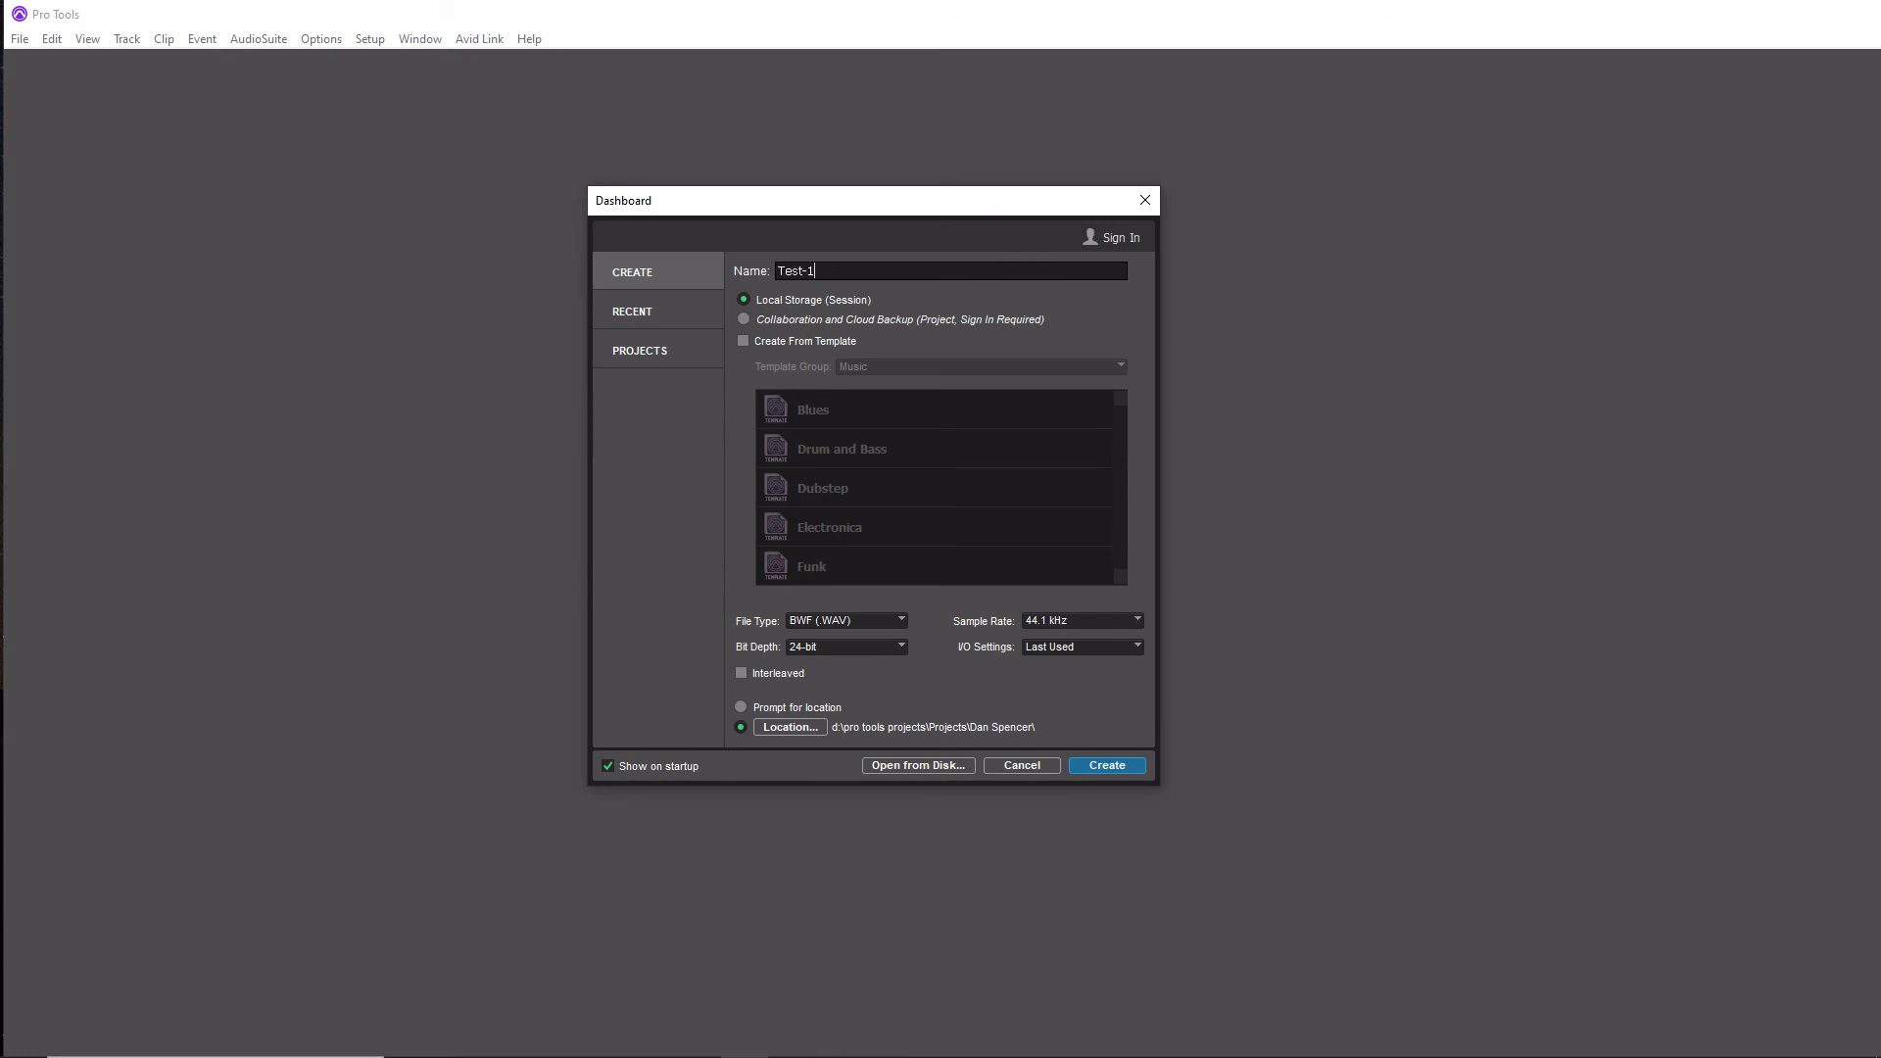
pyautogui.moveTo(793, 367)
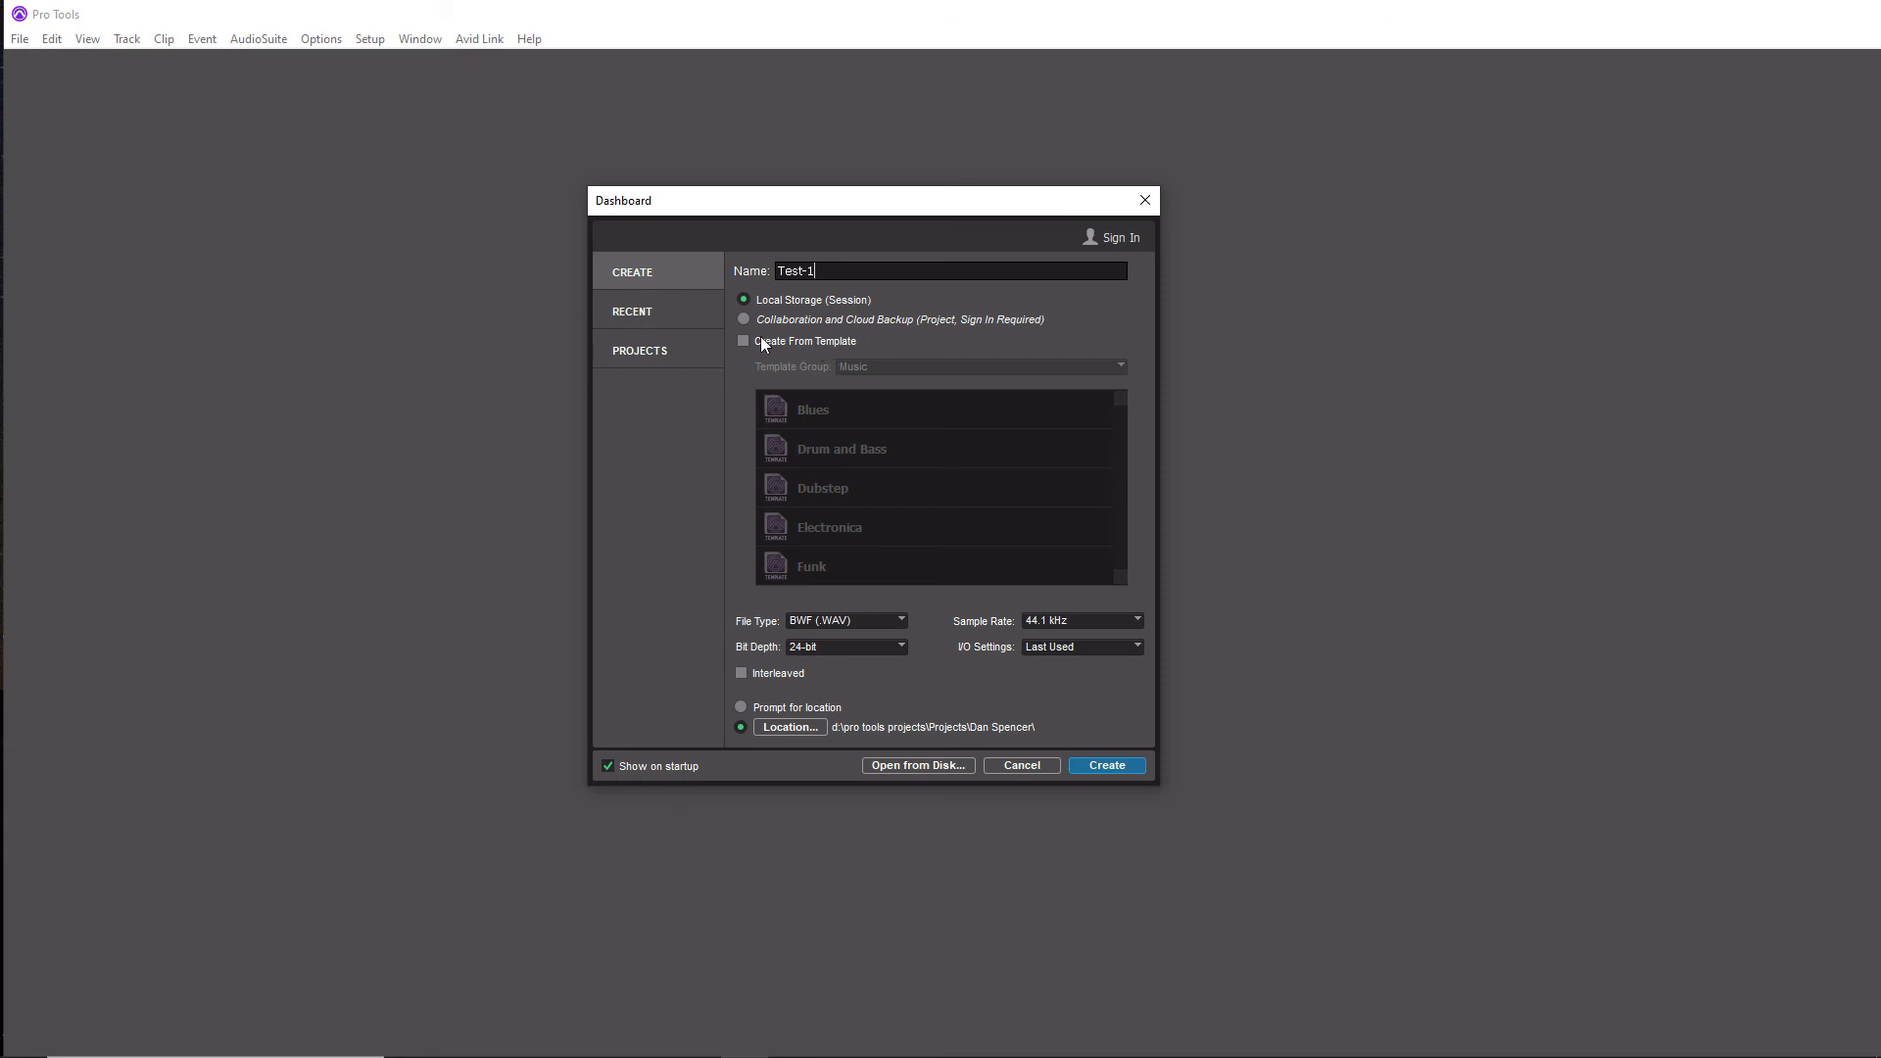
pyautogui.click(743, 341)
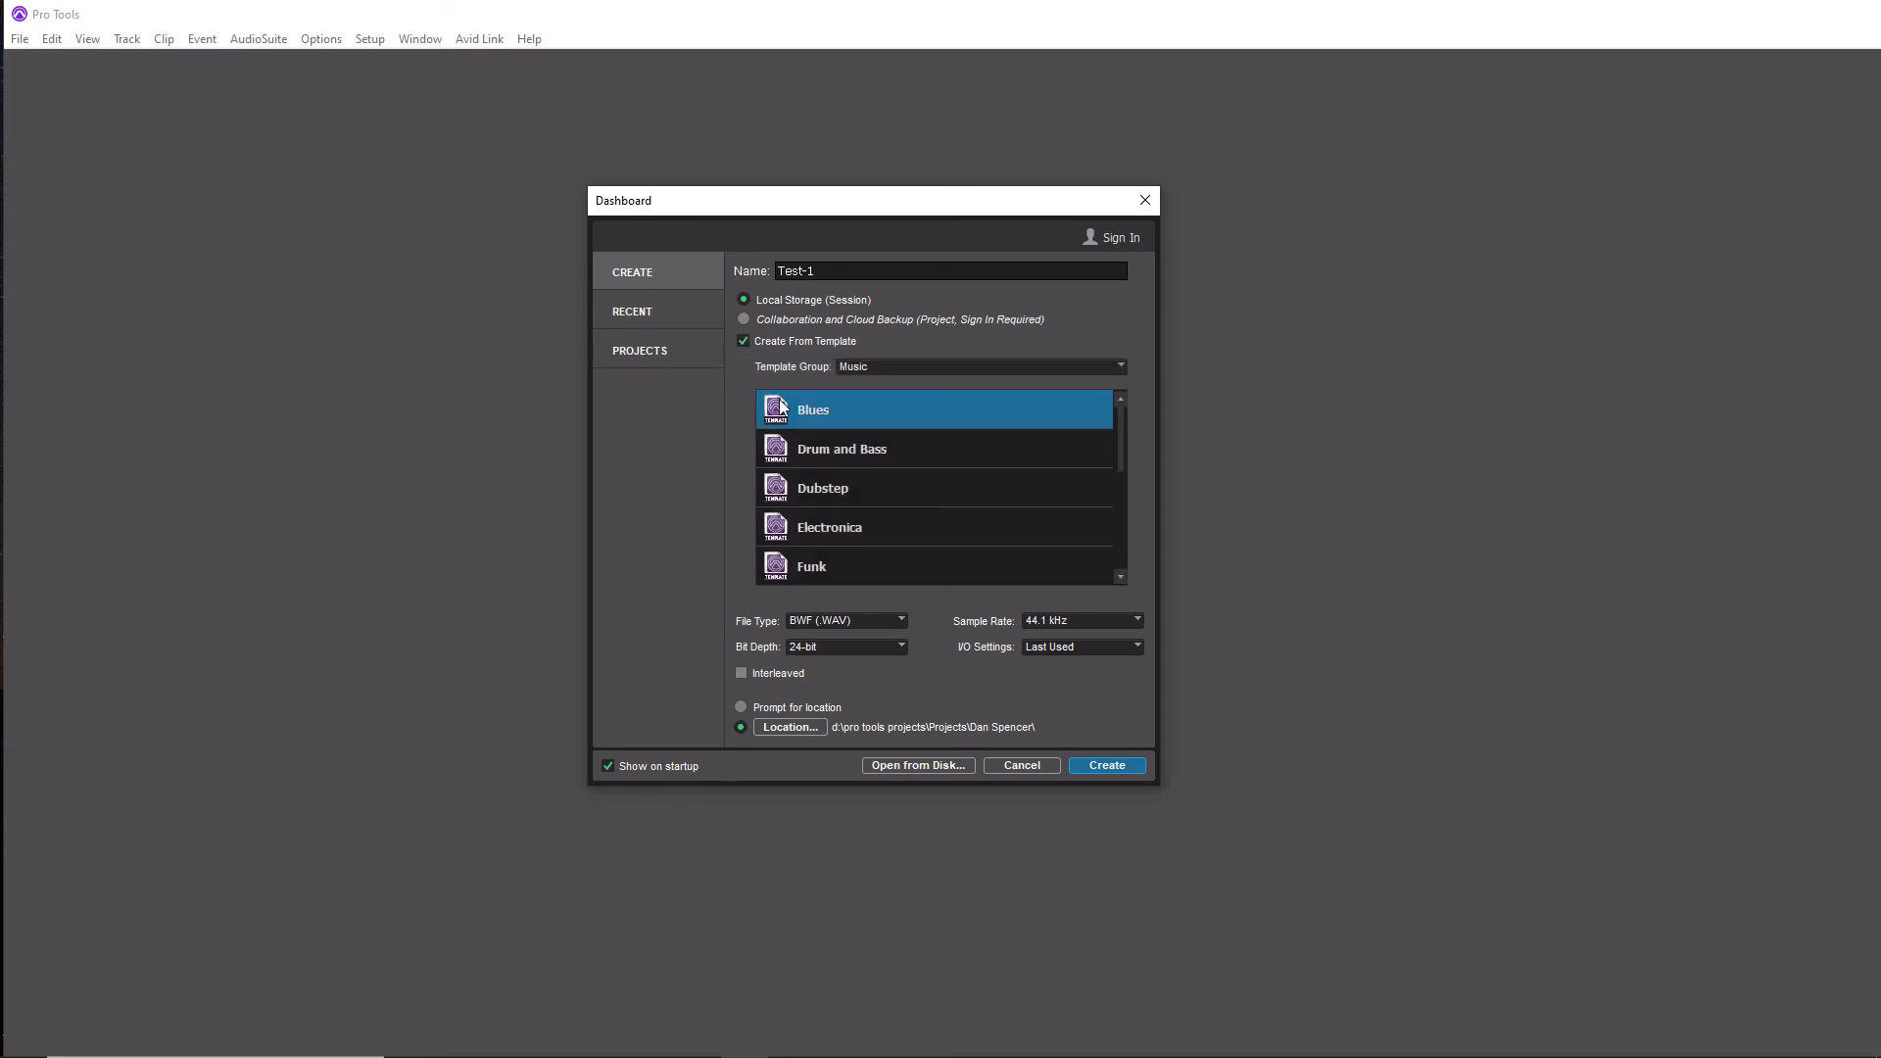
pyautogui.moveTo(886, 370)
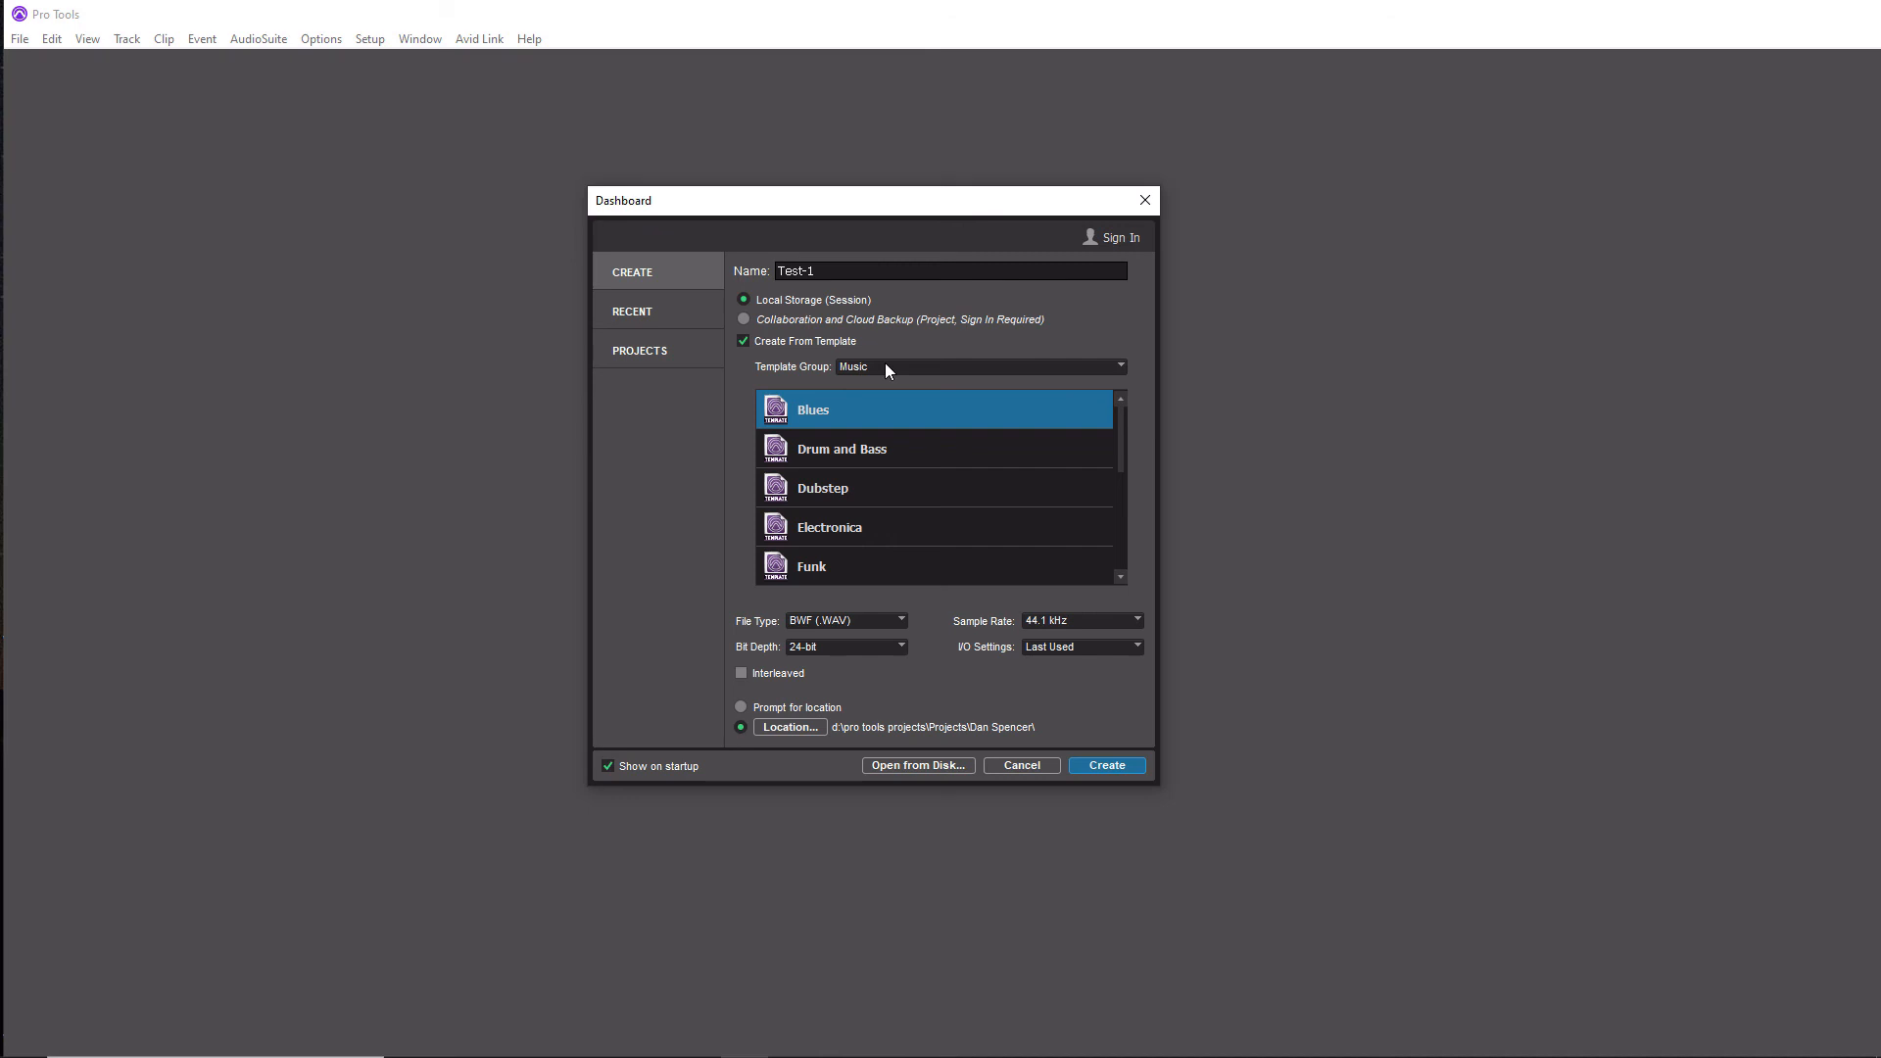
pyautogui.moveTo(1125, 437)
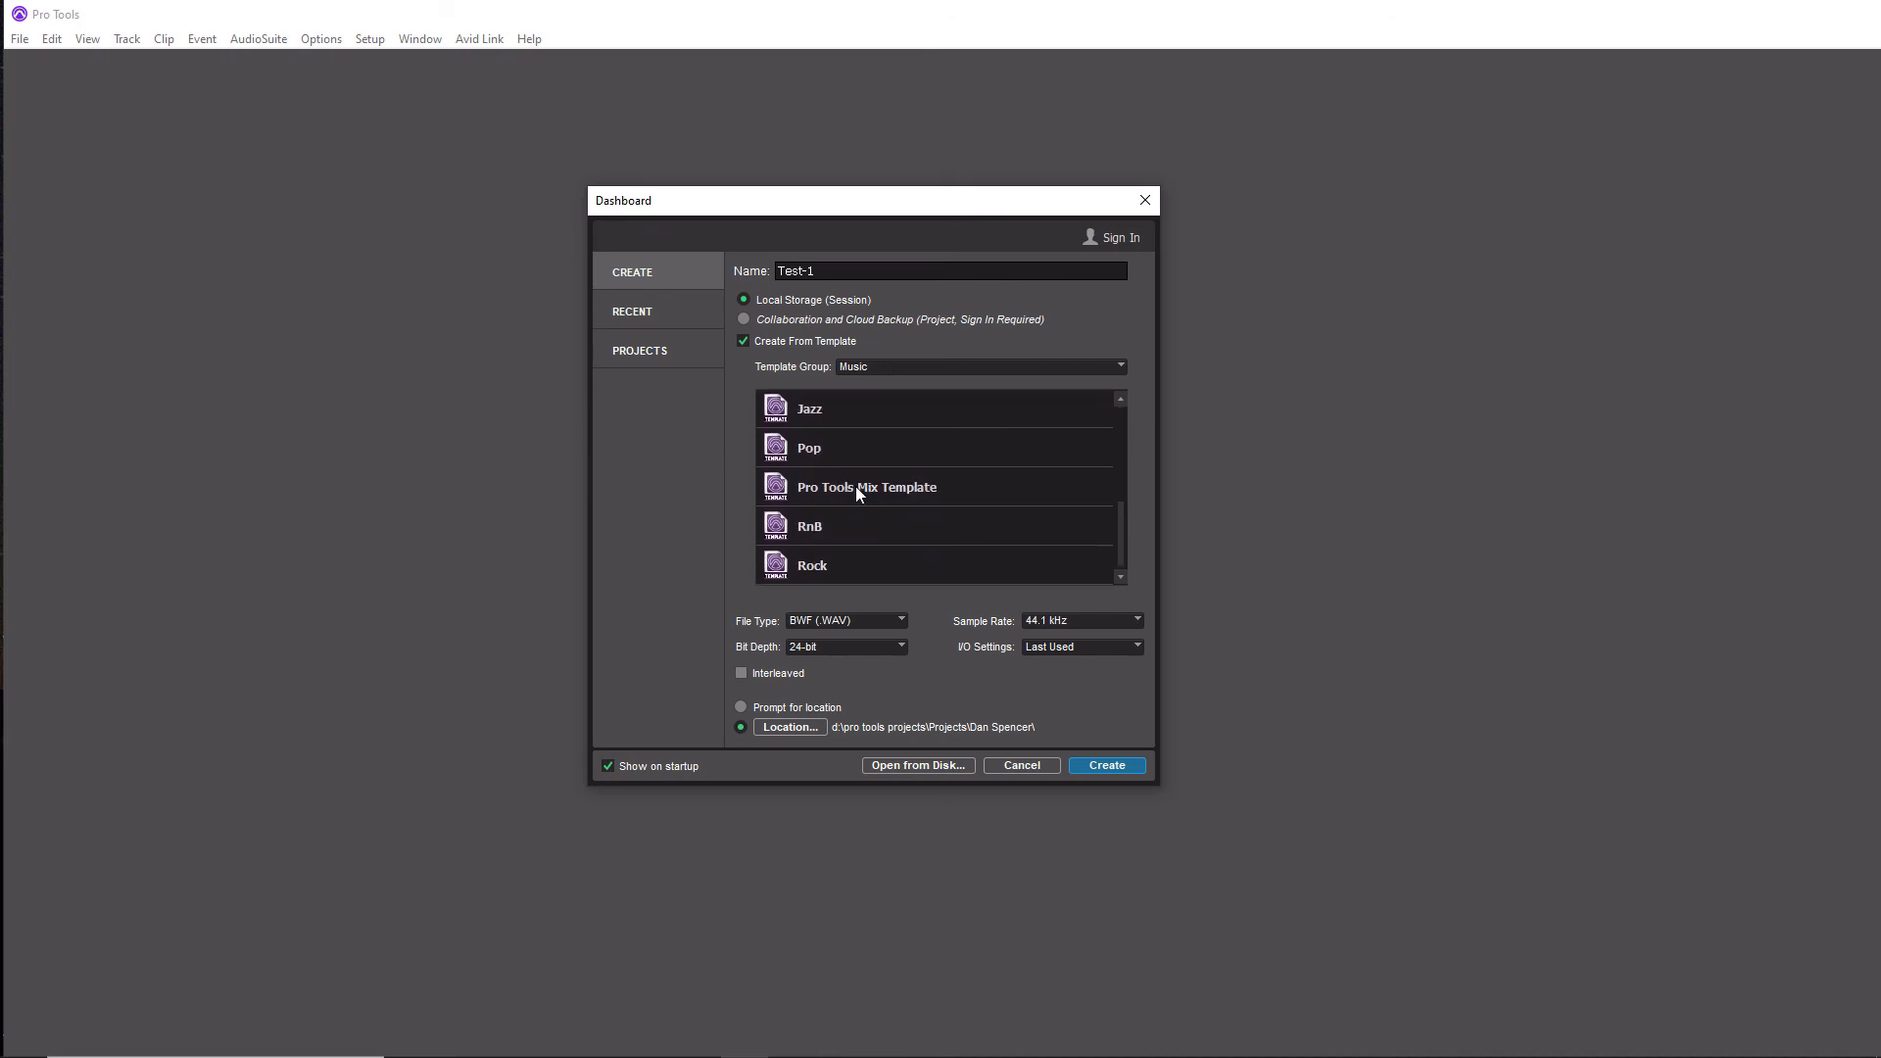
pyautogui.click(864, 486)
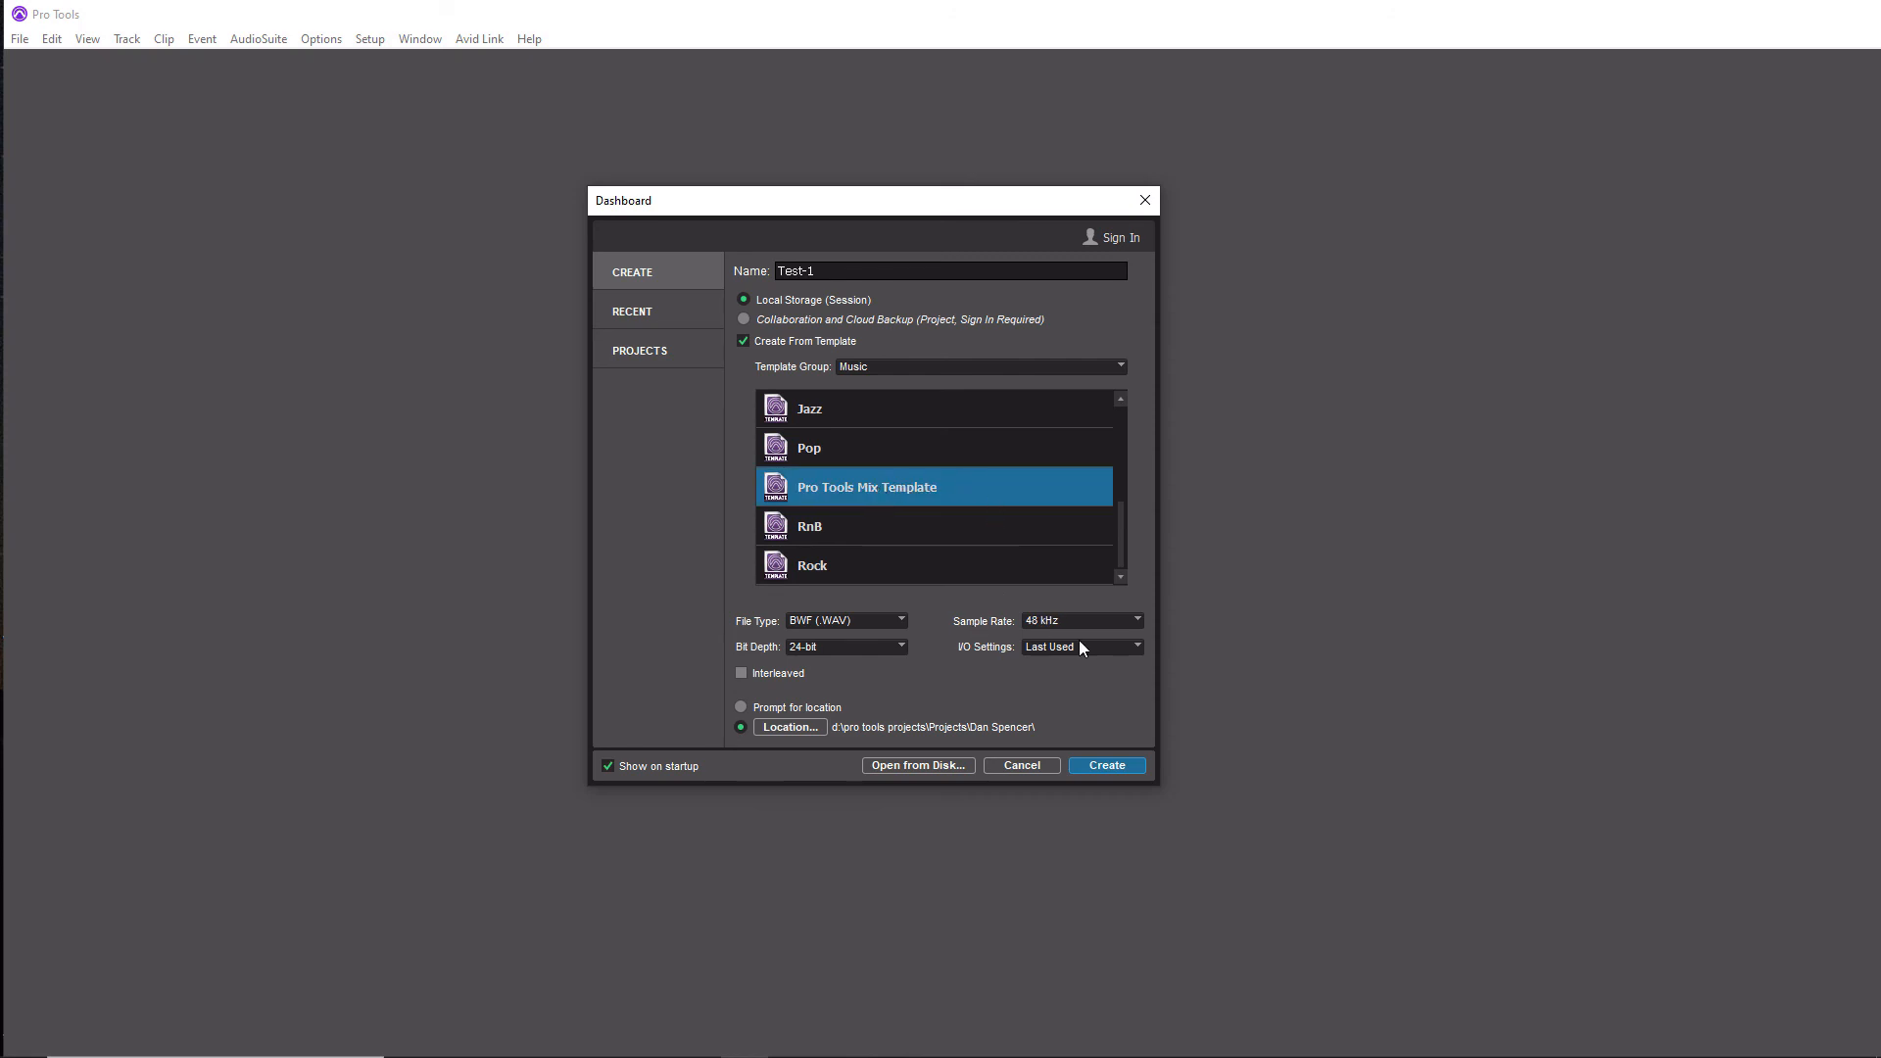
pyautogui.moveTo(1058, 638)
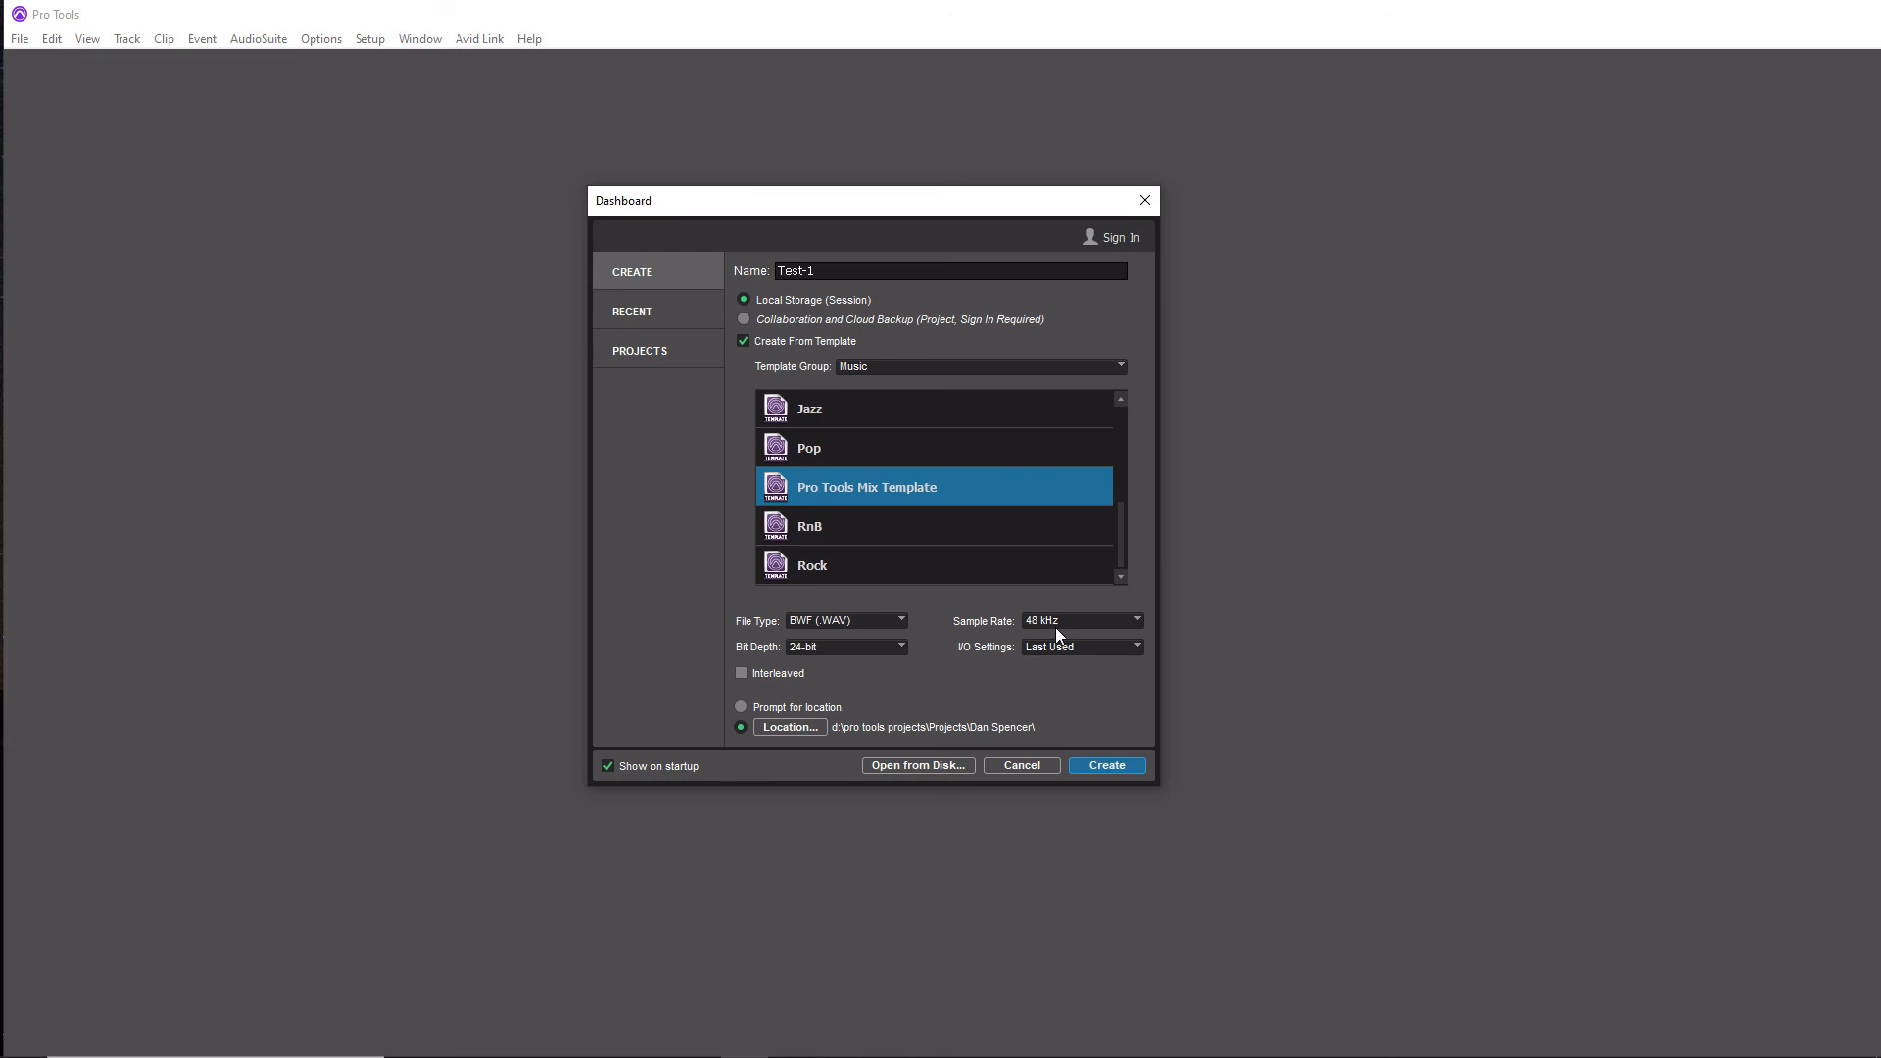
pyautogui.moveTo(831, 762)
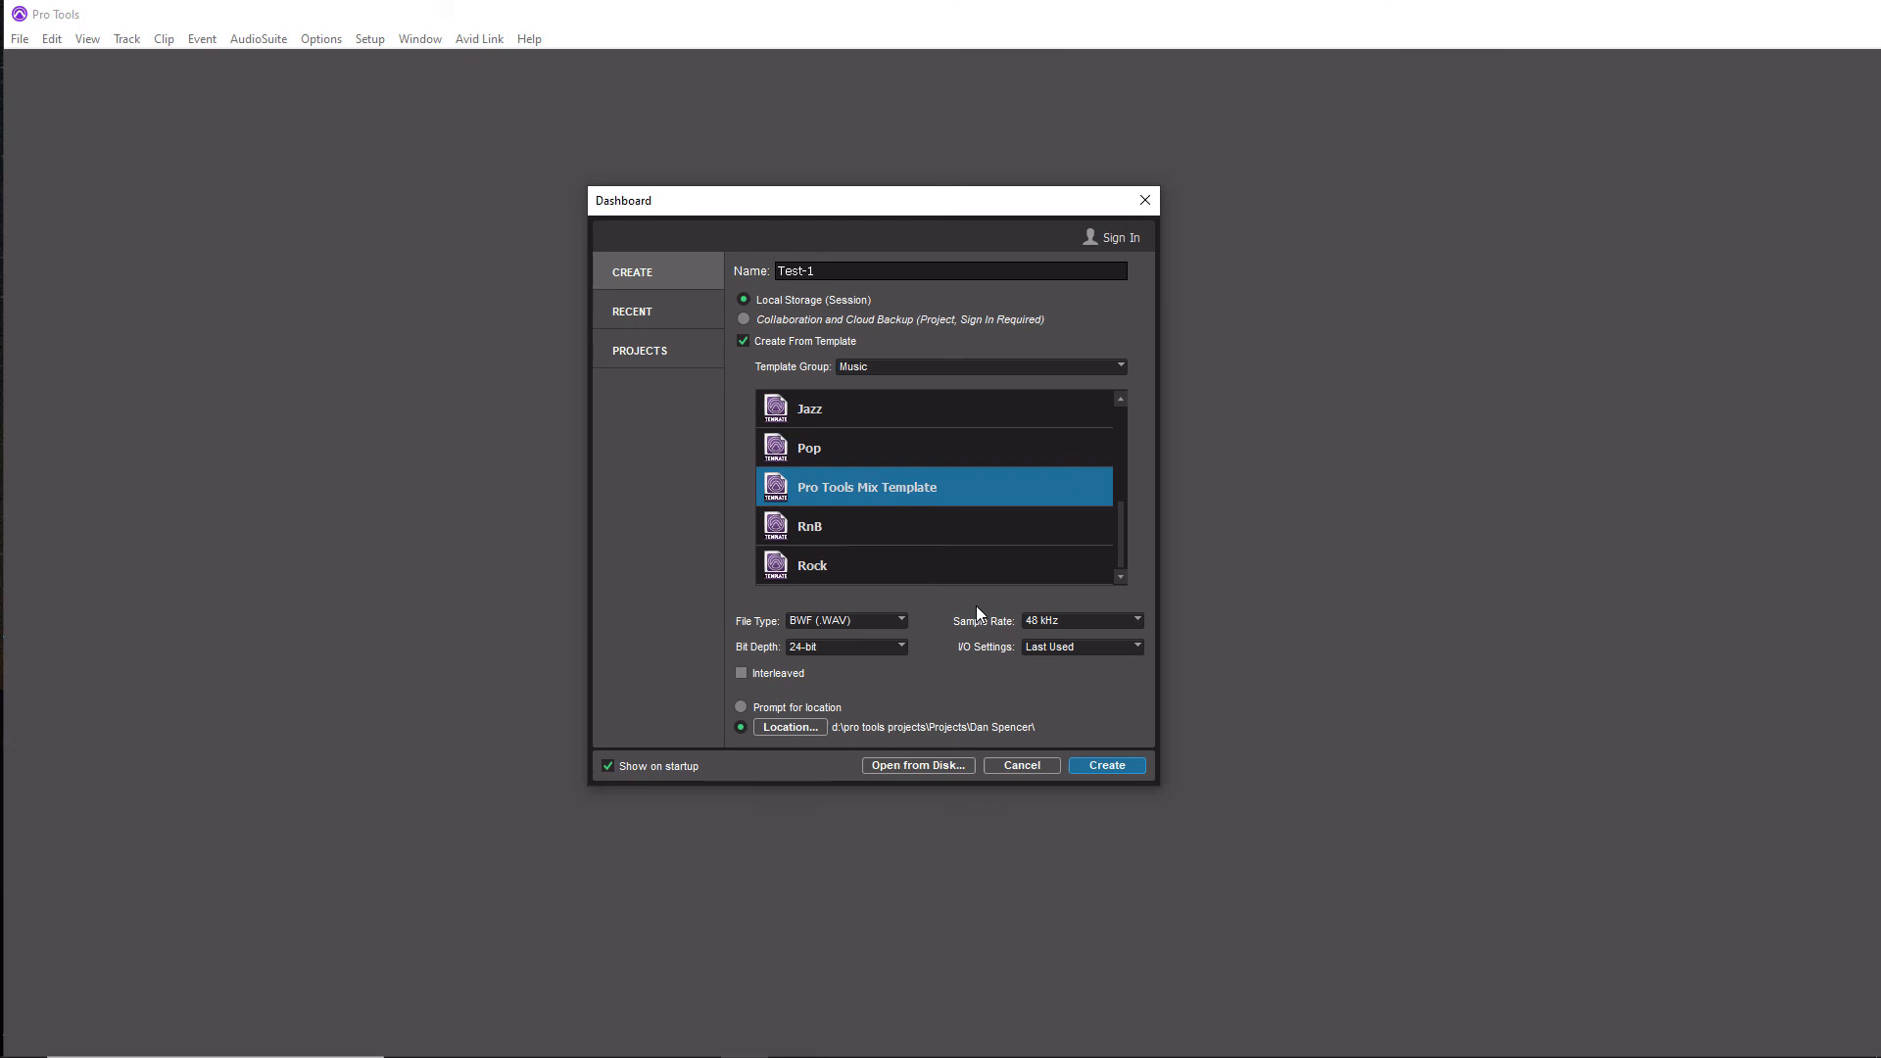
pyautogui.moveTo(1015, 739)
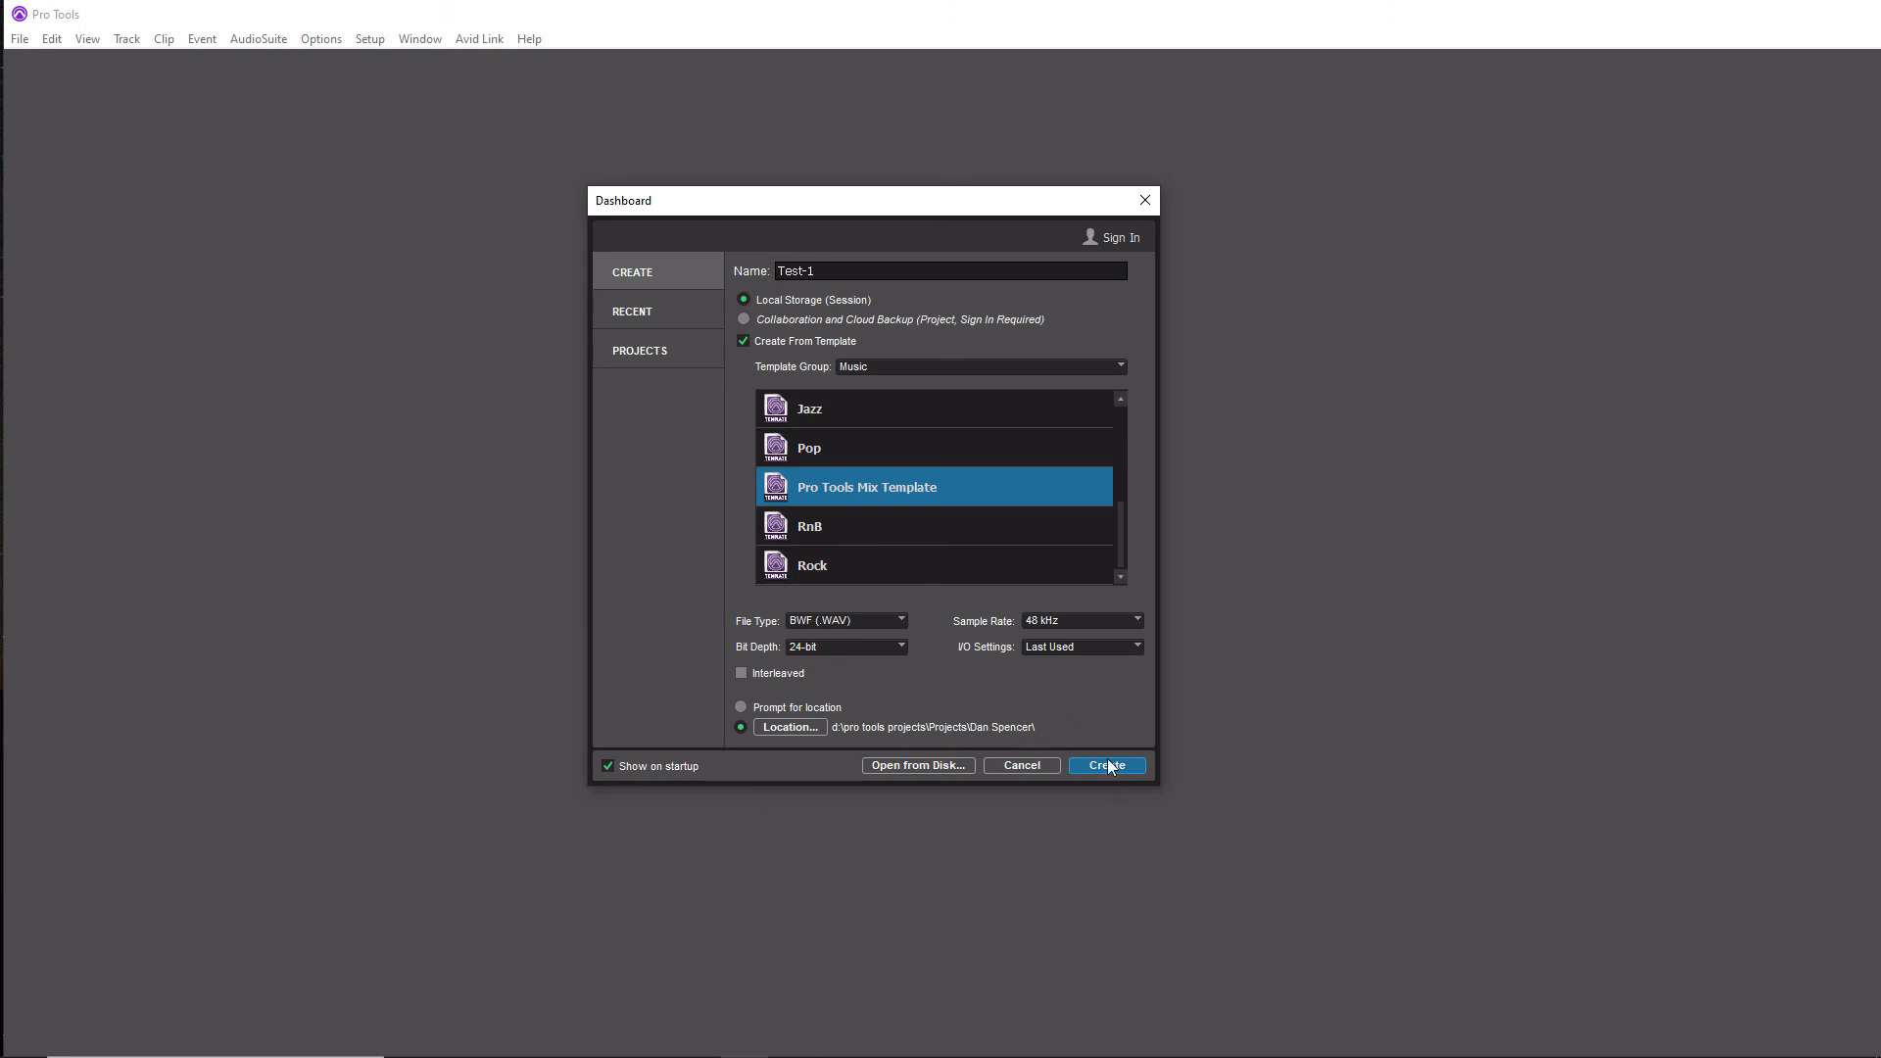
pyautogui.click(1105, 766)
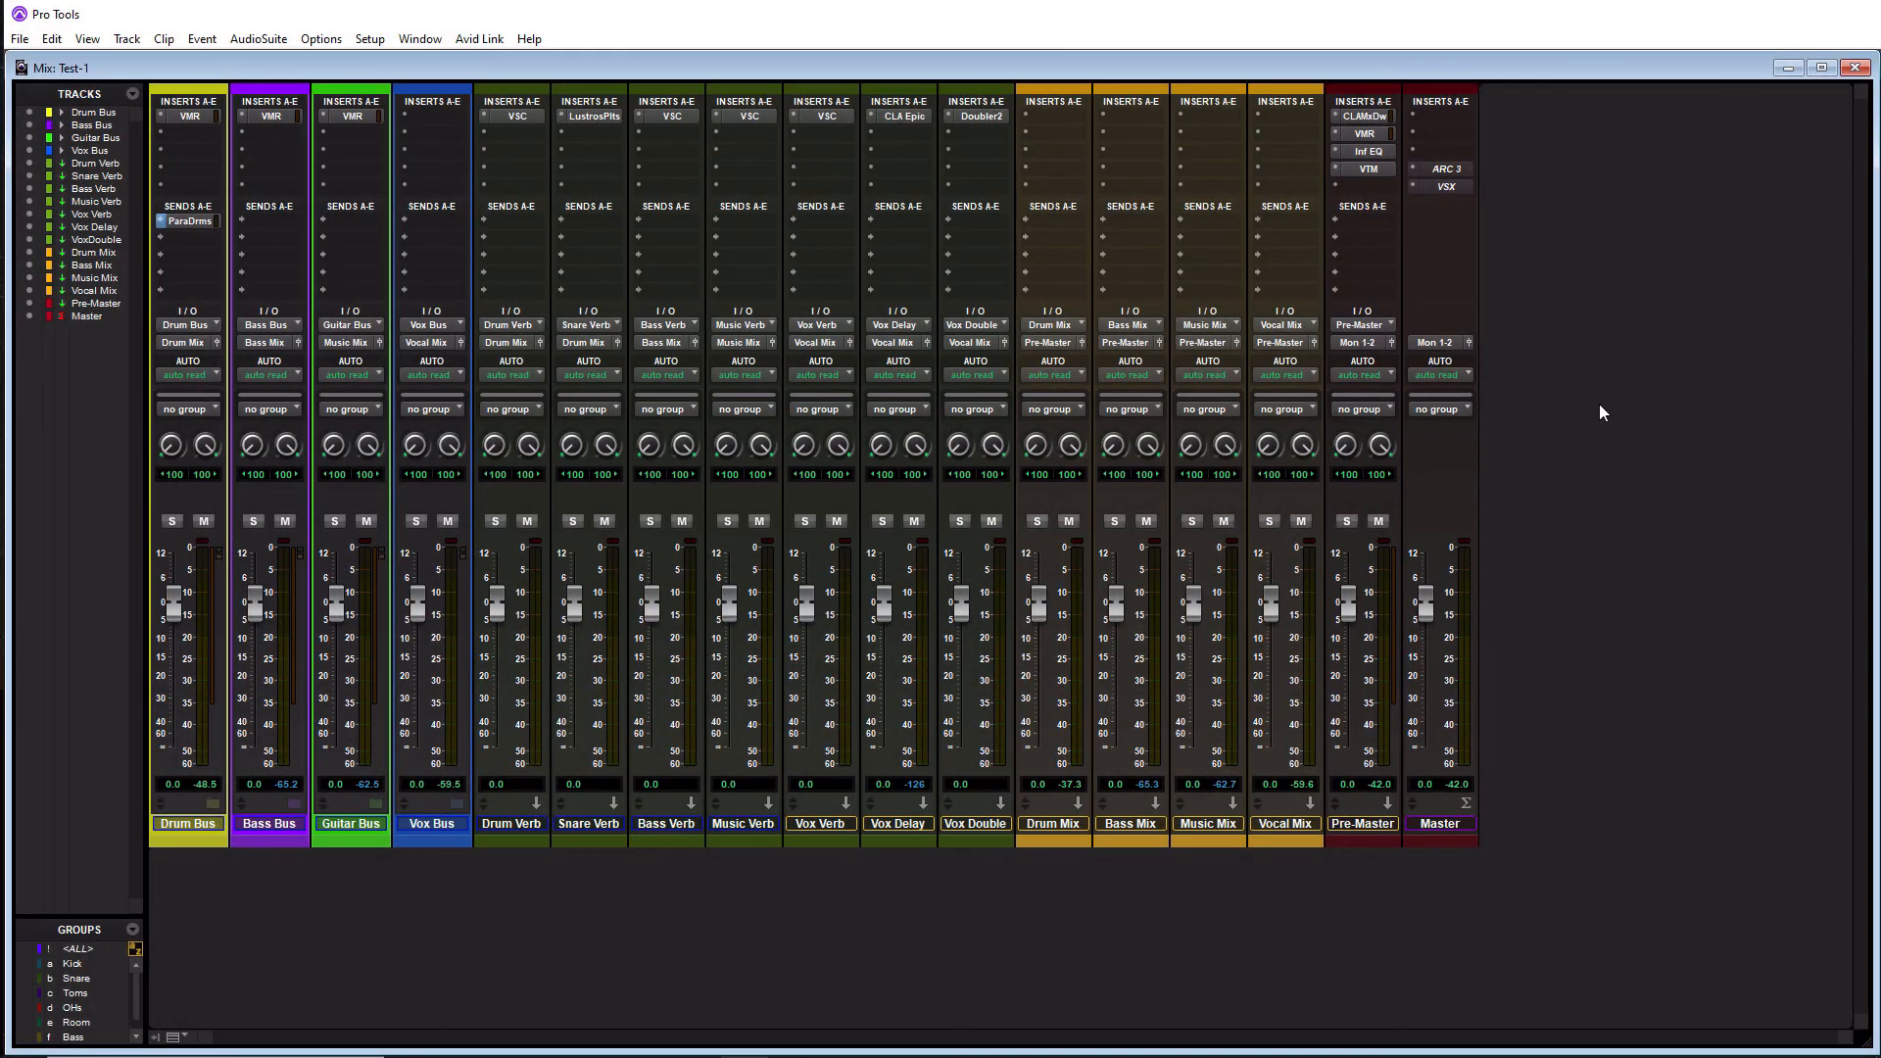